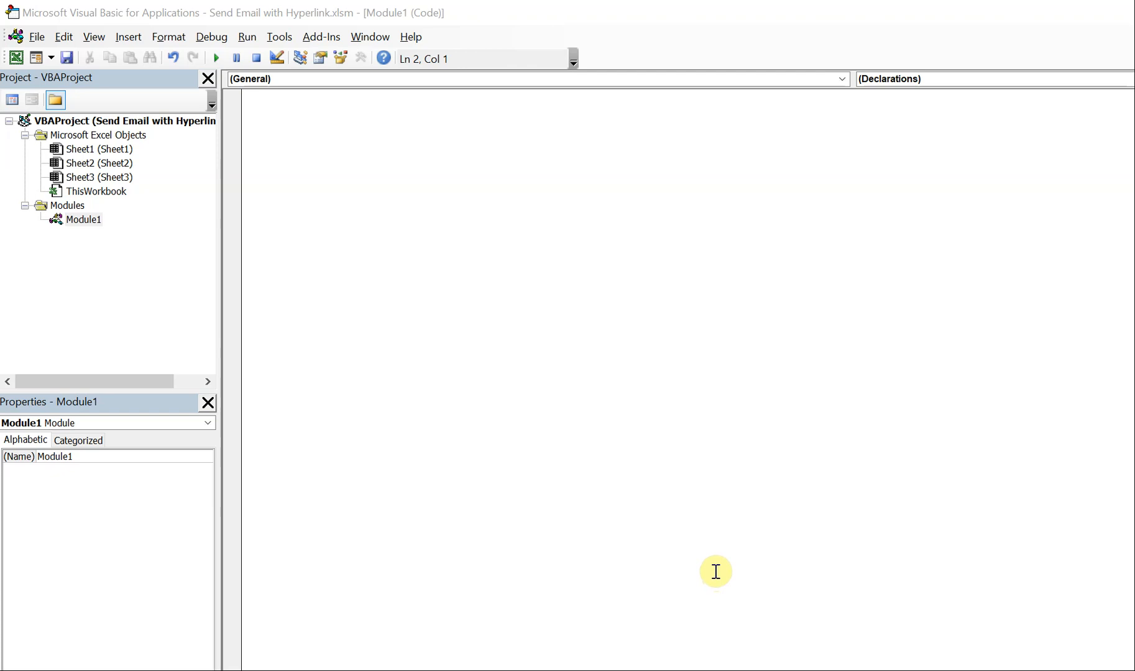
pyautogui.moveTo(398, 192)
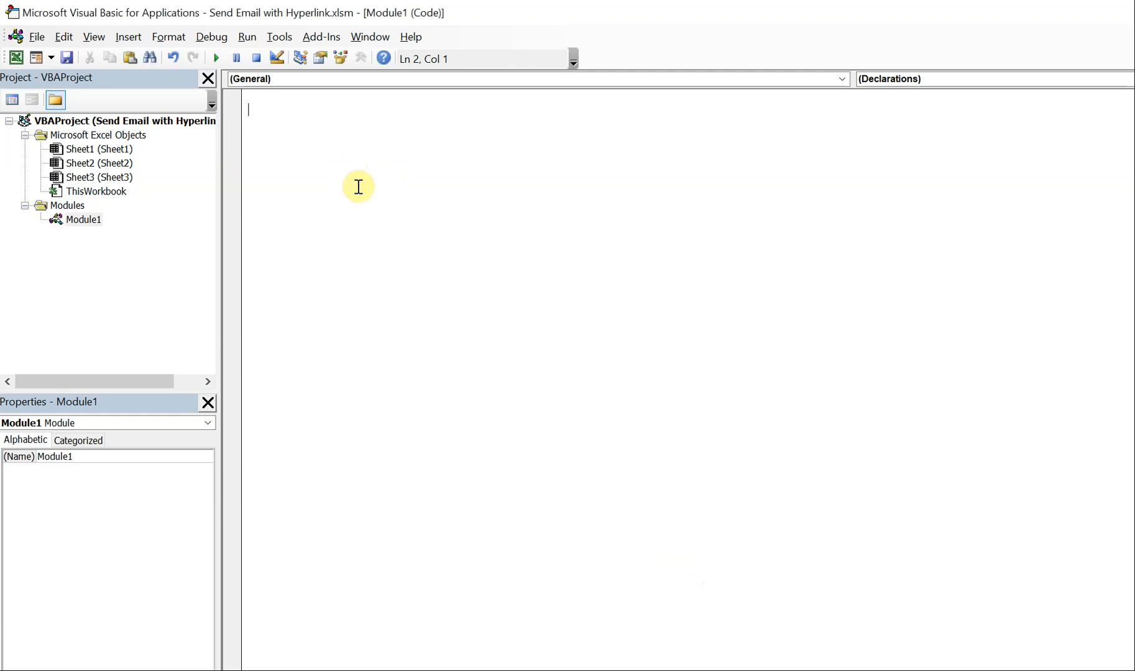
# Step: Type 'sub send_hyperlink' to create the empty send_hyperlink Sub with its End Sub
pyautogui.write('sub')
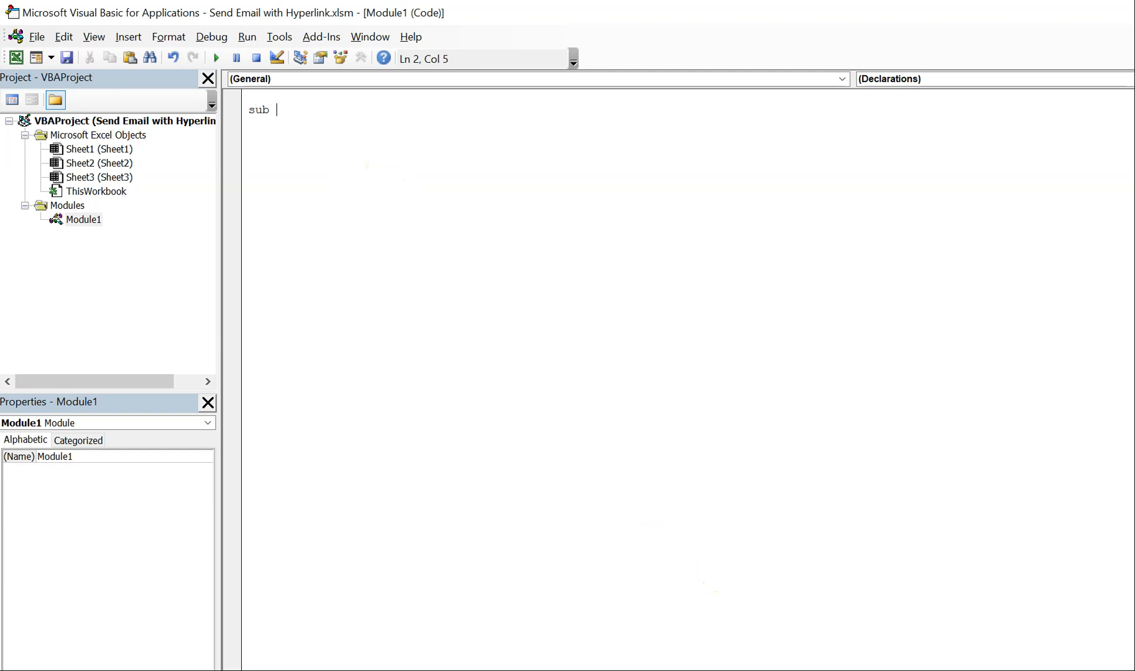
pyautogui.write('send_h')
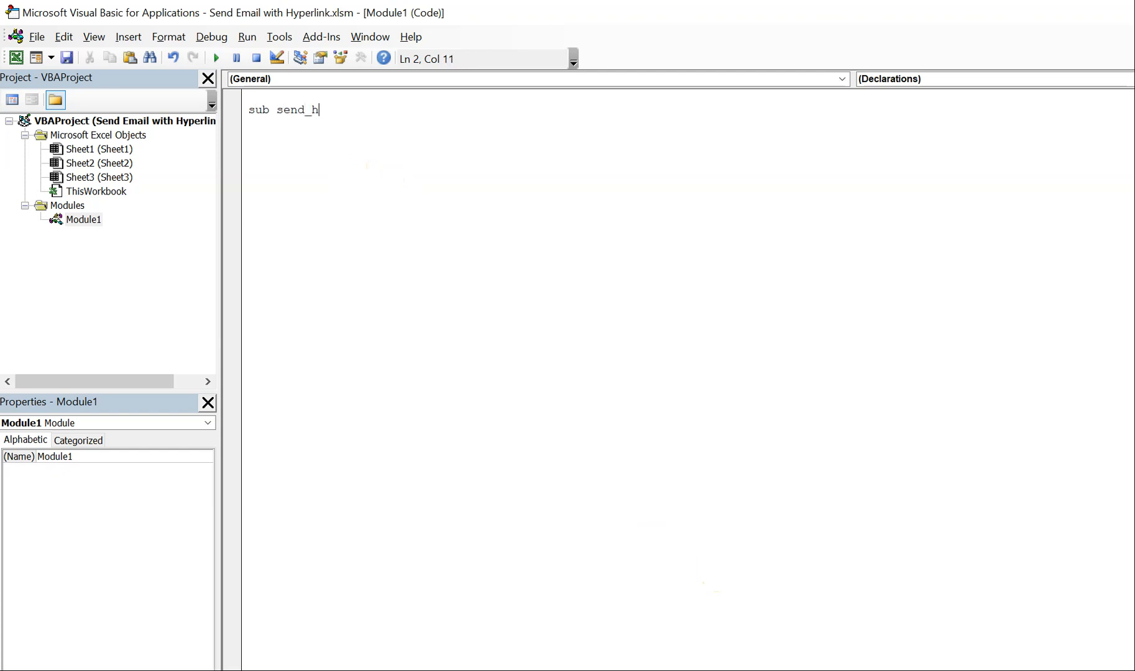
pyautogui.write('yperlink(')
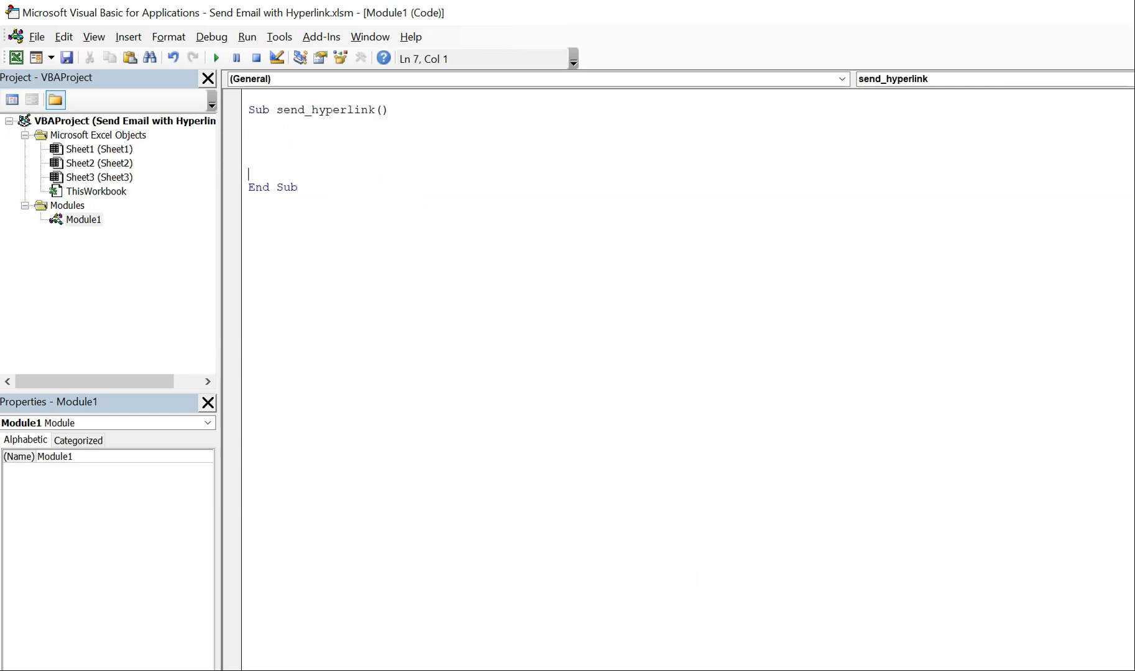
# Step: Declare OutApp and OutMail As Object and begin a Dim line for strbody
pyautogui.write('dim')
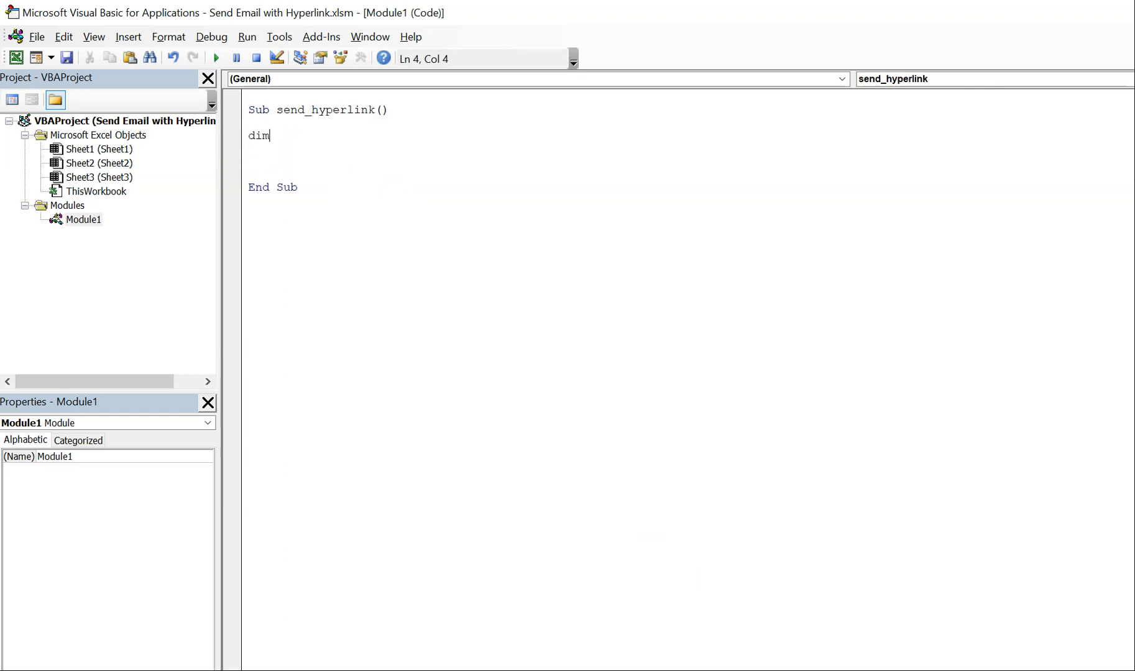
pyautogui.press('Backspace')
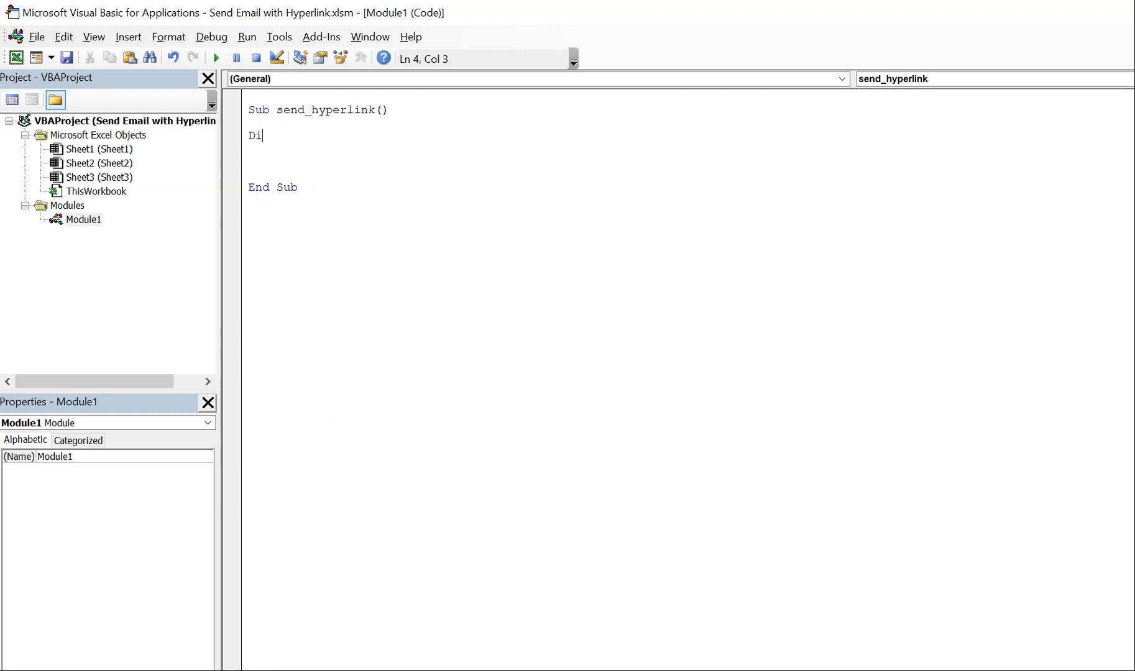
pyautogui.write('m OU')
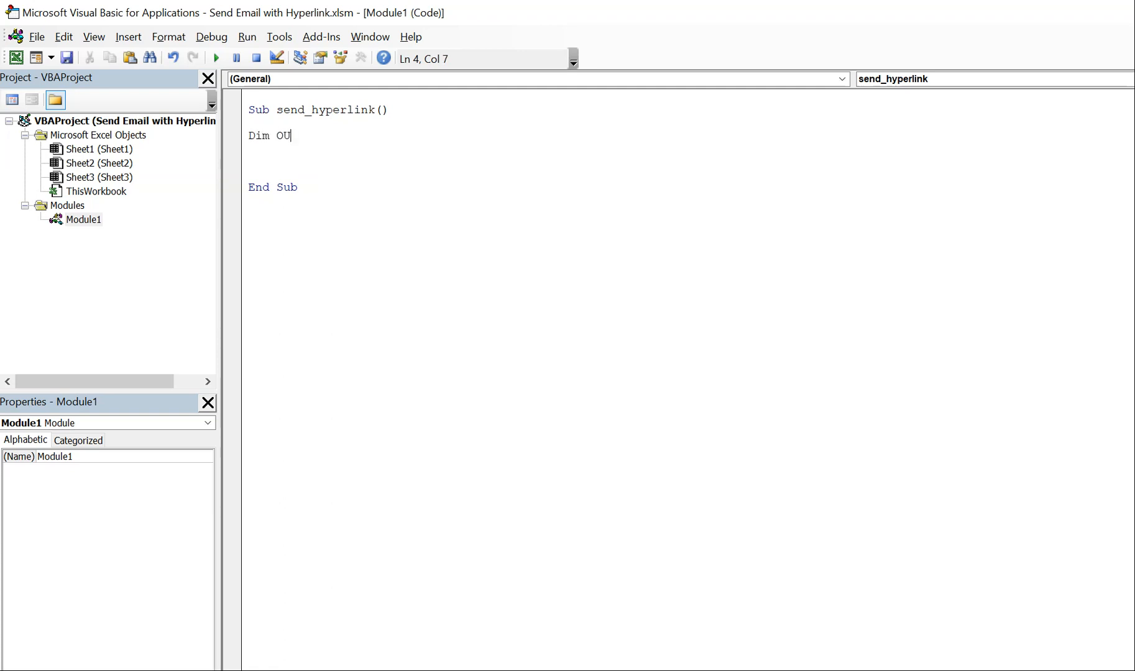
pyautogui.write('tA')
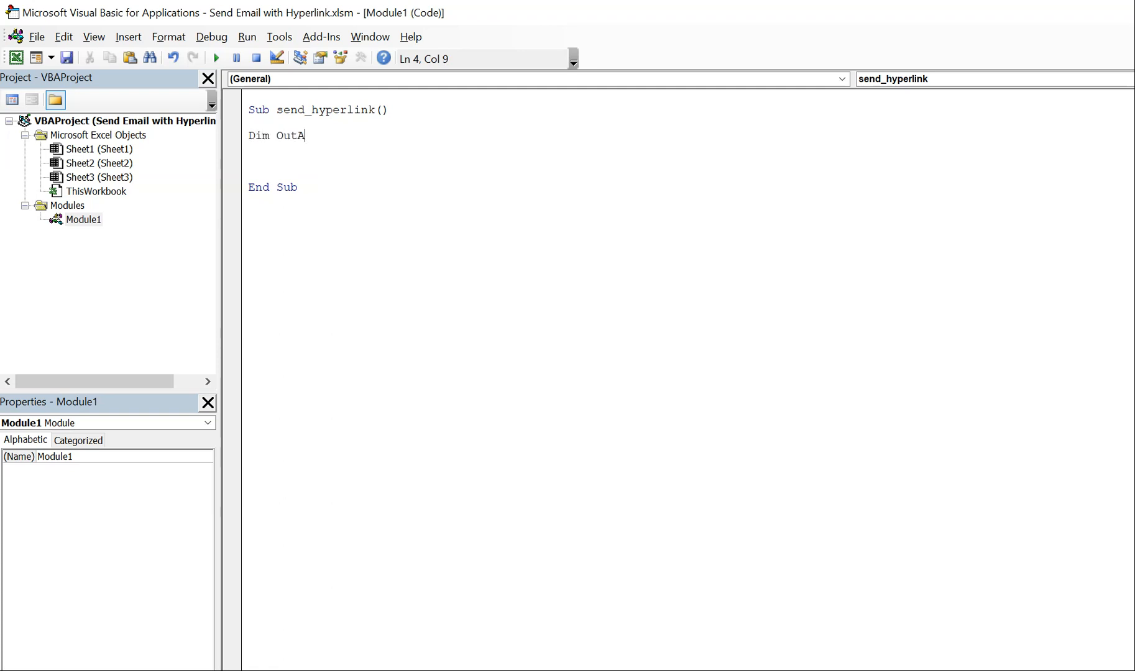
pyautogui.write('pp as o')
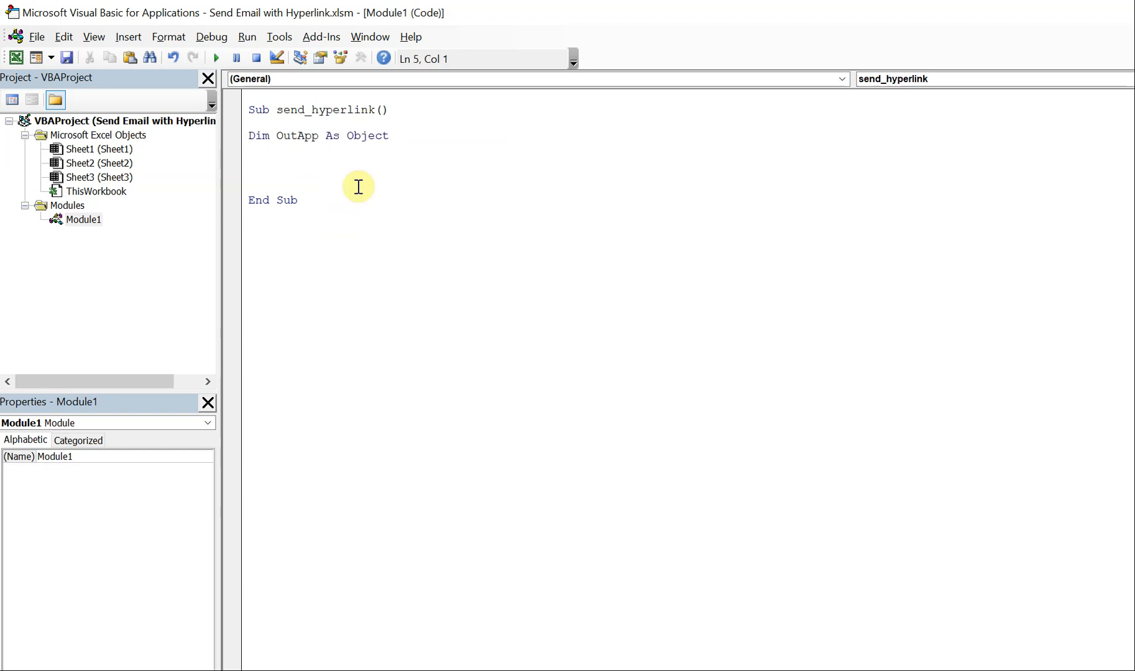
pyautogui.write('Dim')
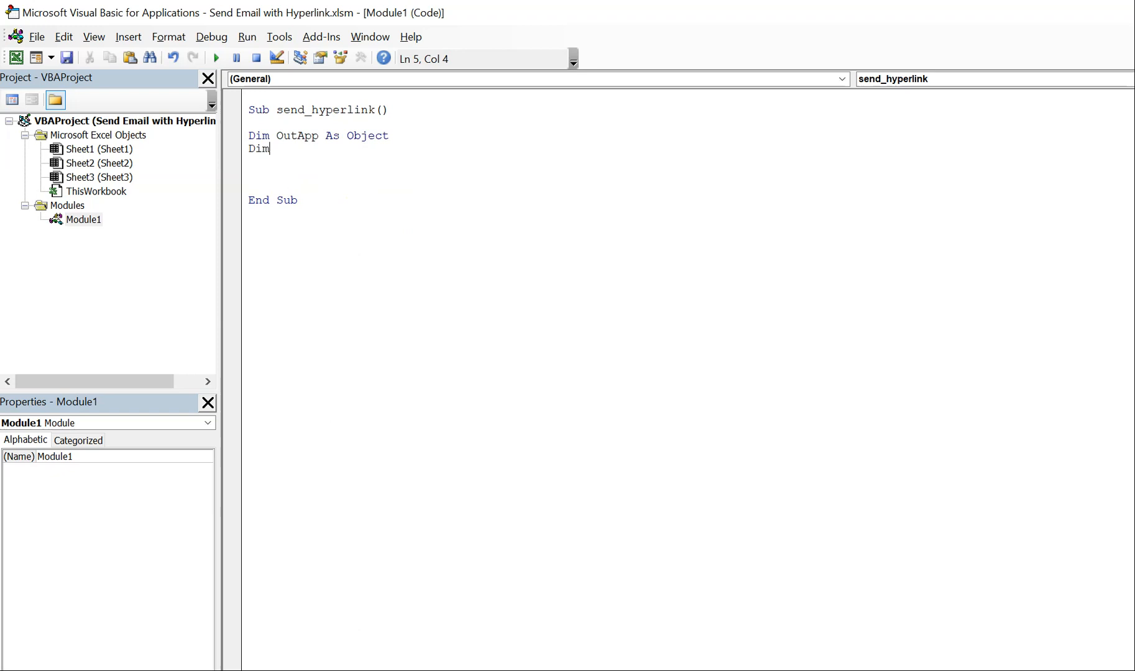
pyautogui.write('OutMail')
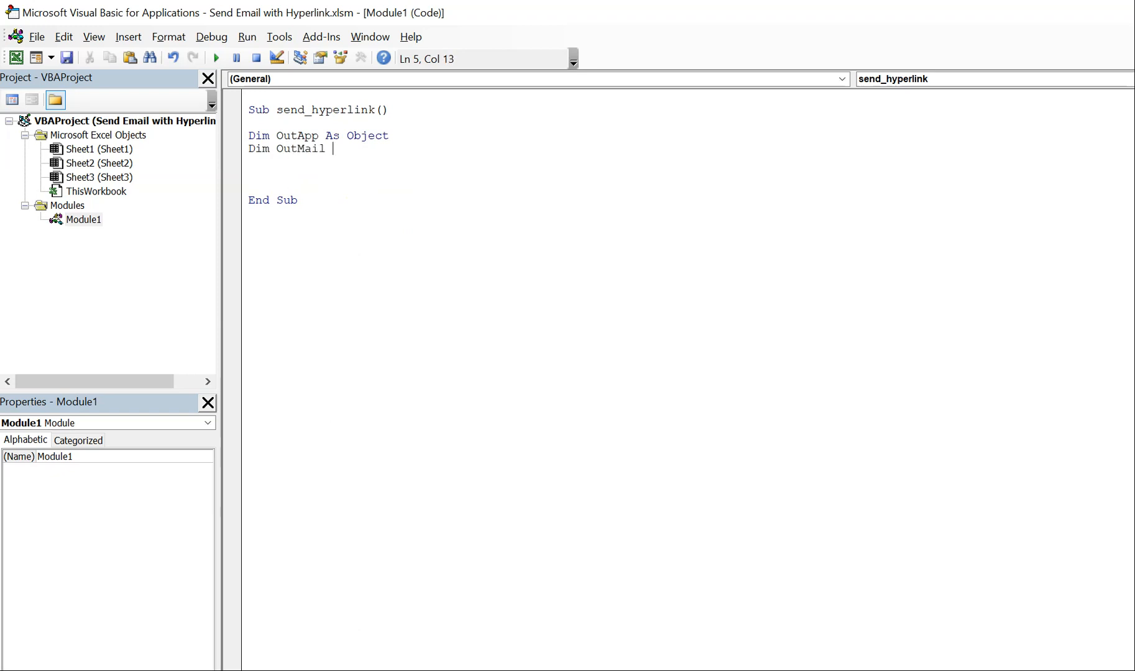
pyautogui.write('As Object')
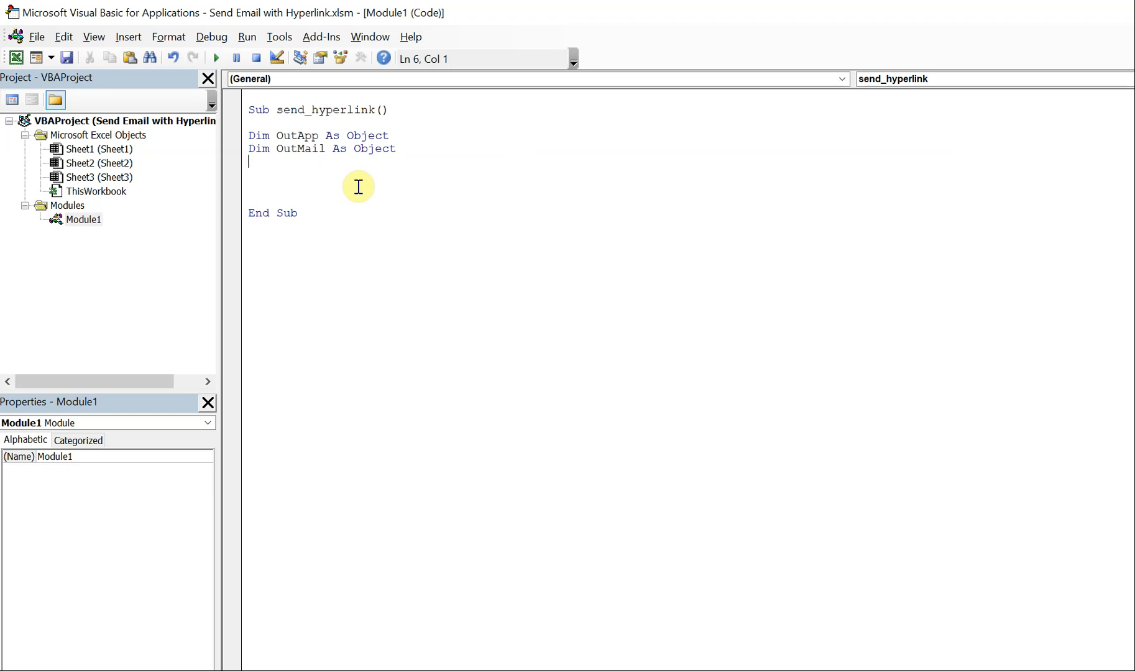
pyautogui.write('Di')
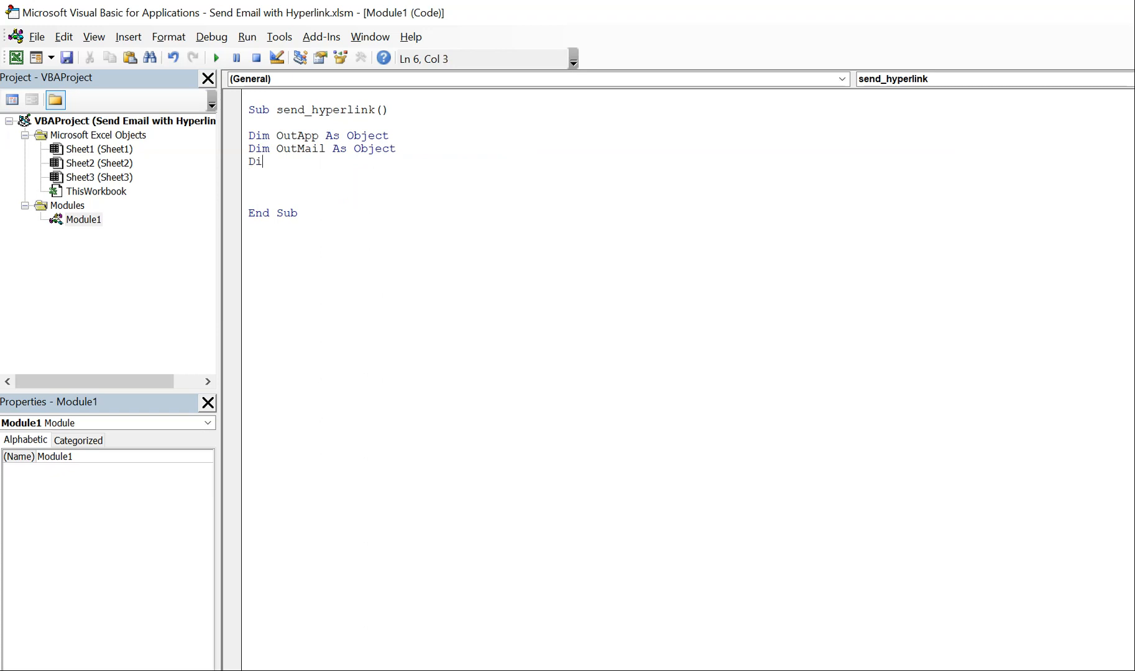
pyautogui.write('m')
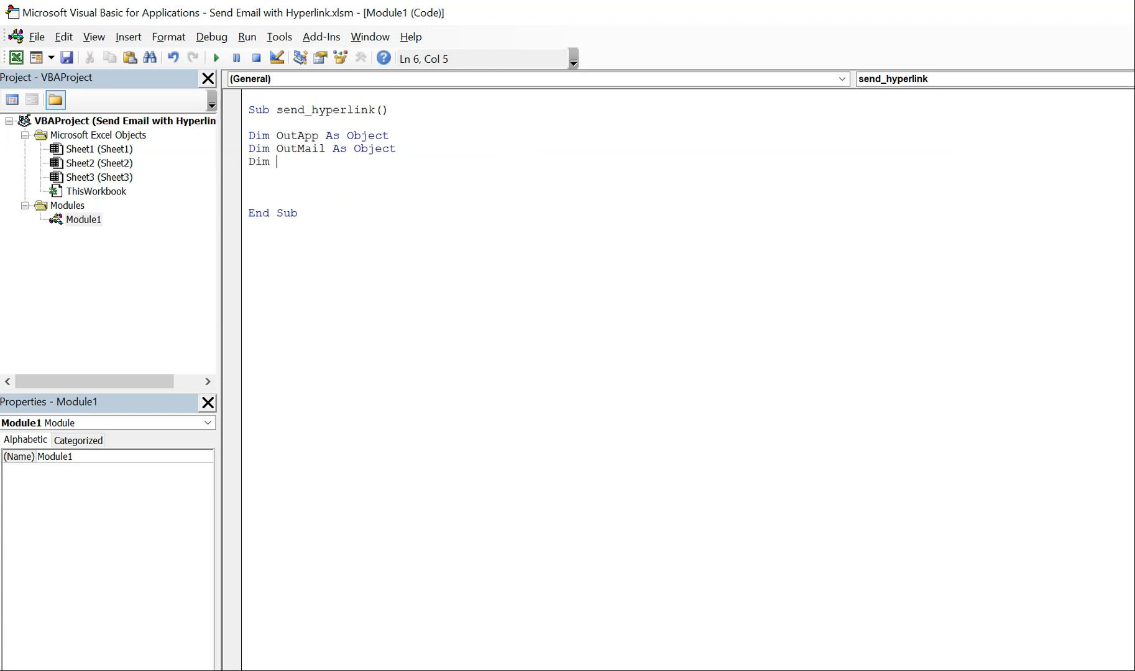
pyautogui.write('strbody As String')
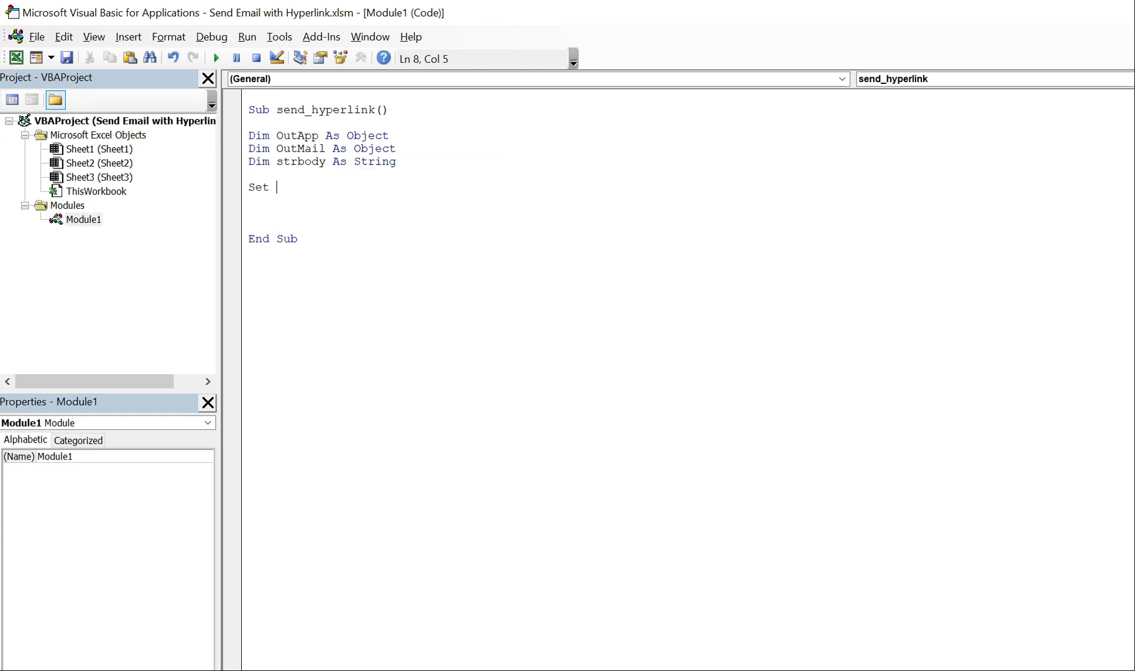
# Step: Set OutApp = CreateObject("Outlook.Application")
pyautogui.write('OutApp =')
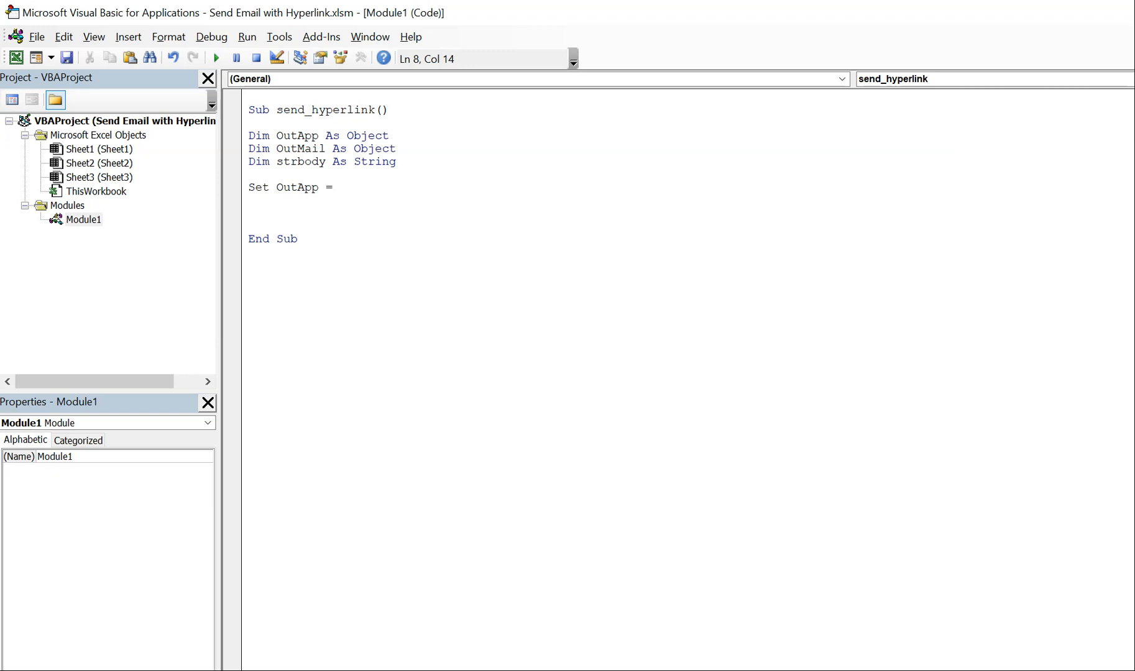
pyautogui.write('Create')
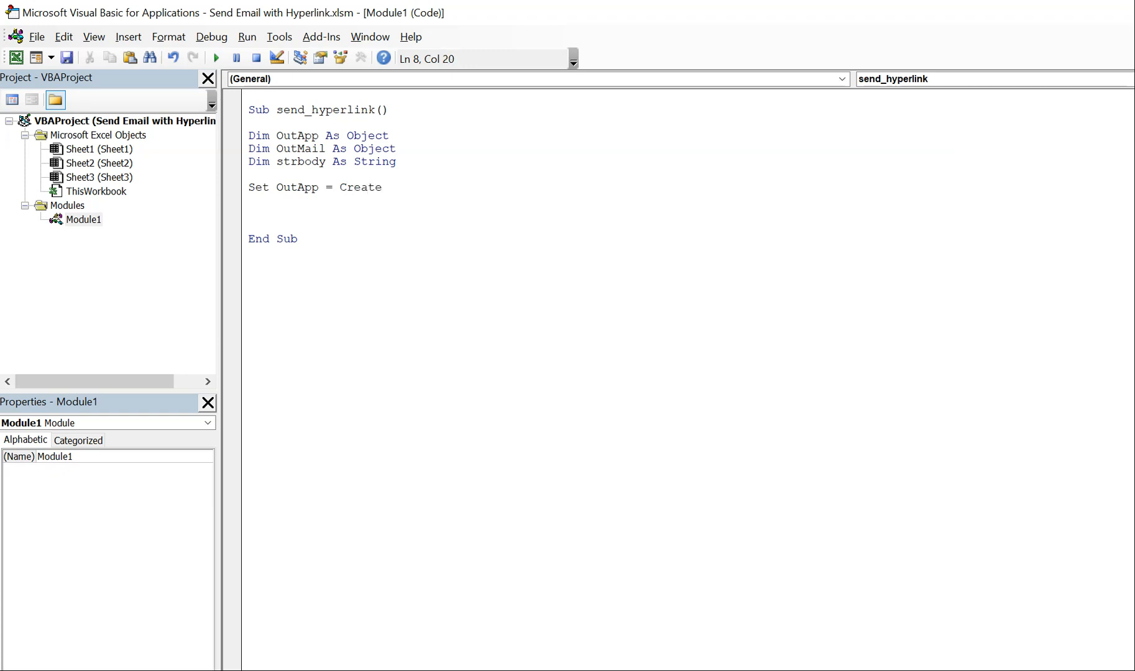
pyautogui.write('Object')
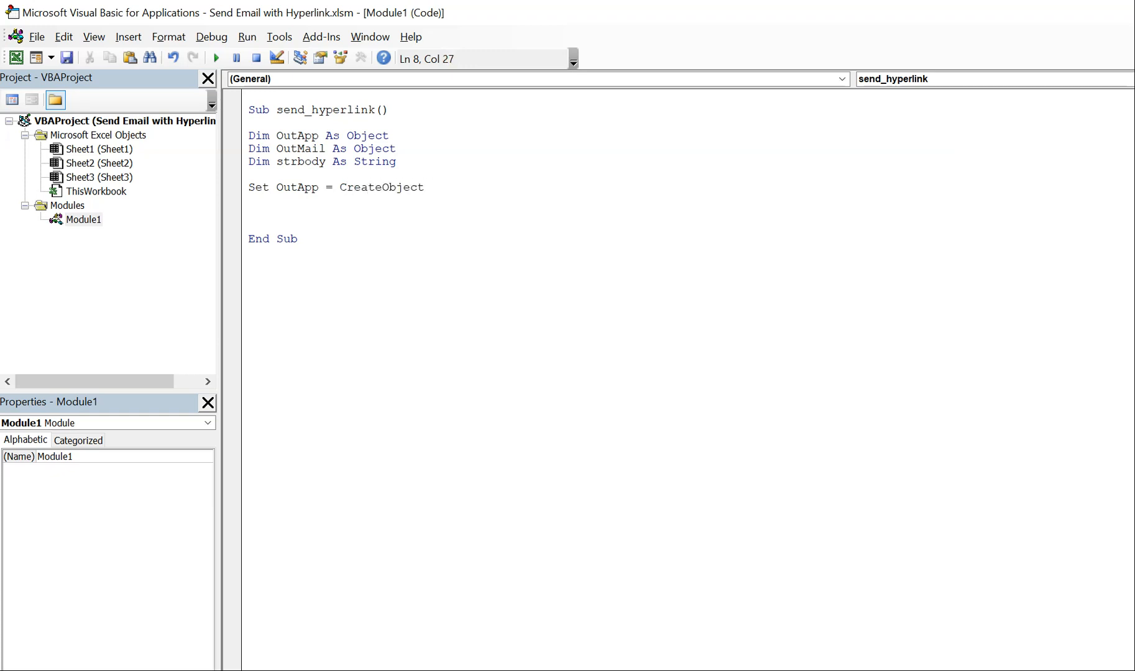
pyautogui.write('(')
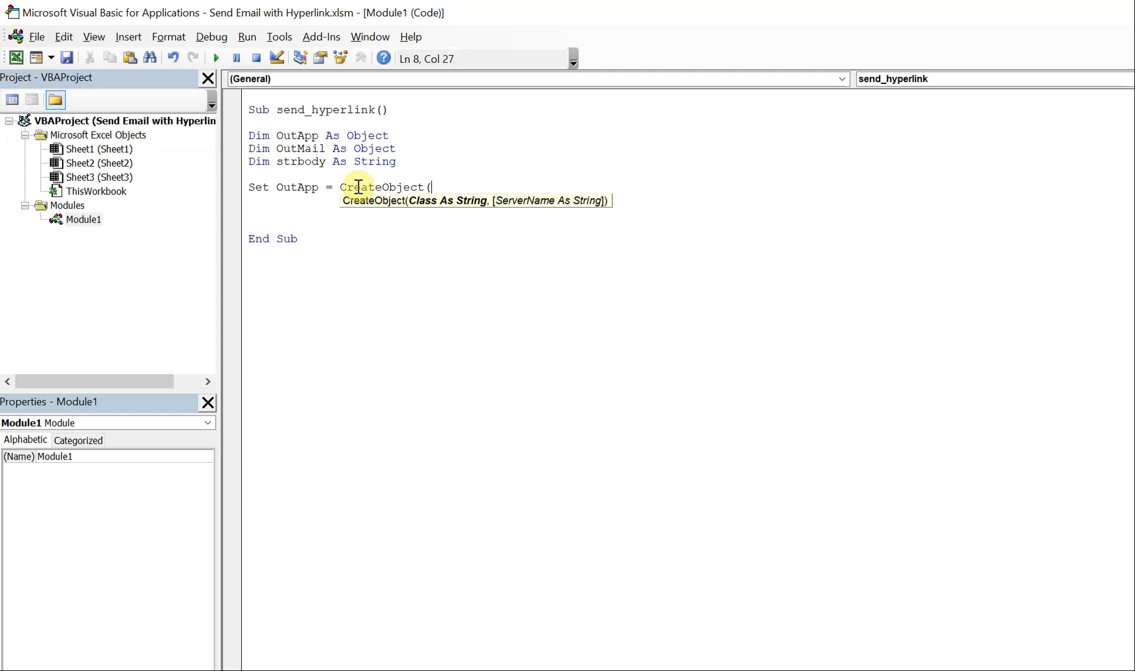
pyautogui.write('"O')
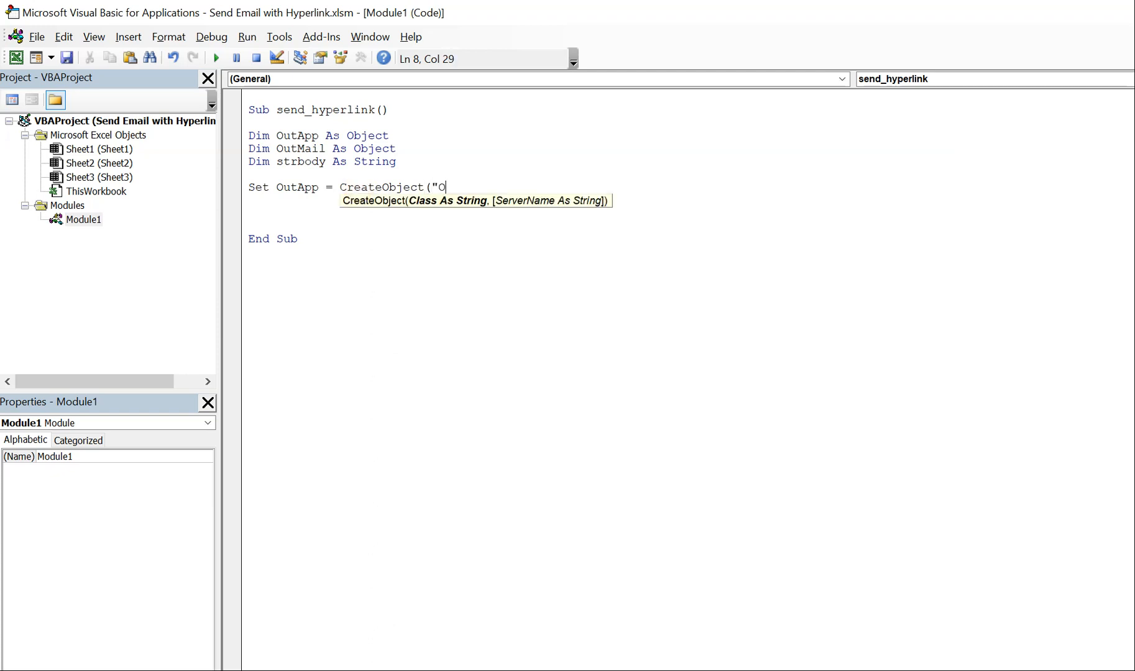
pyautogui.write('utlook.A')
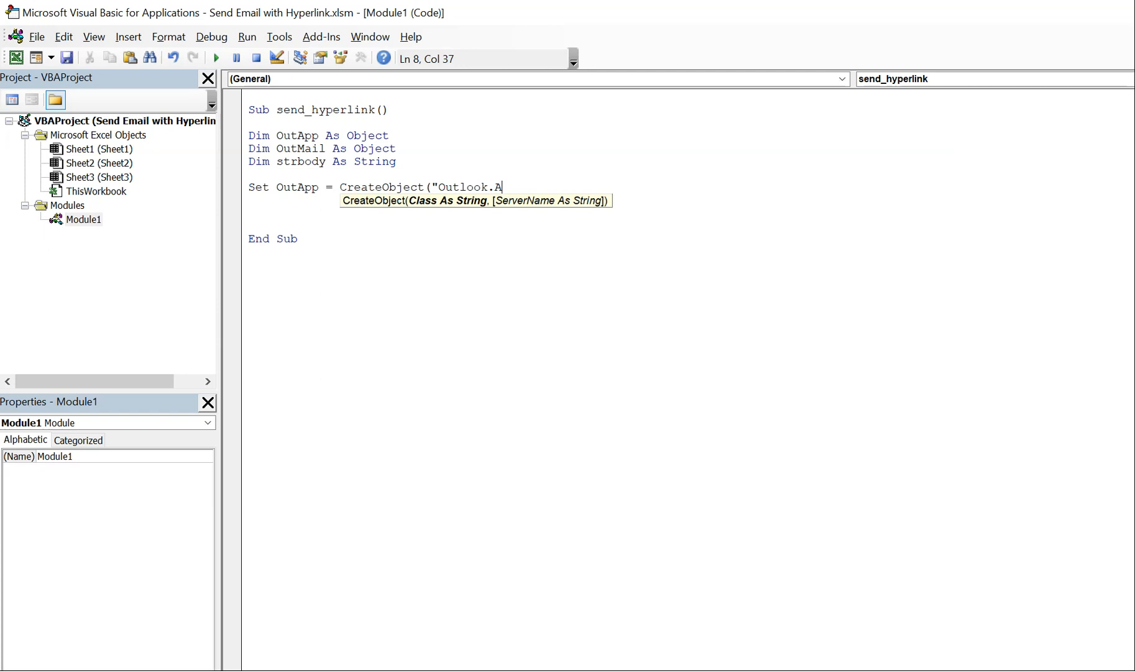
pyautogui.write('pplicato')
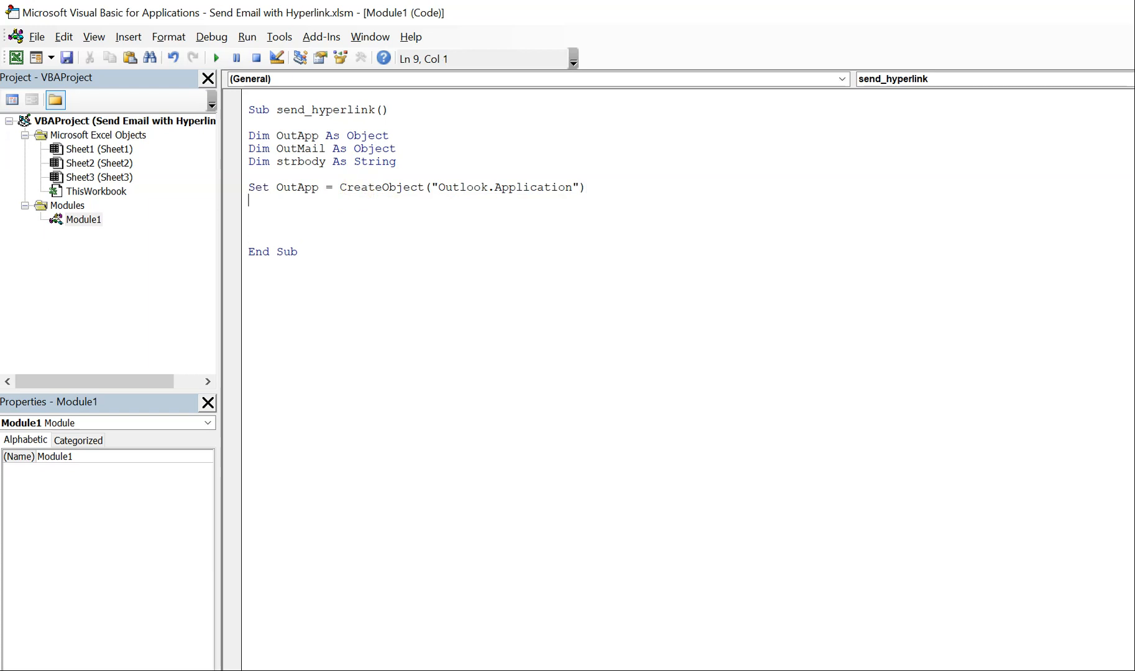
# Step: Set OutMail = OutApp.CreateItem(0) on the next line
pyautogui.write('Sdt')
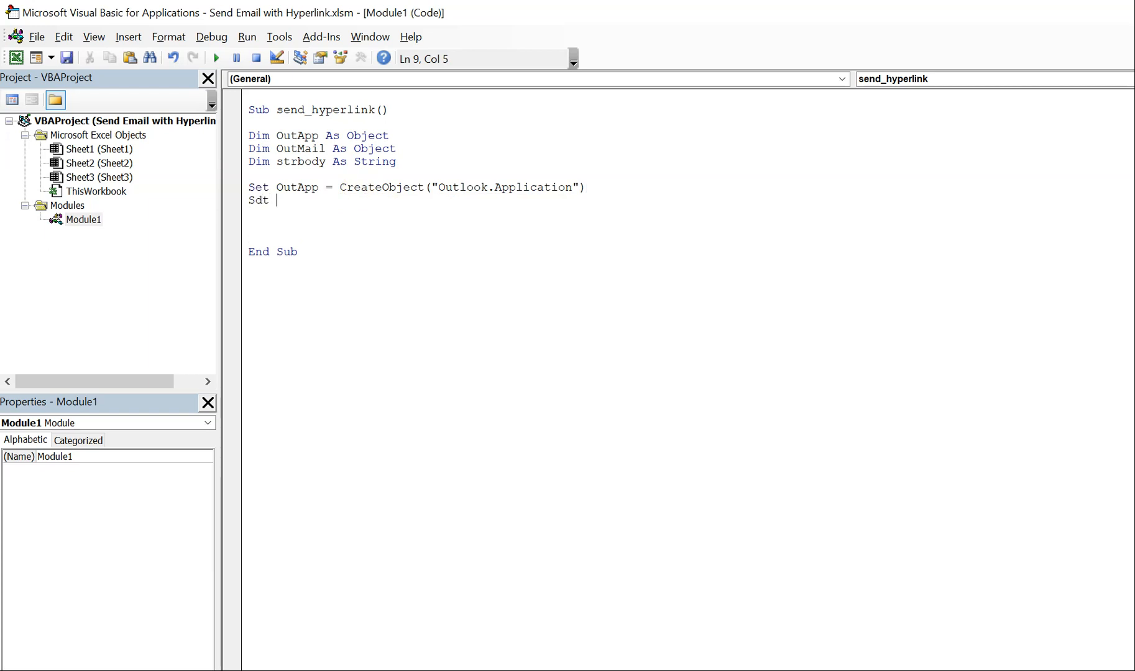
pyautogui.write('Set Ou')
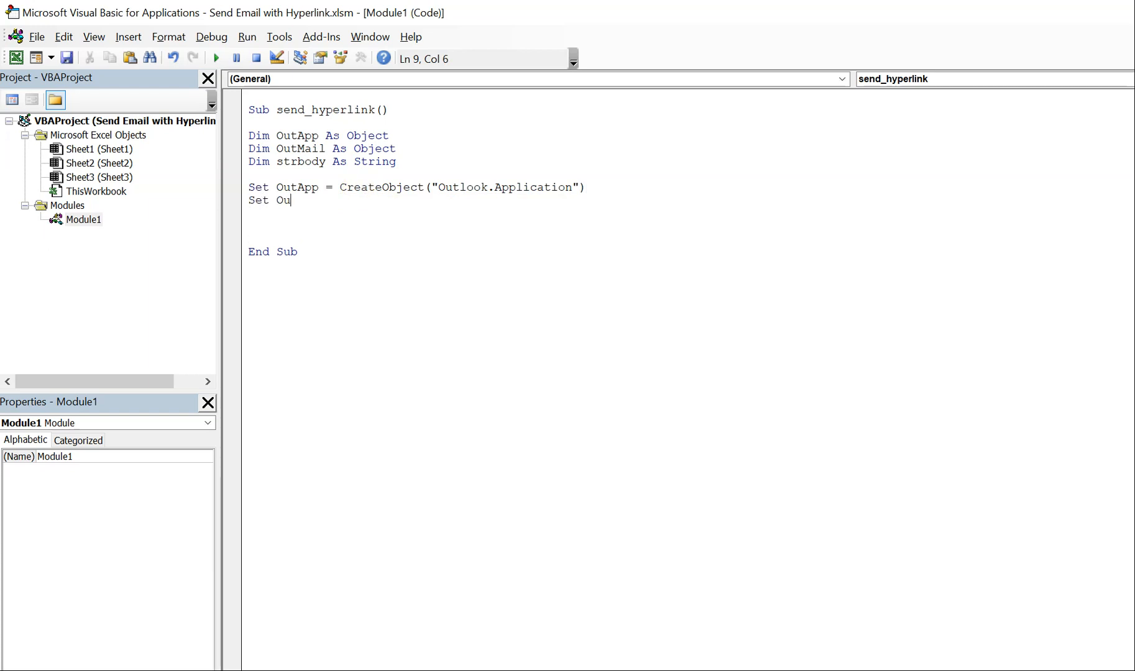
pyautogui.write('tMail')
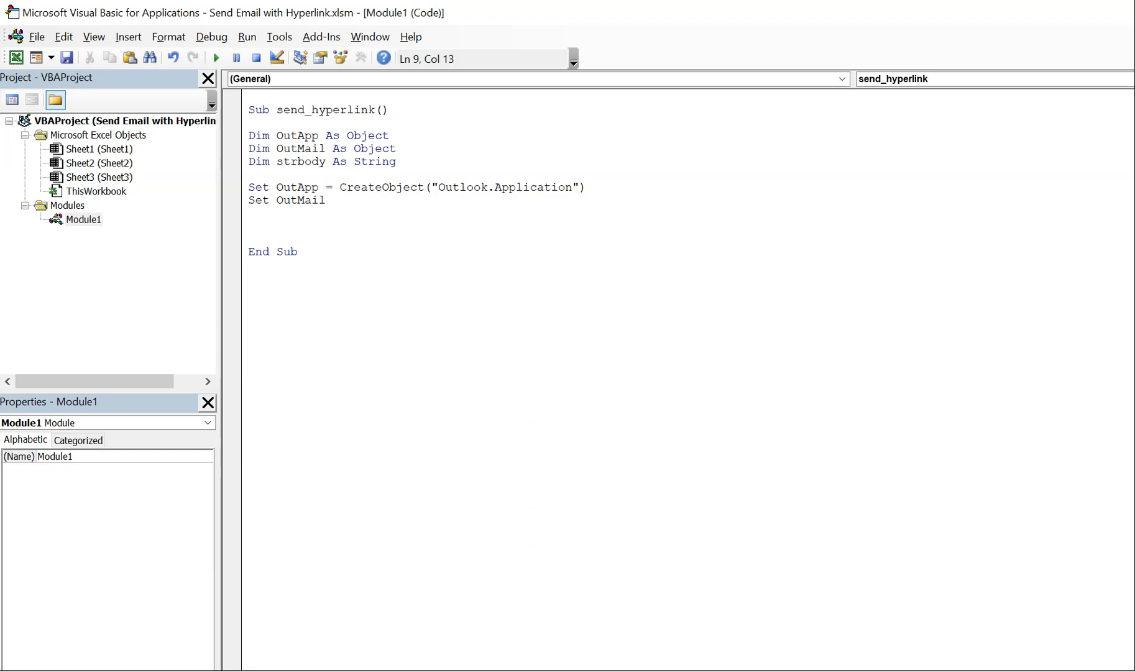
pyautogui.write('= O')
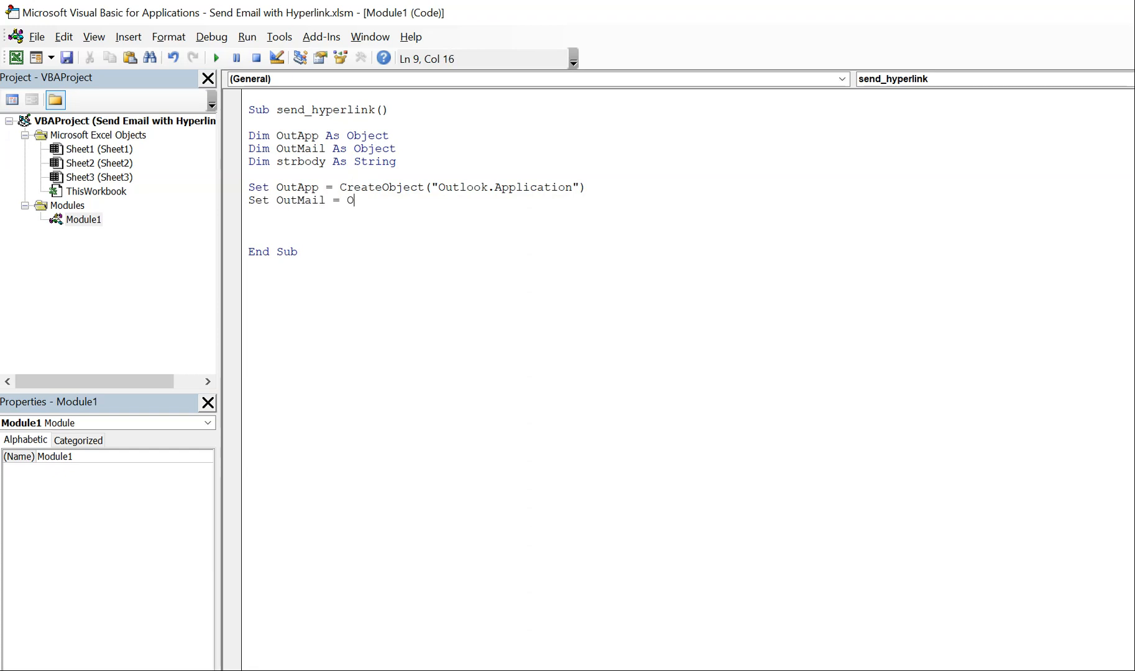
pyautogui.write('utApp')
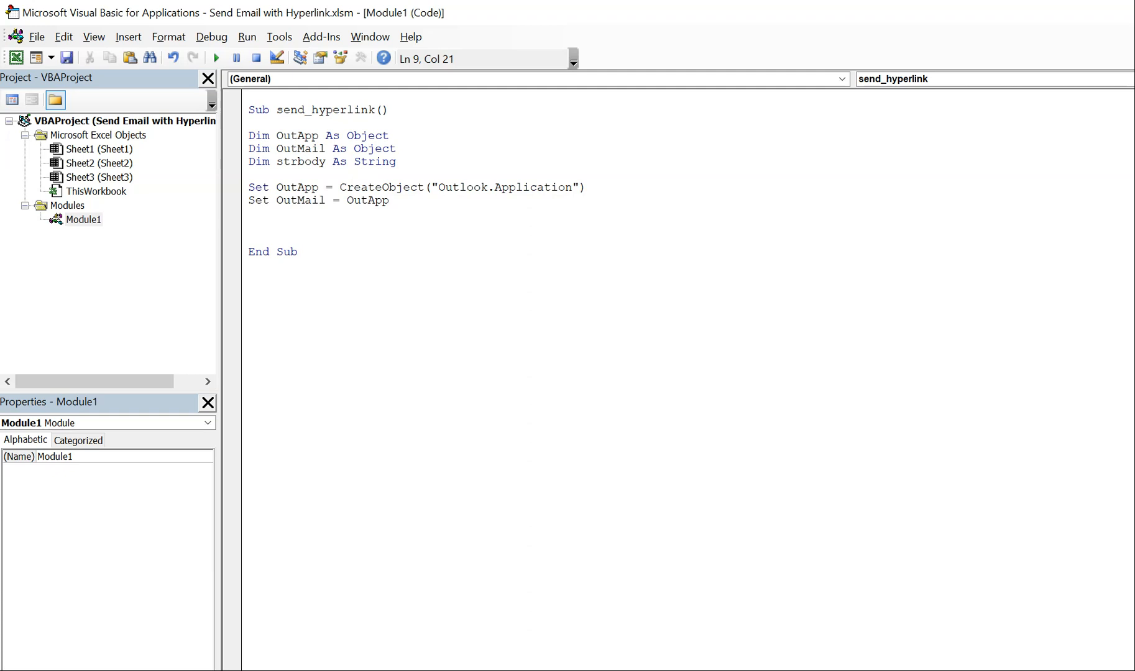
pyautogui.write('.Create')
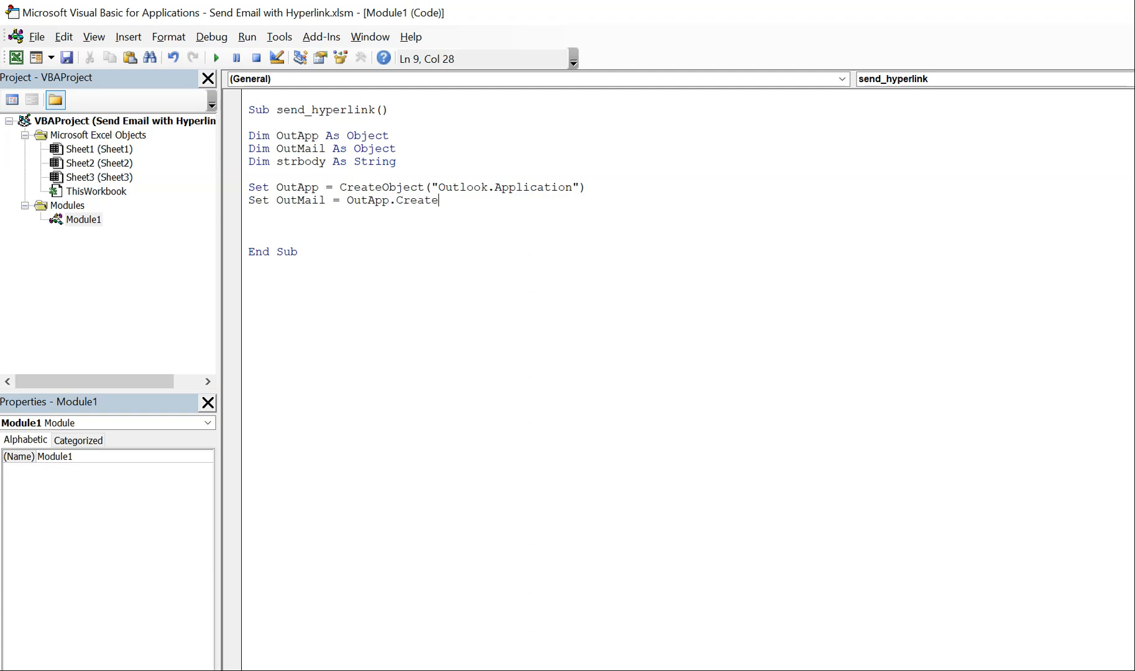
pyautogui.write('Item*')
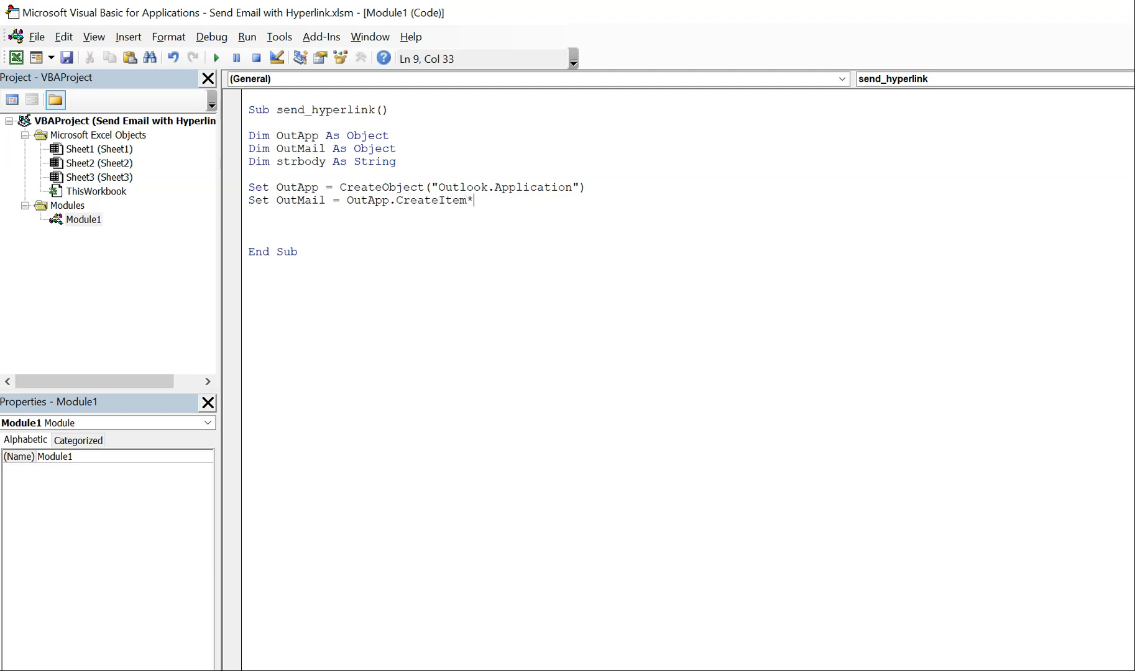
pyautogui.write('0)')
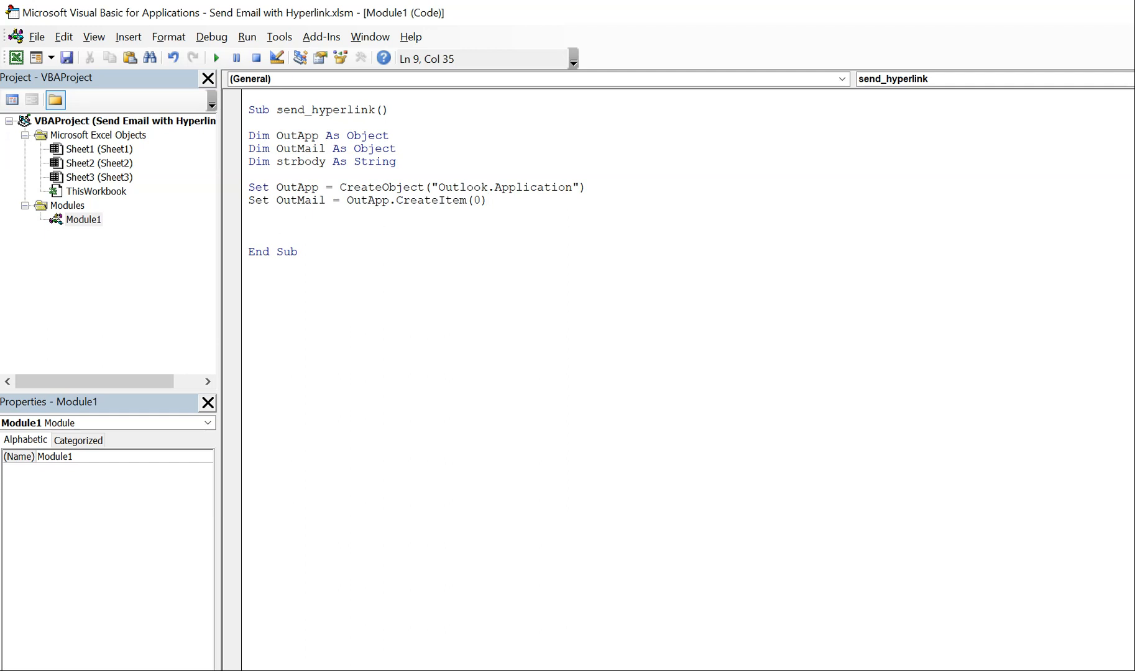
# Step: Start the strbody assignment with a "<BODY style = font-size" tag
pyautogui.write('strb')
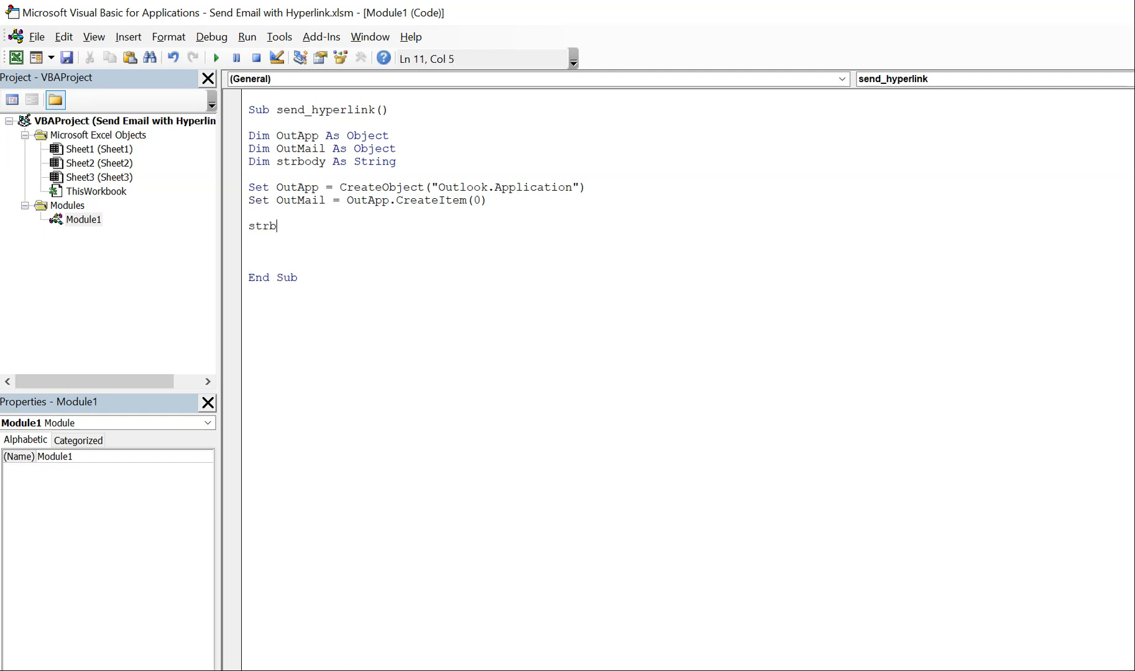
pyautogui.write('ody =')
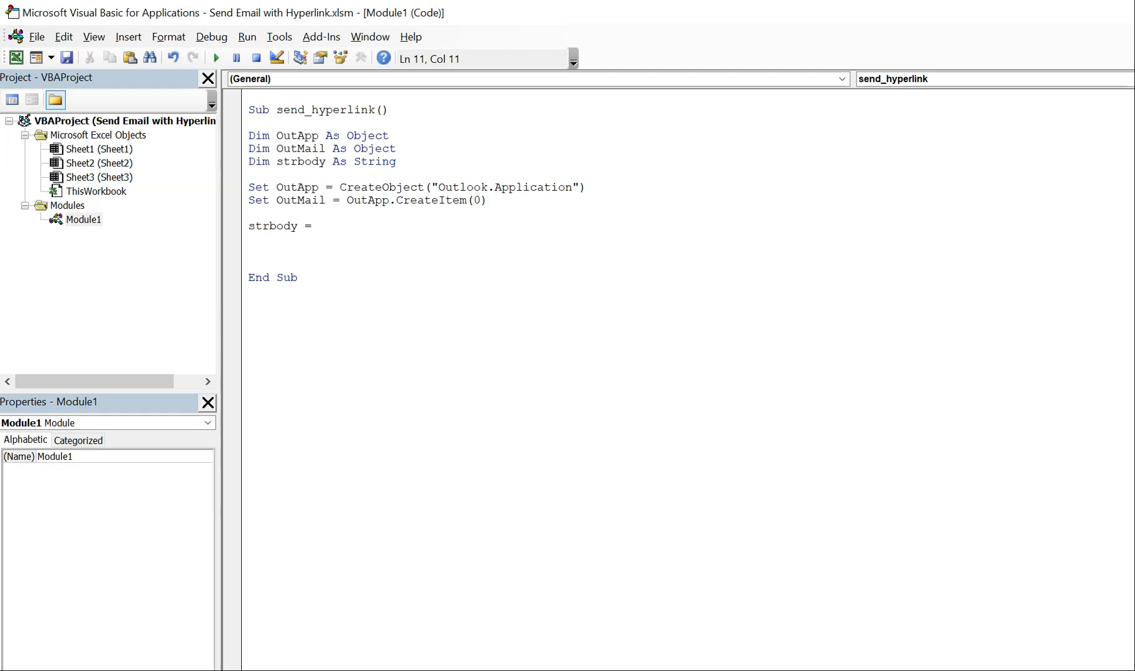
pyautogui.click(318, 225)
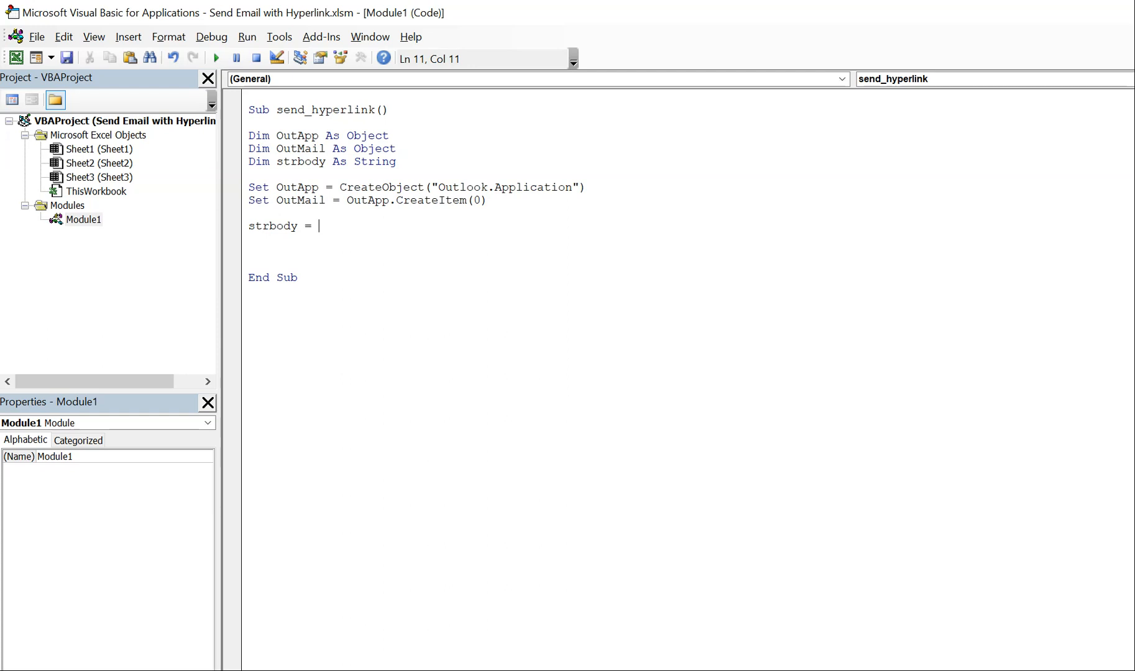
pyautogui.write('"<BODY')
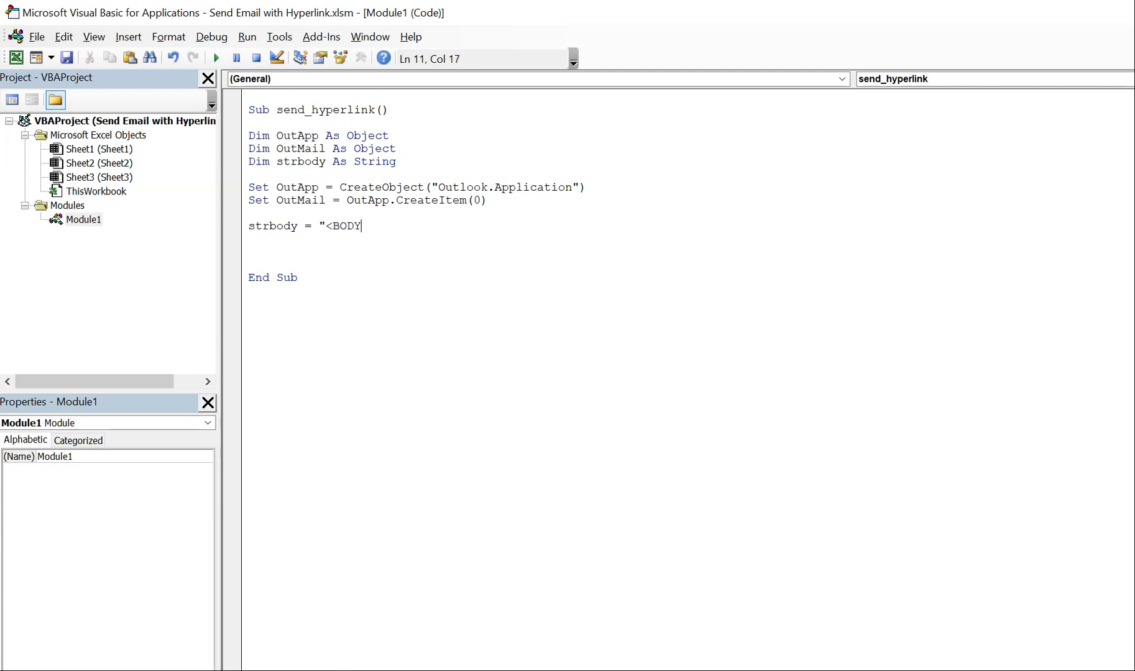
pyautogui.write('sty')
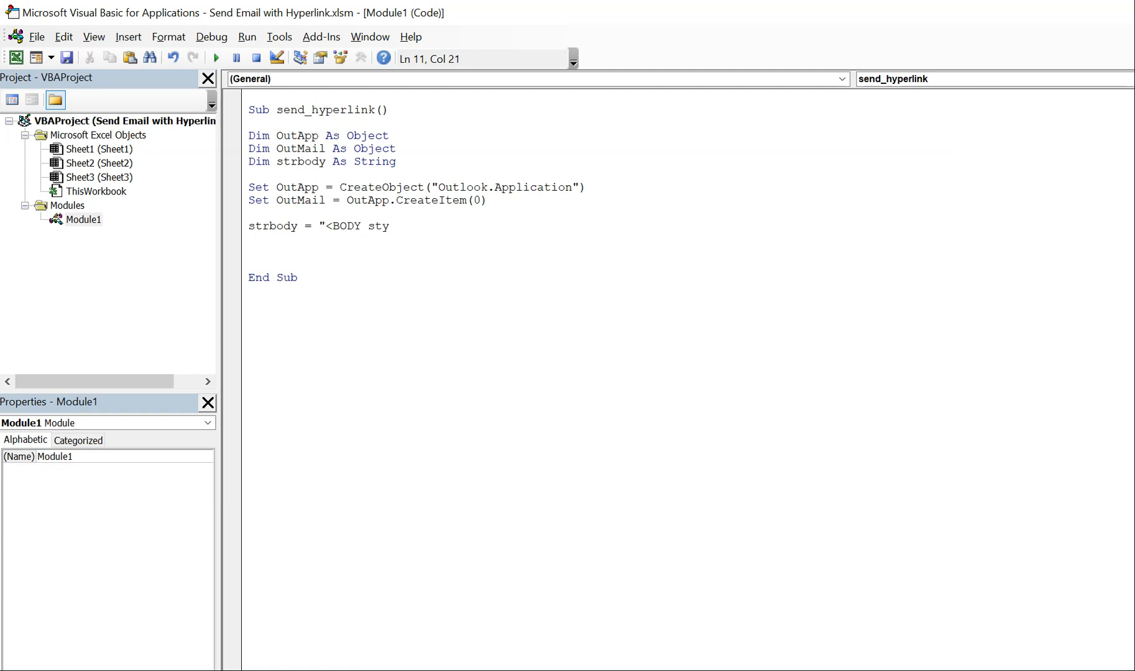
pyautogui.write('le =')
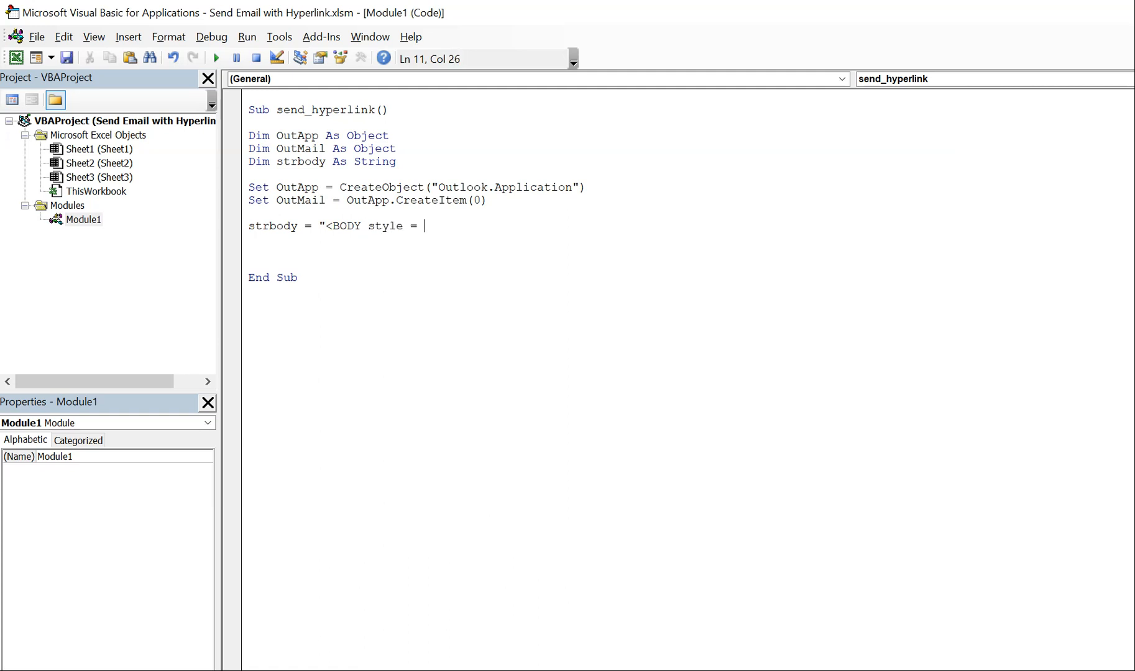
pyautogui.write('font')
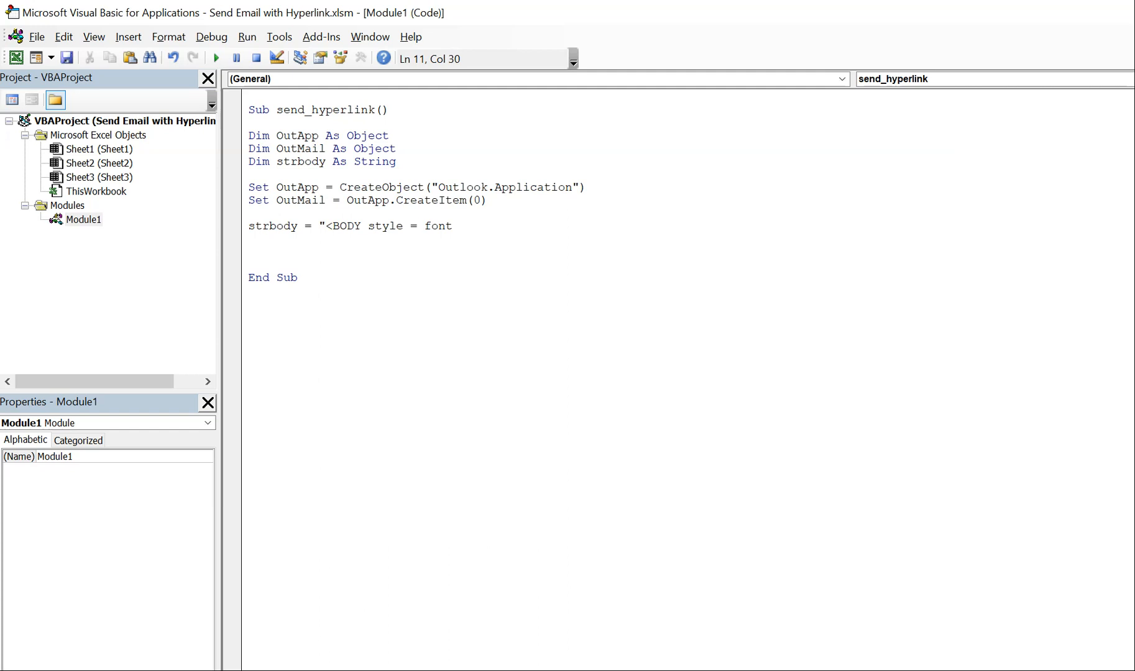
pyautogui.write('-size')
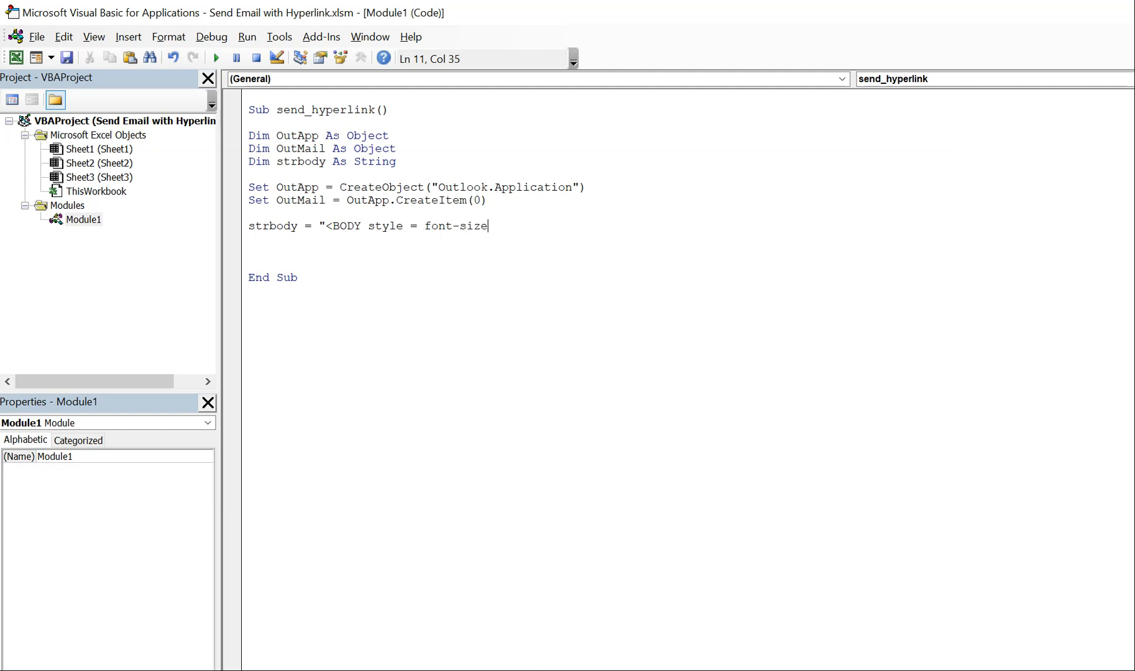
# Step: Finish the body style as 11pt Arial, close the tag, and add the & continuation
pyautogui.write(':1')
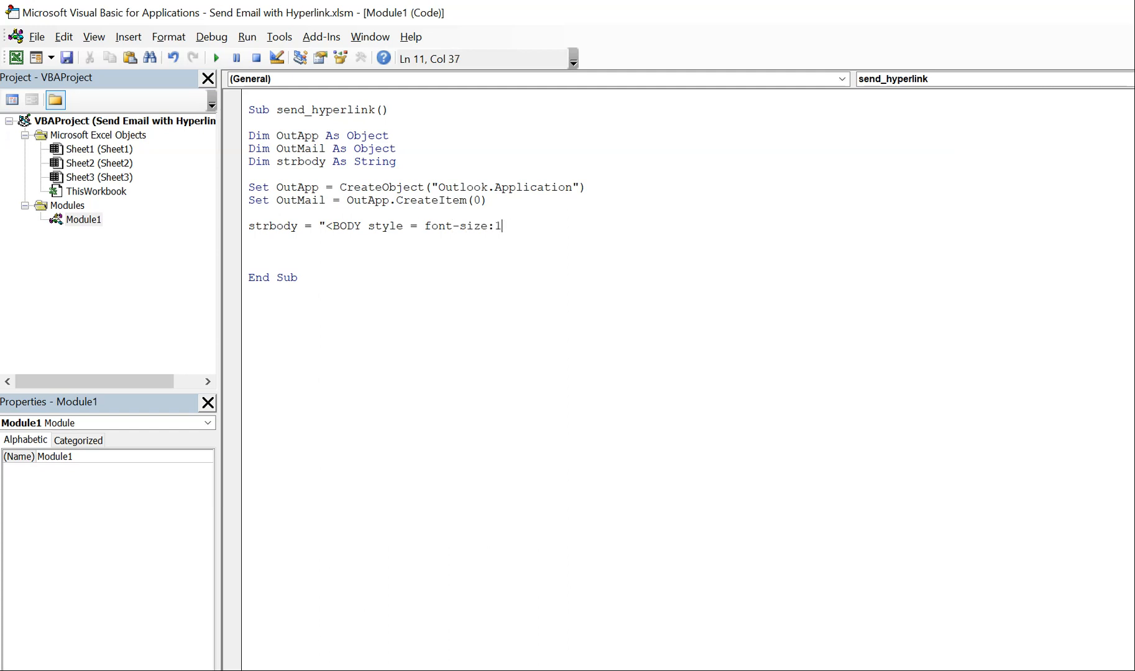
pyautogui.write('1pt')
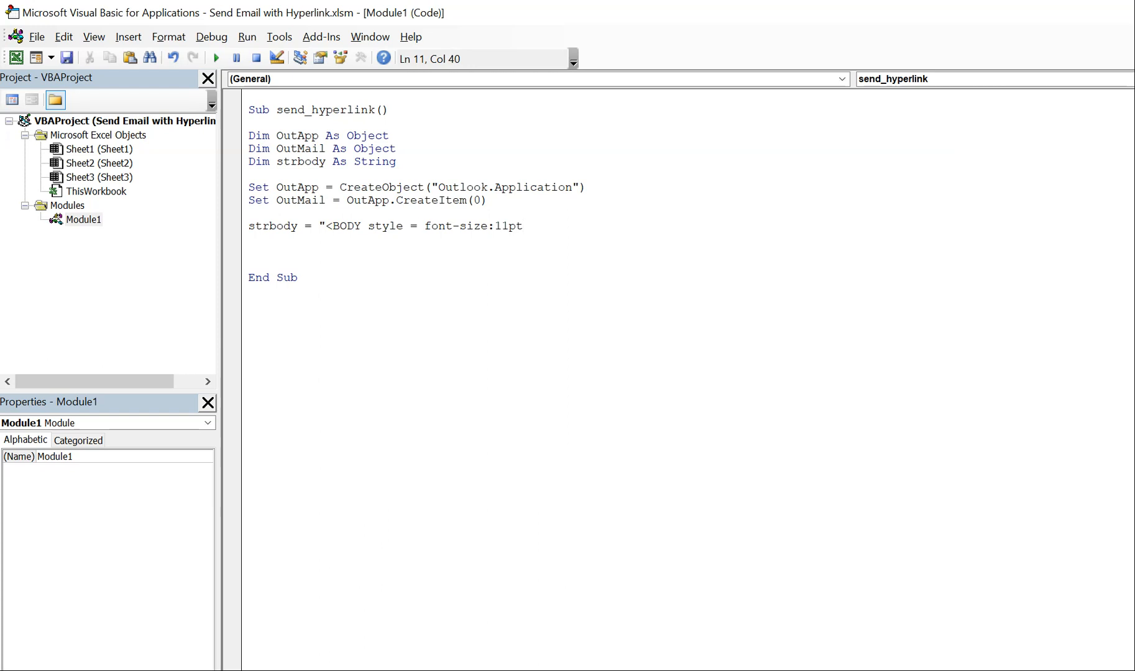
pyautogui.write(';')
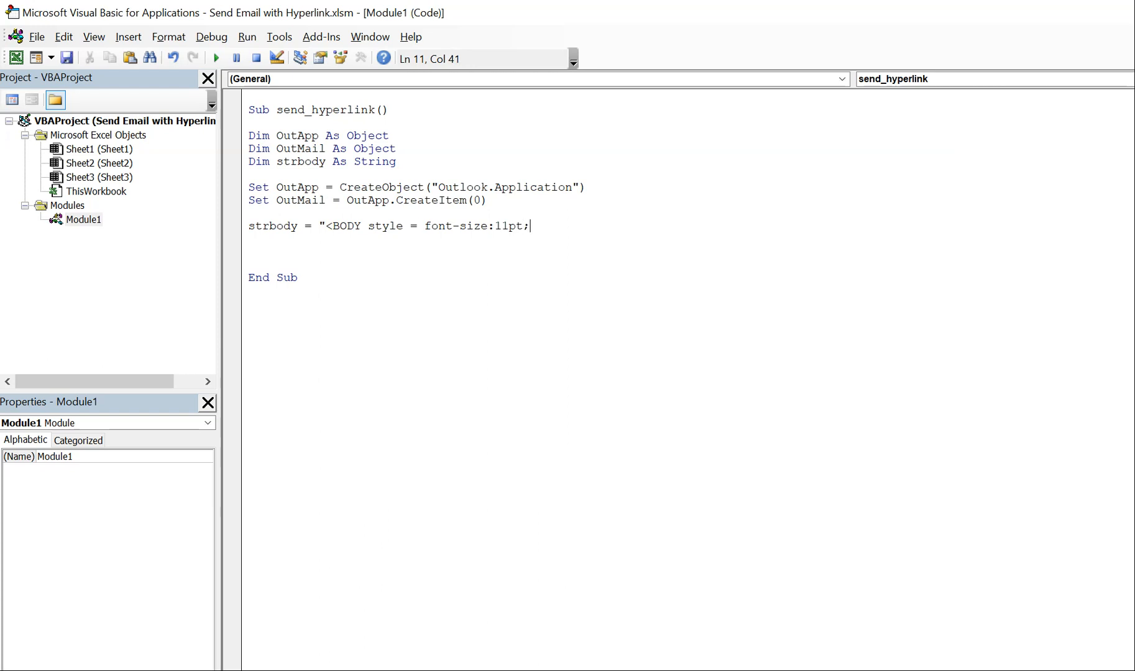
pyautogui.write('font-f')
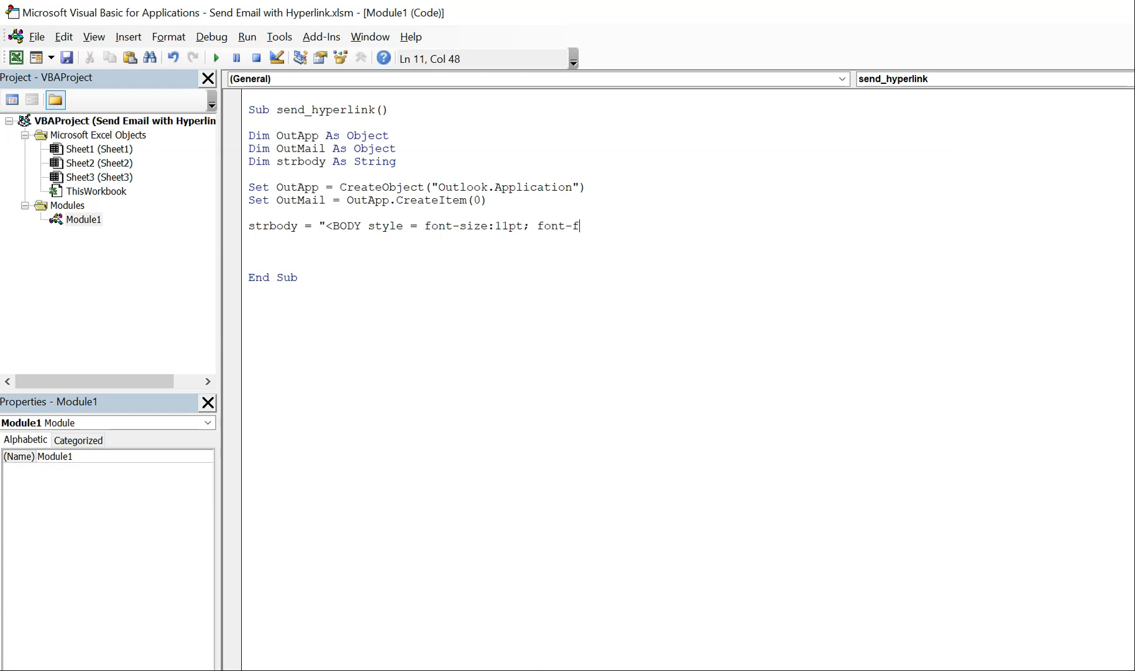
pyautogui.write('am')
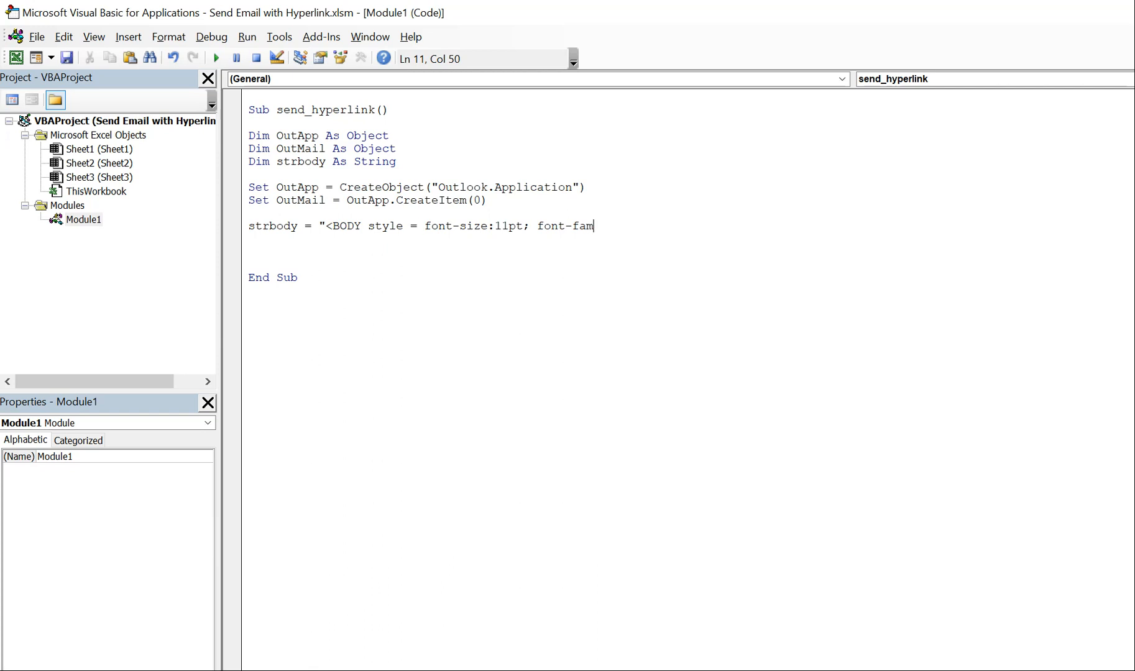
pyautogui.write('ily')
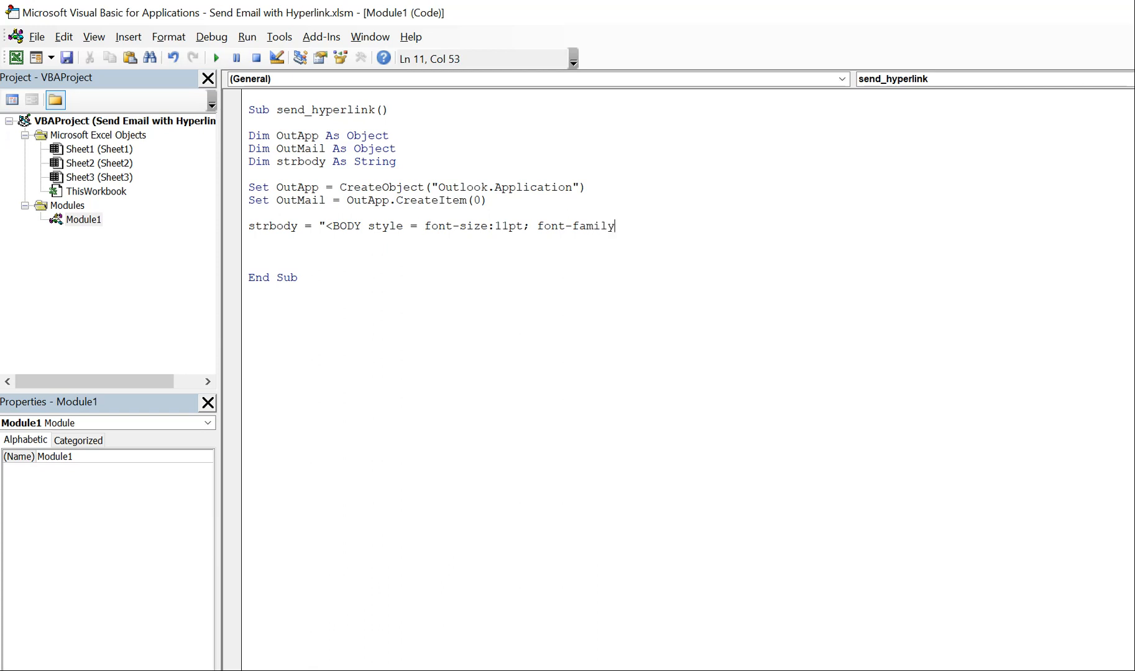
pyautogui.write(':Arial')
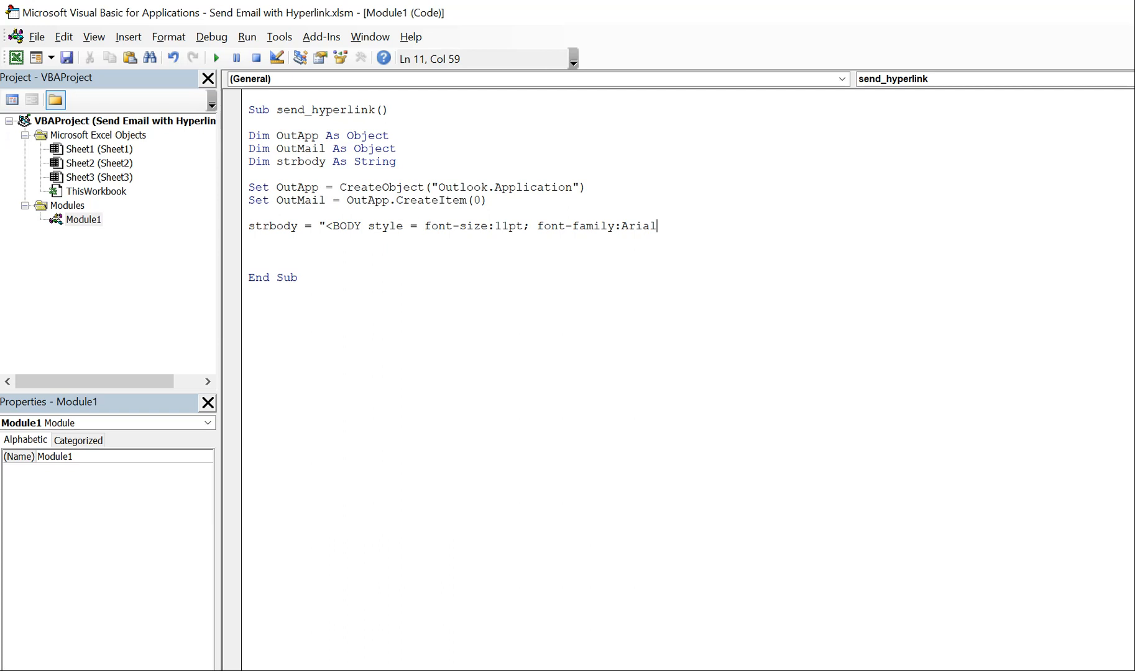
pyautogui.write('>')
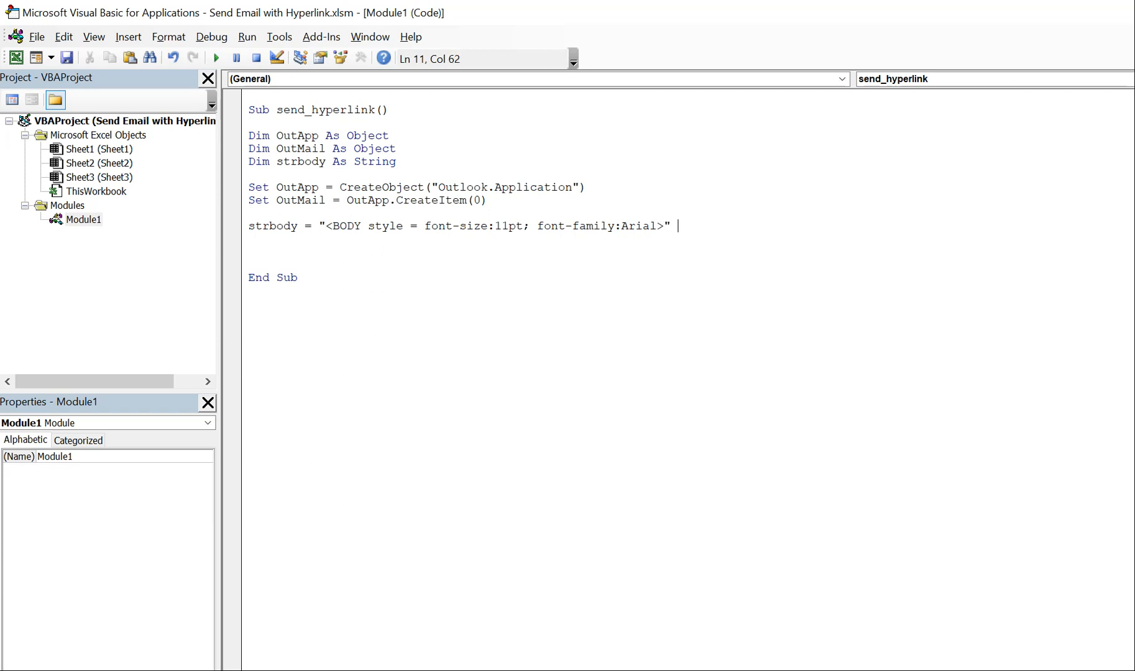
pyautogui.write('& _')
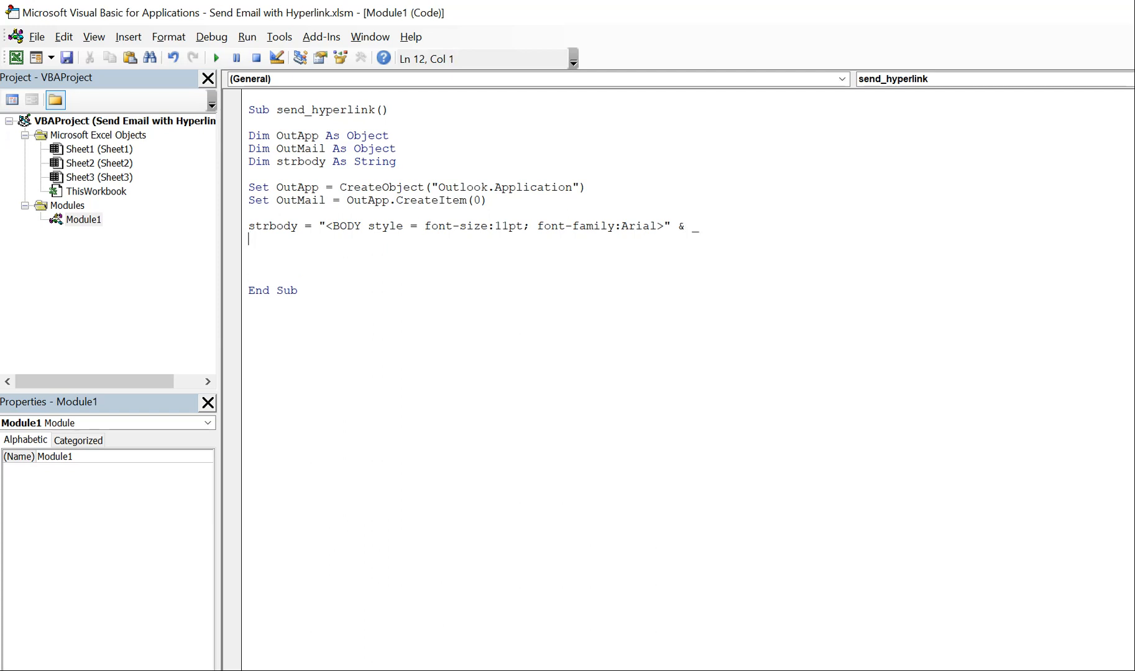
# Step: Add the greeting "Hello, <br><br>" to the second strbody line
pyautogui.write('"A')
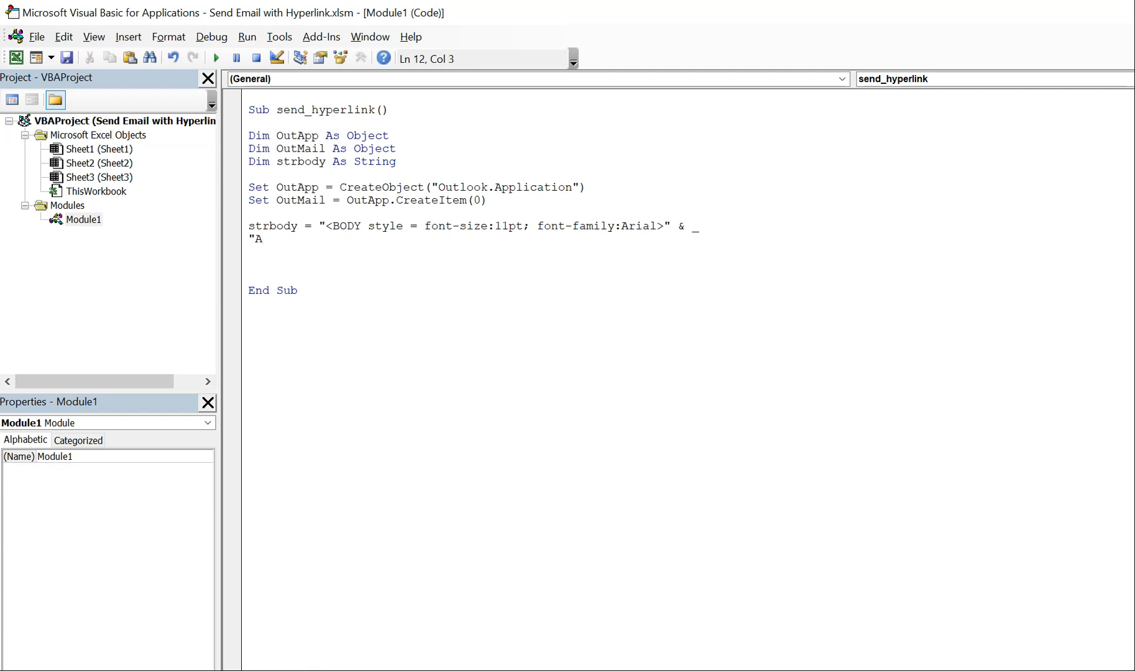
pyautogui.write('ello')
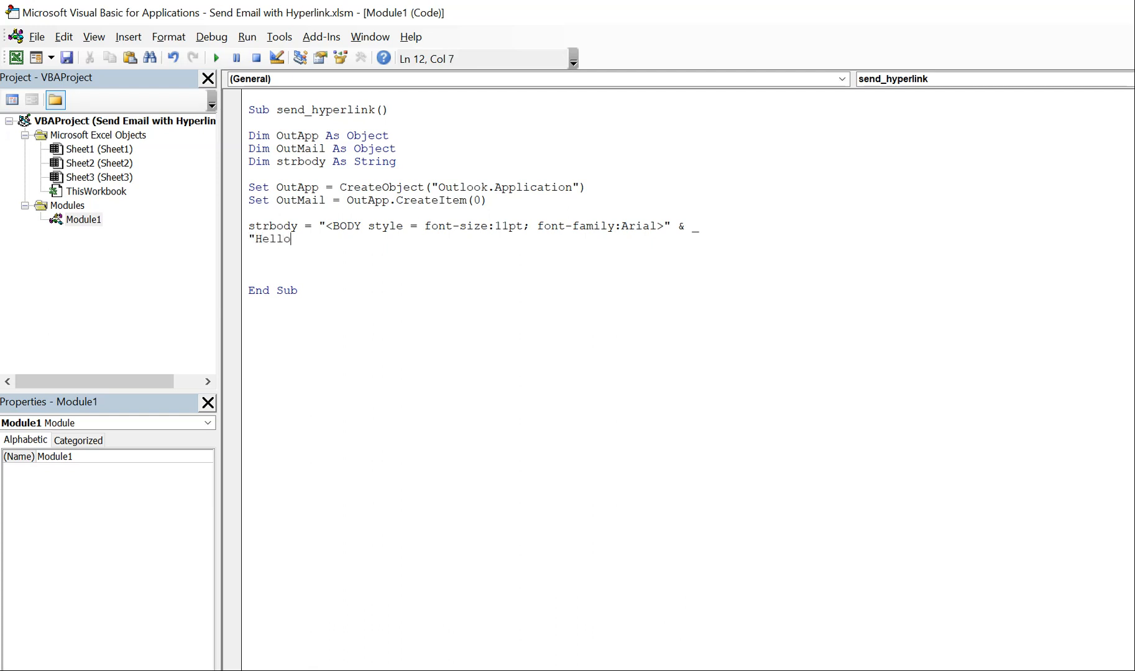
pyautogui.write(',')
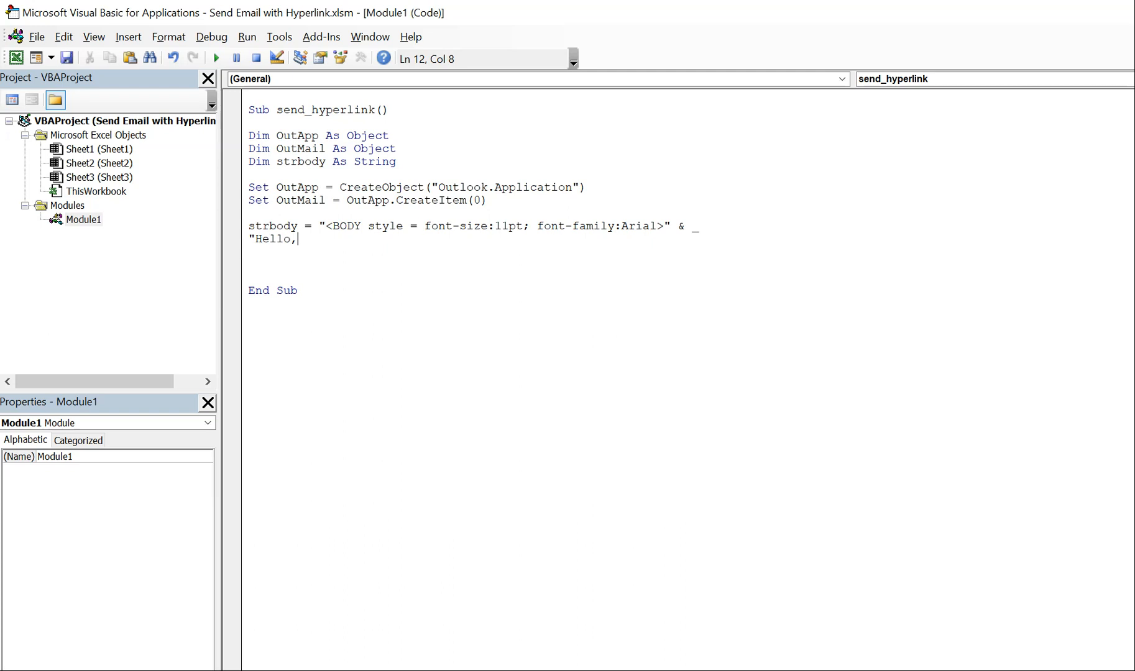
pyautogui.write('<br')
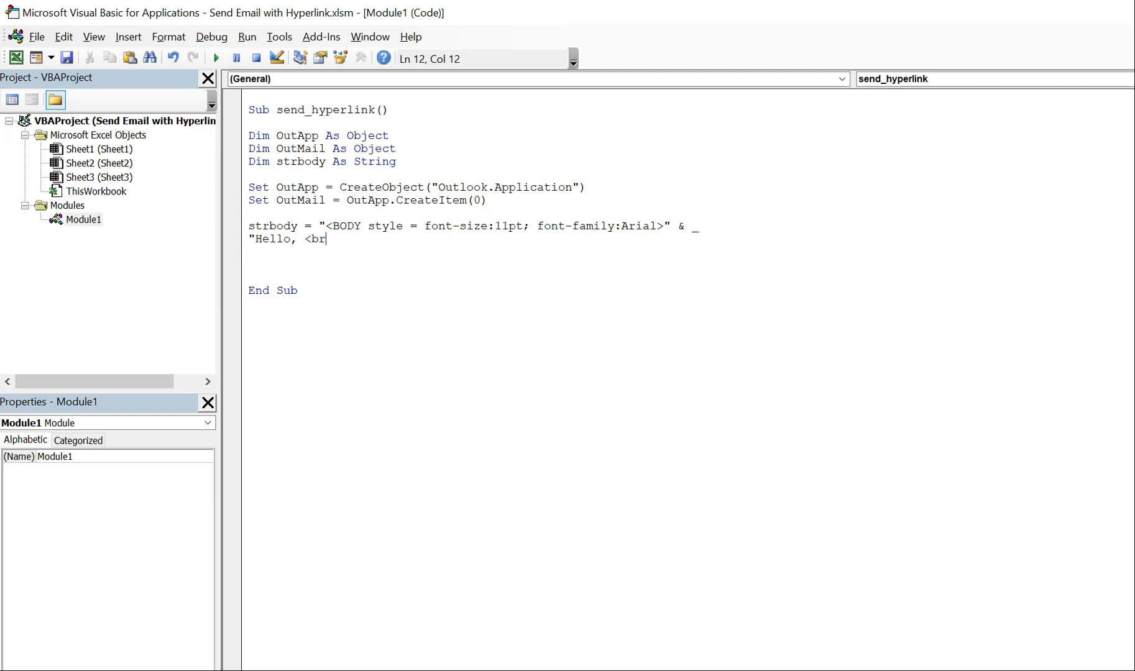
pyautogui.write('><')
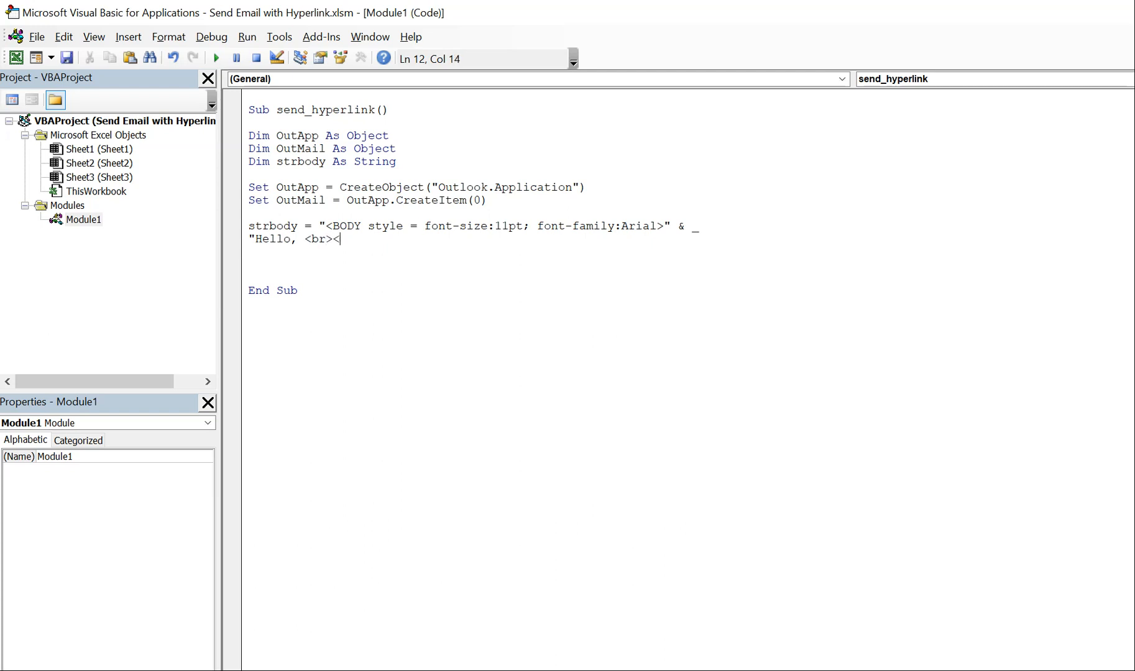
pyautogui.write('b')
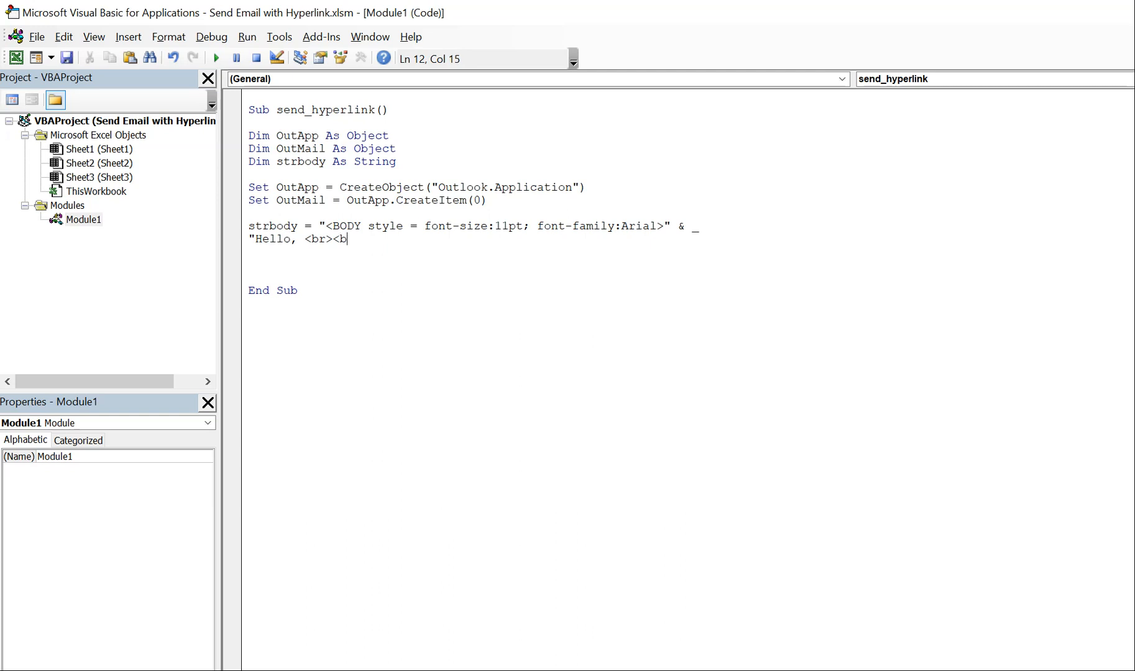
pyautogui.write('r>')
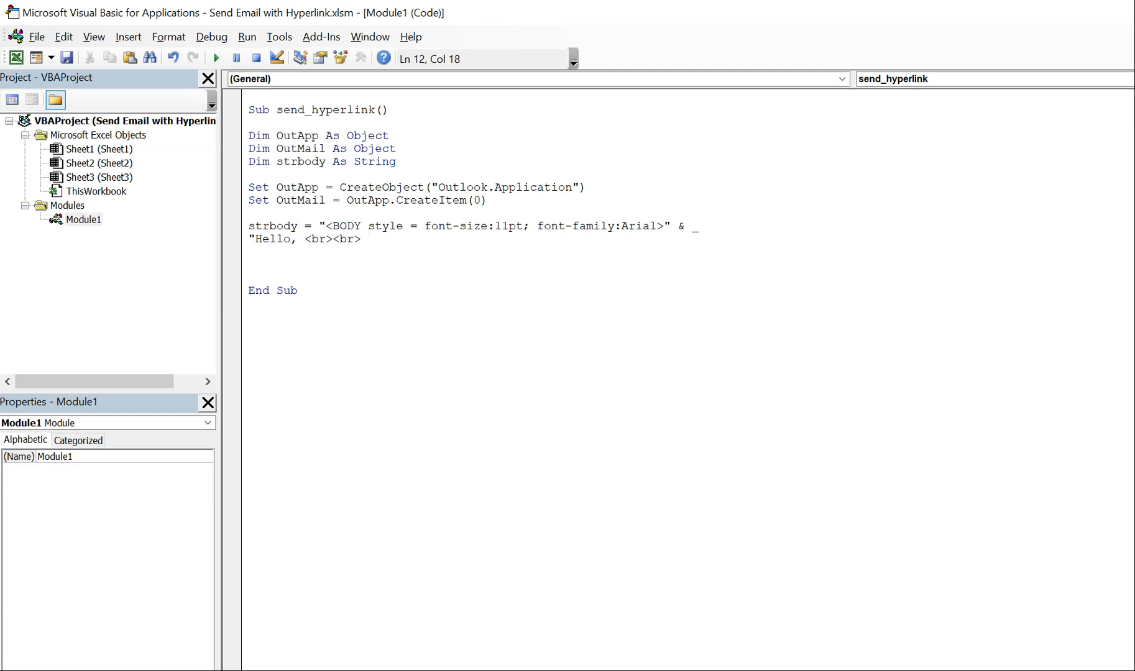
# Step: Add the sentence "Today's report has been completed." after the line breaks
pyautogui.click(369, 240)
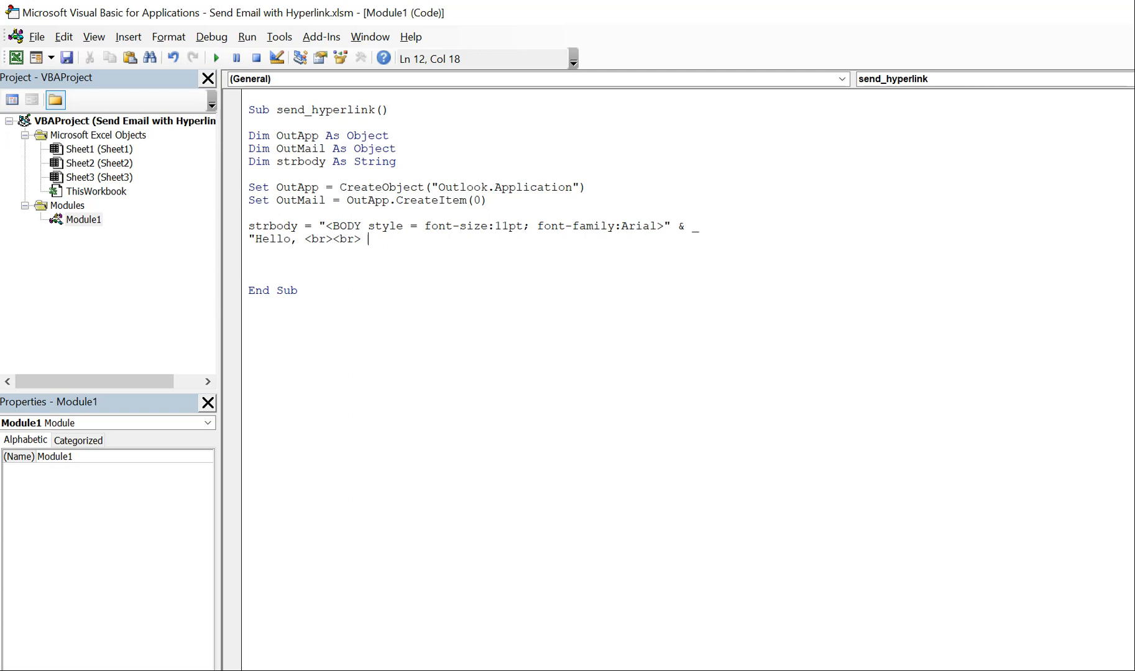
pyautogui.write('Tod')
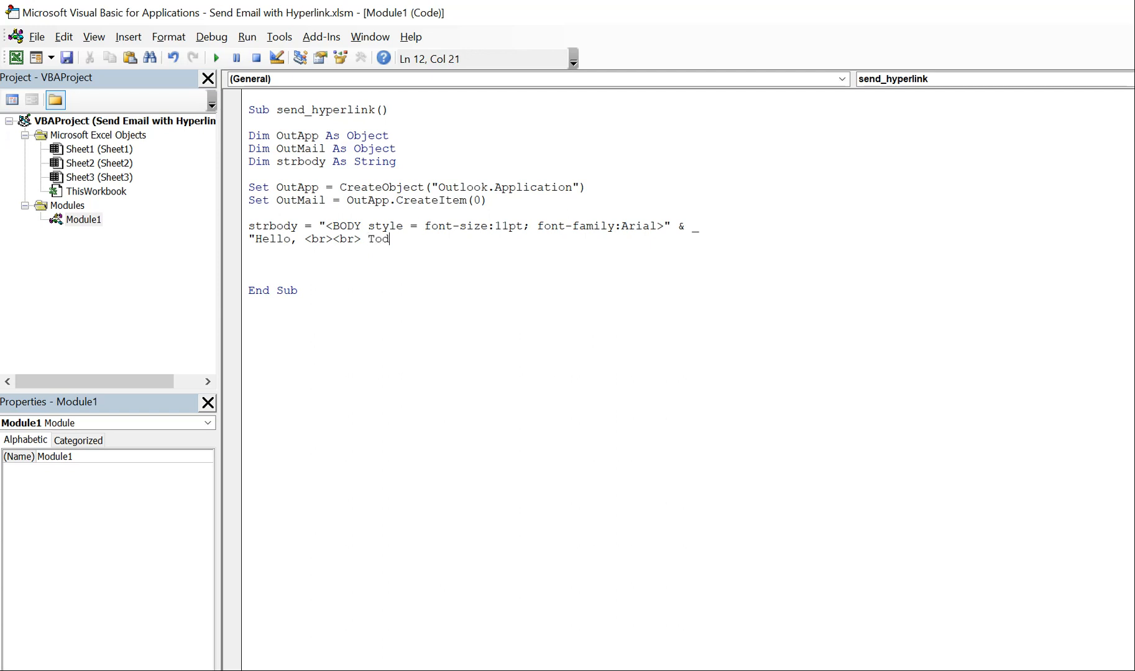
pyautogui.write("ay's reo")
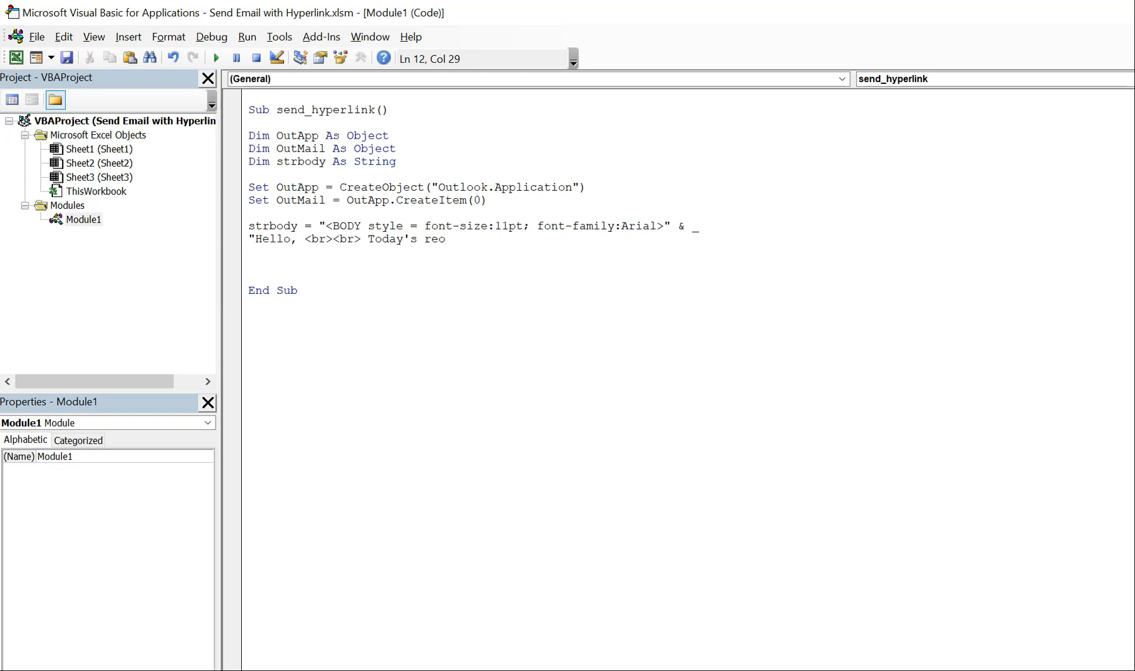
pyautogui.write('rt')
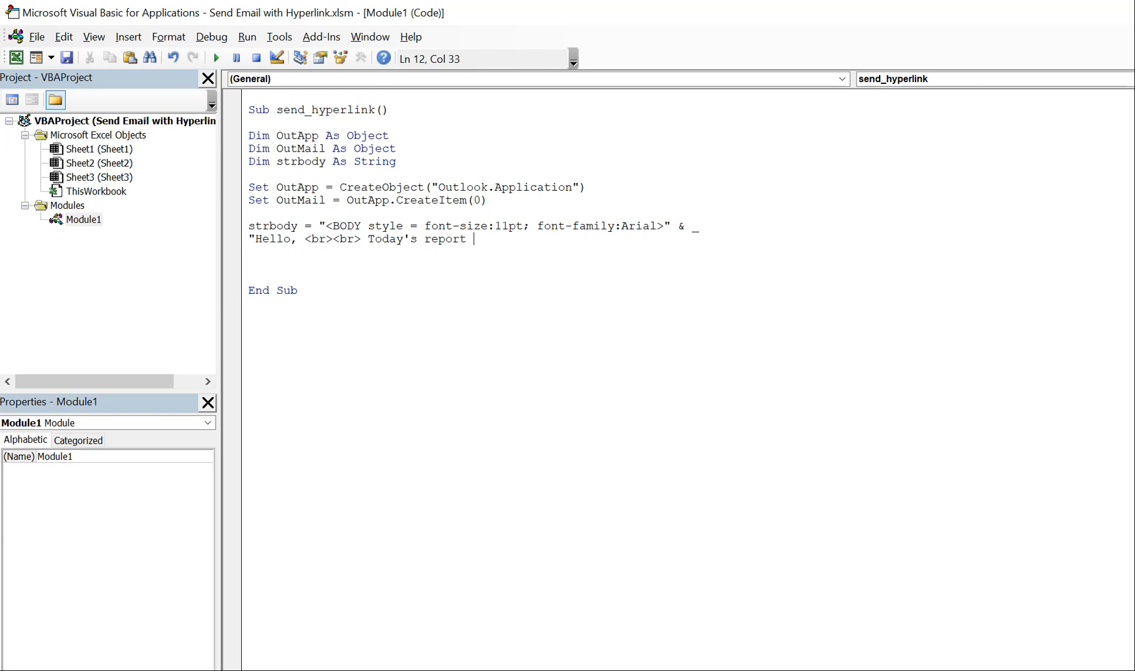
pyautogui.write('has been co')
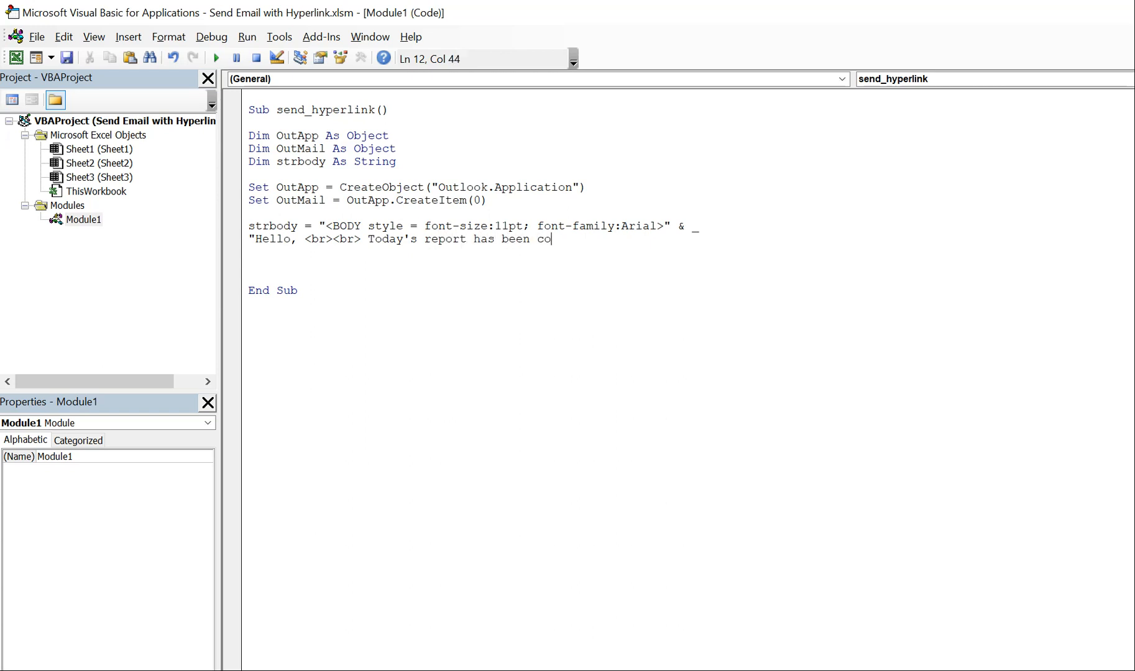
pyautogui.write('mpl')
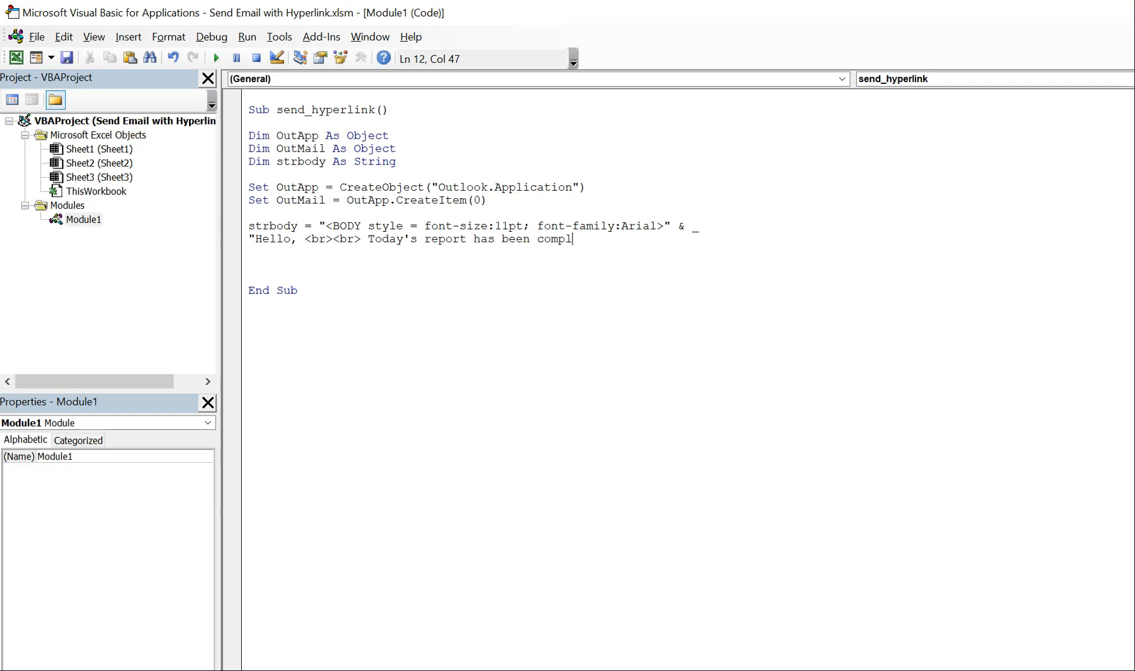
pyautogui.write('eted')
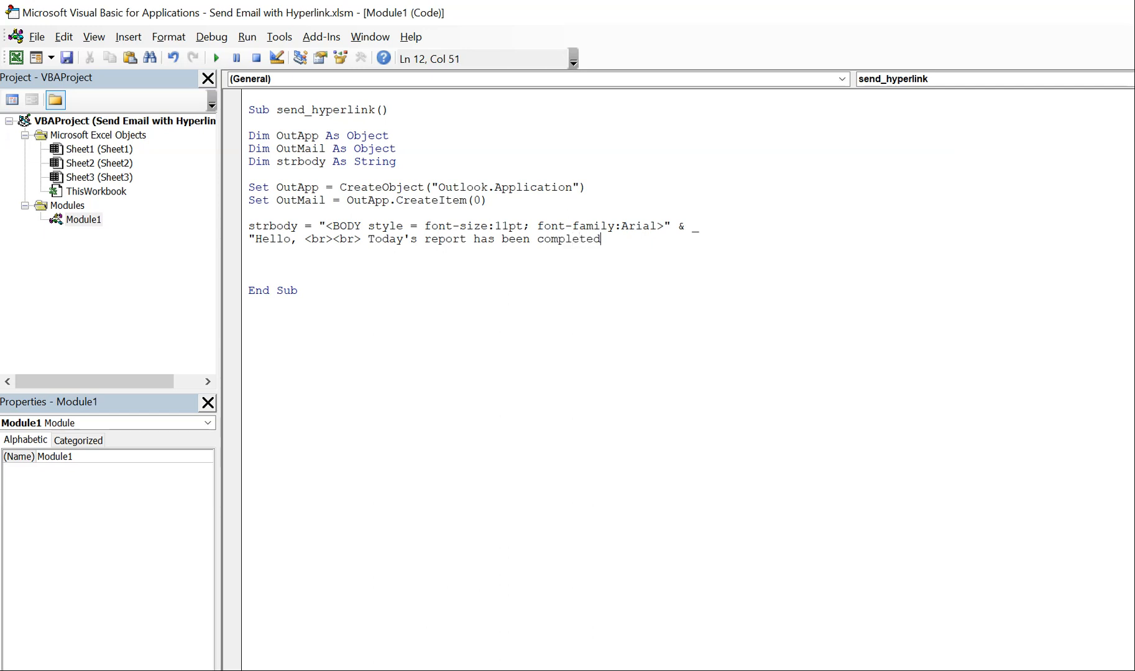
pyautogui.write('." & _')
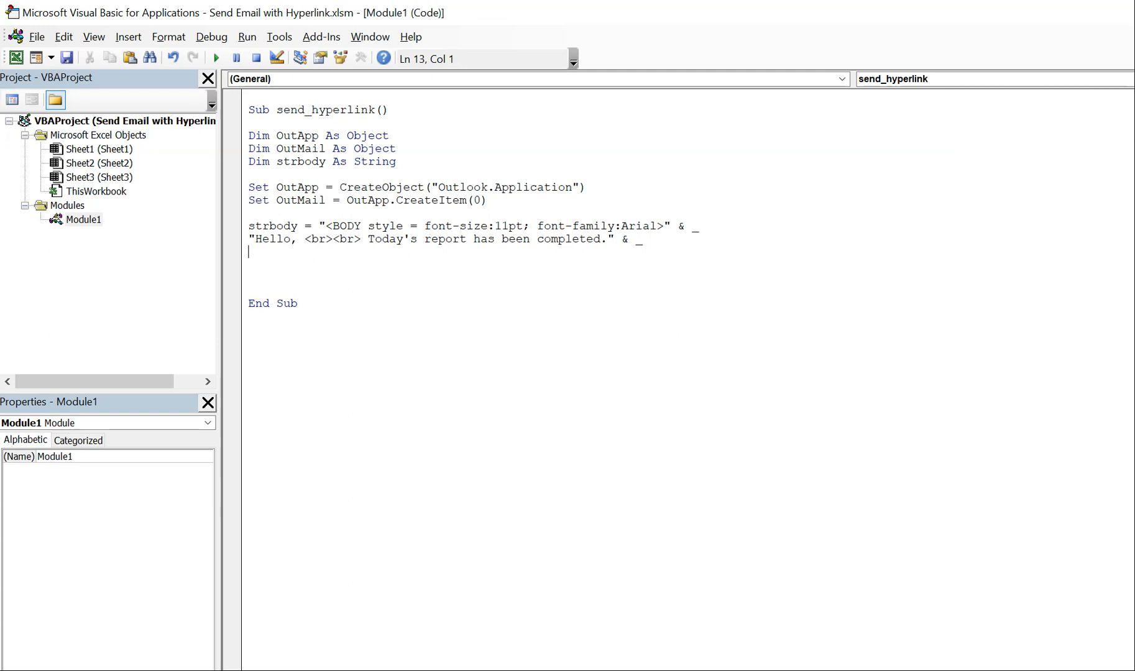
# Step: Type the third body line "You can access the report" and return the cursor to its end
pyautogui.write('"')
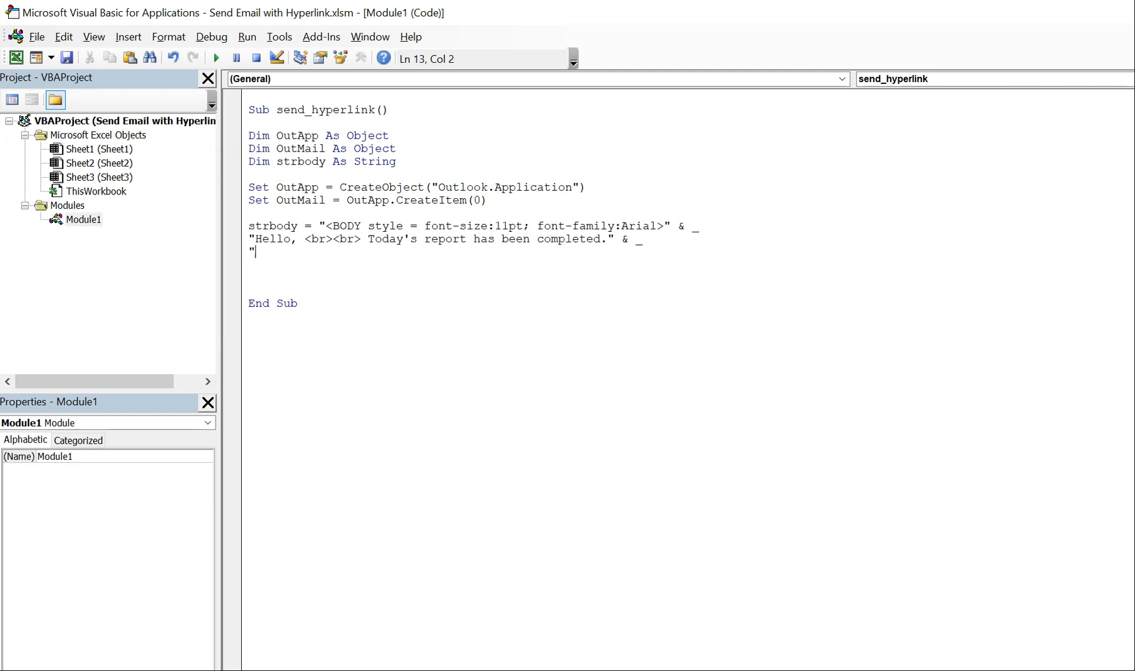
pyautogui.moveTo(604, 246)
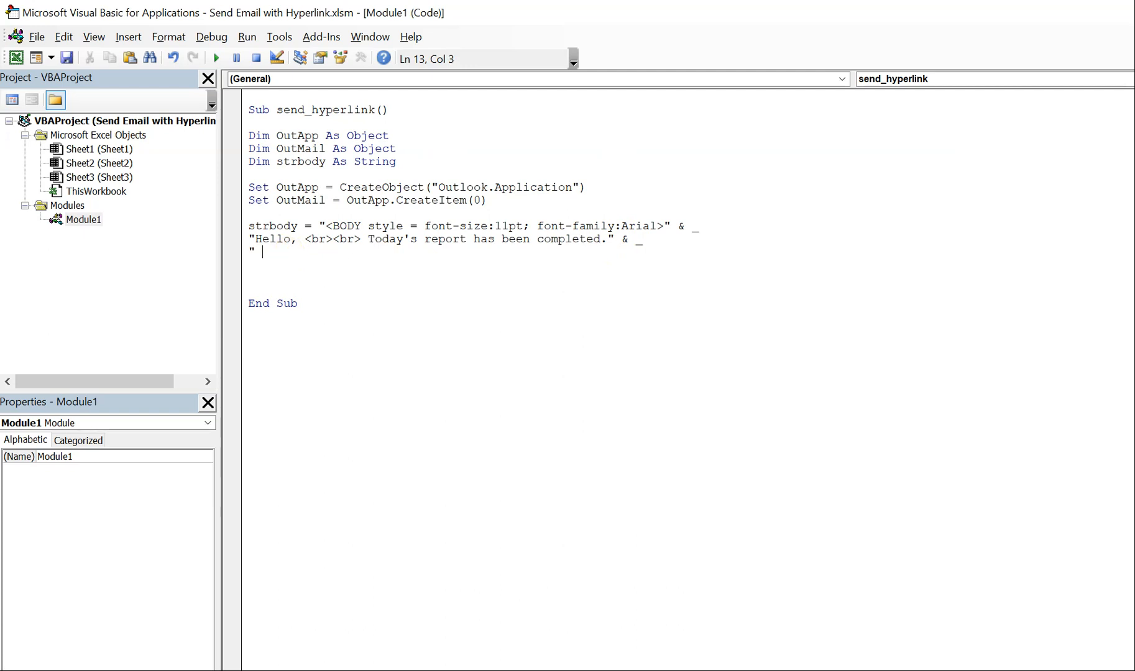
pyautogui.write('Y')
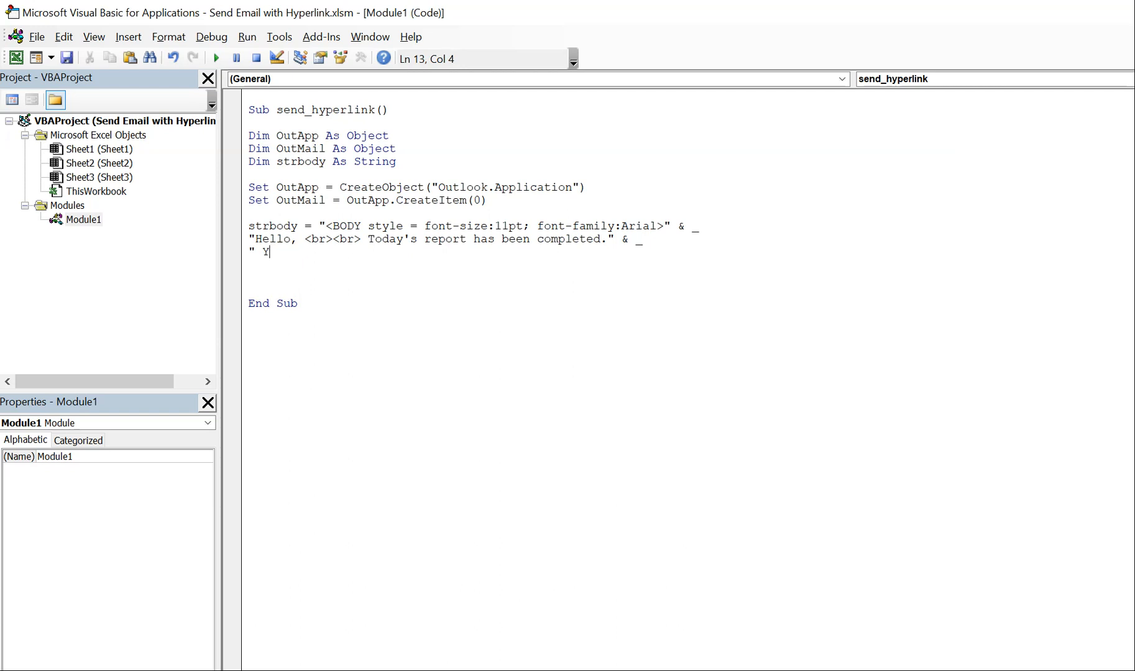
pyautogui.write('ou can a')
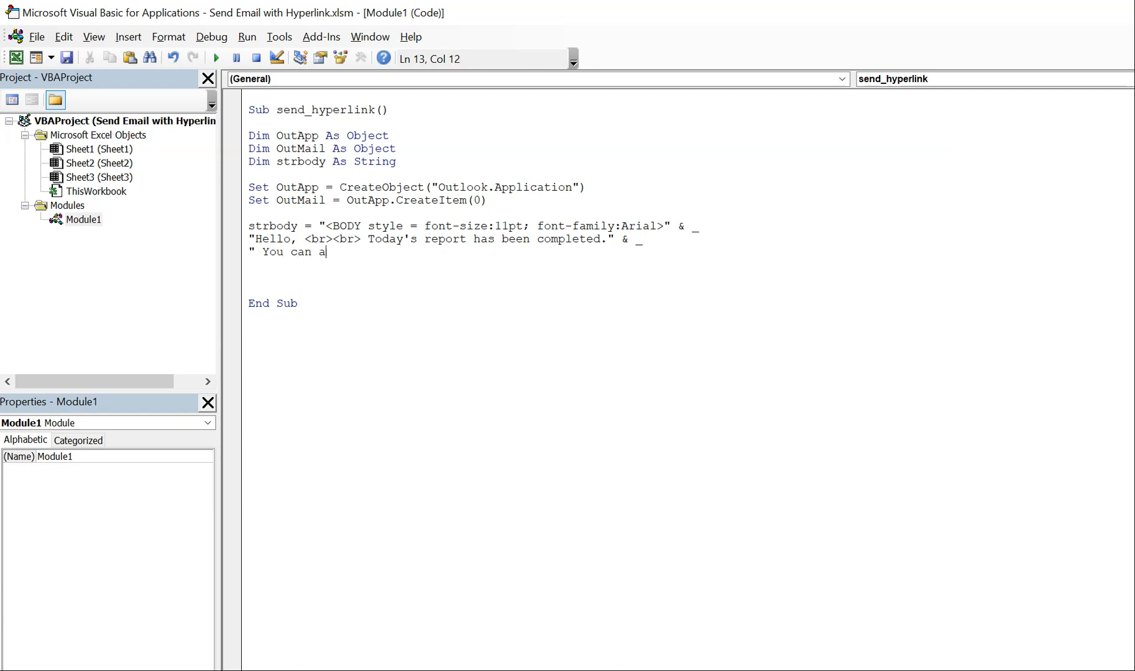
pyautogui.write('ccess')
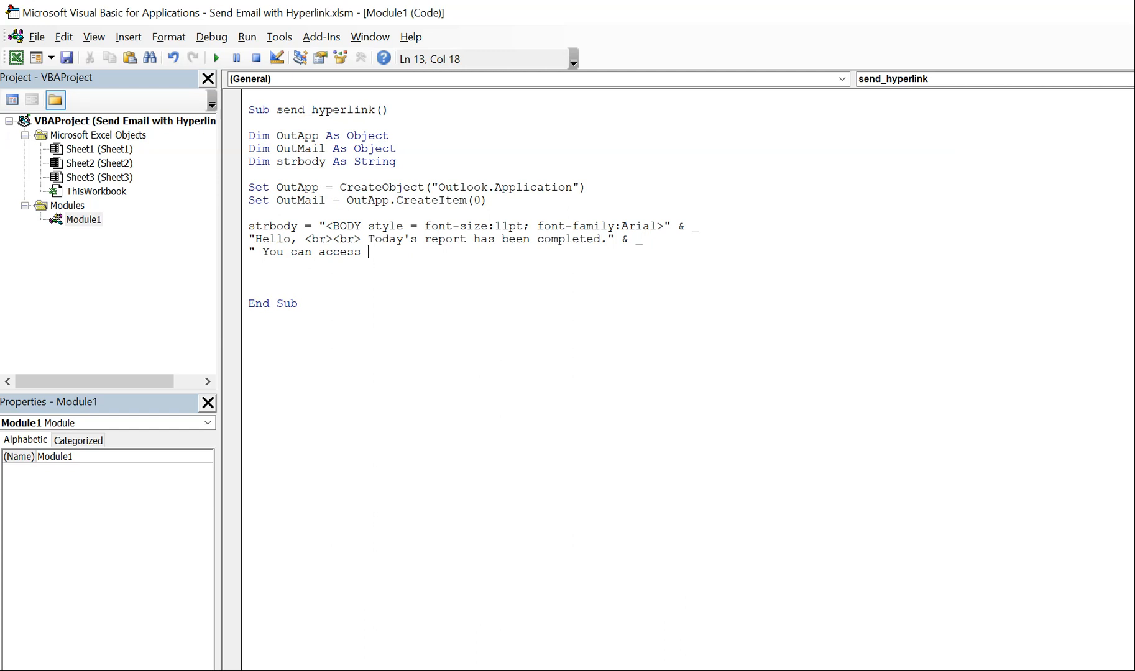
pyautogui.write('the rpo')
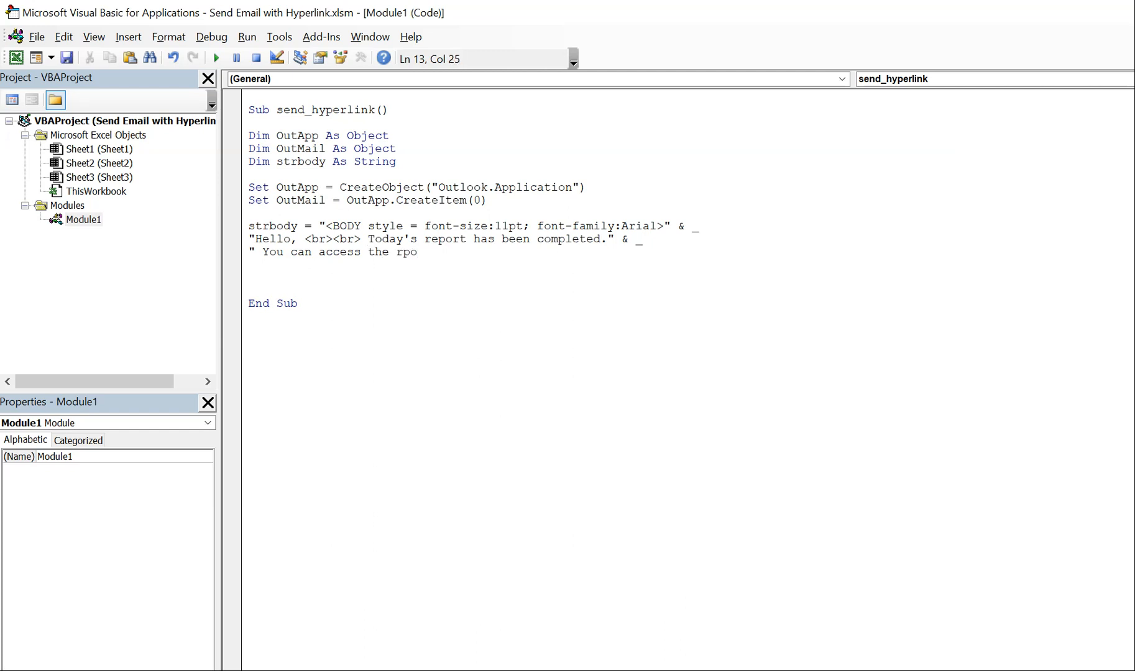
pyautogui.write('rt')
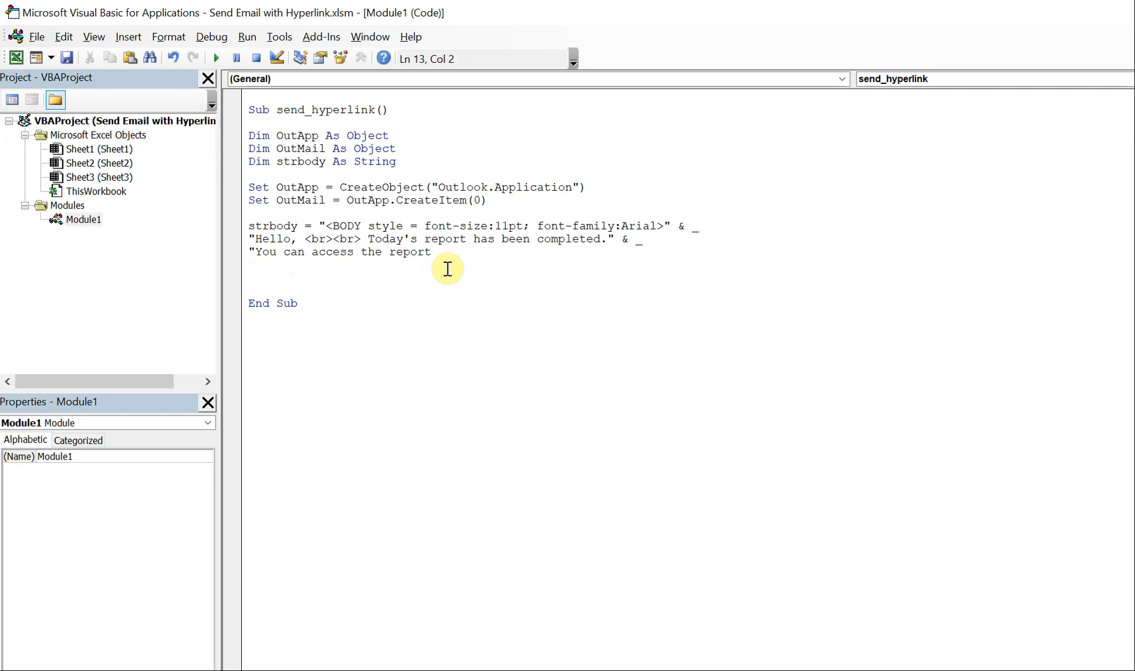
pyautogui.click(448, 250)
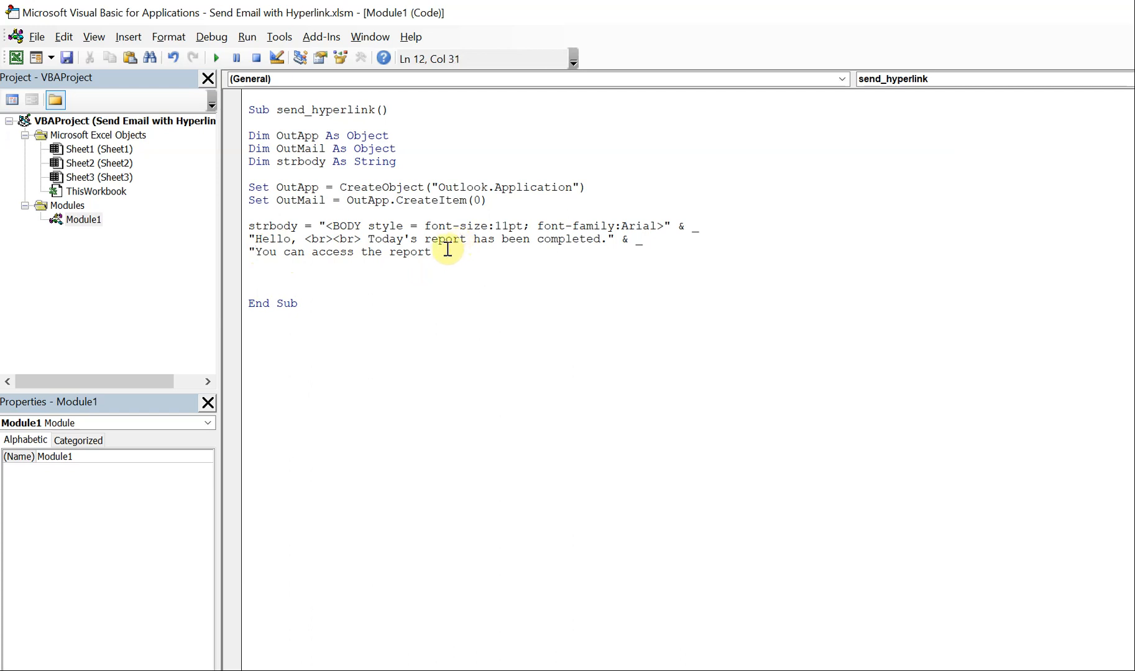
pyautogui.click(439, 252)
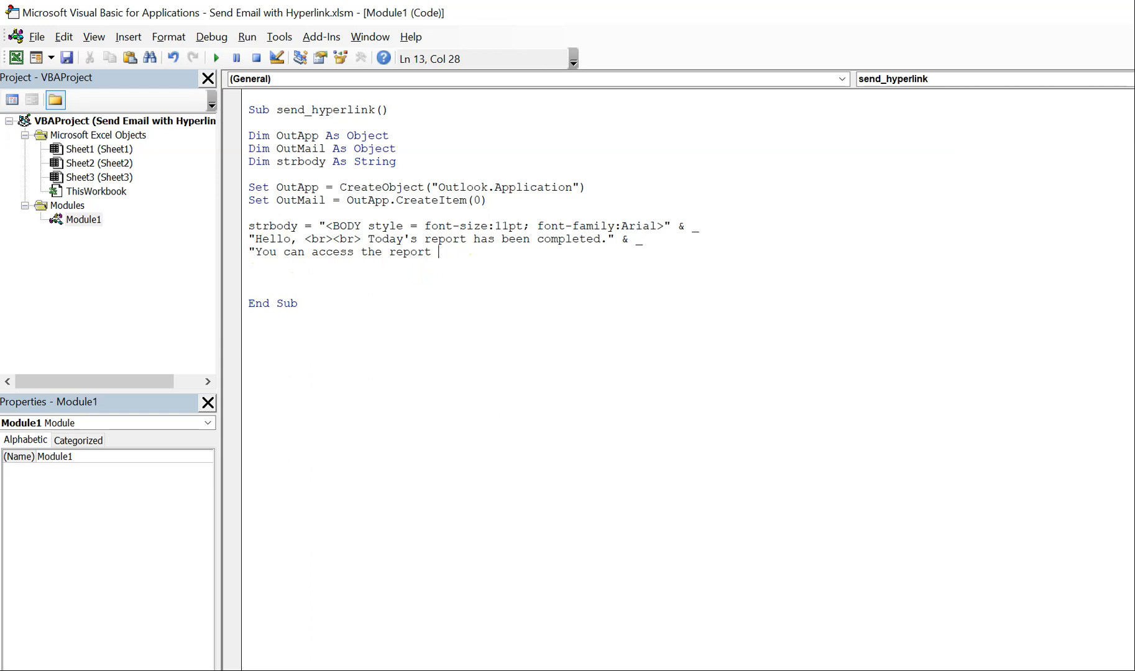
# Step: Append the anchor tag start <a href="" after the report sentence
pyautogui.write('<a href')
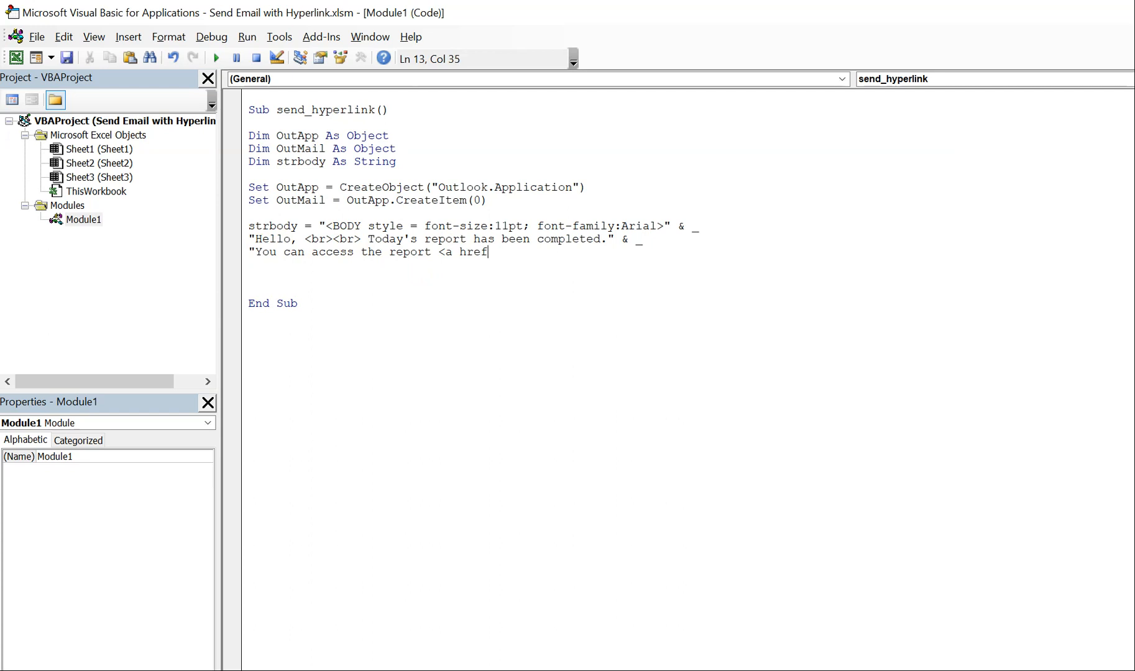
pyautogui.write('=')
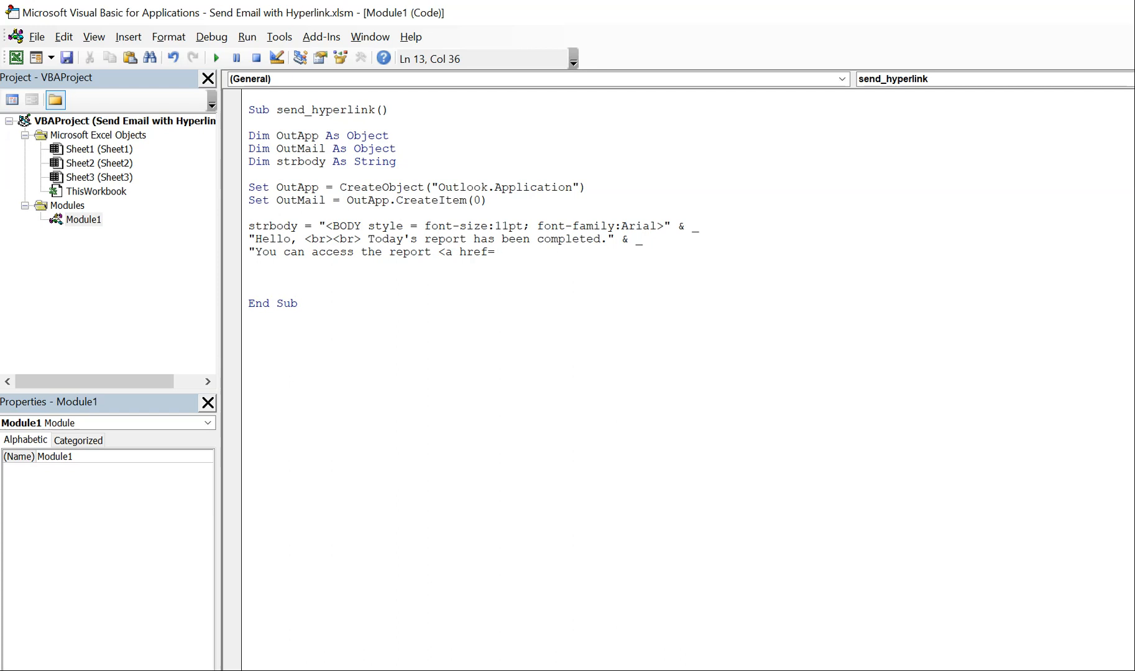
pyautogui.write('""')
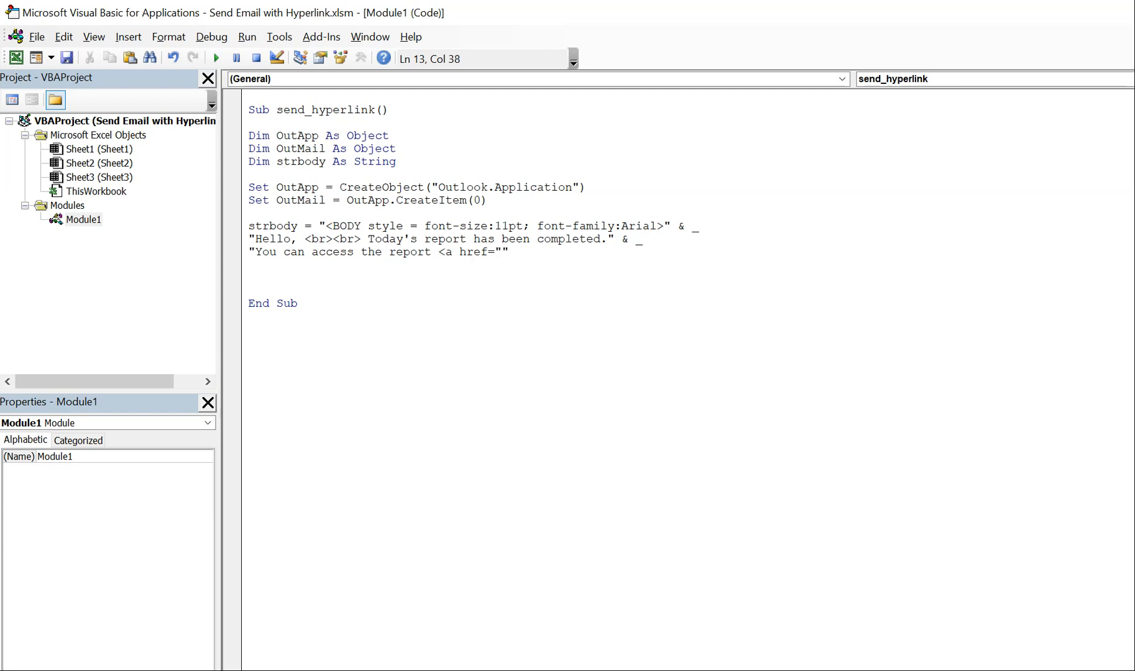
pyautogui.moveTo(290, 543)
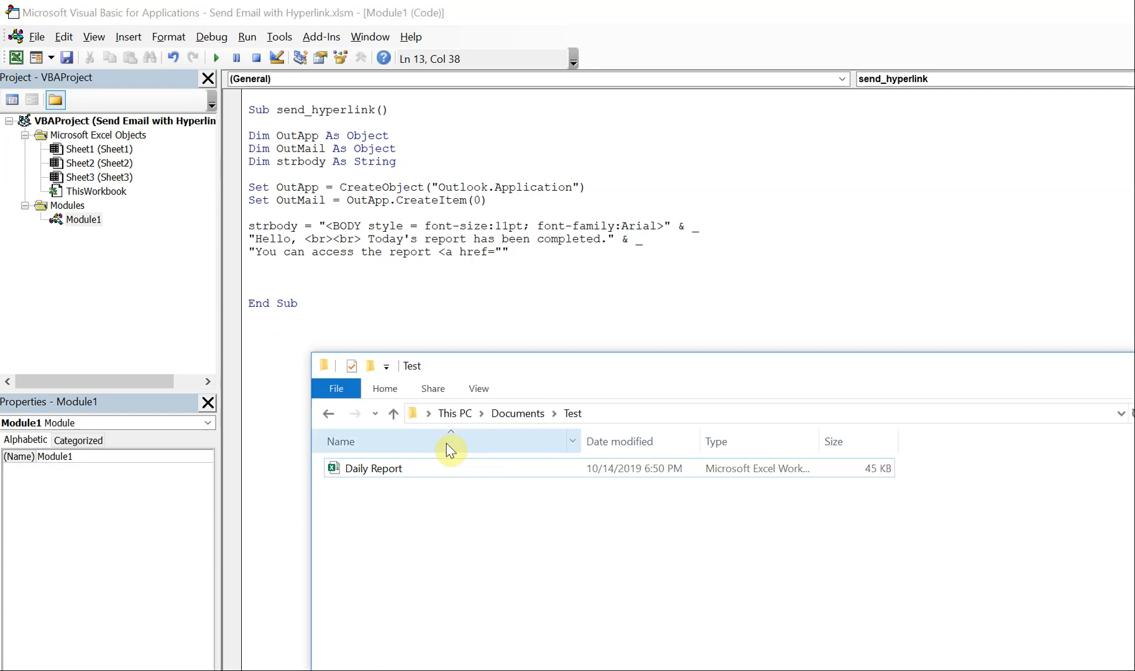
pyautogui.moveTo(518, 413)
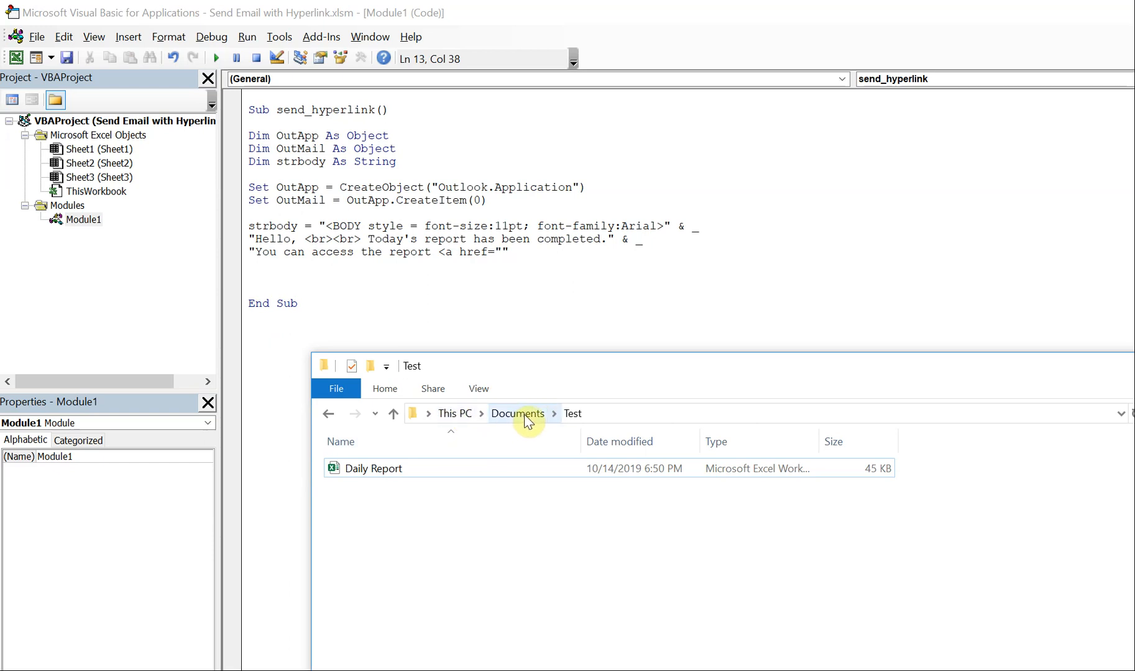
pyautogui.moveTo(586, 426)
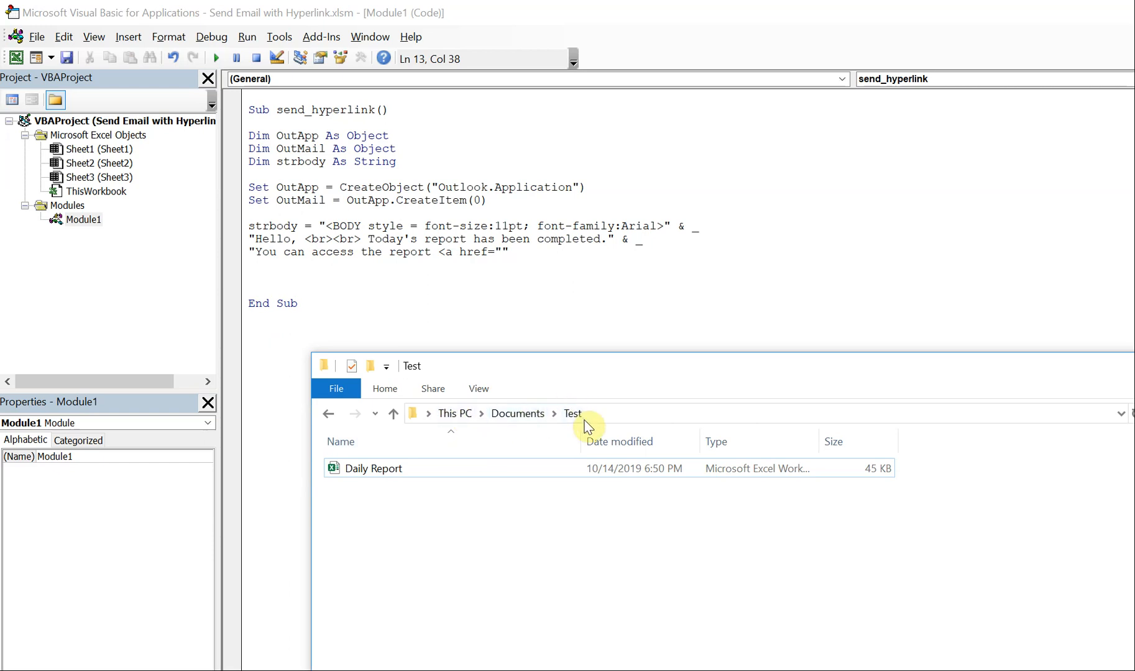
pyautogui.moveTo(496, 413)
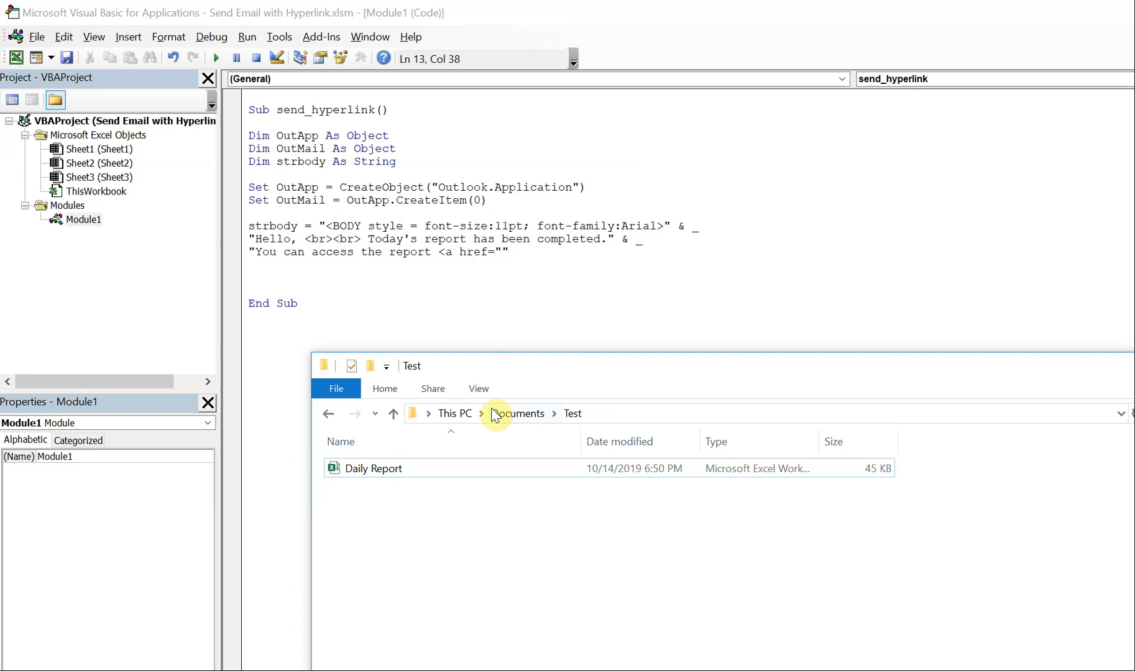
pyautogui.moveTo(526, 404)
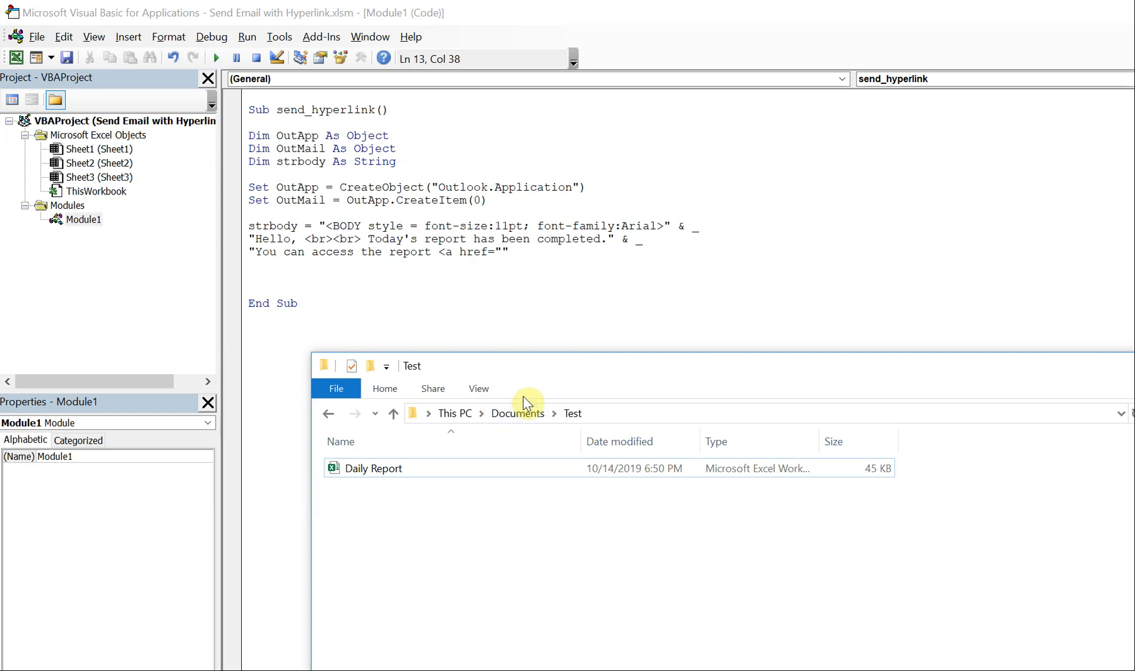
pyautogui.moveTo(589, 422)
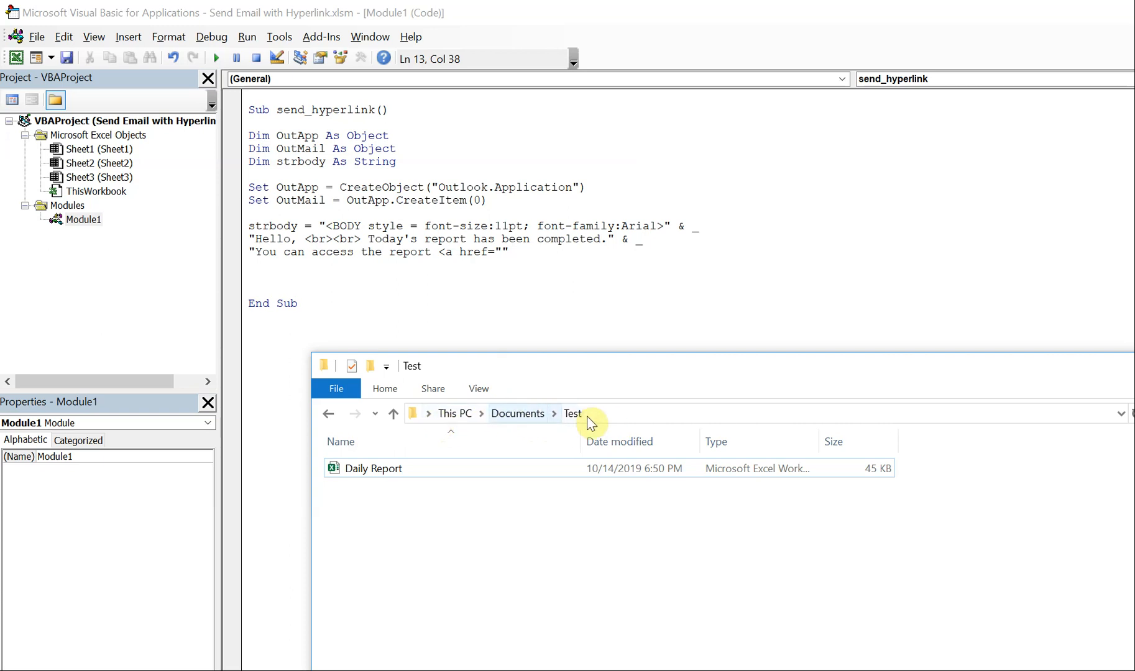
pyautogui.moveTo(422, 460)
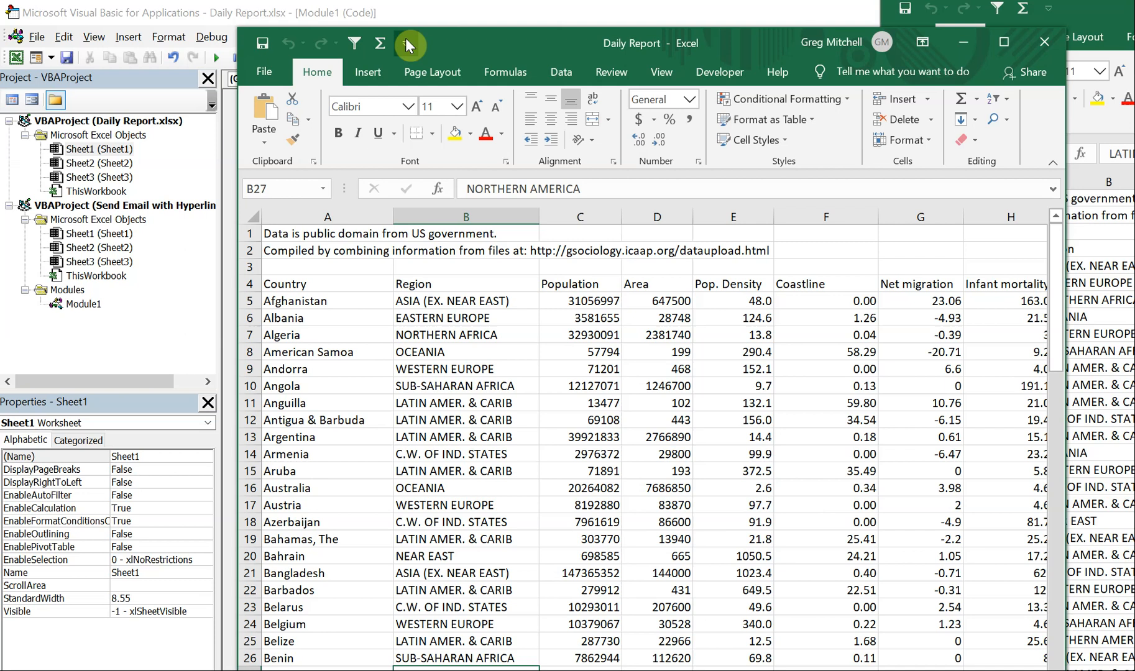
pyautogui.moveTo(410, 45)
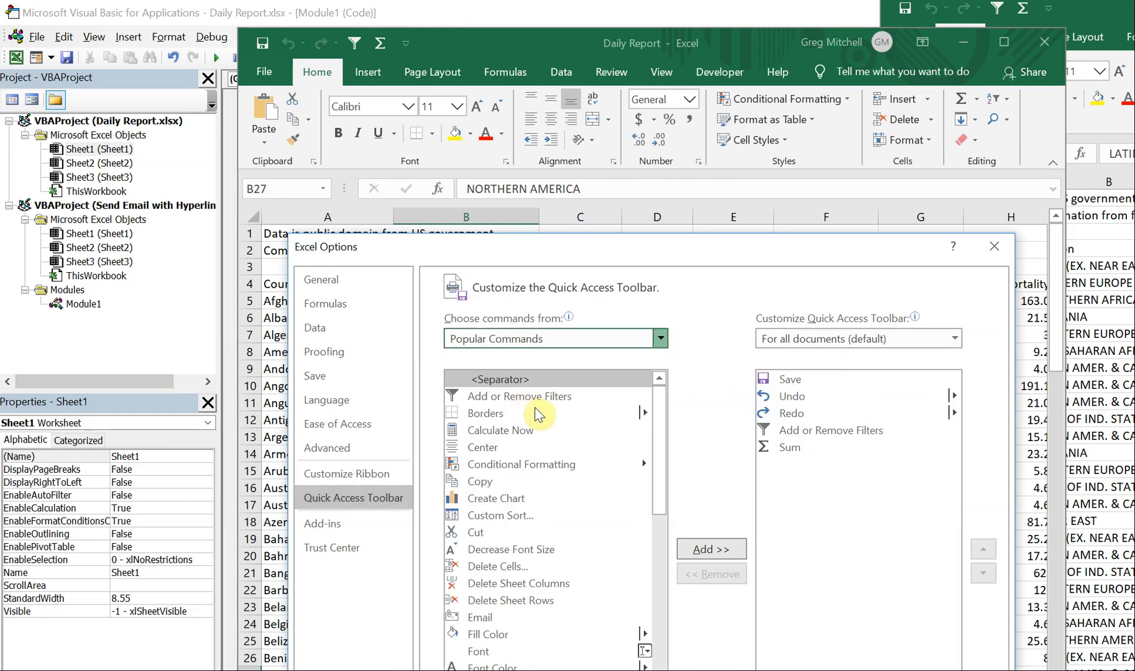
# Step: Under All Commands, select Document Location and add it to the Quick Access Toolbar
pyautogui.click(657, 338)
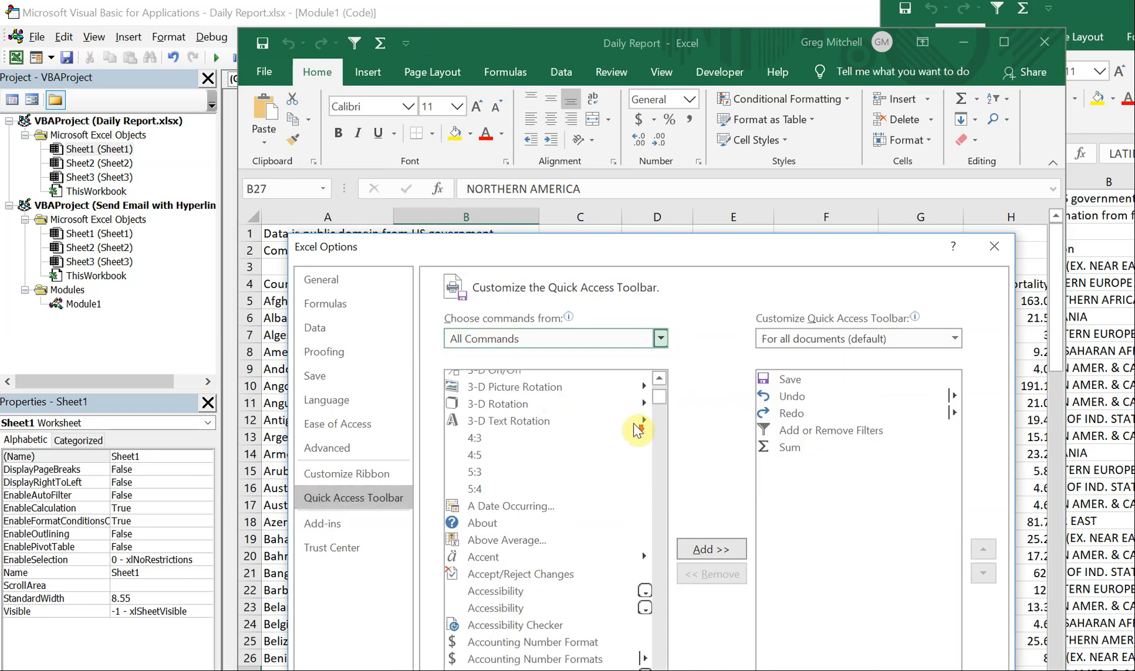
pyautogui.scroll(-3)
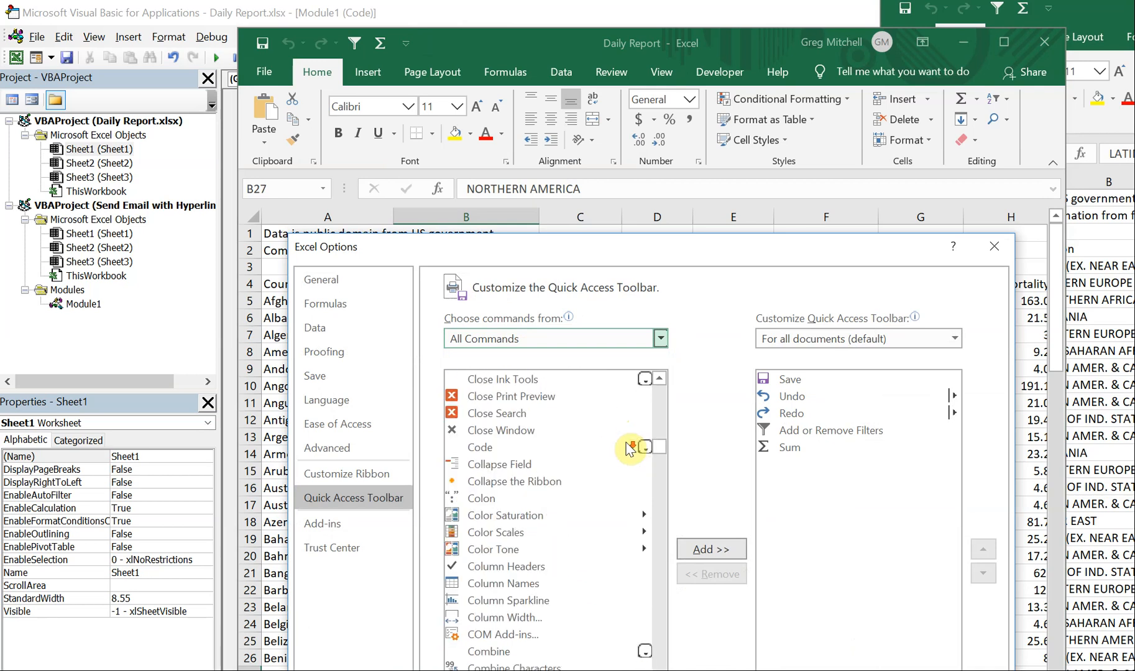
pyautogui.scroll(-3)
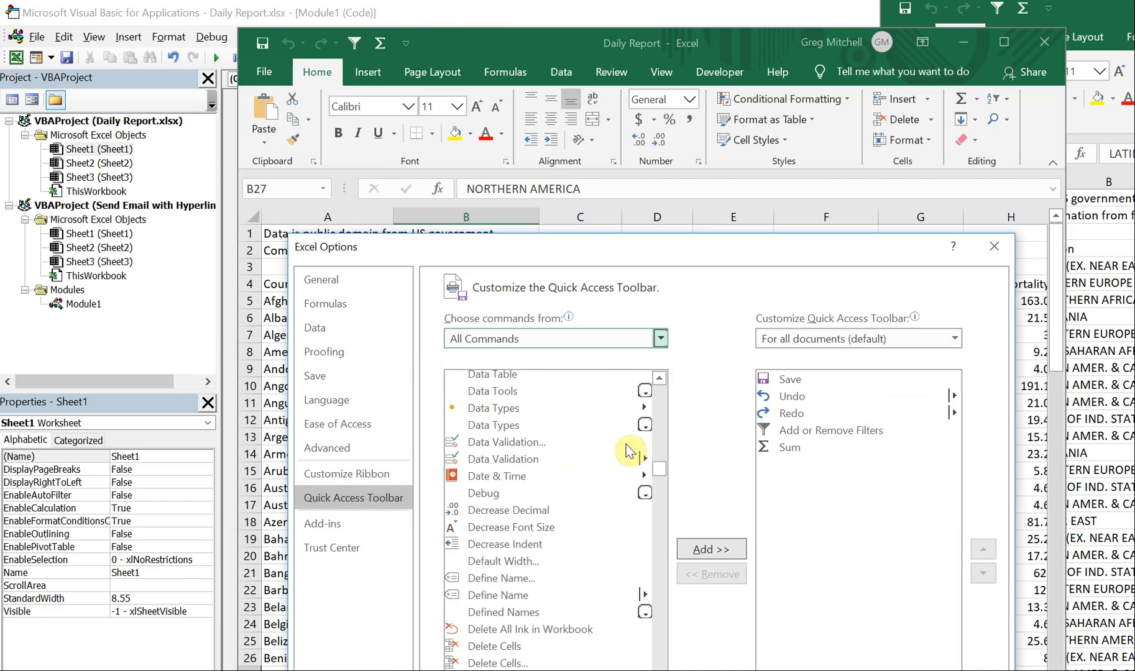
pyautogui.scroll(-3)
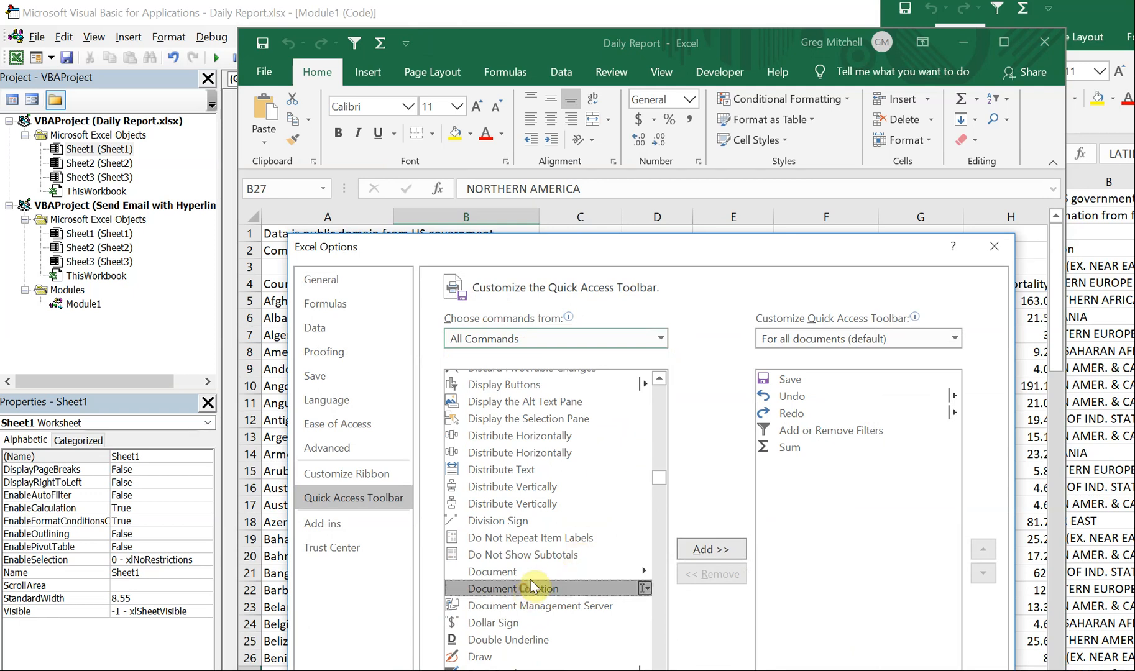
pyautogui.click(709, 548)
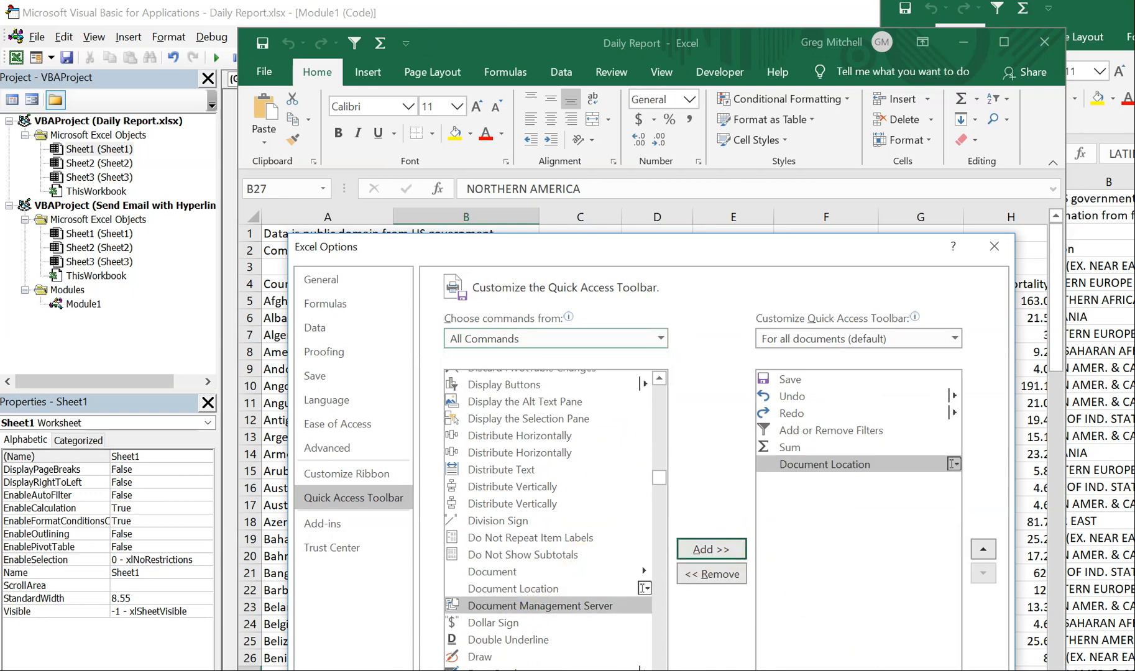
pyautogui.click(993, 246)
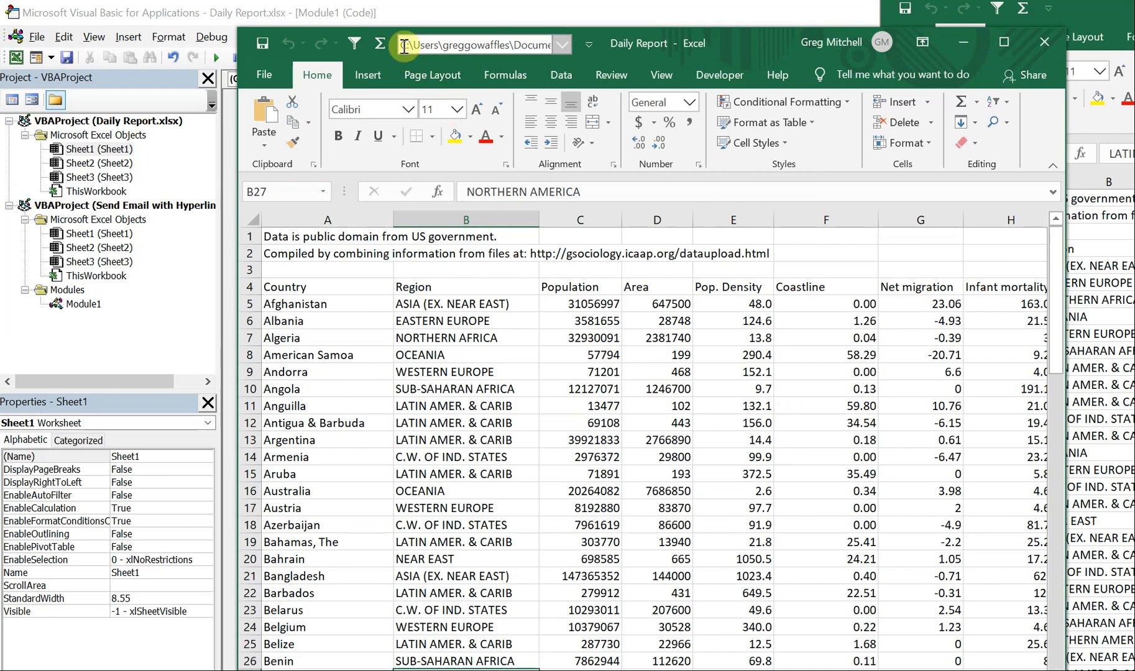
pyautogui.moveTo(480, 44)
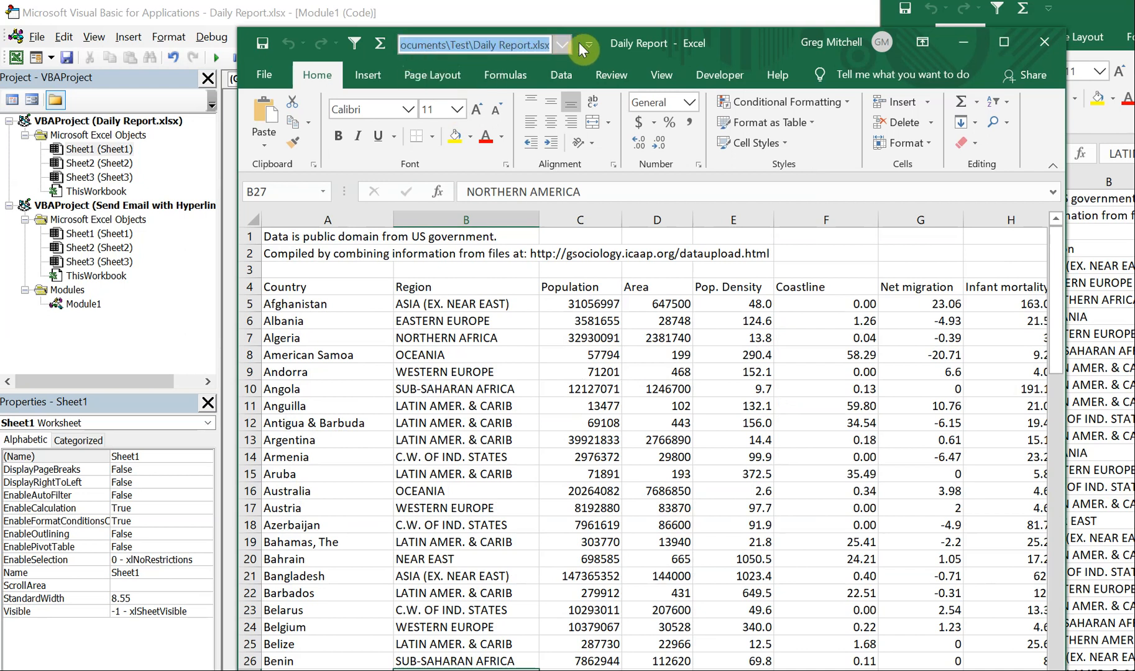
# Step: Right-click the Document Location path box to copy the Daily Report file path
pyautogui.rightClick(500, 45)
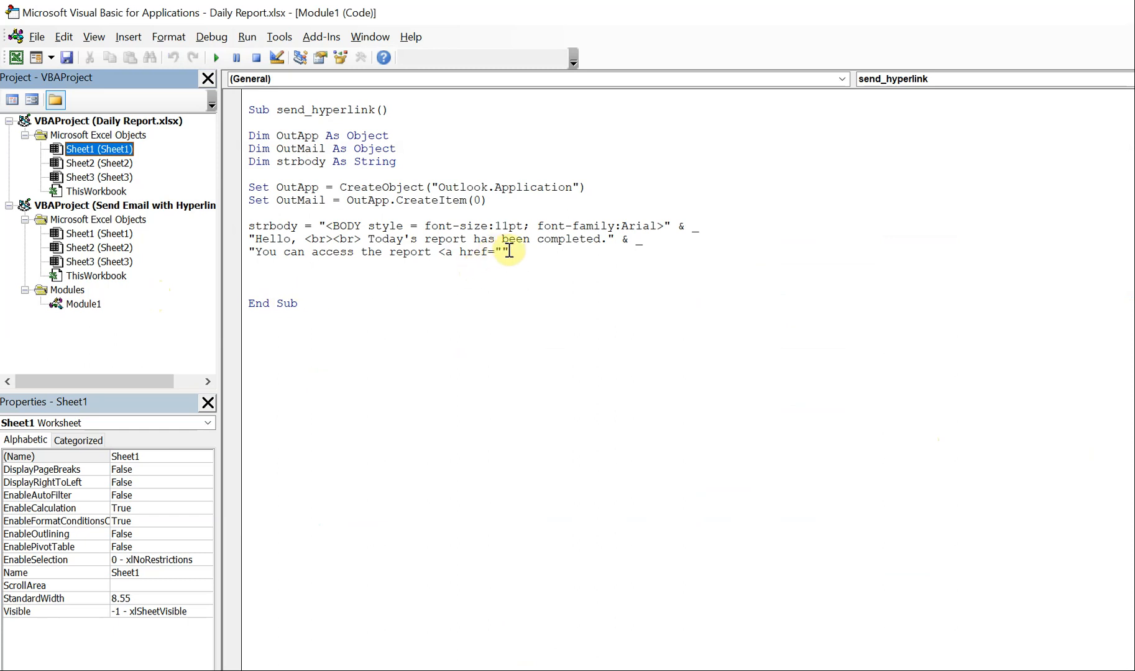
# Step: Fill the href with C:\Users\greggowaffles\Documents\Test\Daily Report.xlsx and add link text 'here'
pyautogui.write('C:\\Users\\greggowaffles\\Documents\\Test\\Daily Report.xlsx')
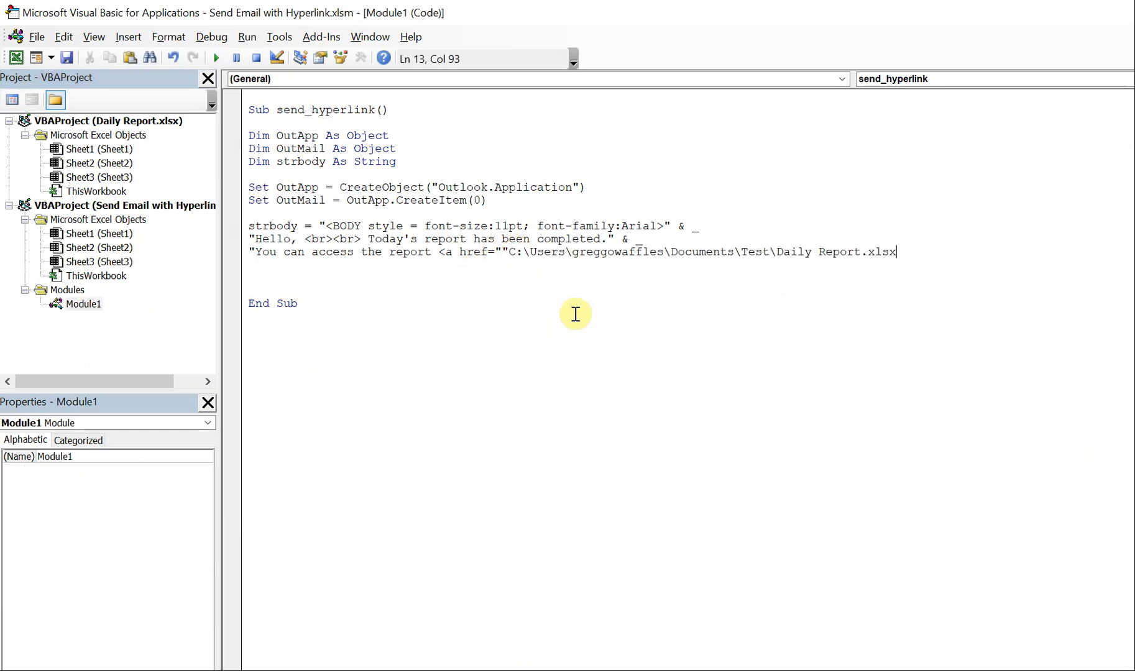
pyautogui.moveTo(664, 260)
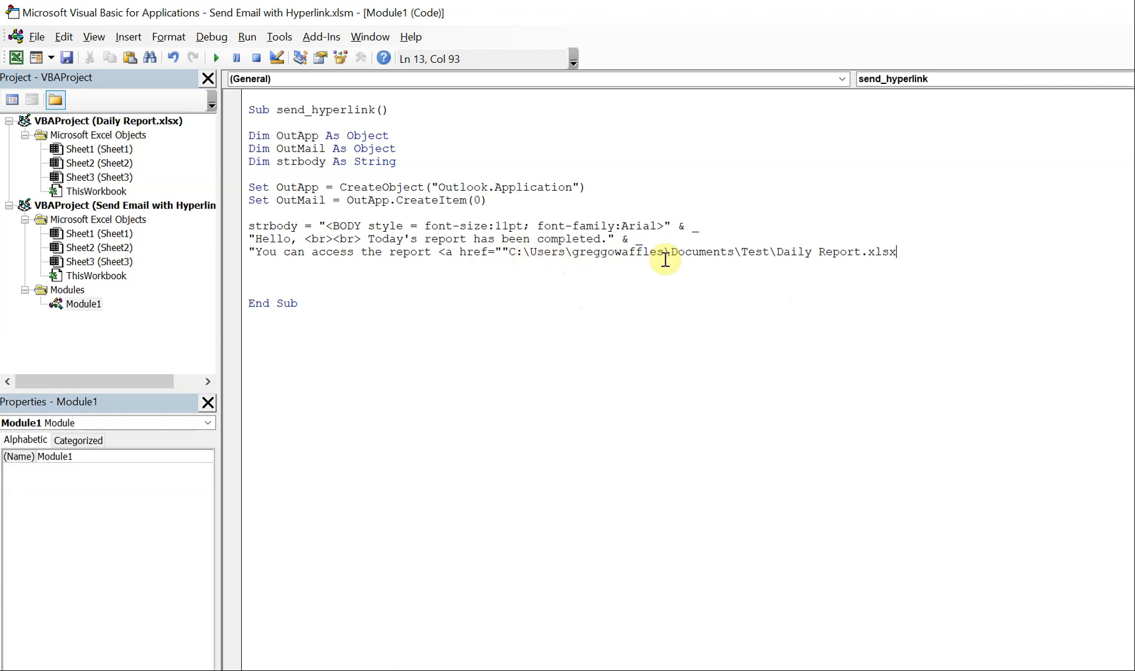
pyautogui.moveTo(893, 274)
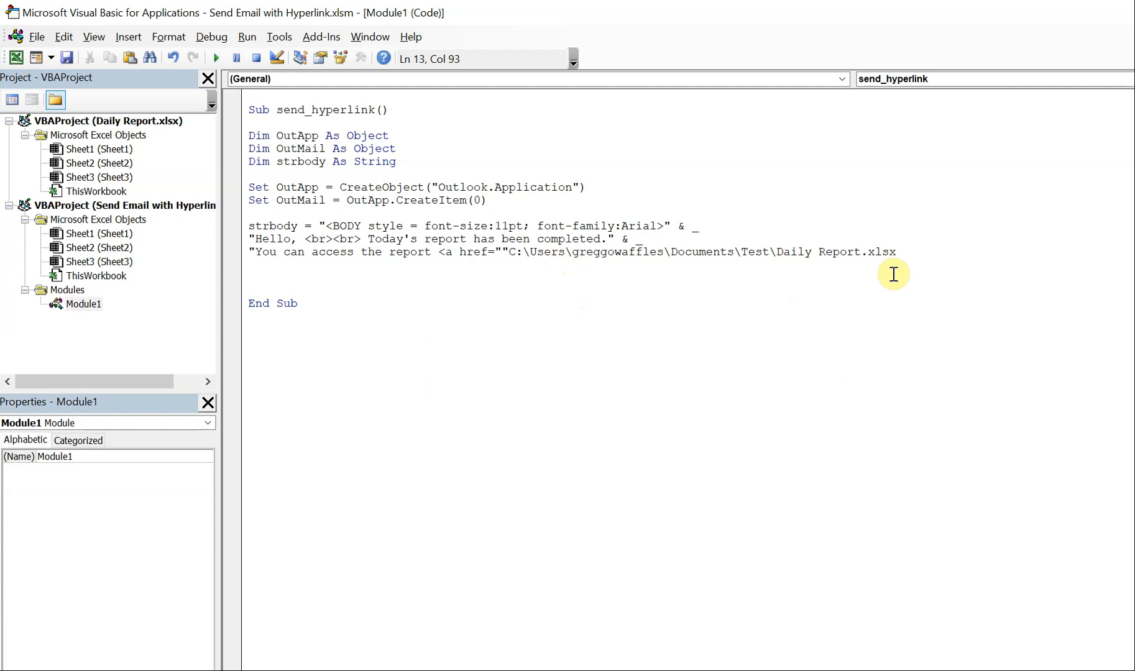
pyautogui.click(896, 251)
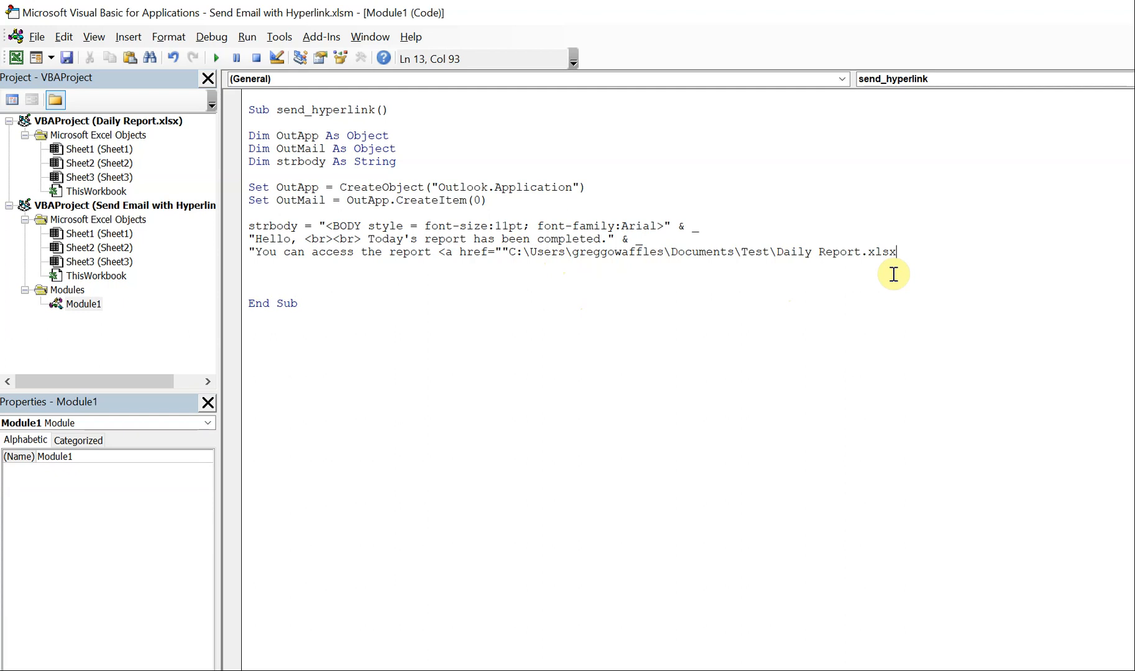
pyautogui.write('"')
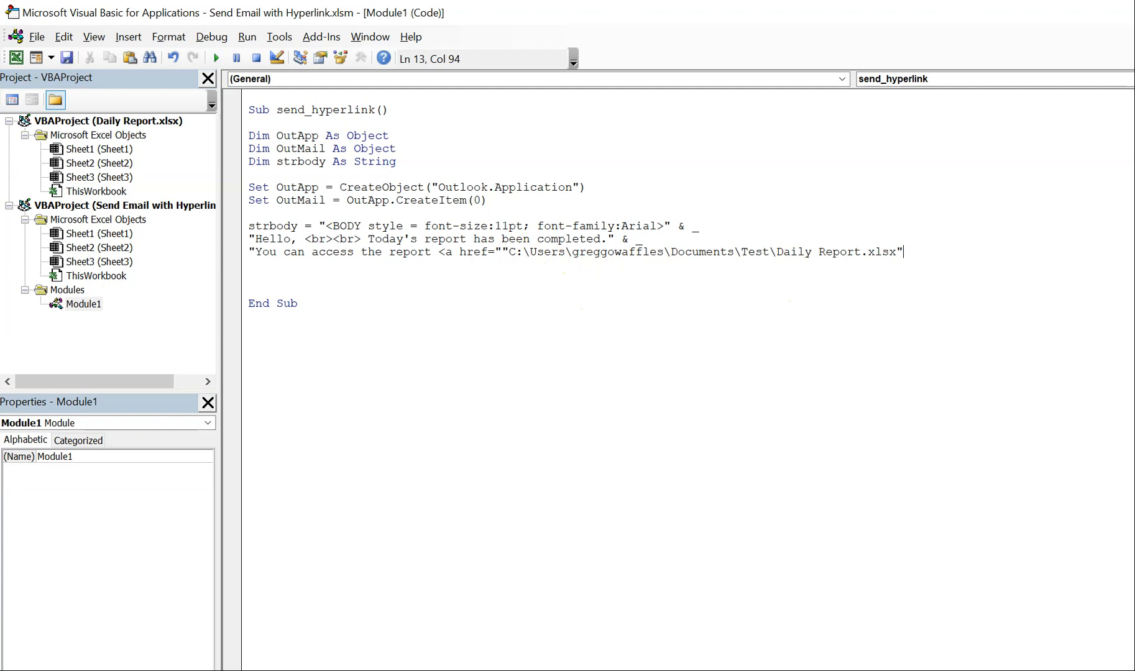
pyautogui.write('"')
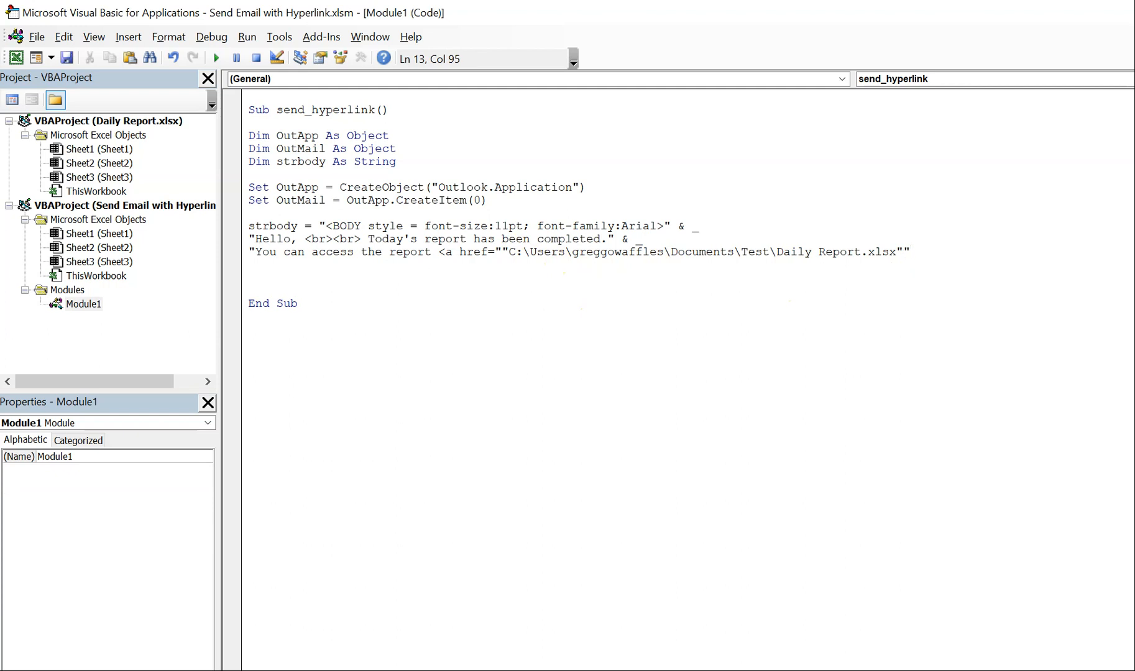
pyautogui.write('>')
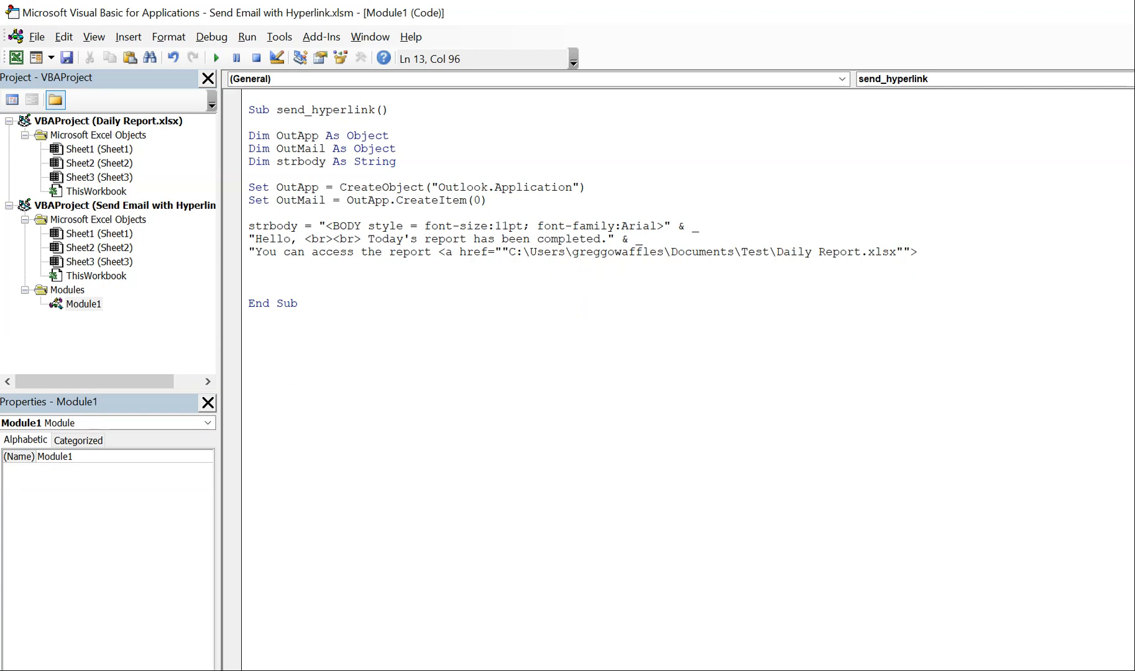
pyautogui.write('here')
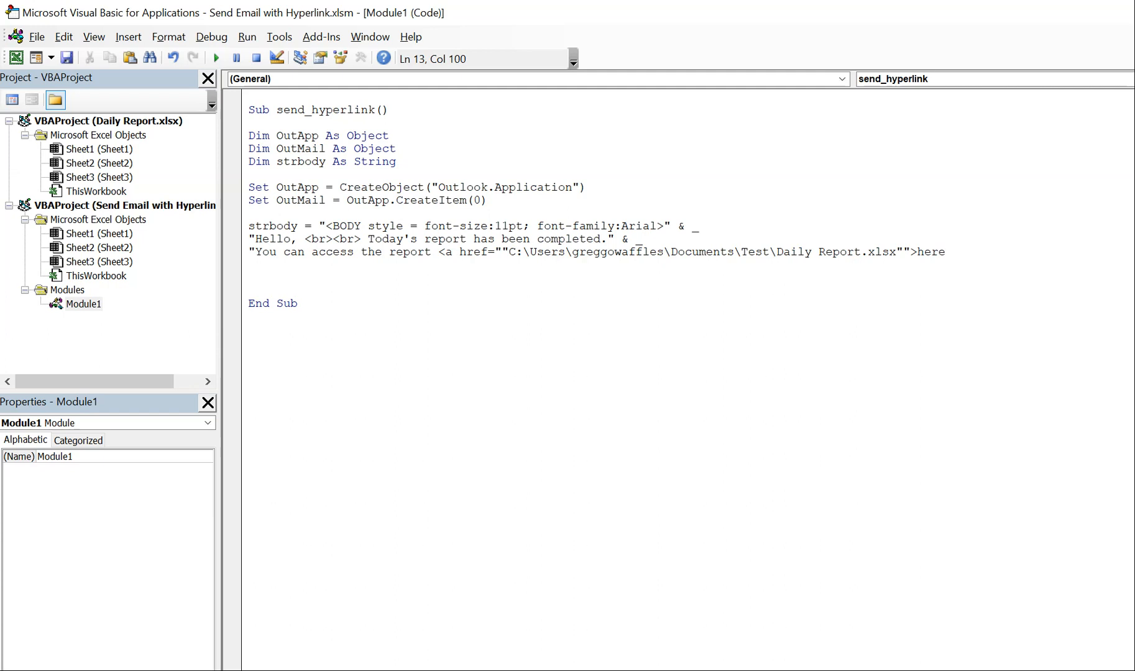
# Step: Close the anchor with </a> and add <br> line breaks
pyautogui.click(945, 252)
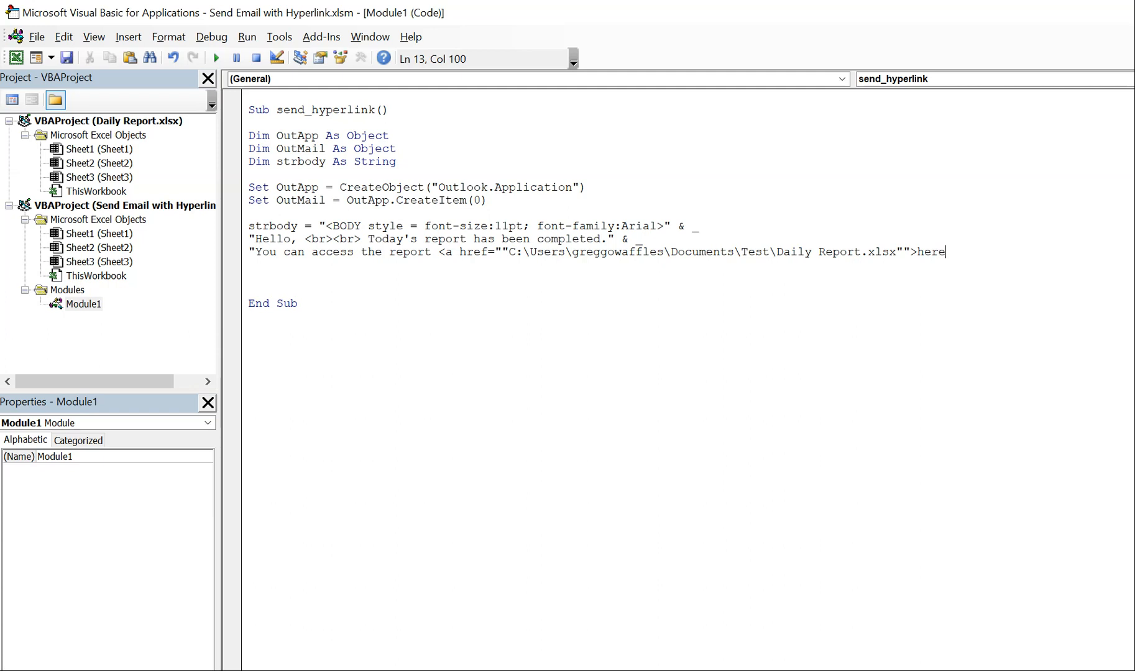
pyautogui.write('<')
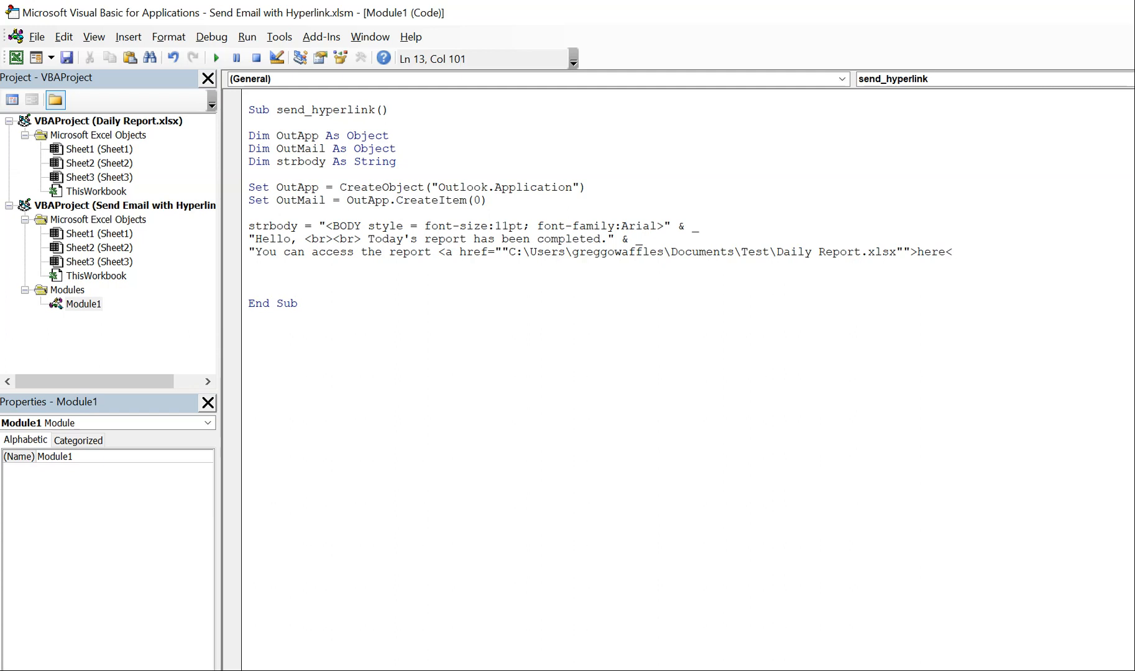
pyautogui.write('</a')
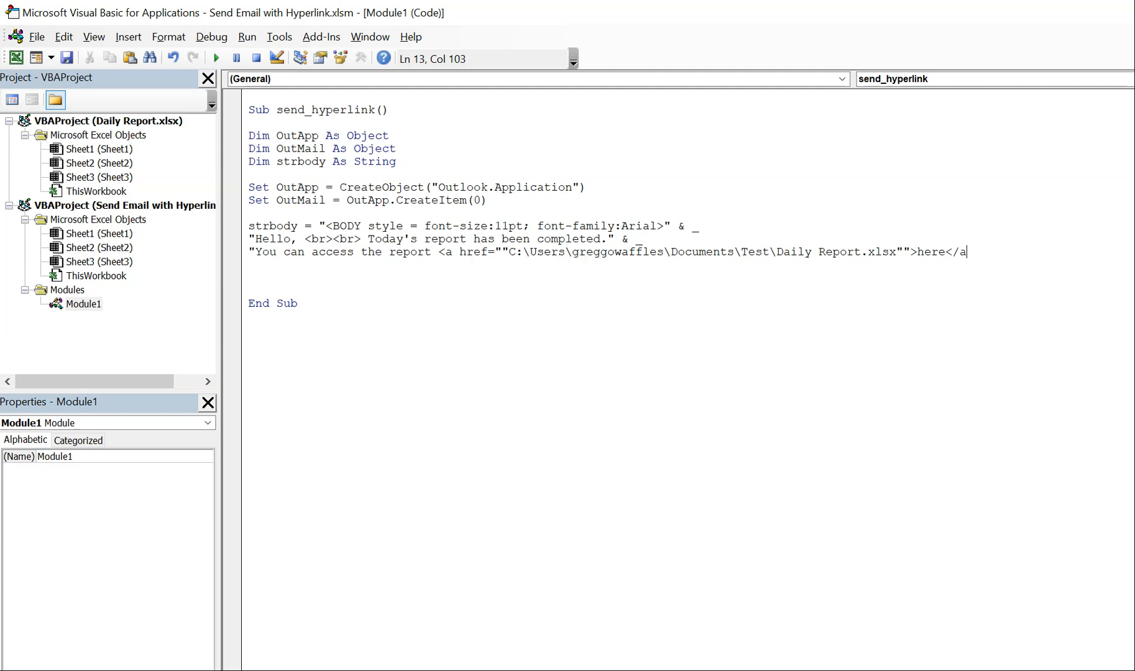
pyautogui.write('>')
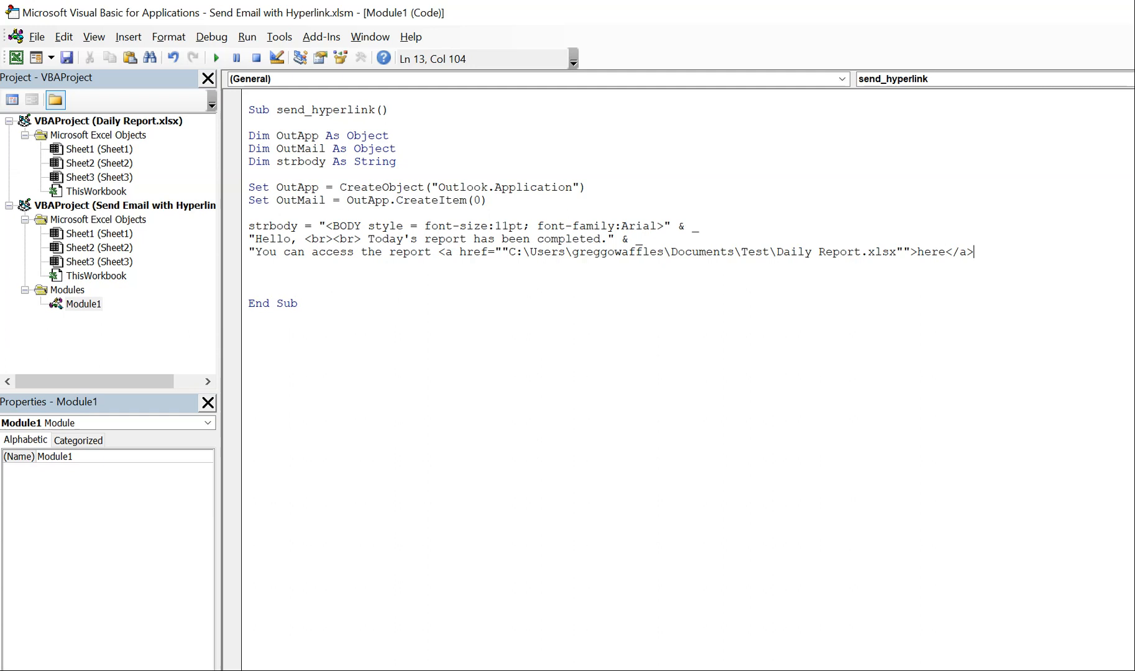
pyautogui.write('<br')
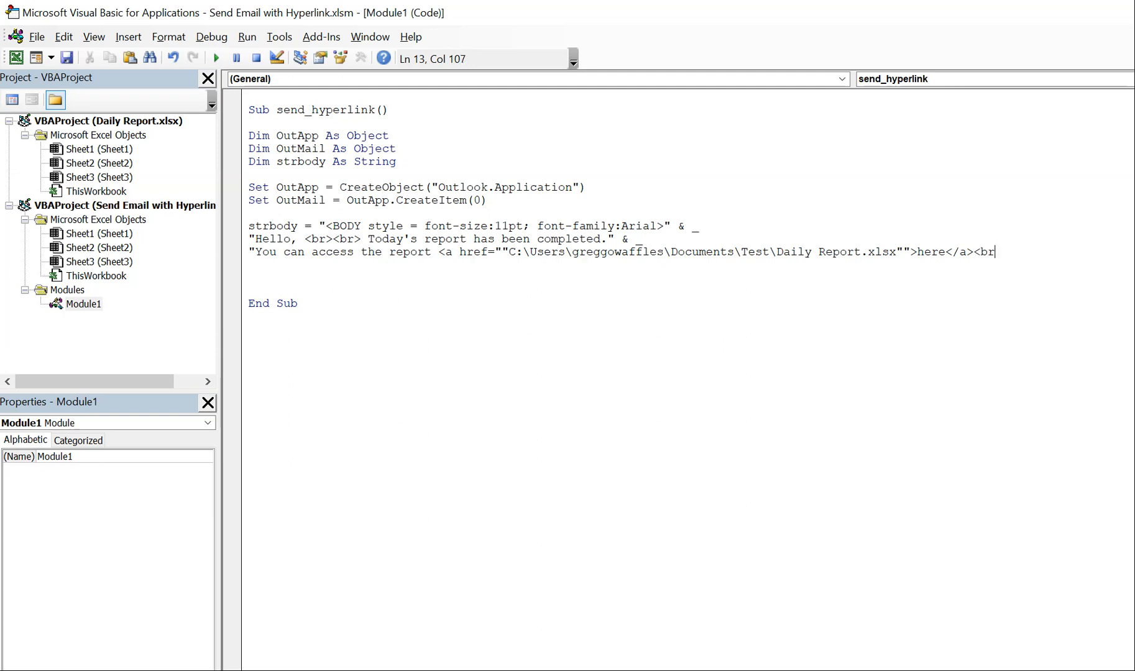
pyautogui.write('><br')
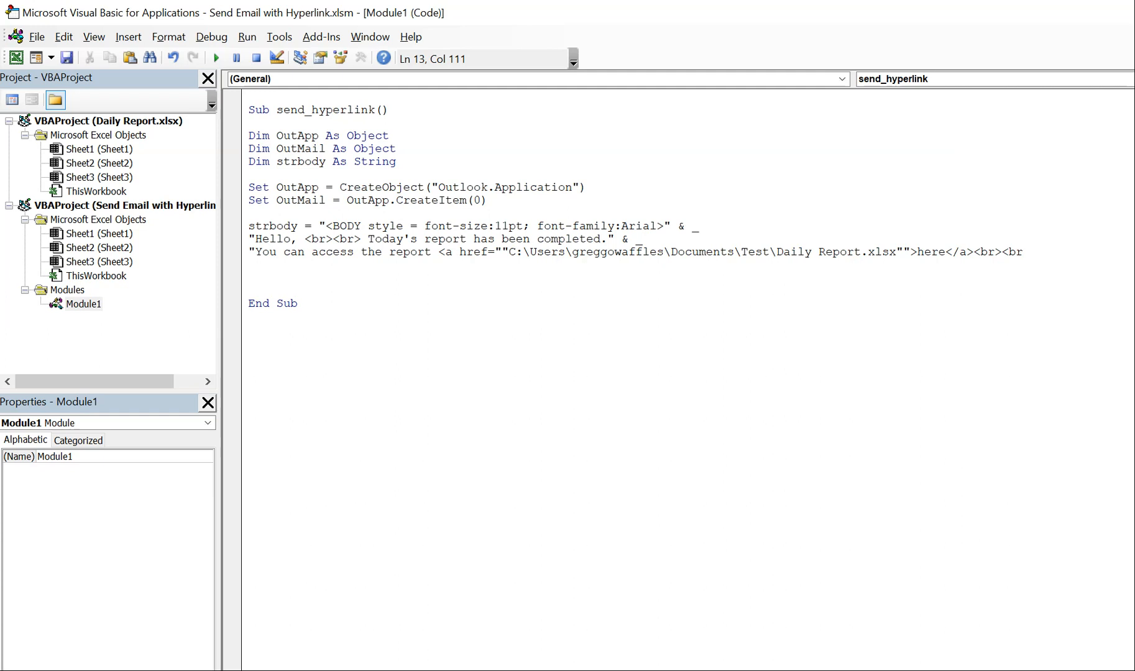
pyautogui.press('Right')
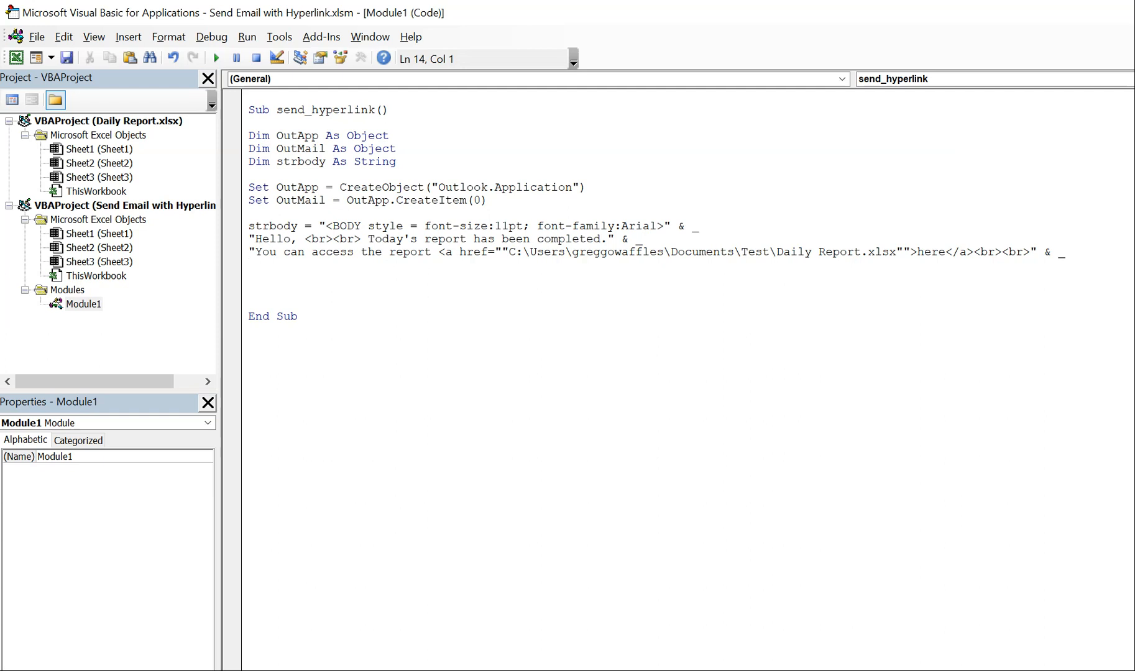
# Step: End strbody with the sign-off line "Best regards,<br>Greg" and start a new line
pyautogui.write('"B')
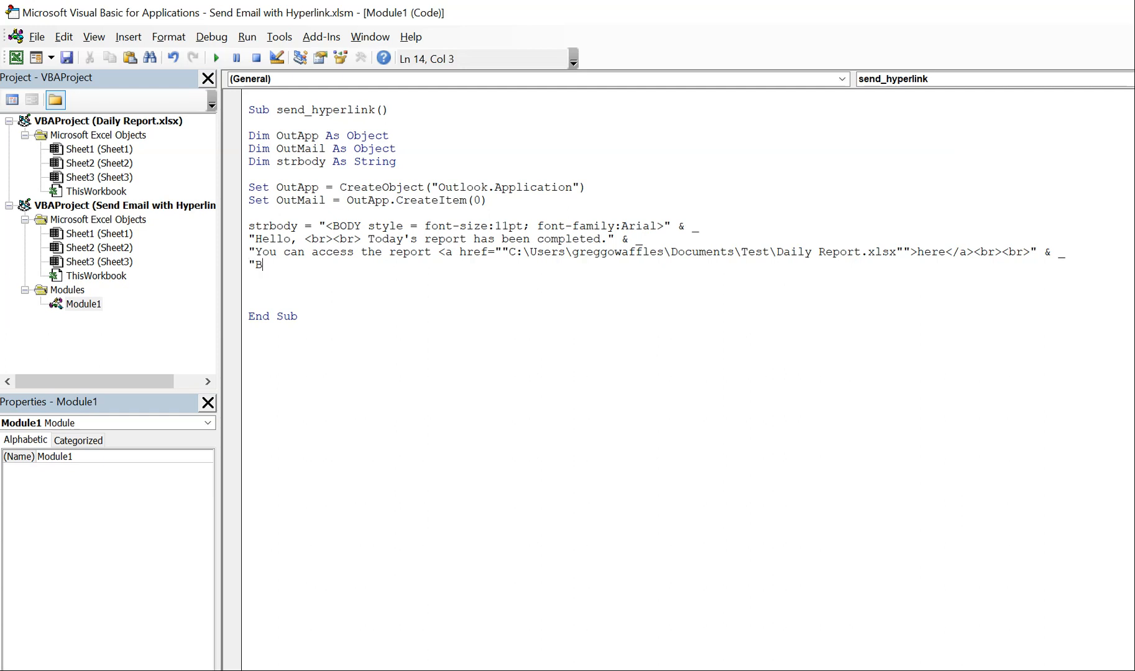
pyautogui.write('est regards')
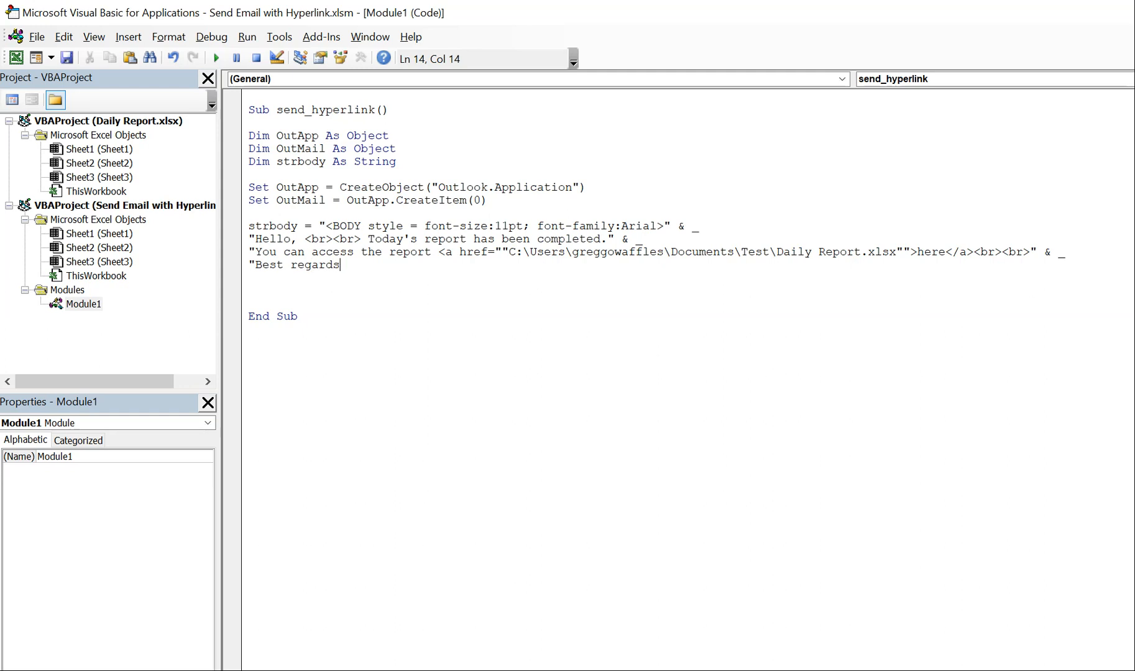
pyautogui.write(',')
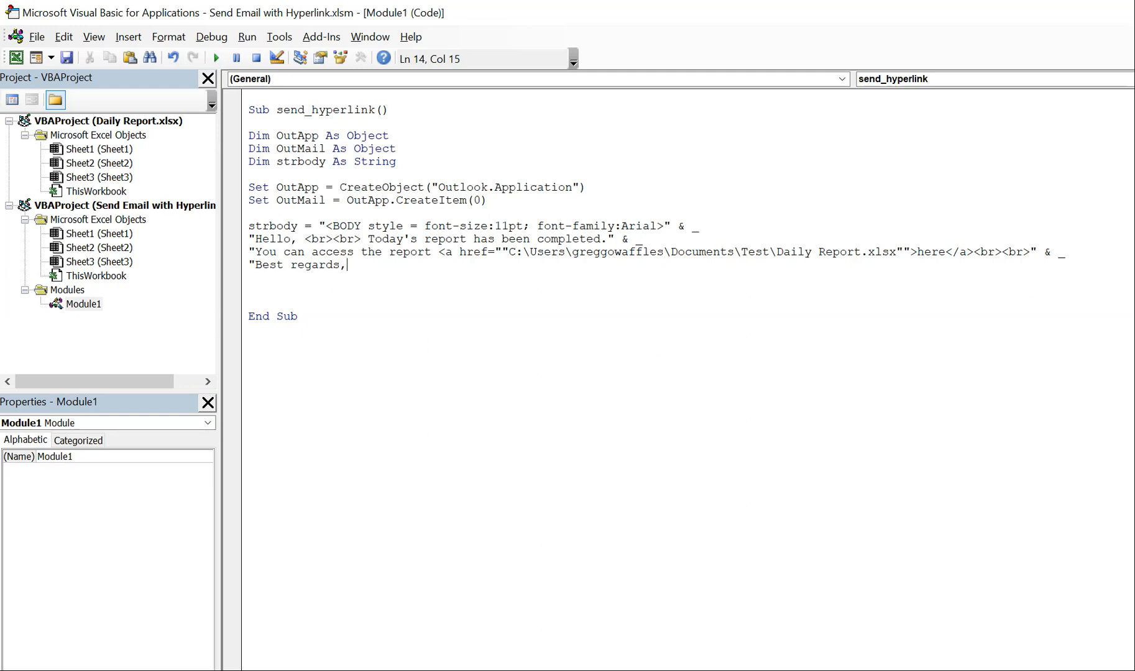
pyautogui.write('<')
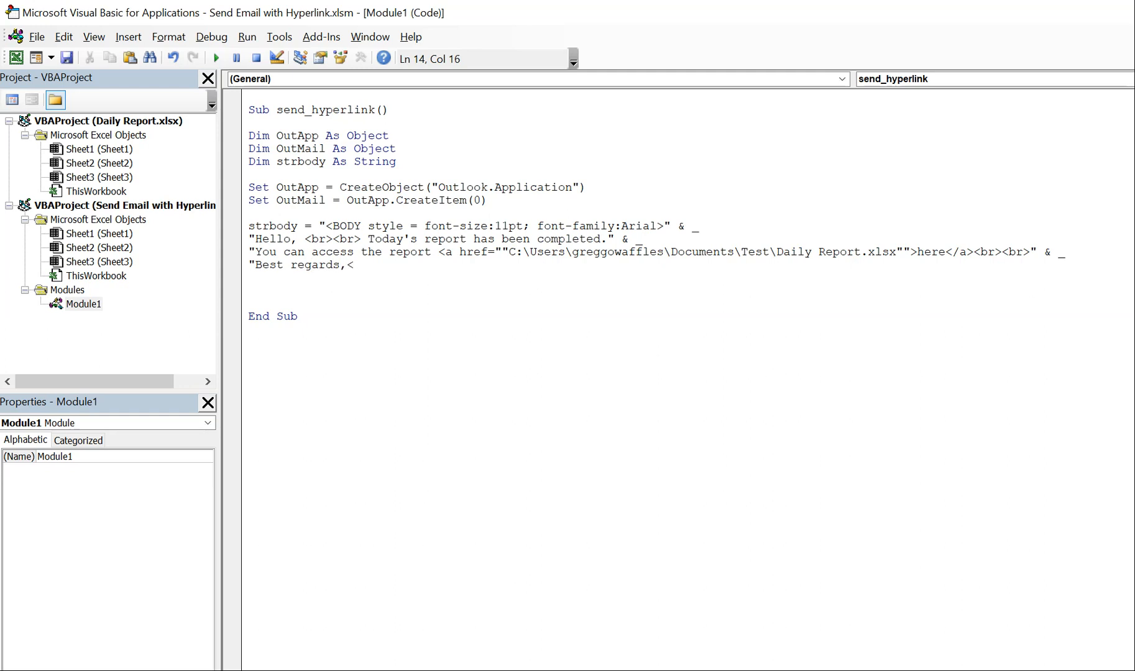
pyautogui.write('<br>Greg')
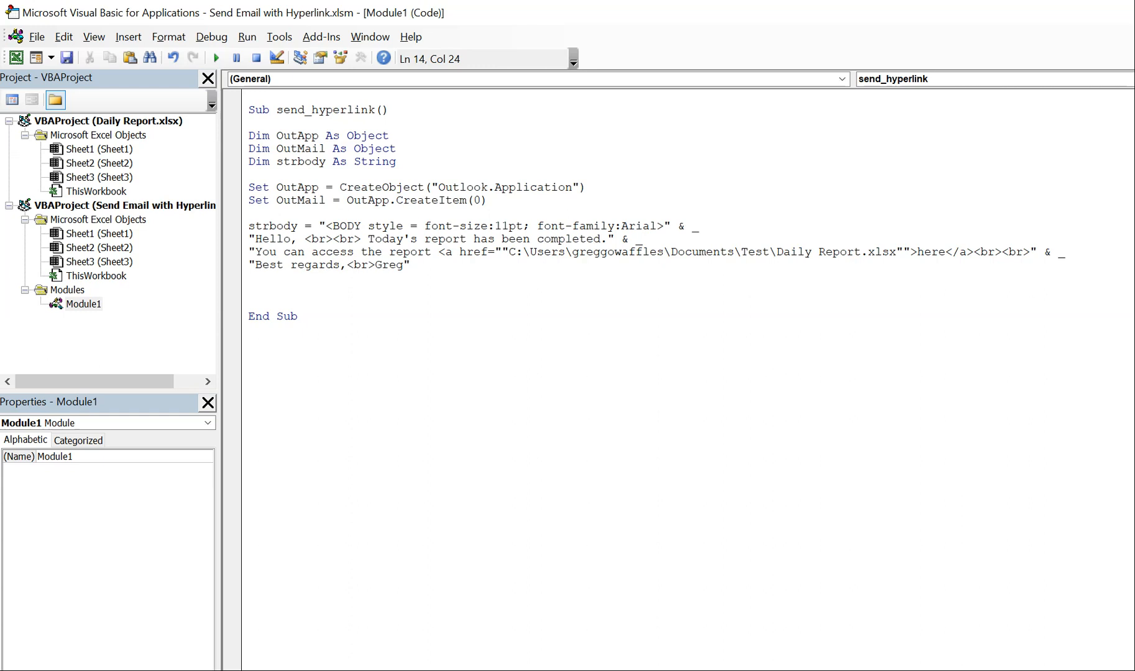
pyautogui.press('enter')
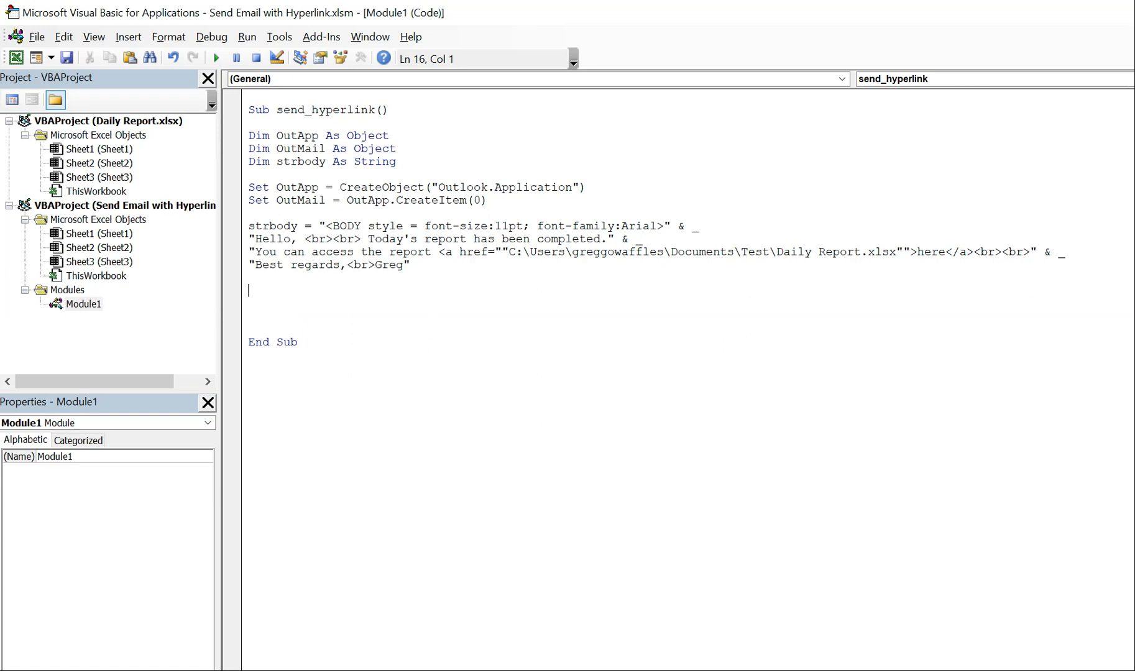
# Step: Add On Error Resume Next before the mail settings
pyautogui.write('O')
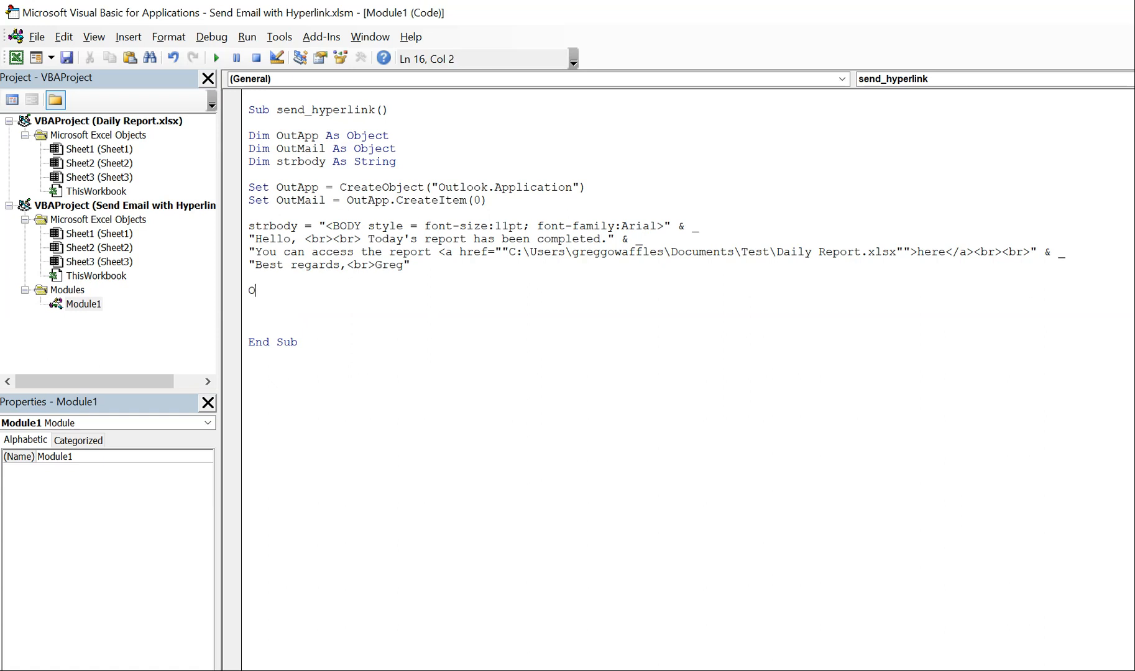
pyautogui.write('n Error')
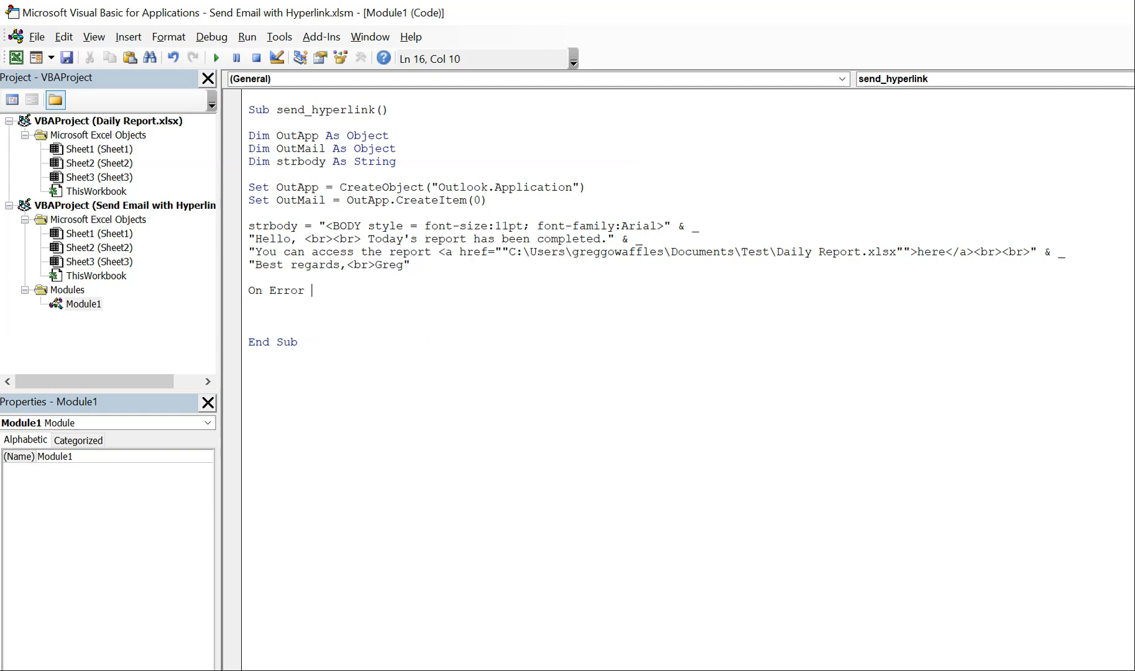
pyautogui.write('Resume Nex')
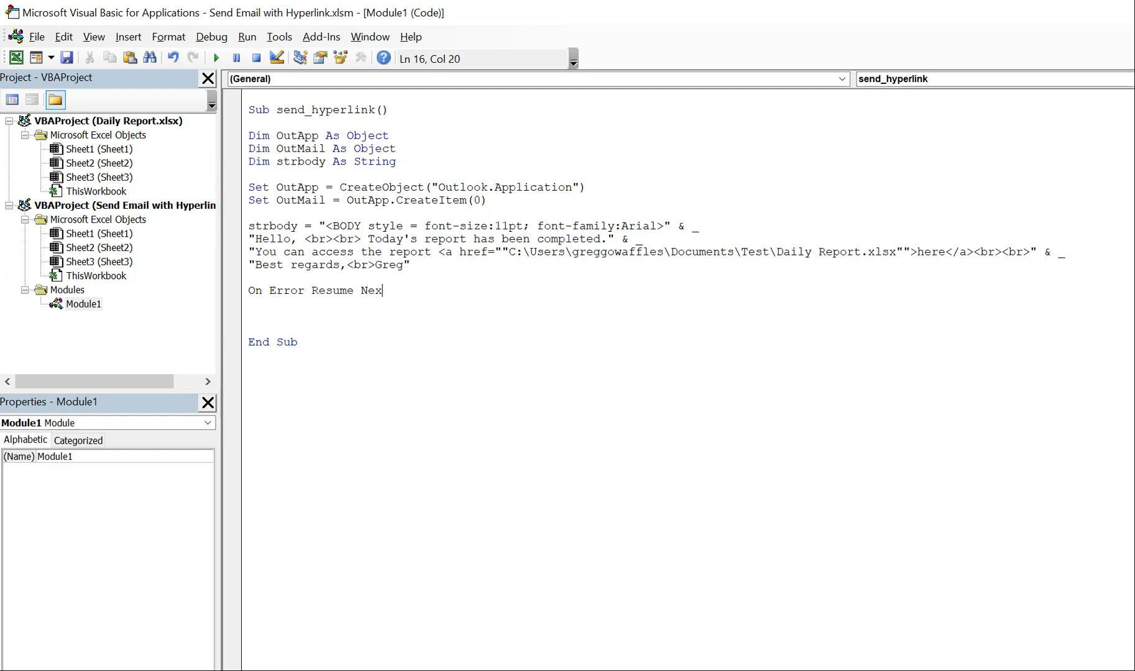
pyautogui.write('t')
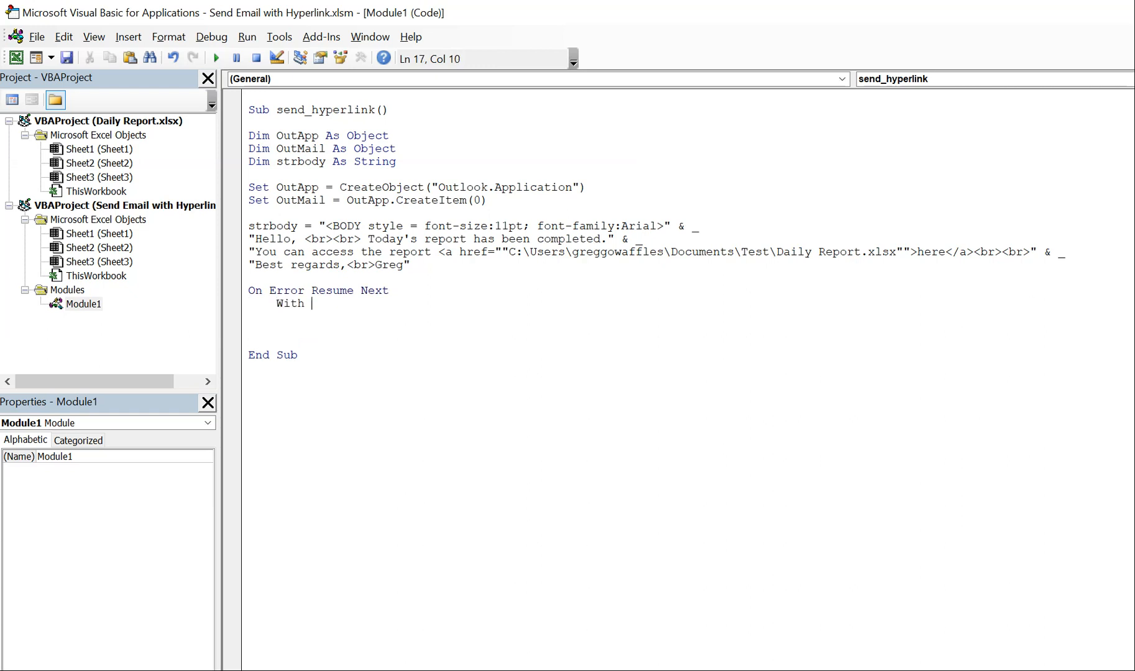
pyautogui.write('OutMail')
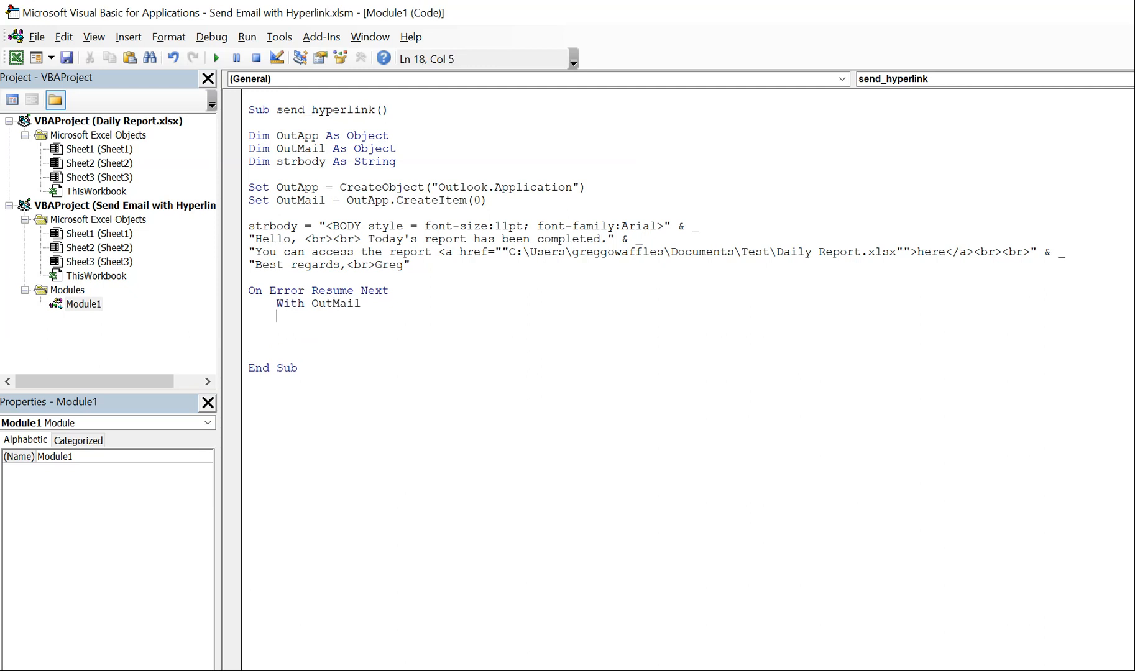
pyautogui.write('.to')
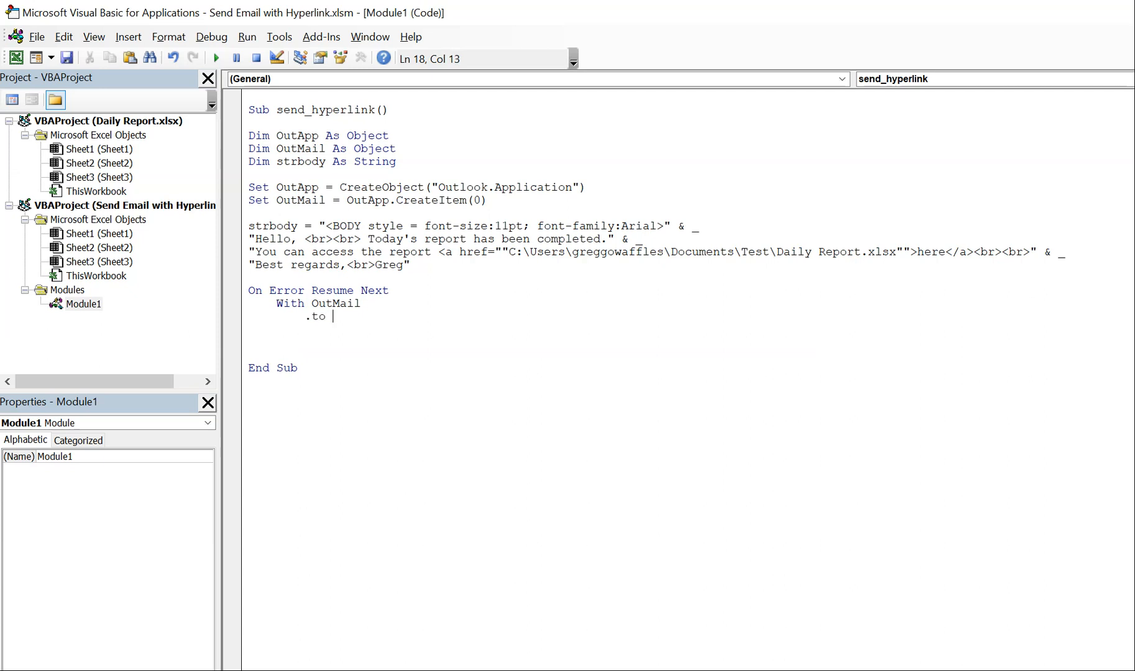
pyautogui.write('=')
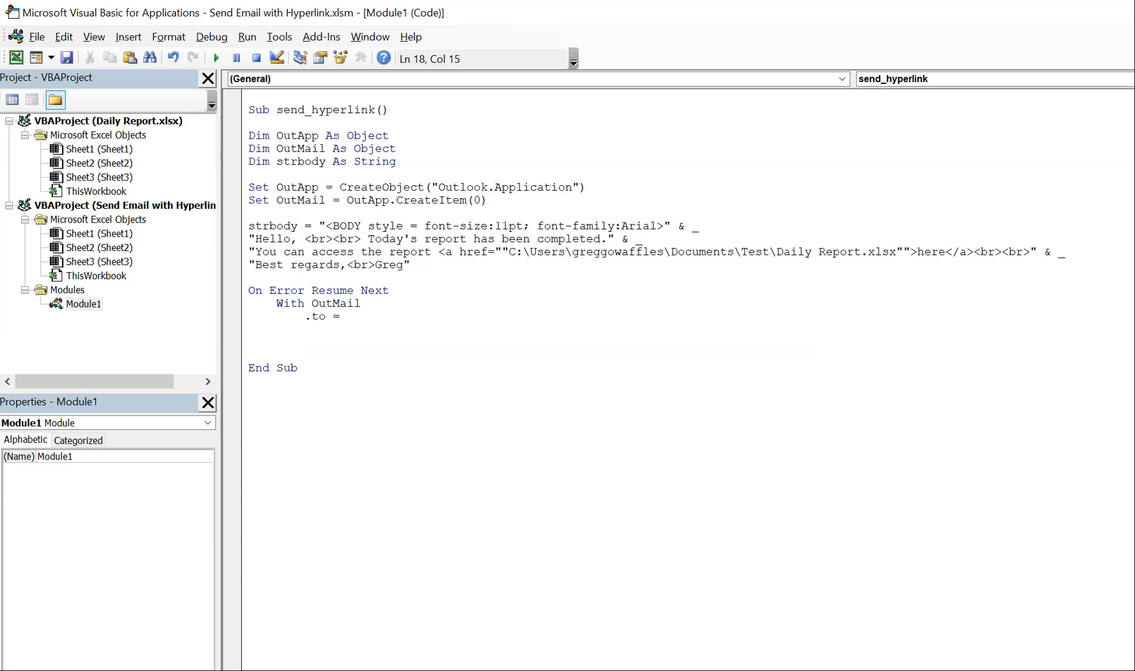
pyautogui.click(347, 316)
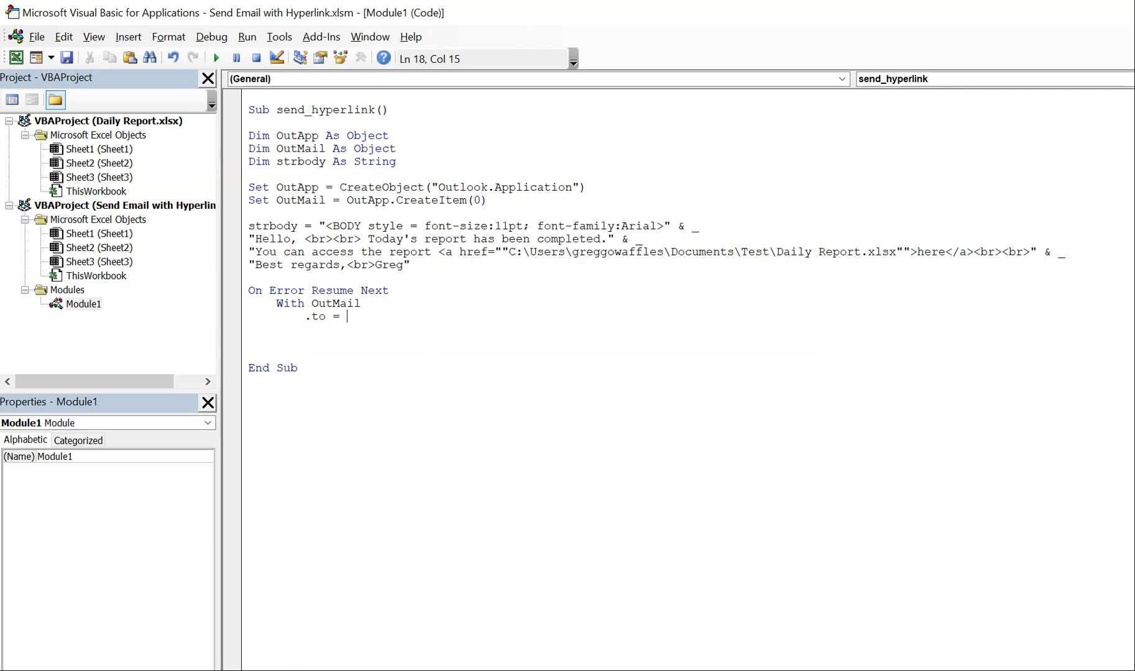
pyautogui.write('"')
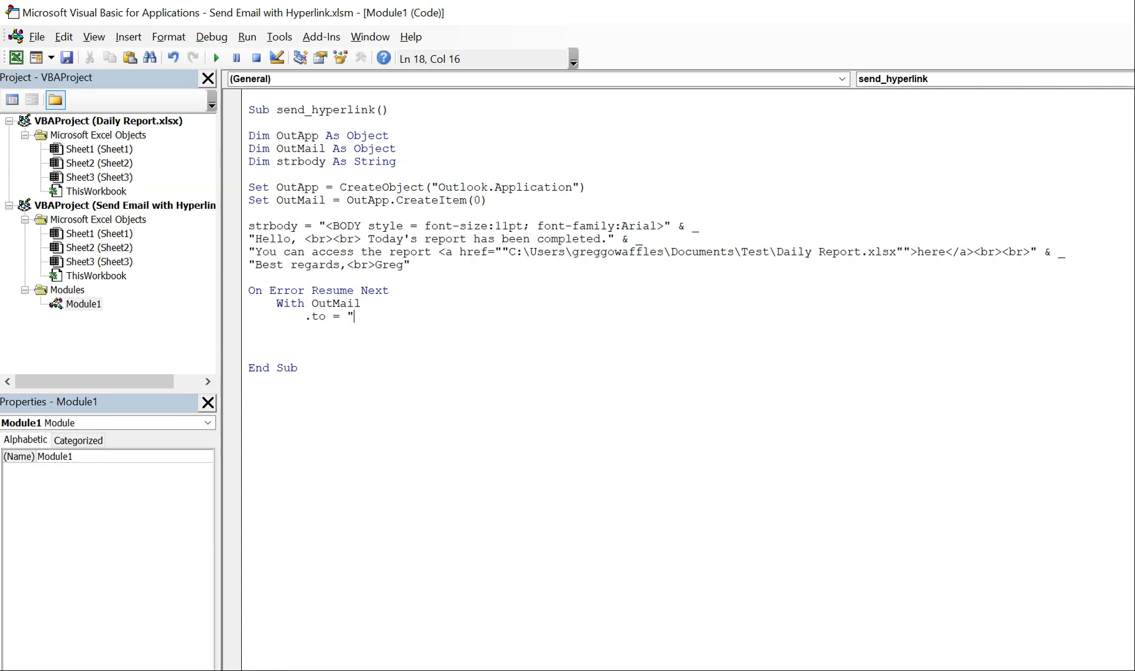
pyautogui.write('cow')
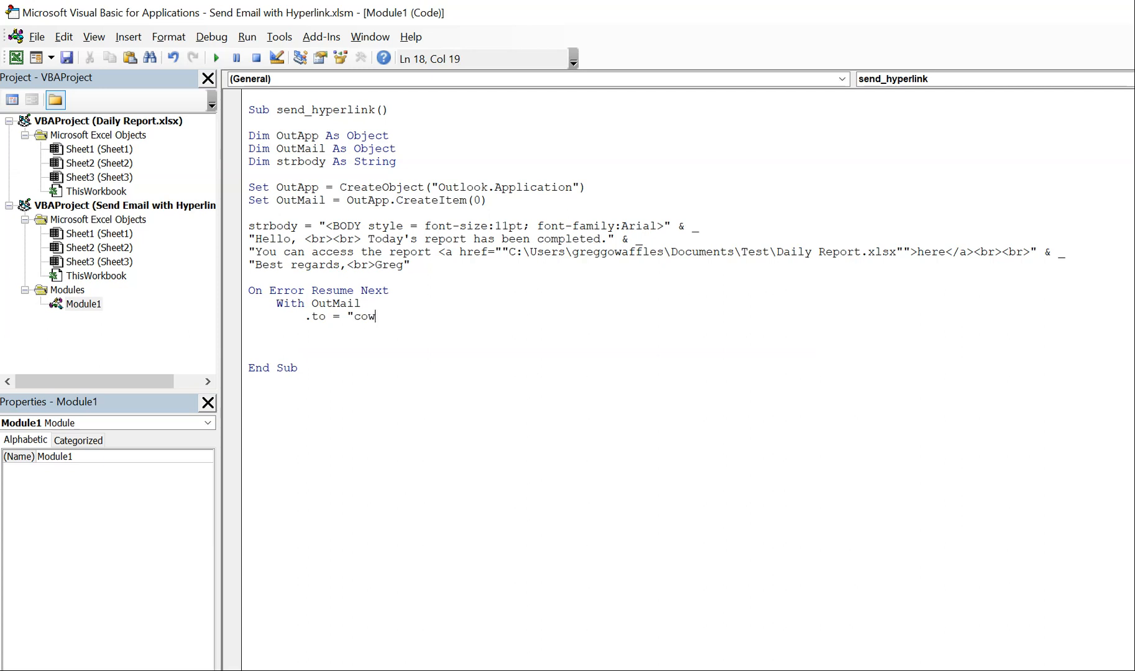
pyautogui.write('rkers')
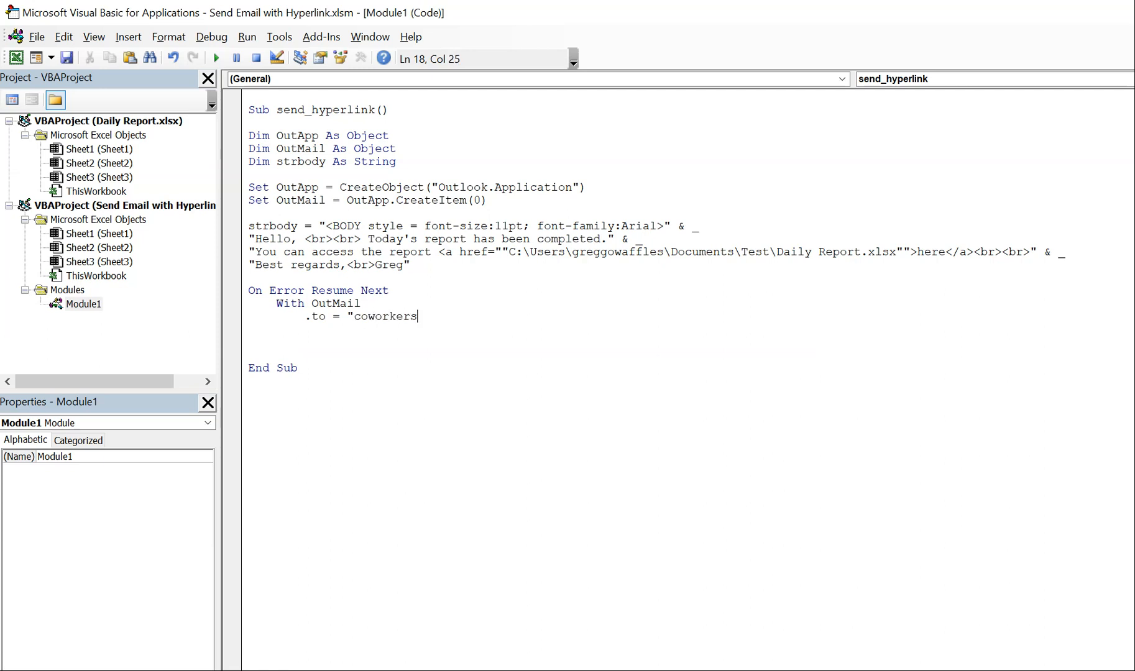
pyautogui.write('@x')
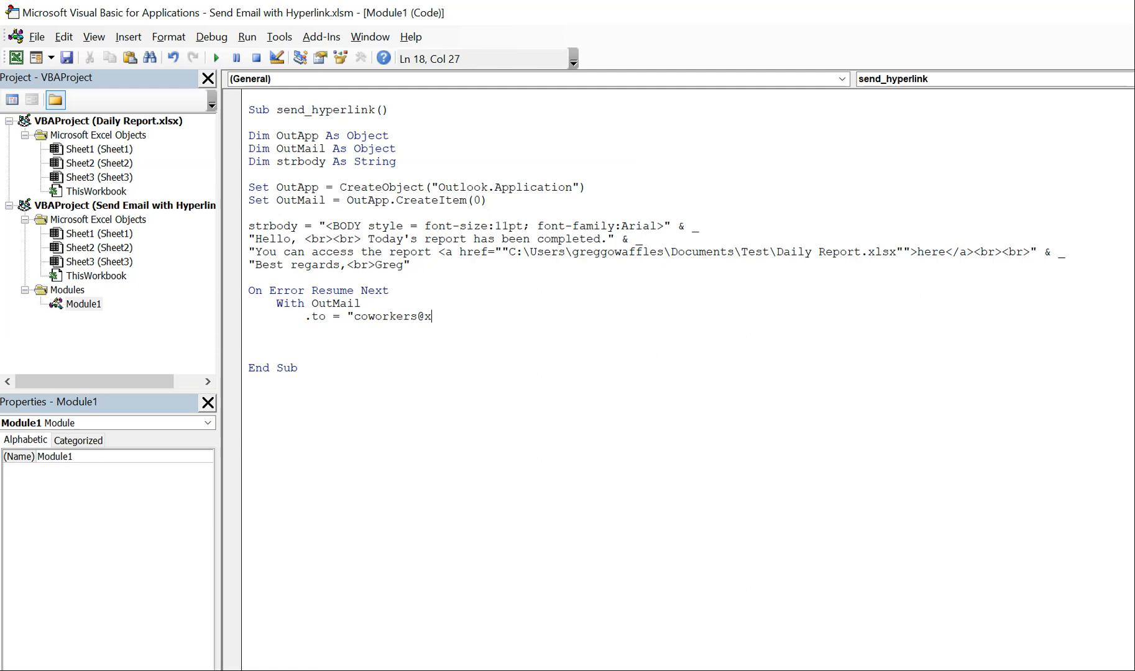
pyautogui.write('yz.com')
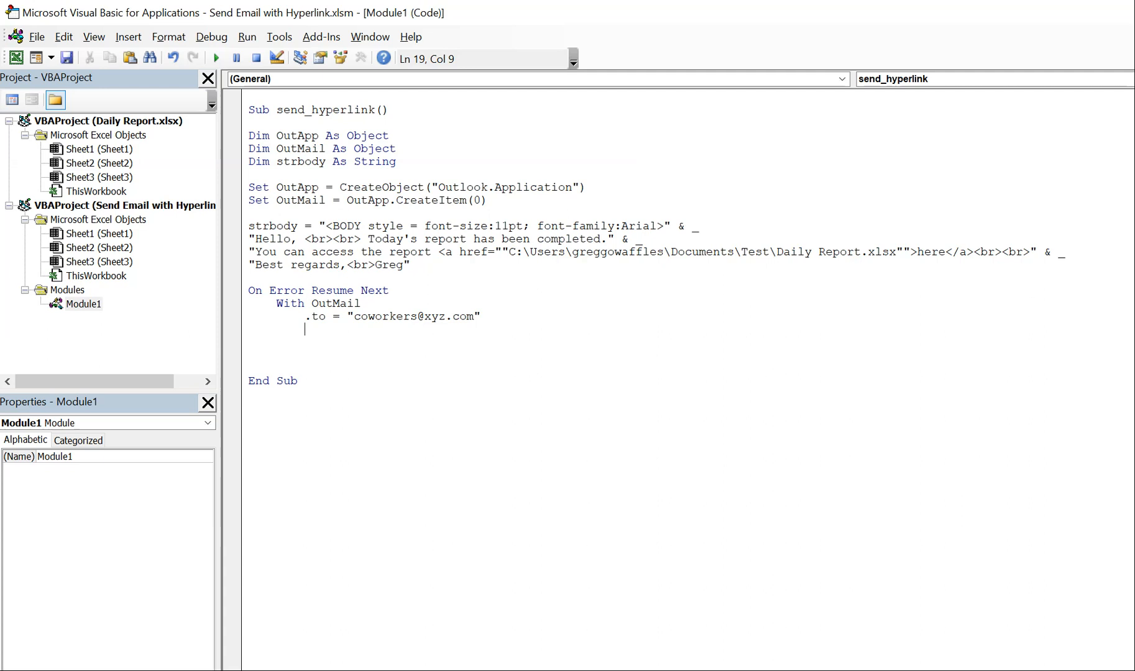
# Step: Set .CC and .BCC to empty strings
pyautogui.write('.CC')
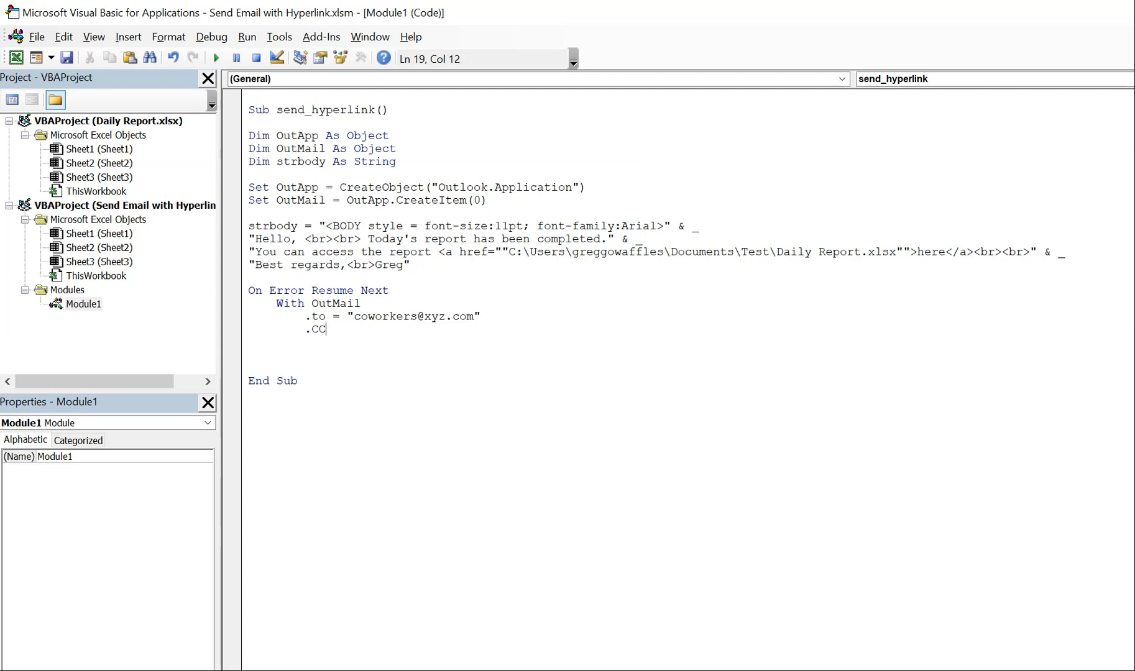
pyautogui.write('="')
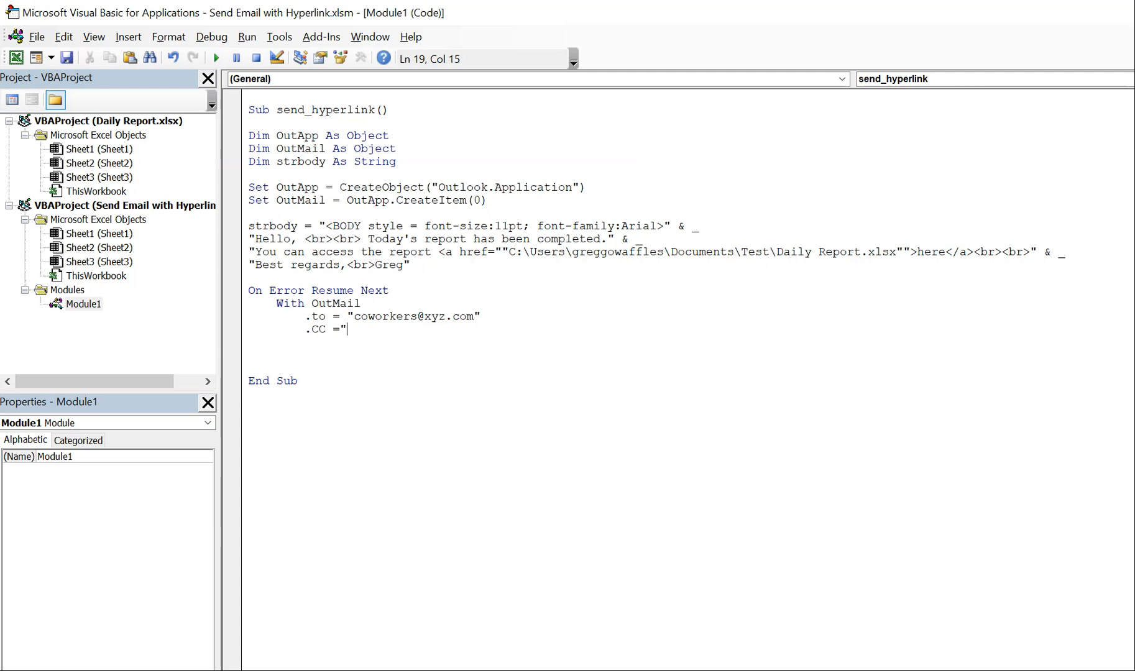
pyautogui.write('""')
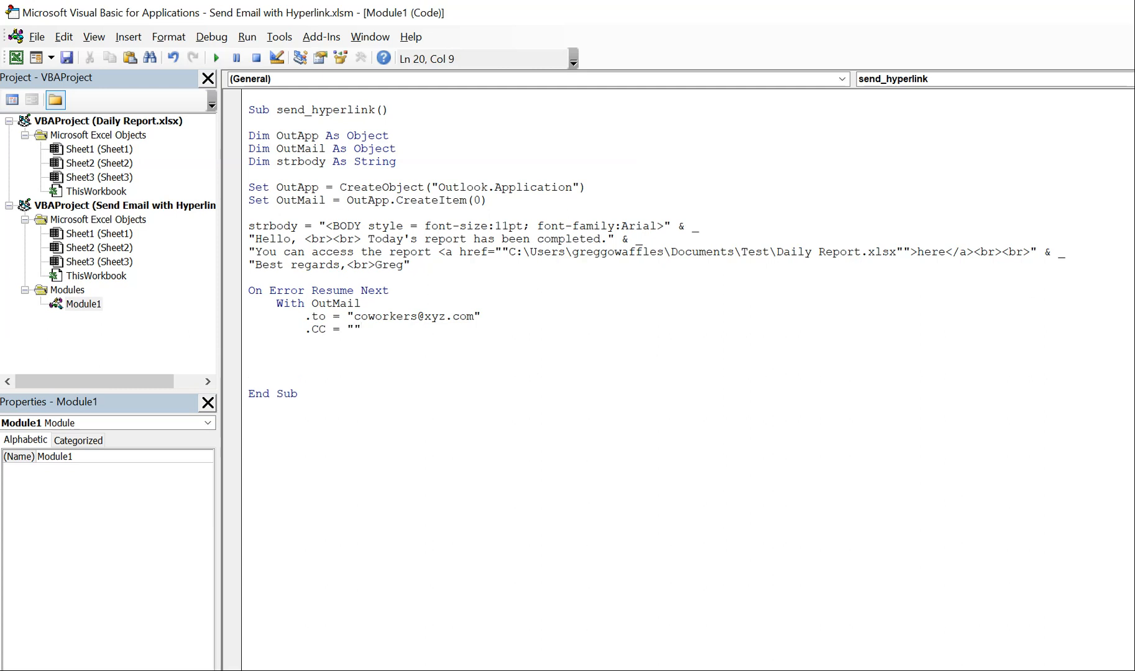
pyautogui.write('.BCC = "')
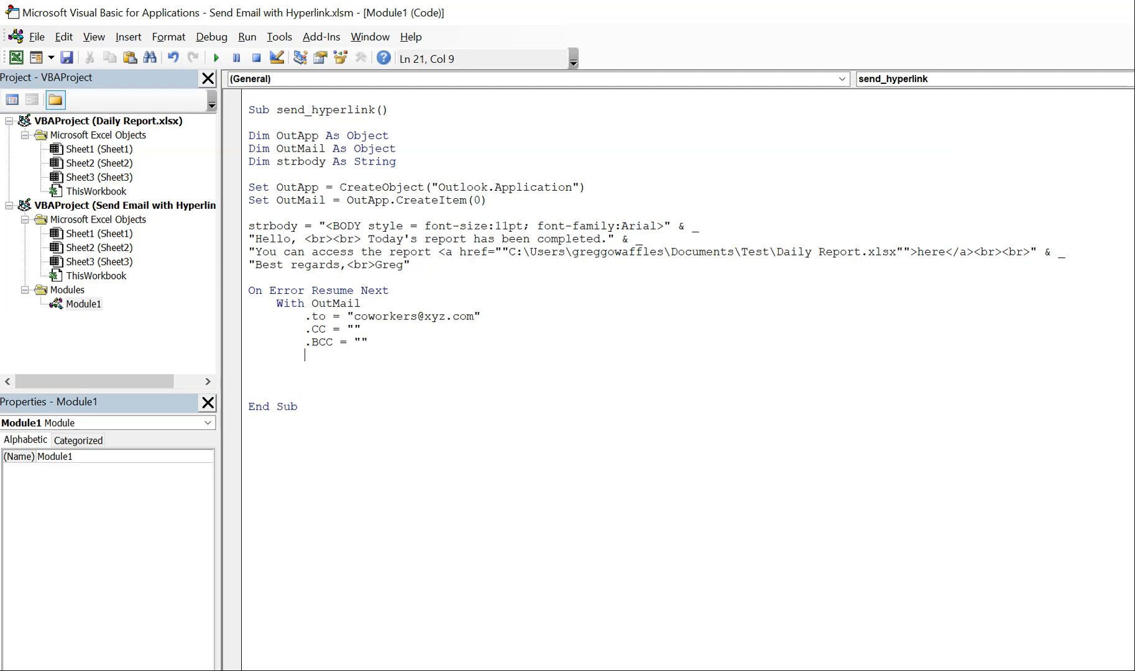
# Step: Start the .Subject line with the quoted text "Daily Report " followed by &
pyautogui.write('.Subject')
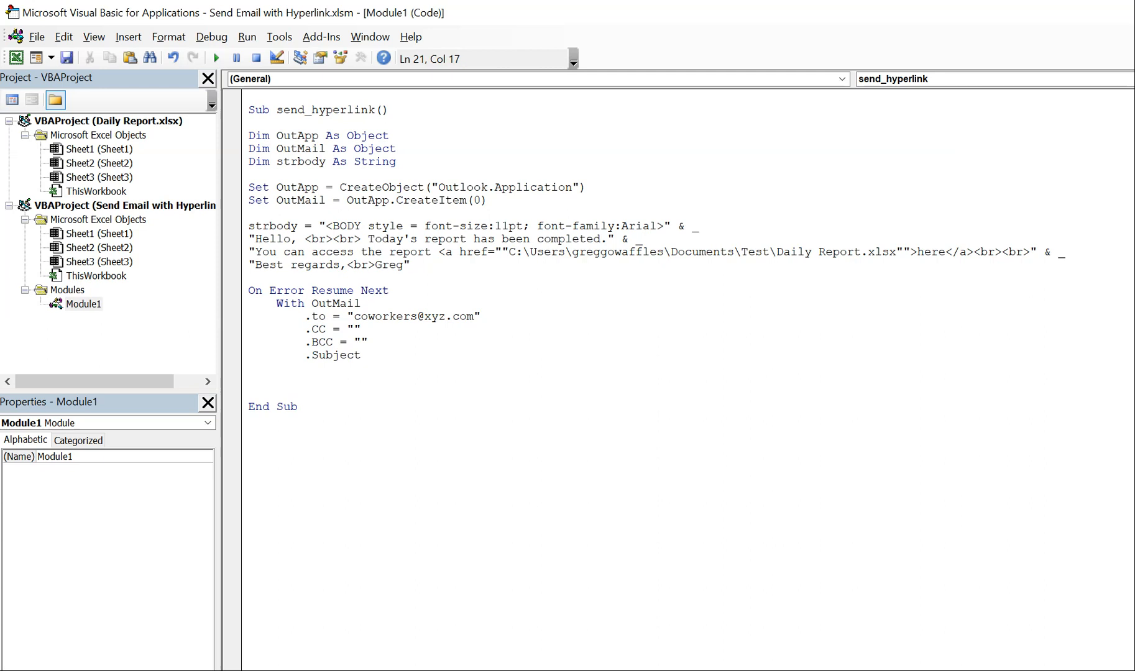
pyautogui.write('= D')
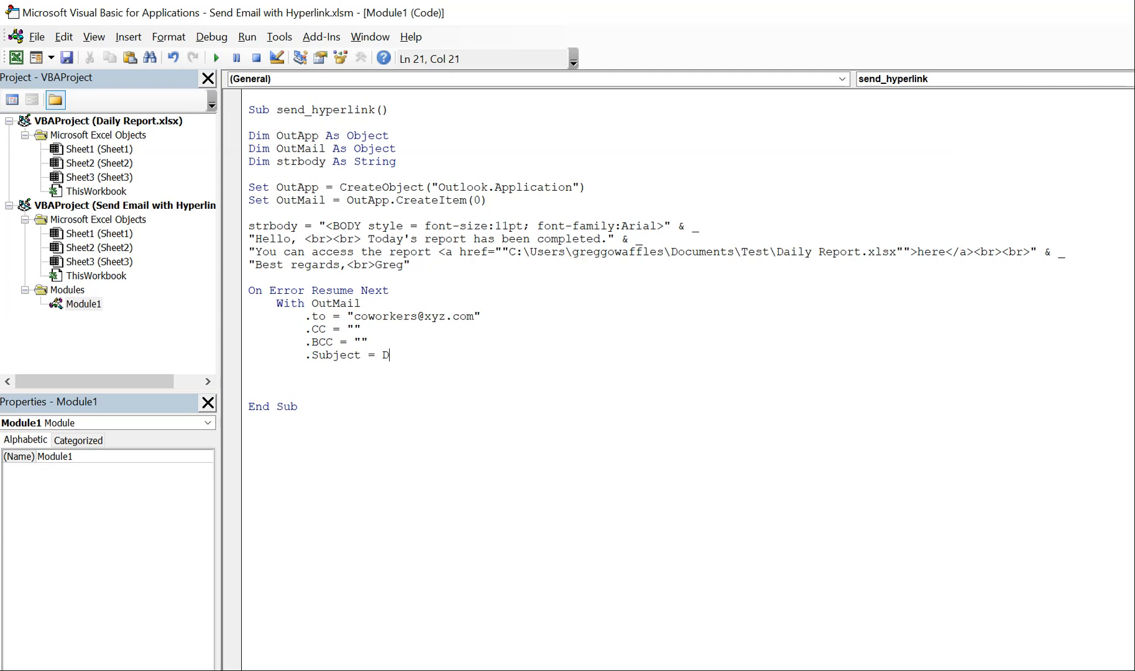
pyautogui.write('aily Re')
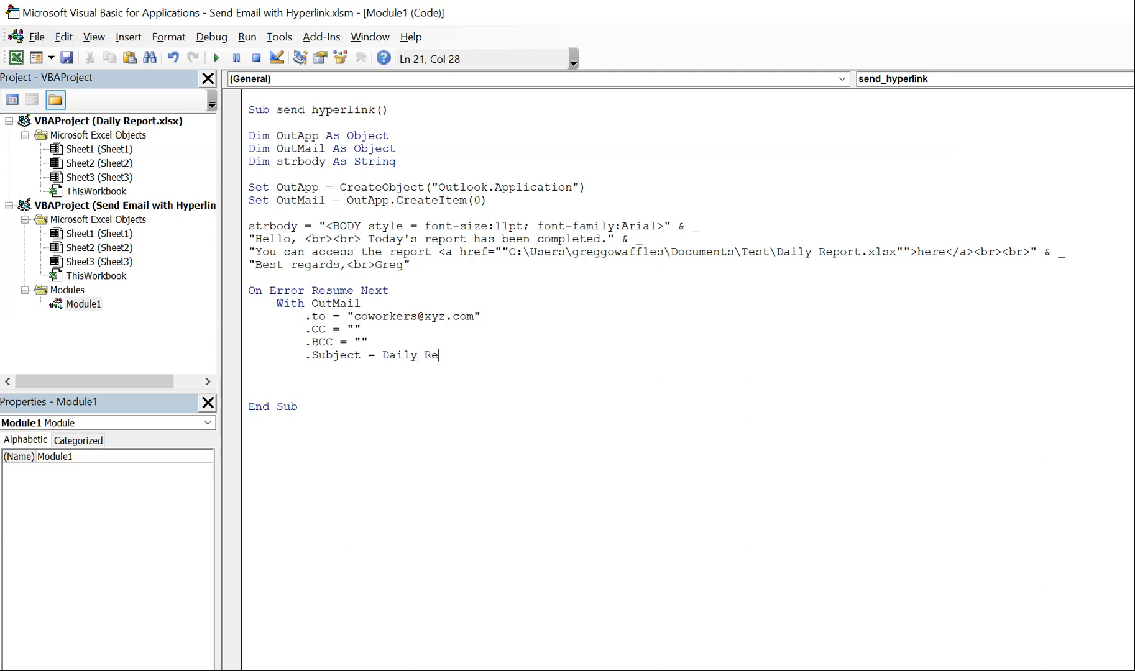
pyautogui.write('port')
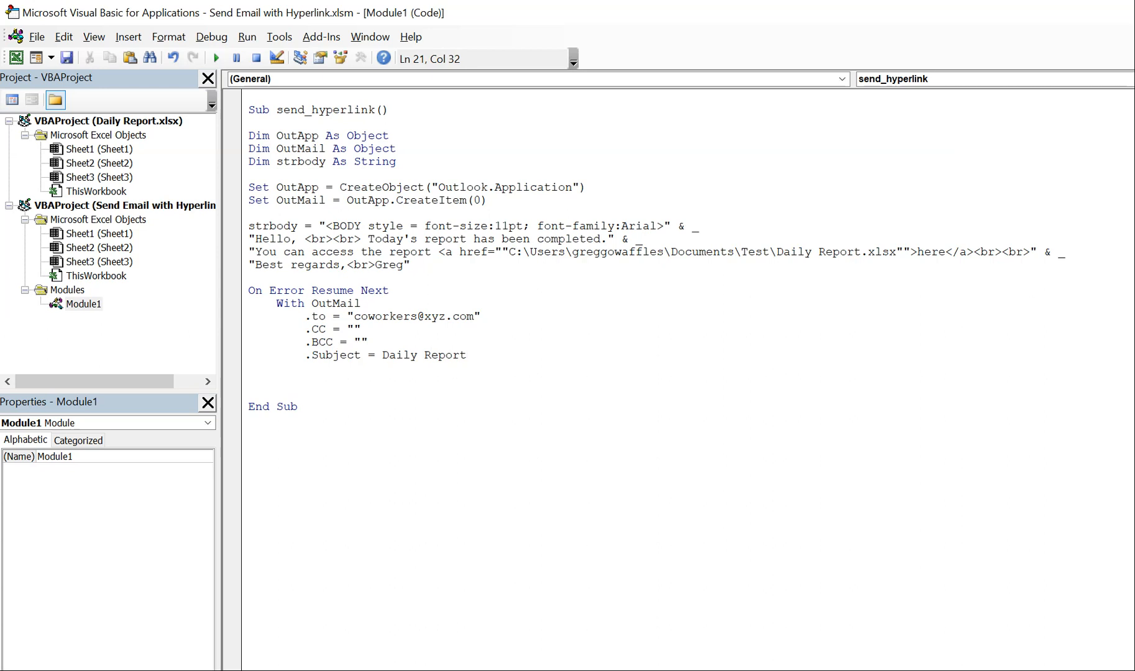
pyautogui.click(402, 355)
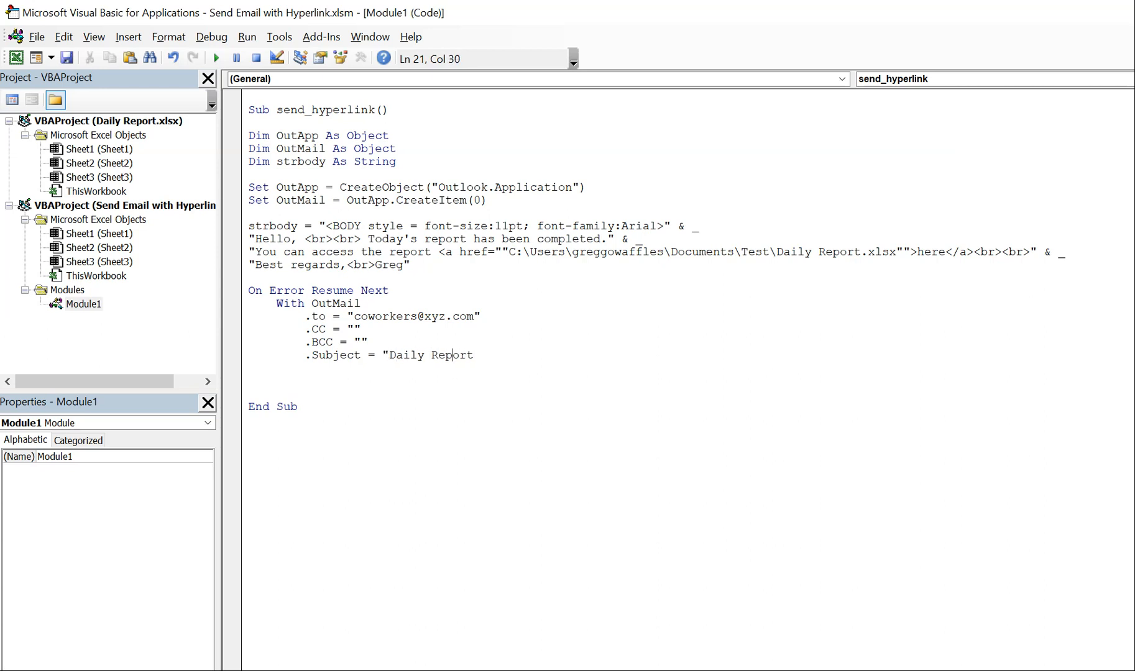
pyautogui.write('" "')
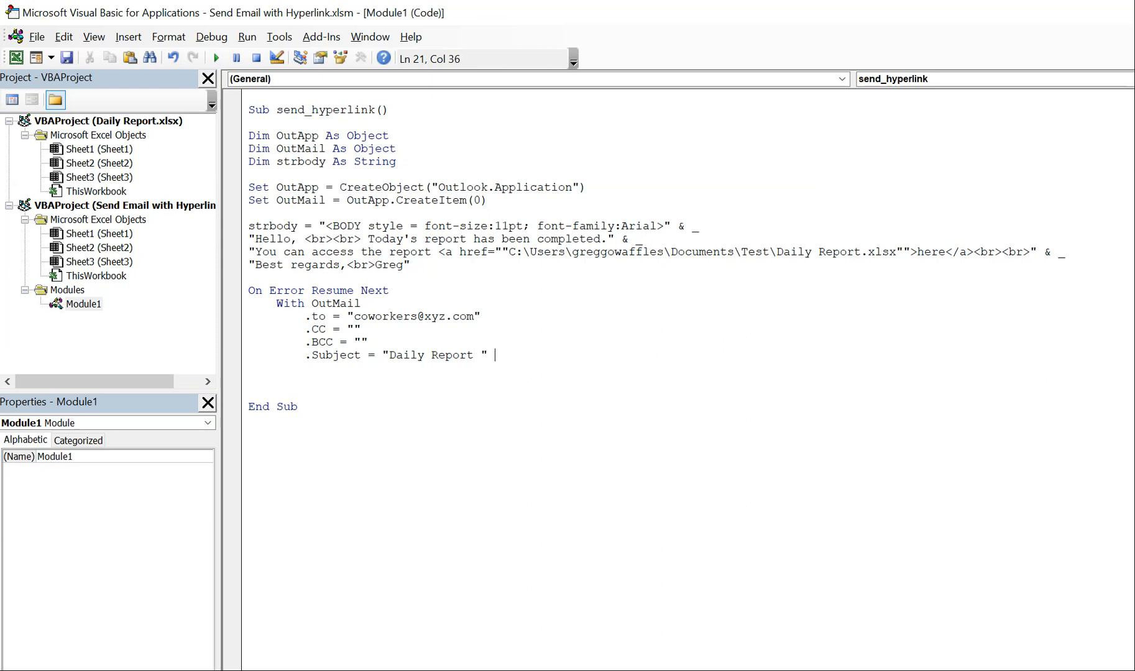
pyautogui.write('&')
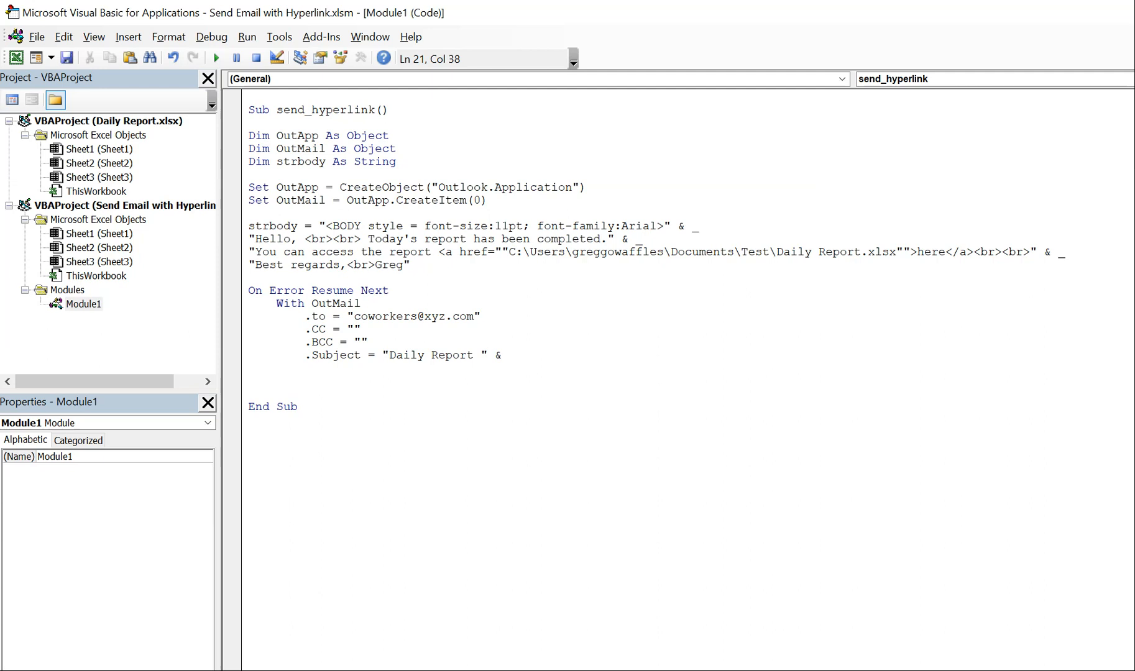
# Step: Append today's date formatted as Format(Date, "m-d-yy") to the subject
pyautogui.write('Format')
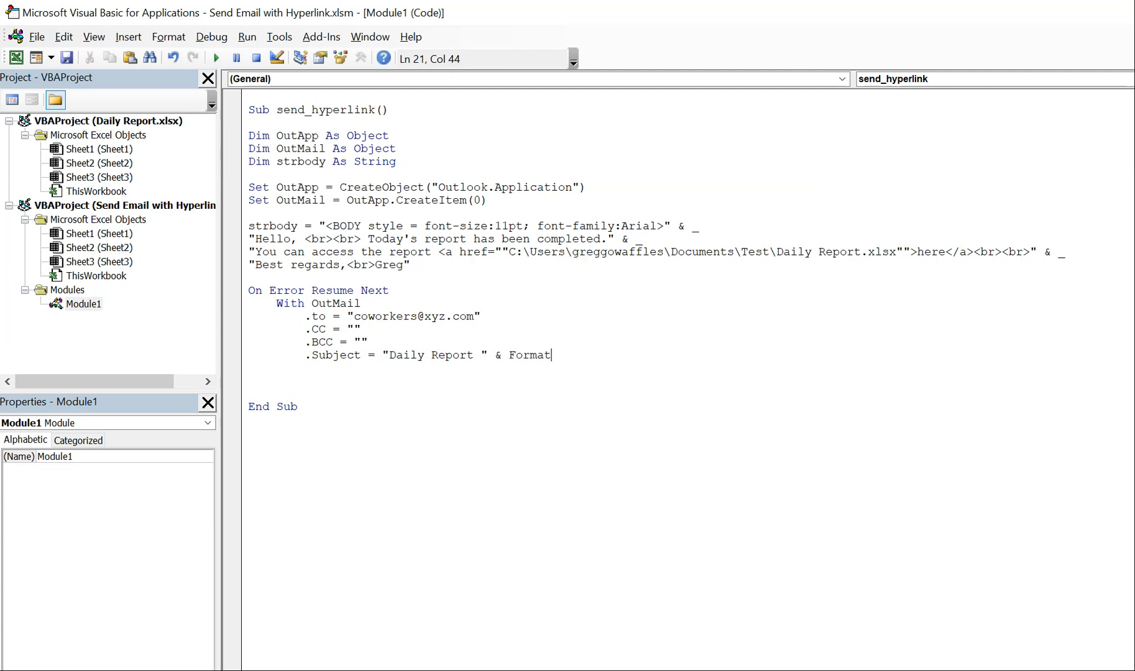
pyautogui.write('(D')
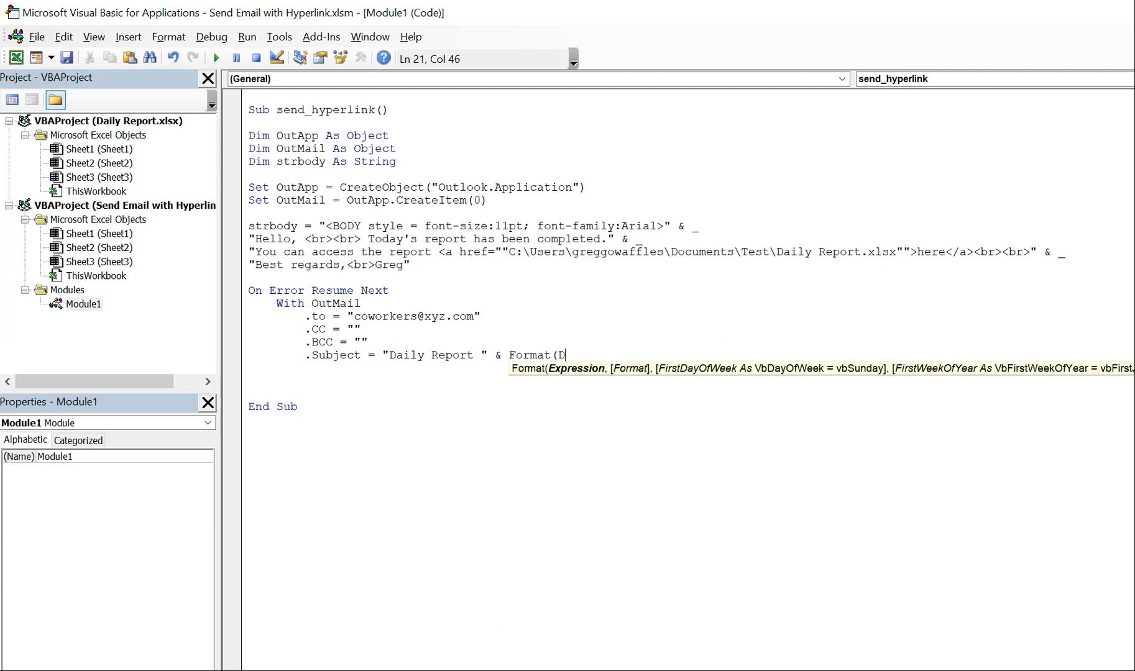
pyautogui.write('ate,')
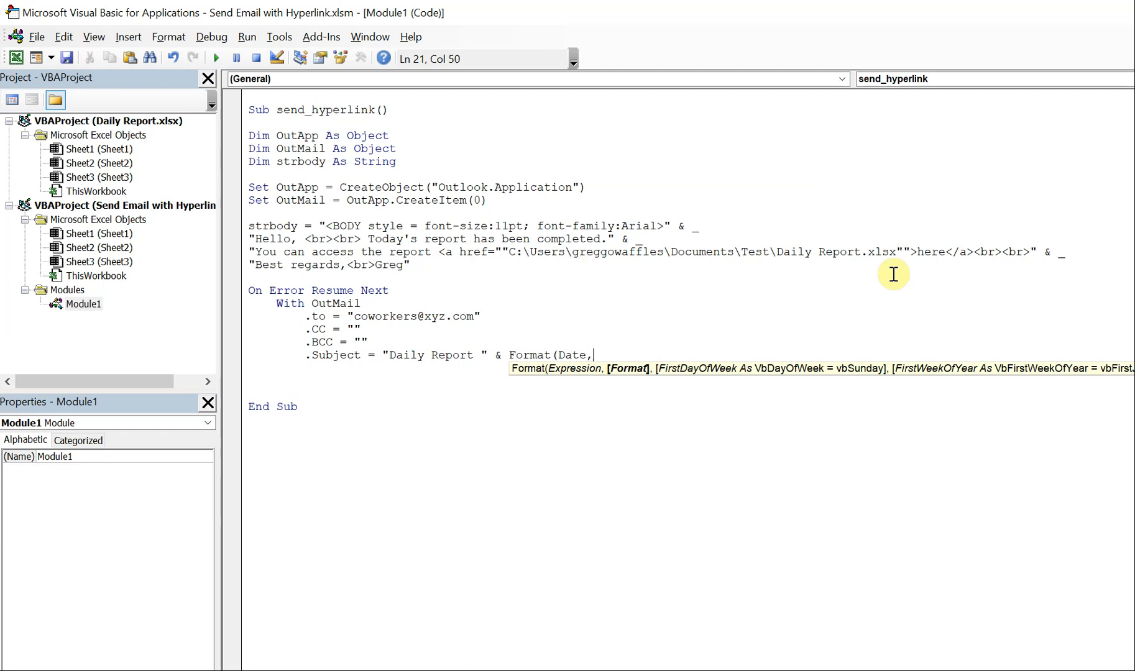
pyautogui.write('"')
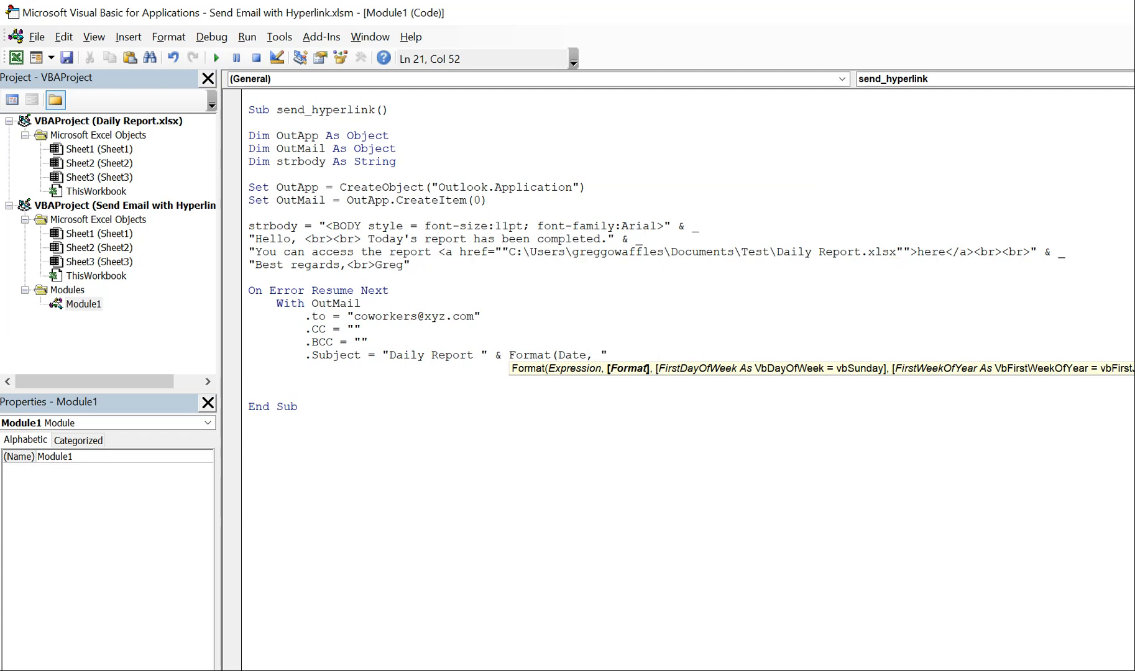
pyautogui.write('m-')
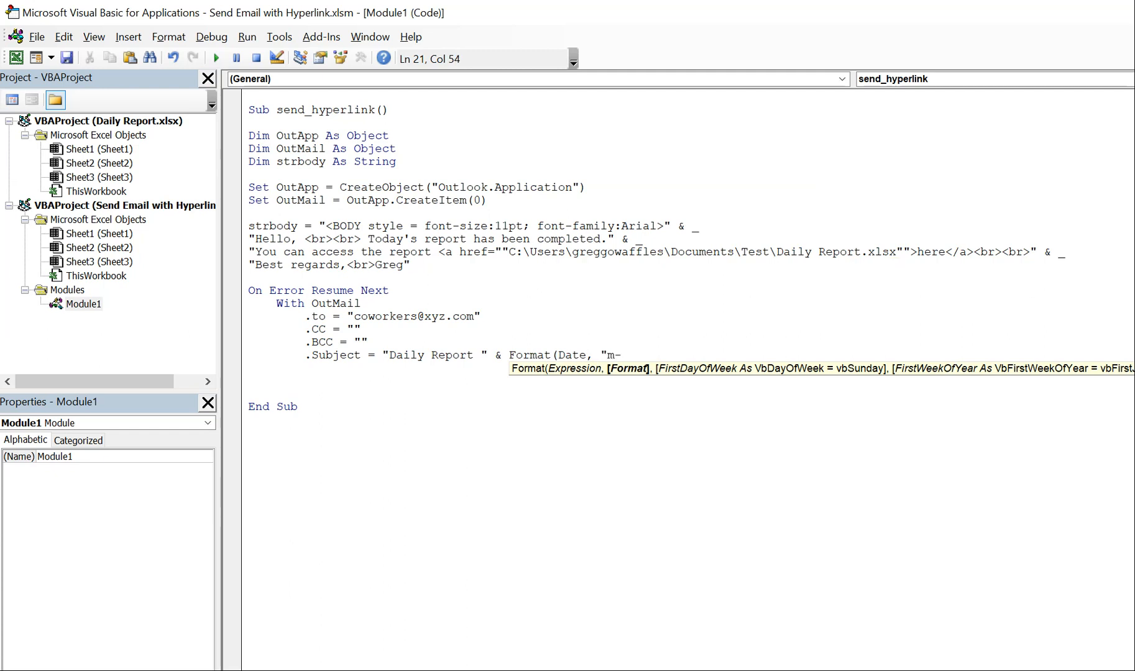
pyautogui.write('d-')
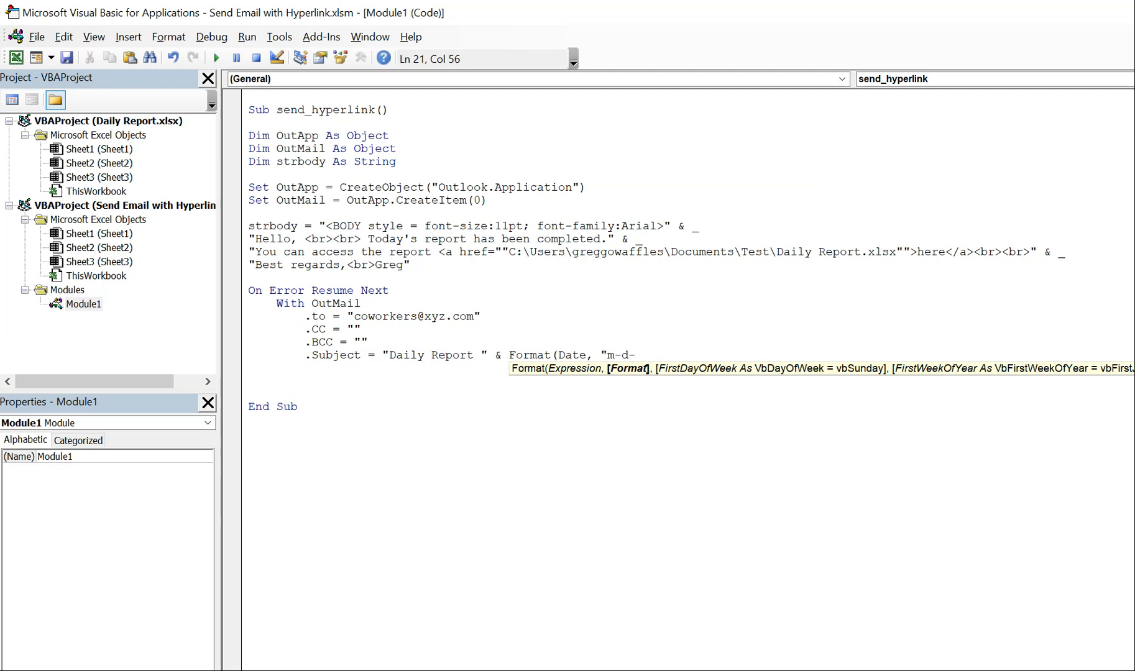
pyautogui.write('yy')
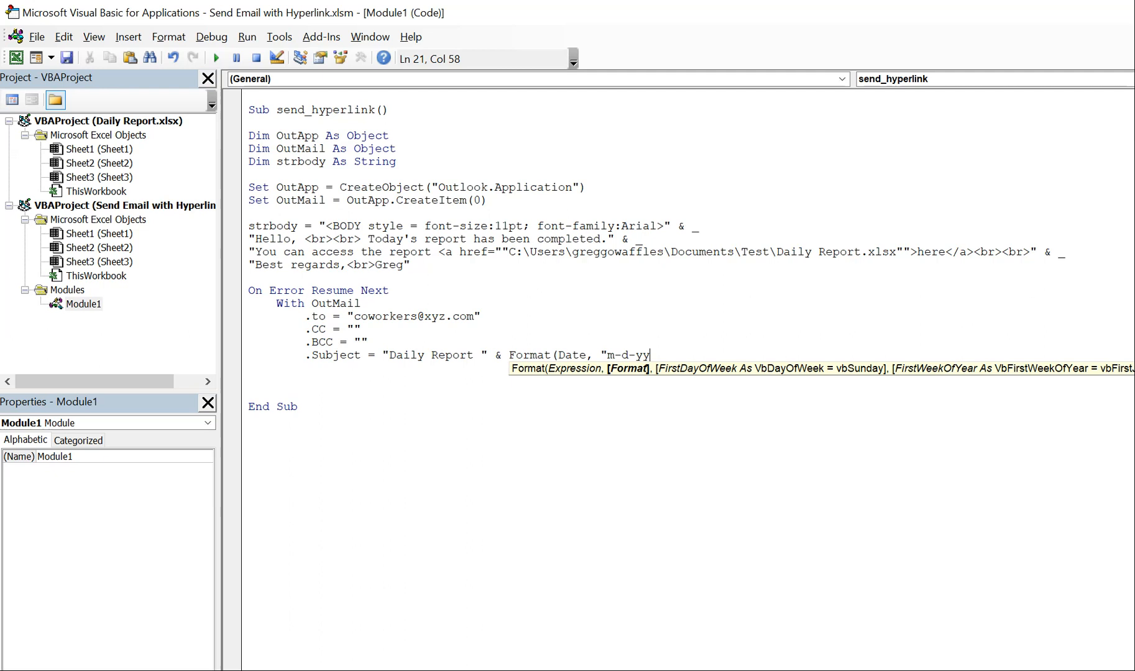
pyautogui.write('"')
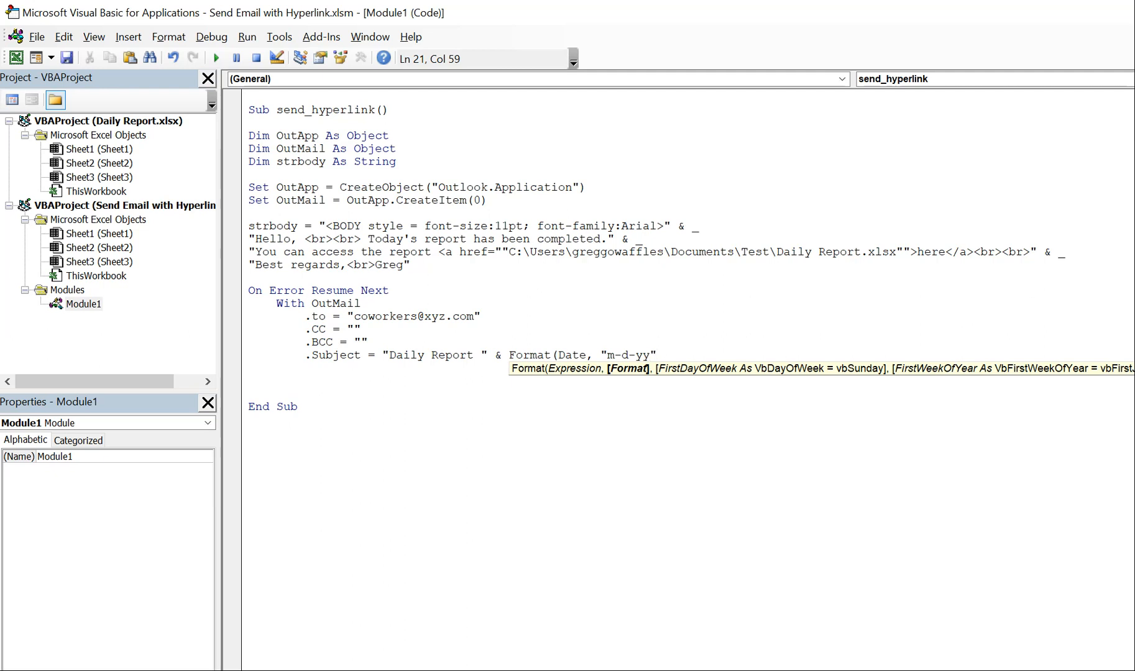
pyautogui.write(')')
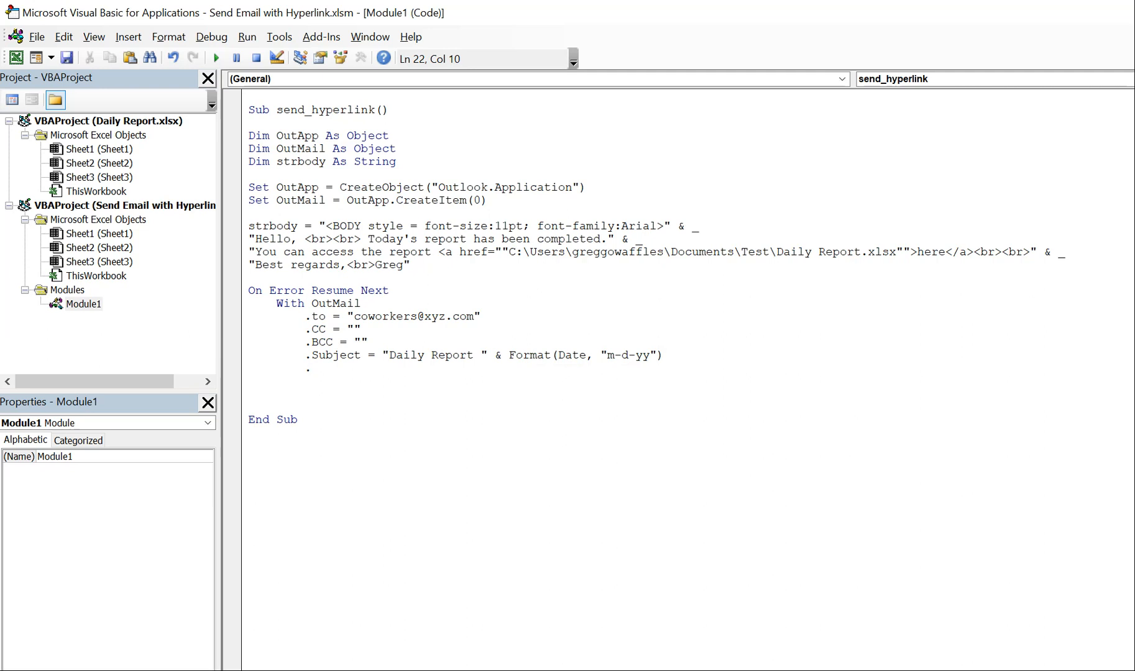
# Step: Add a .Display call to show the email, correcting the mistyped method name
pyautogui.write('DIsp')
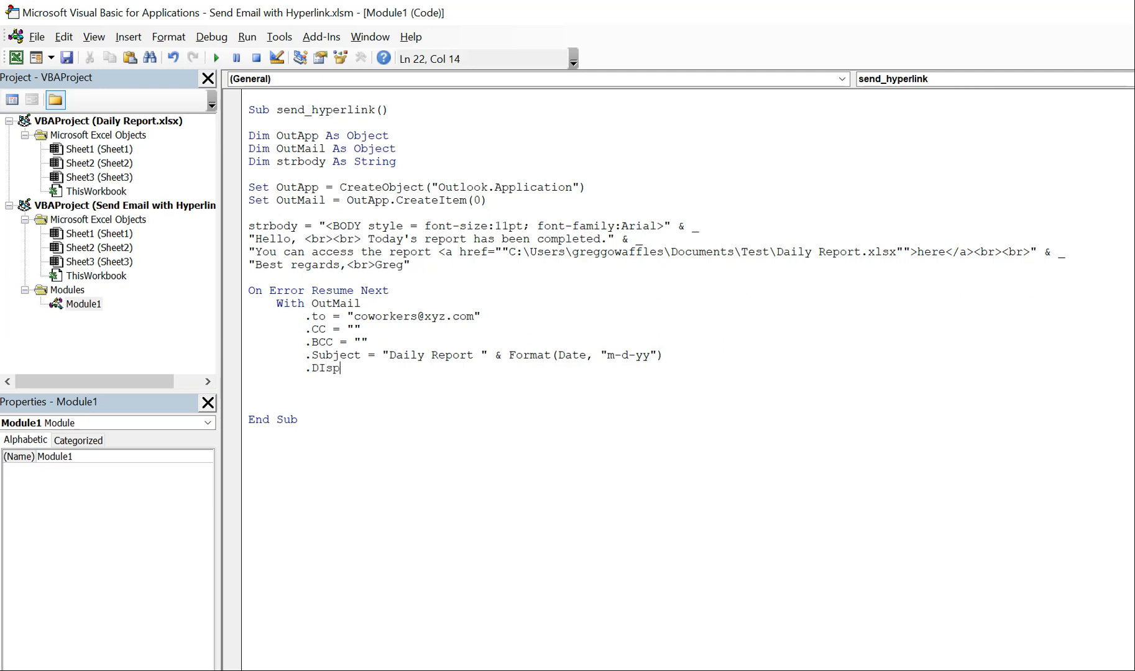
pyautogui.press('Backspace')
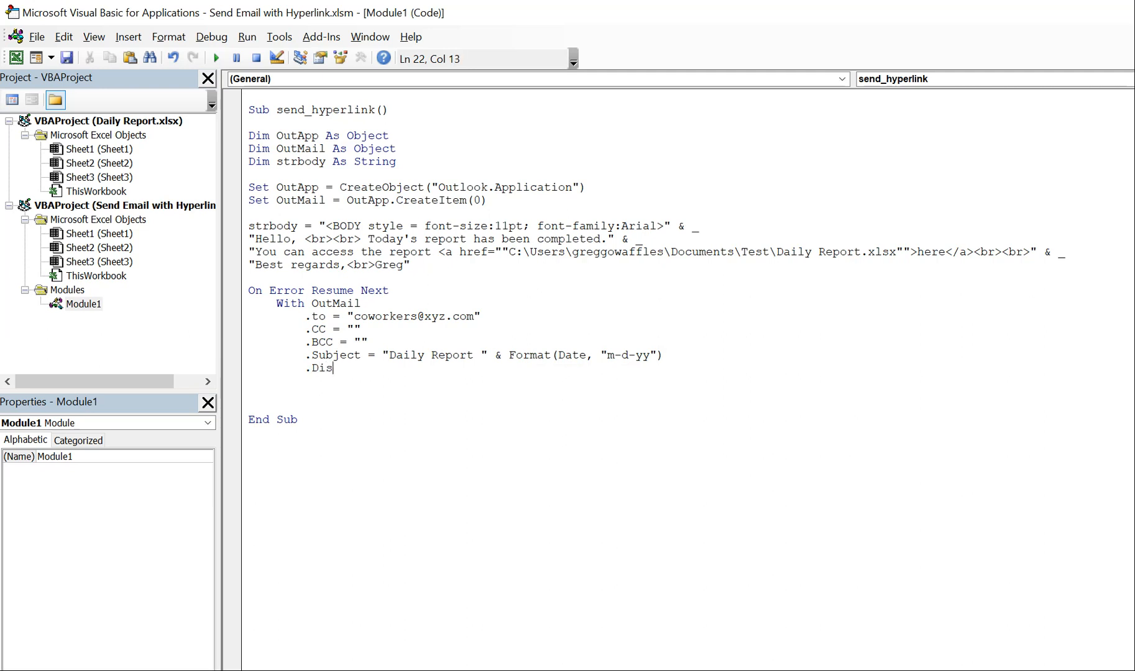
pyautogui.write('play')
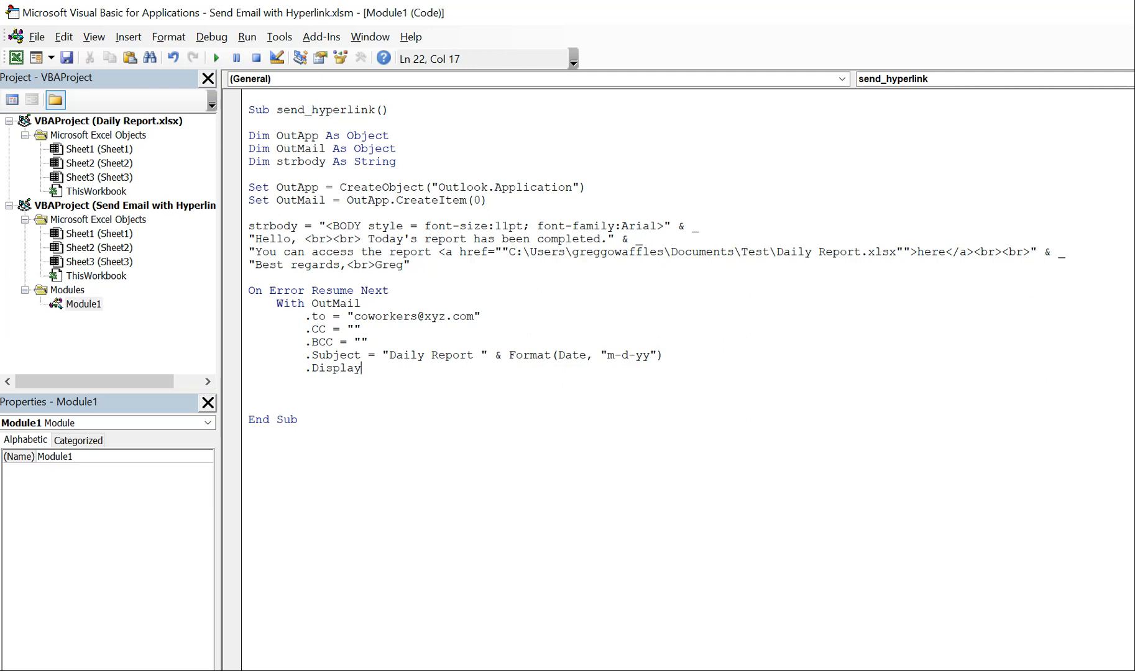
pyautogui.press('Backspace')
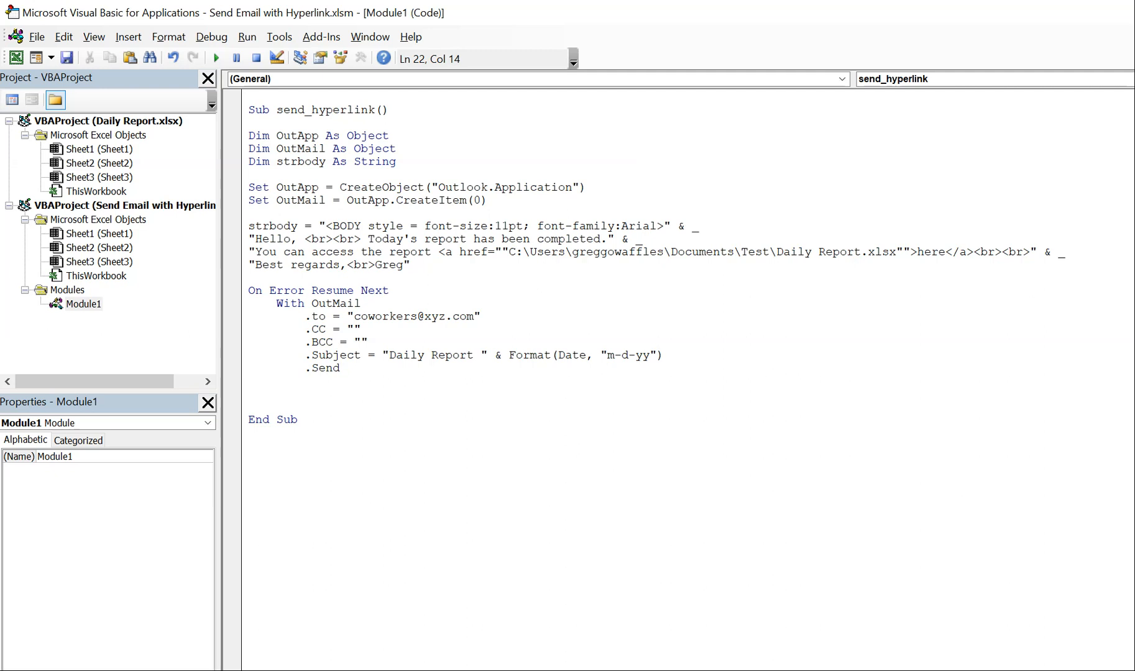
pyautogui.write('Dis')
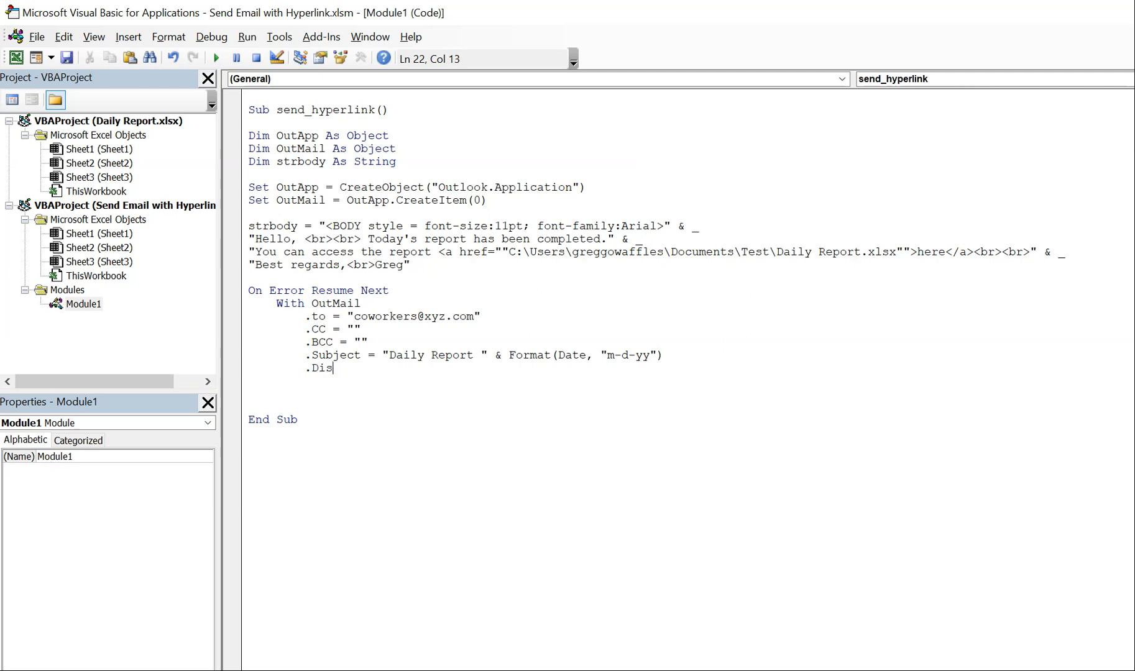
pyautogui.write('play')
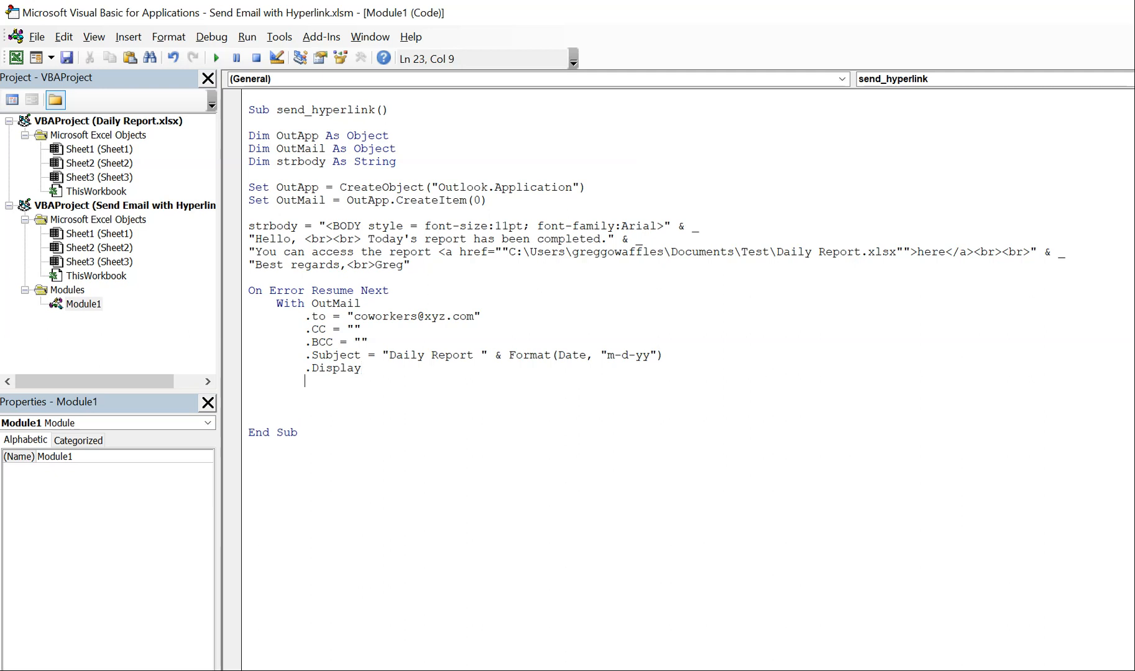
# Step: Set .HTMLBody = strbody & .HTMLBody
pyautogui.write('.')
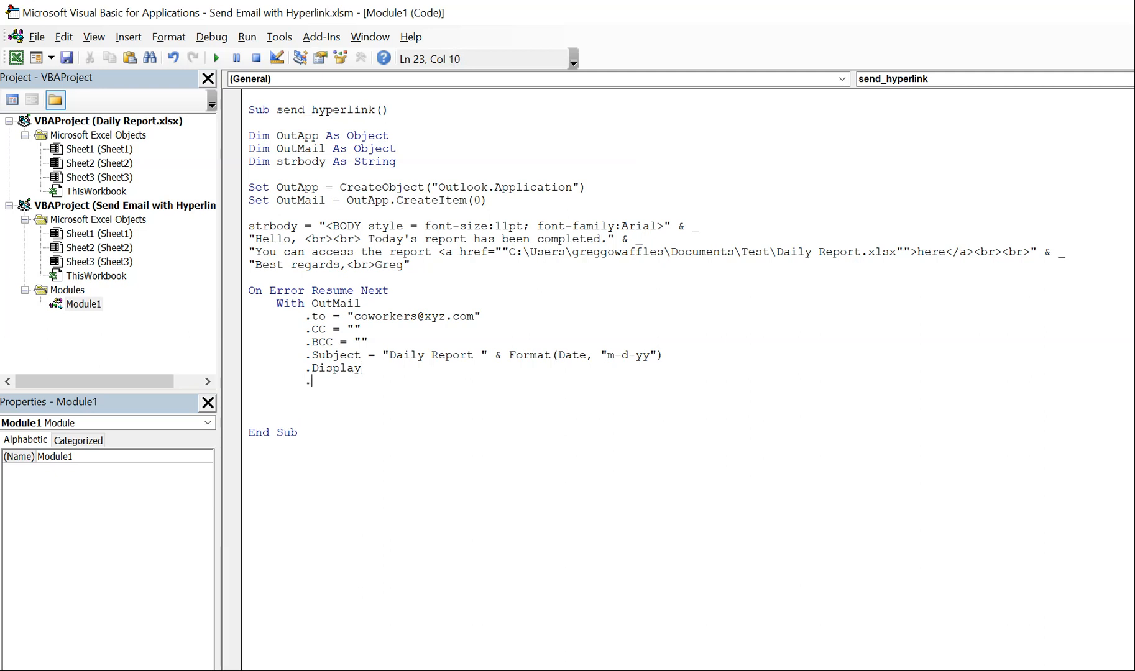
pyautogui.write('HTML')
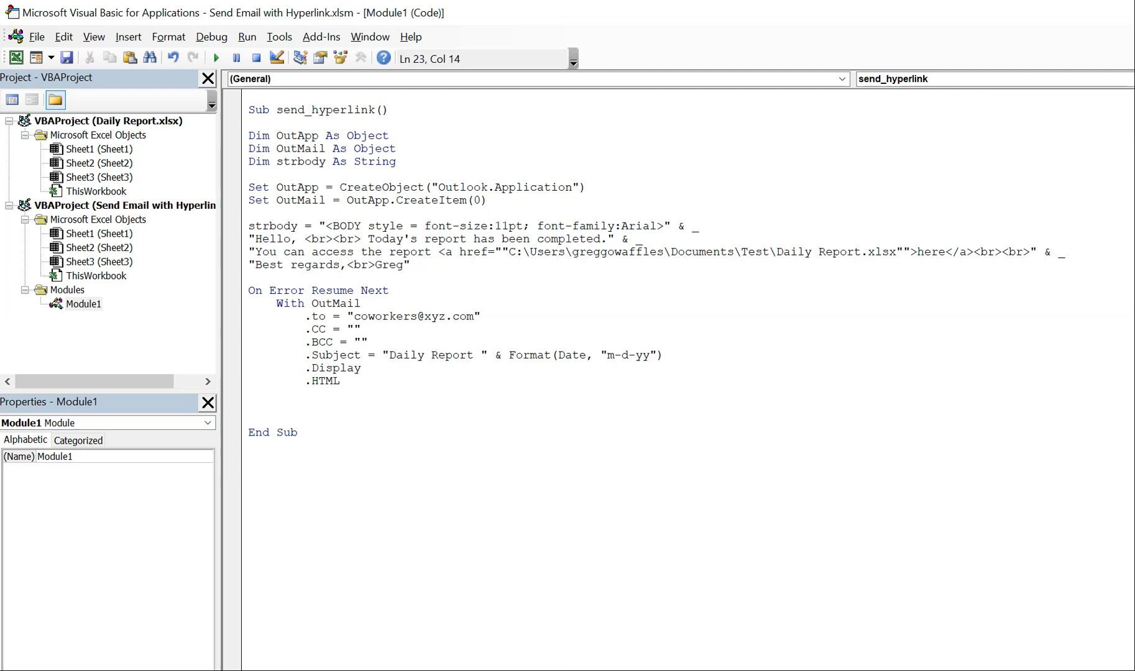
pyautogui.write('Body')
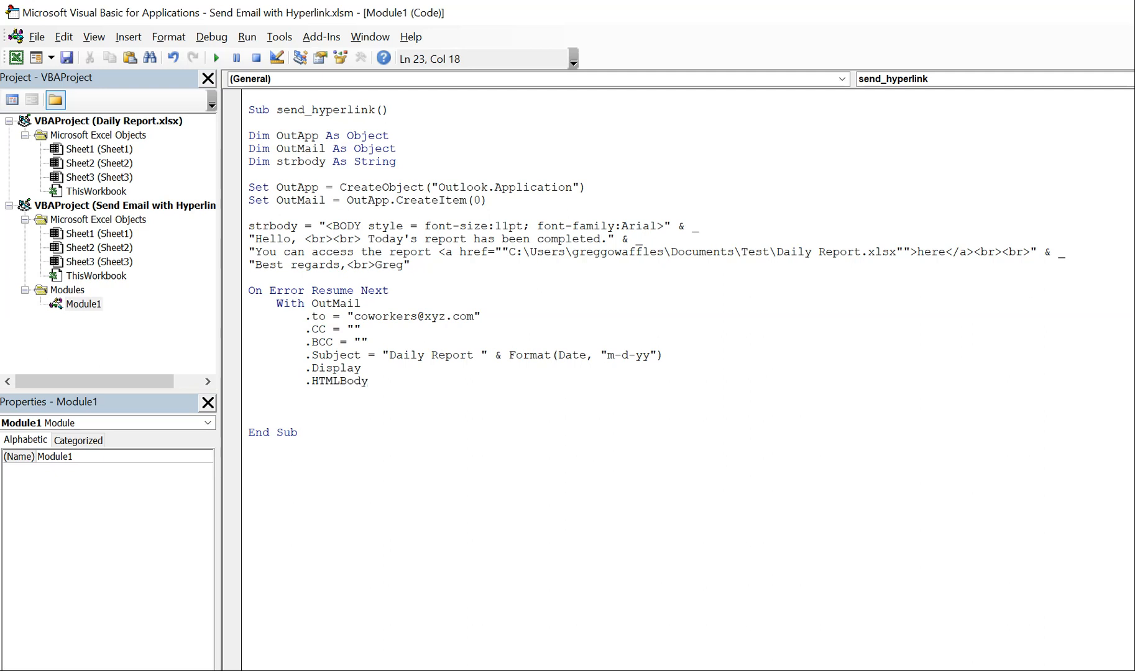
pyautogui.write('=')
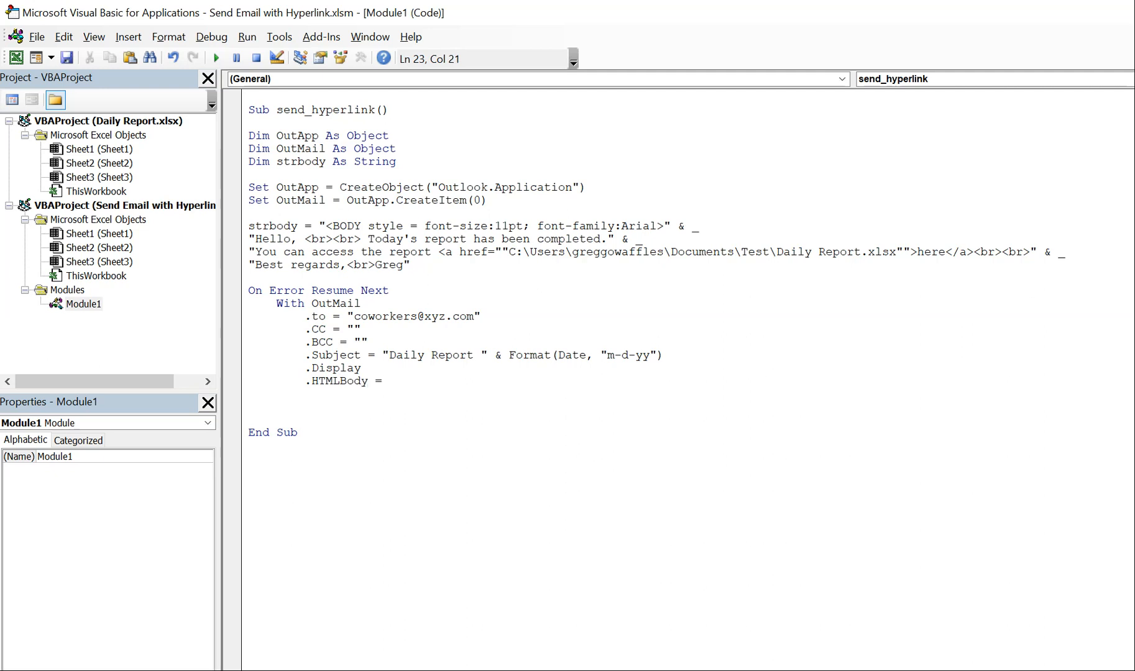
pyautogui.write('strbody')
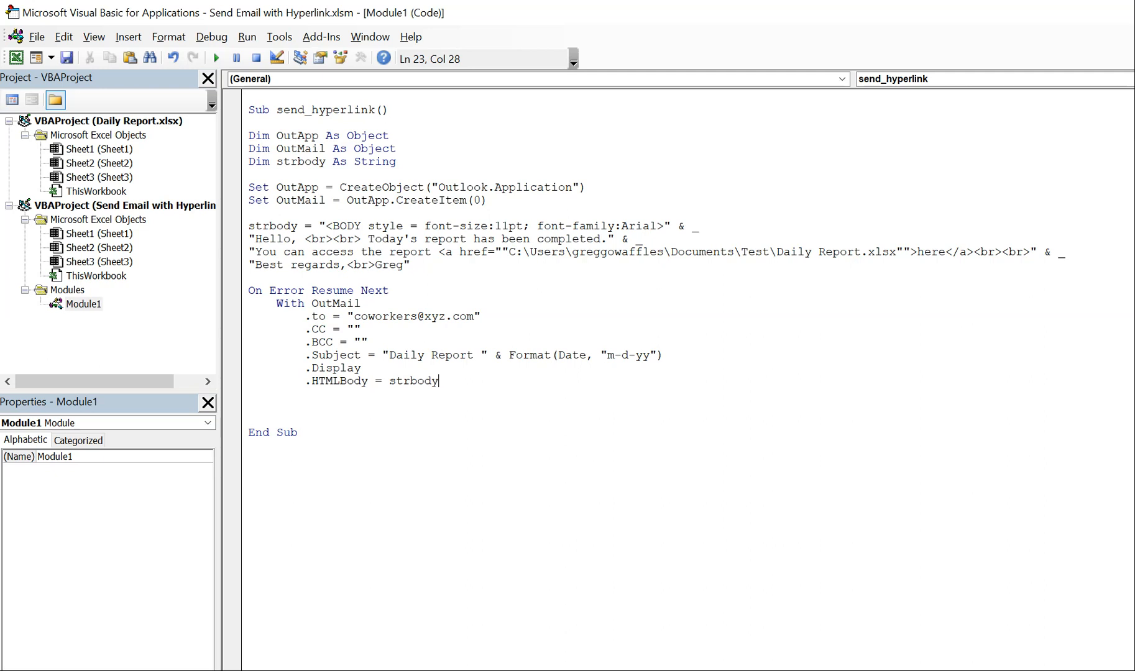
pyautogui.write('&')
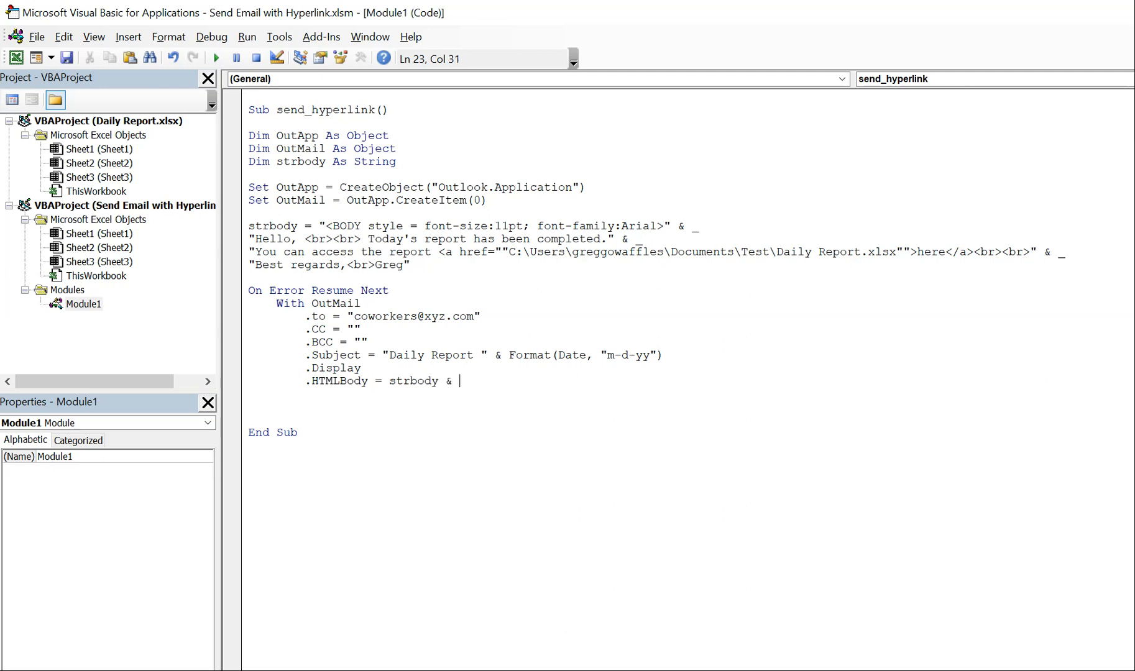
pyautogui.write('.HTML')
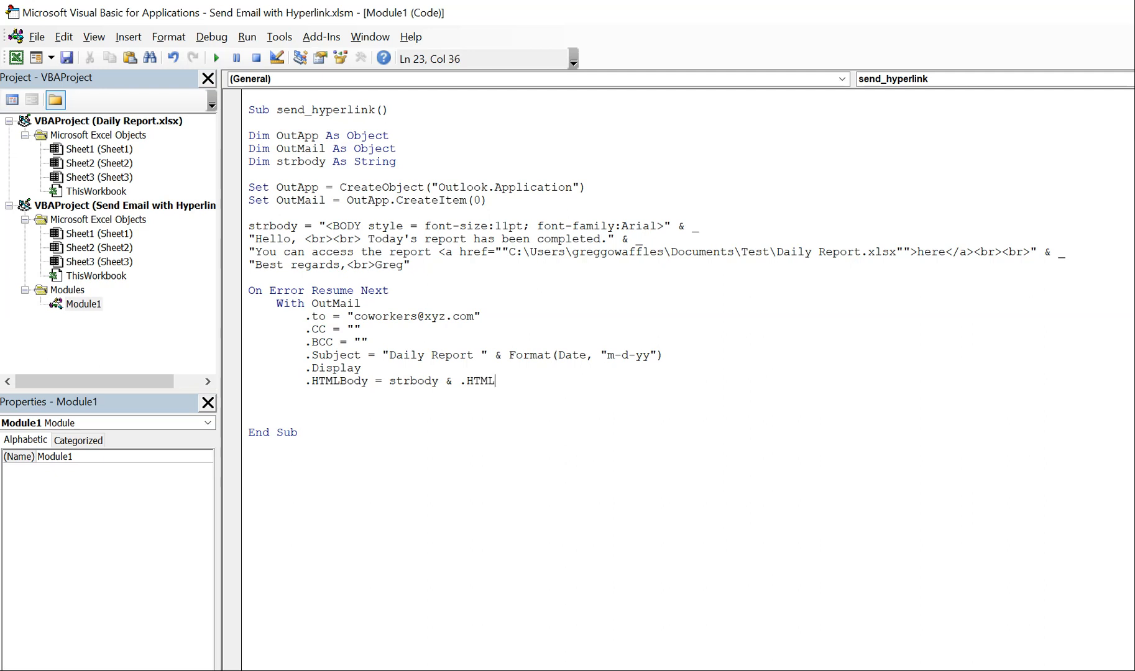
pyautogui.write('Body')
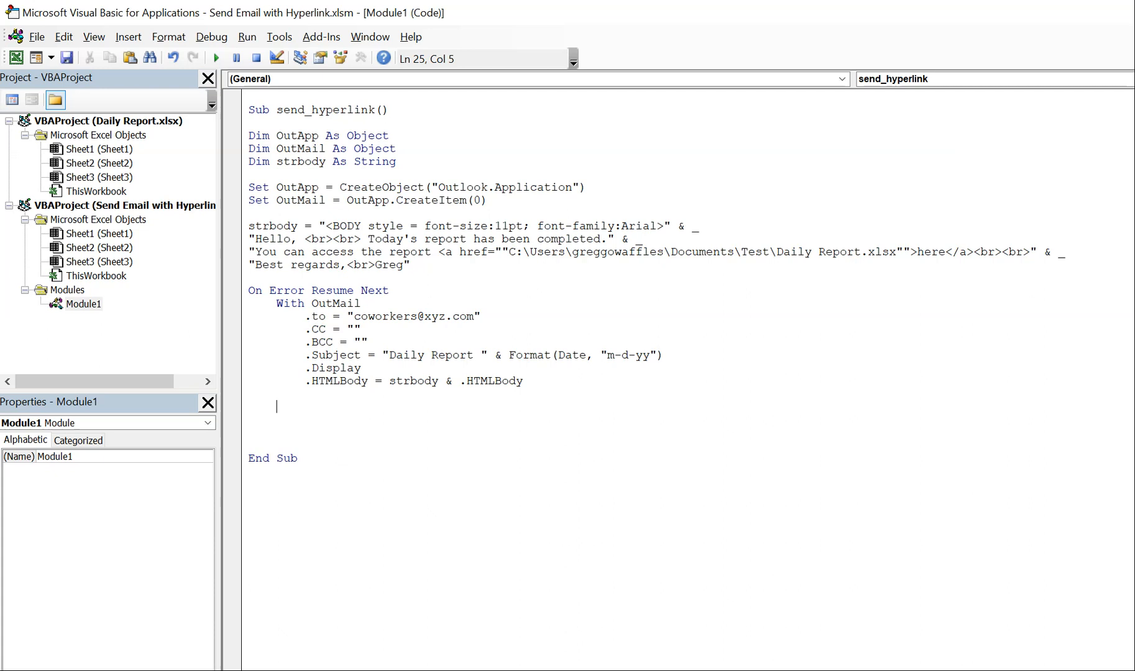
# Step: Close the With block and reset error handling with On Error GoTo 0
pyautogui.write('End')
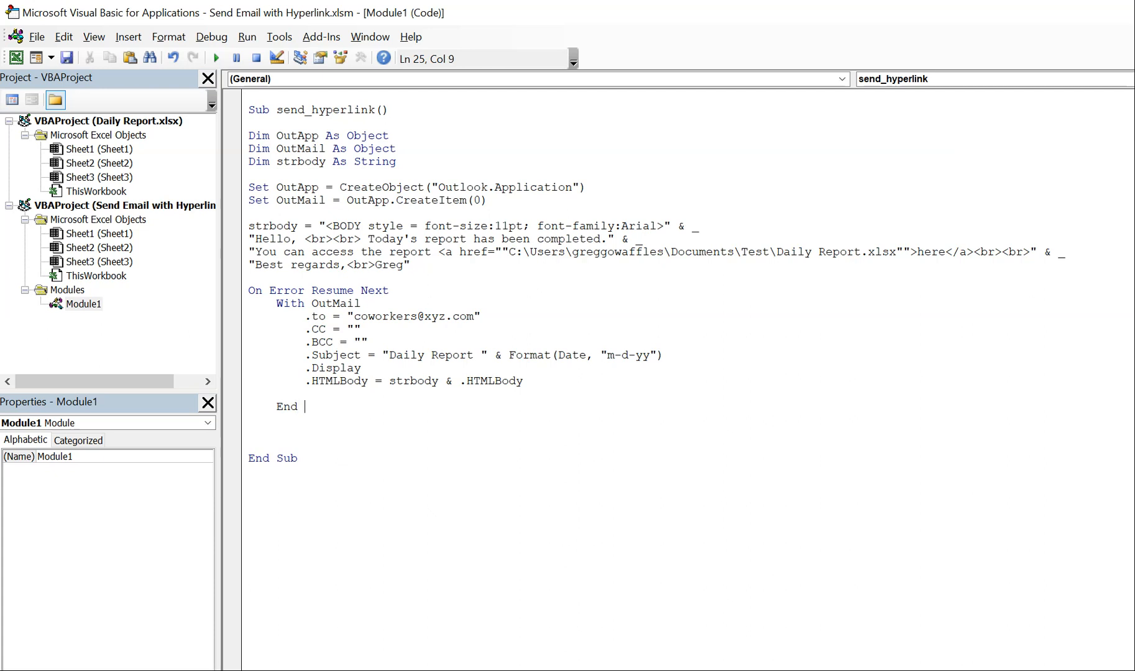
pyautogui.write('WIrh')
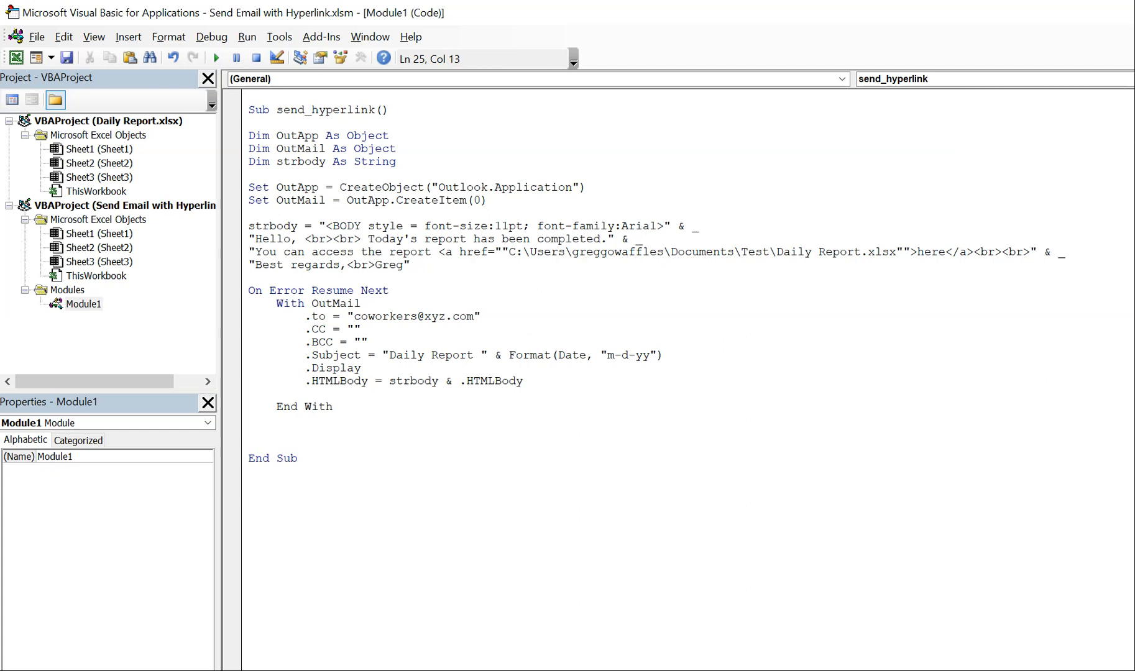
pyautogui.write('O')
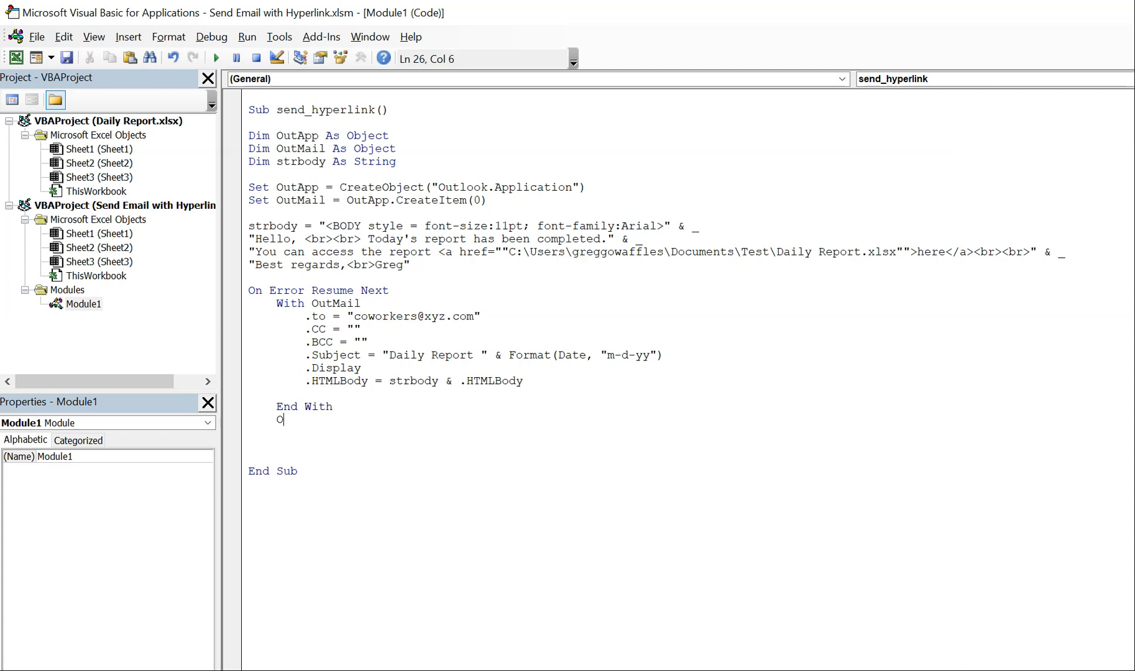
pyautogui.write('n Error')
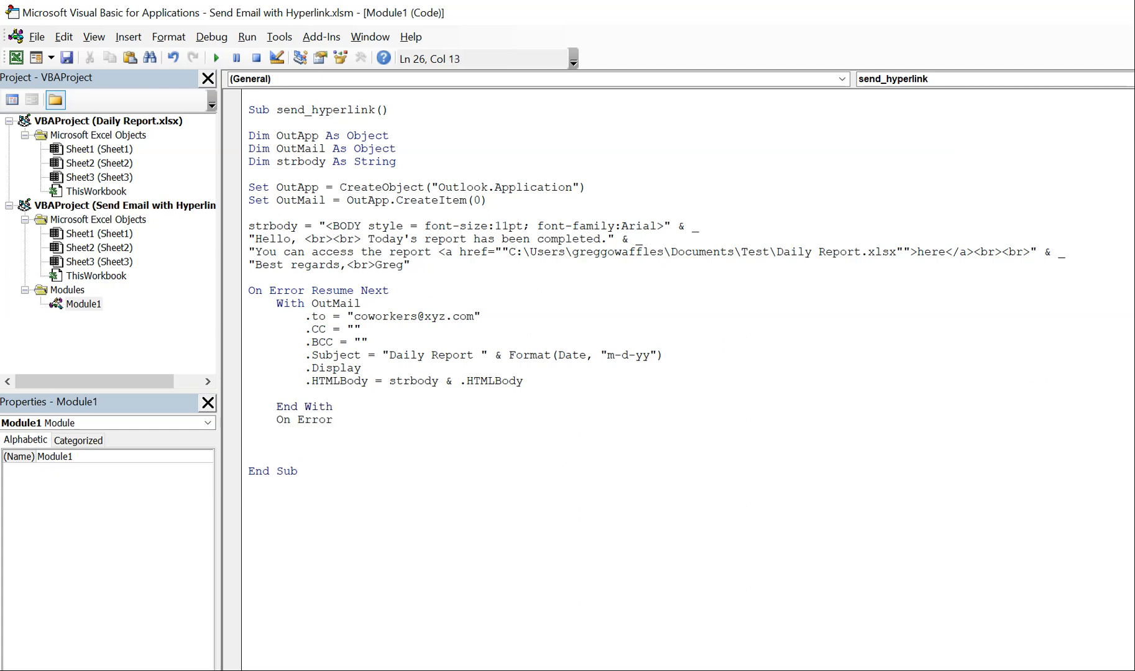
pyautogui.write('Got')
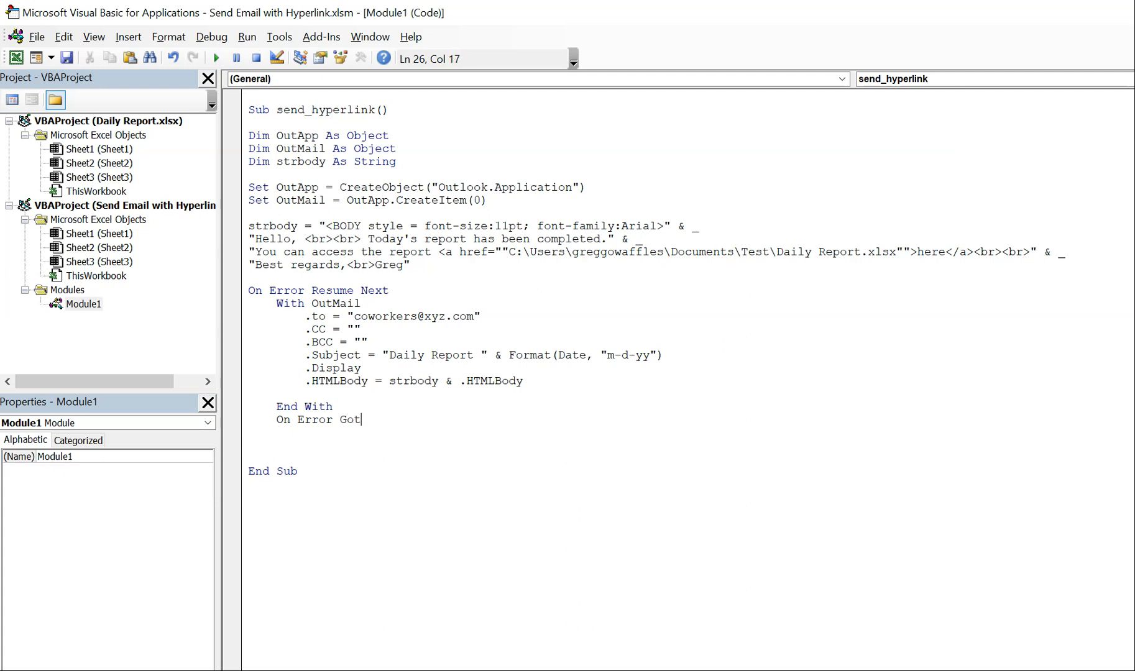
pyautogui.write('o')
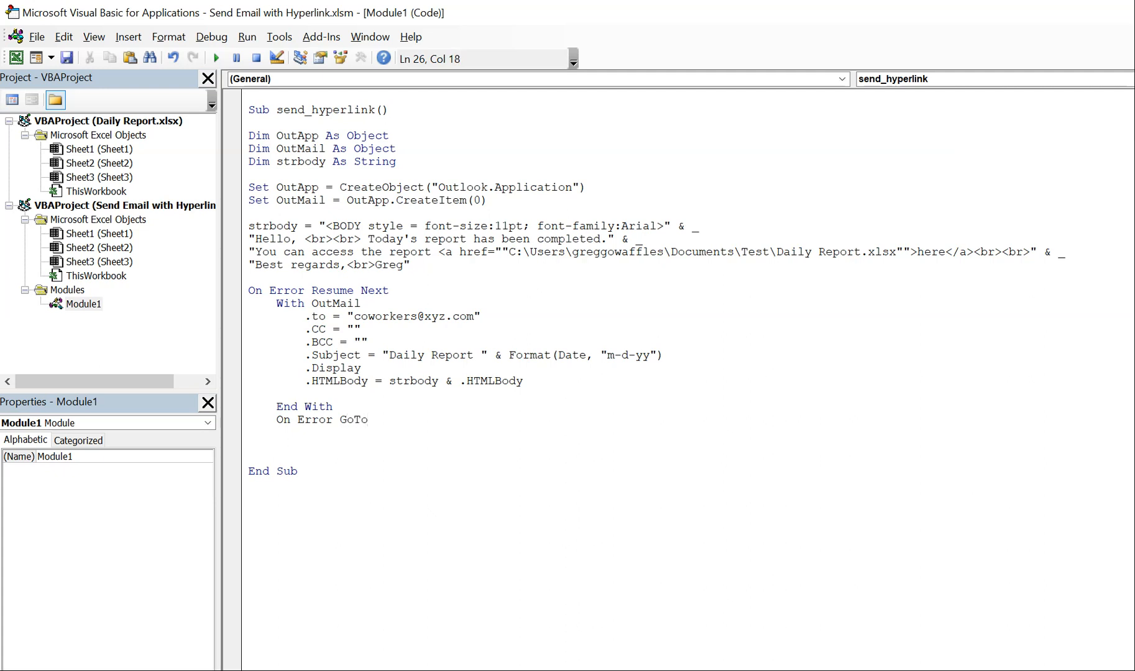
pyautogui.write('0')
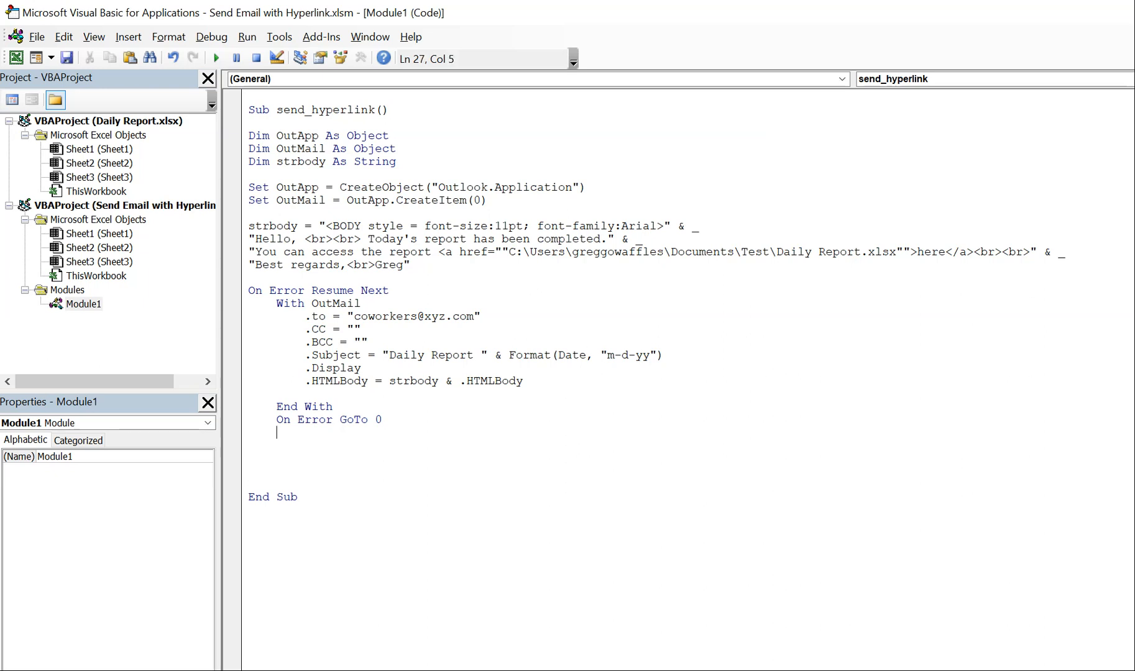
pyautogui.press('Return')
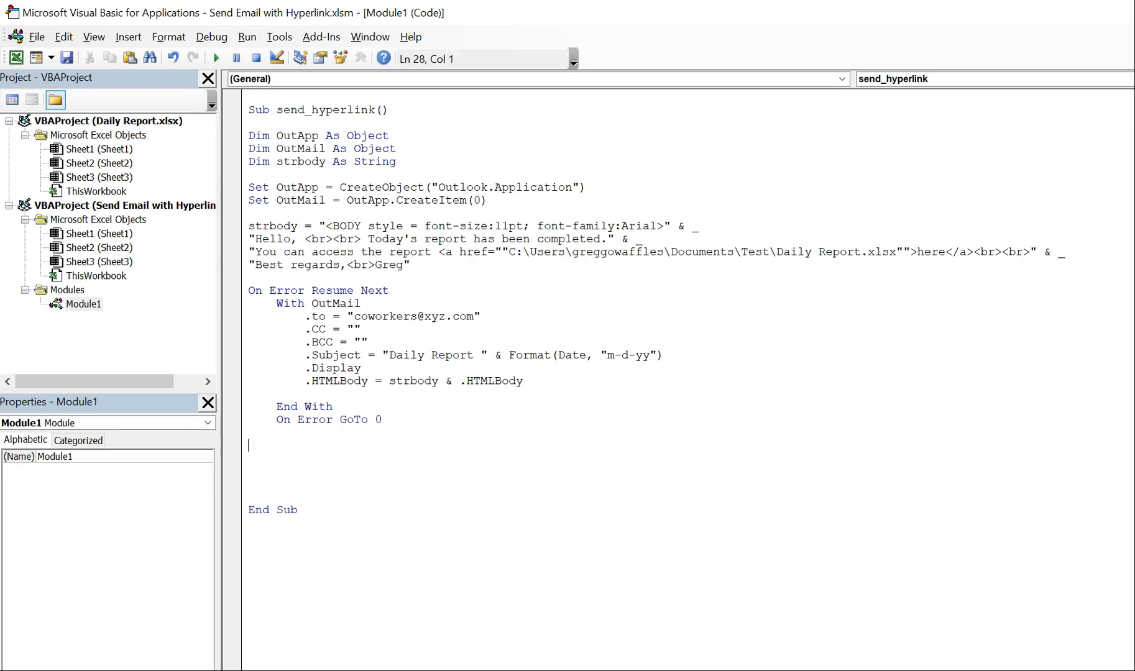
# Step: Release the mail object with Set OutMail = Nothing
pyautogui.write('Set')
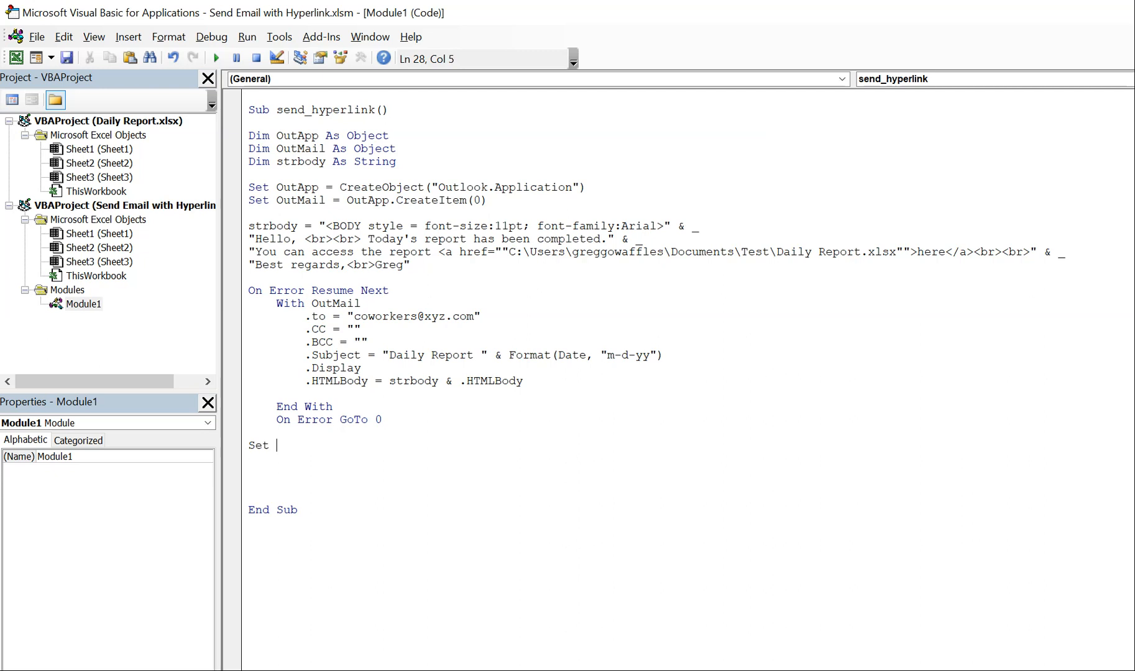
pyautogui.write('OutMai')
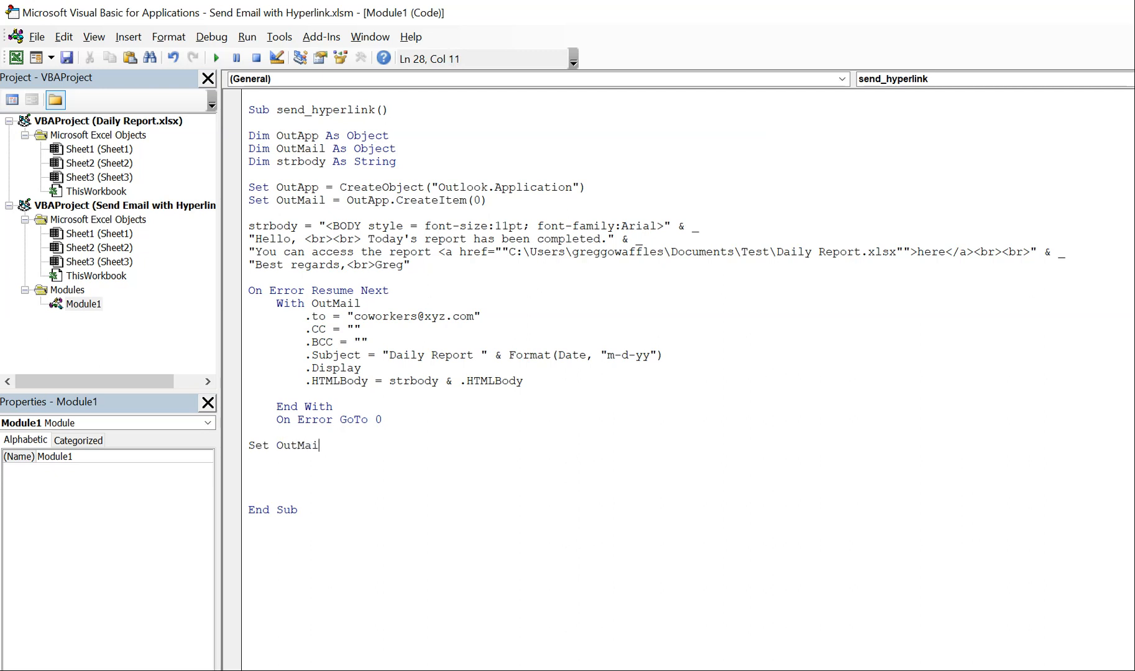
pyautogui.write('=')
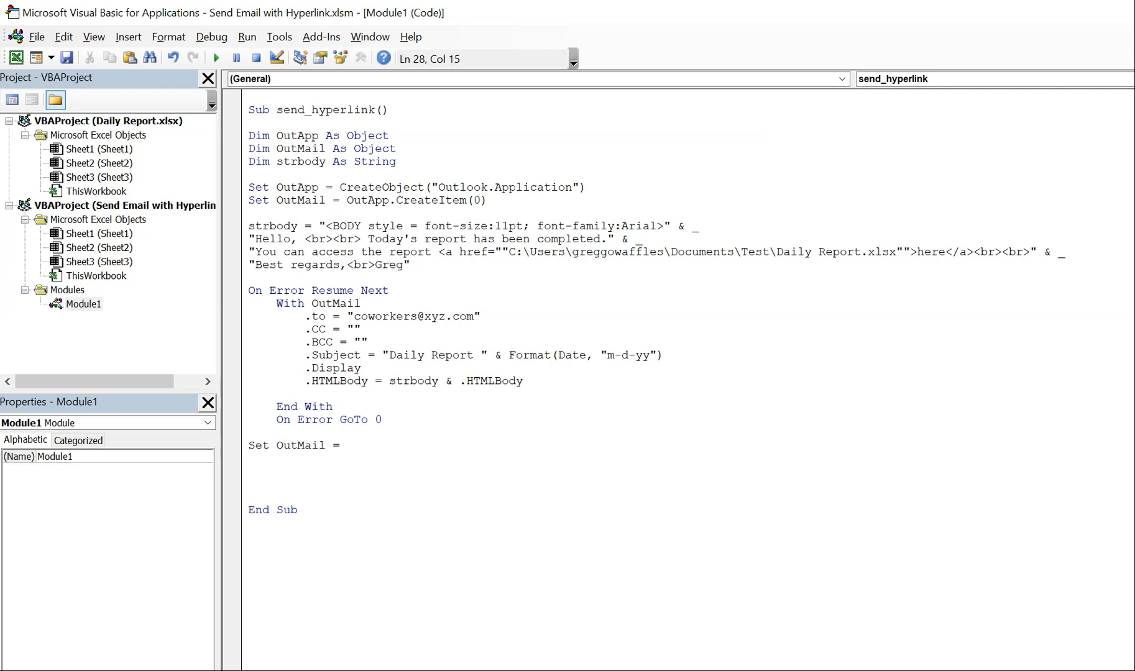
pyautogui.write('Nothing')
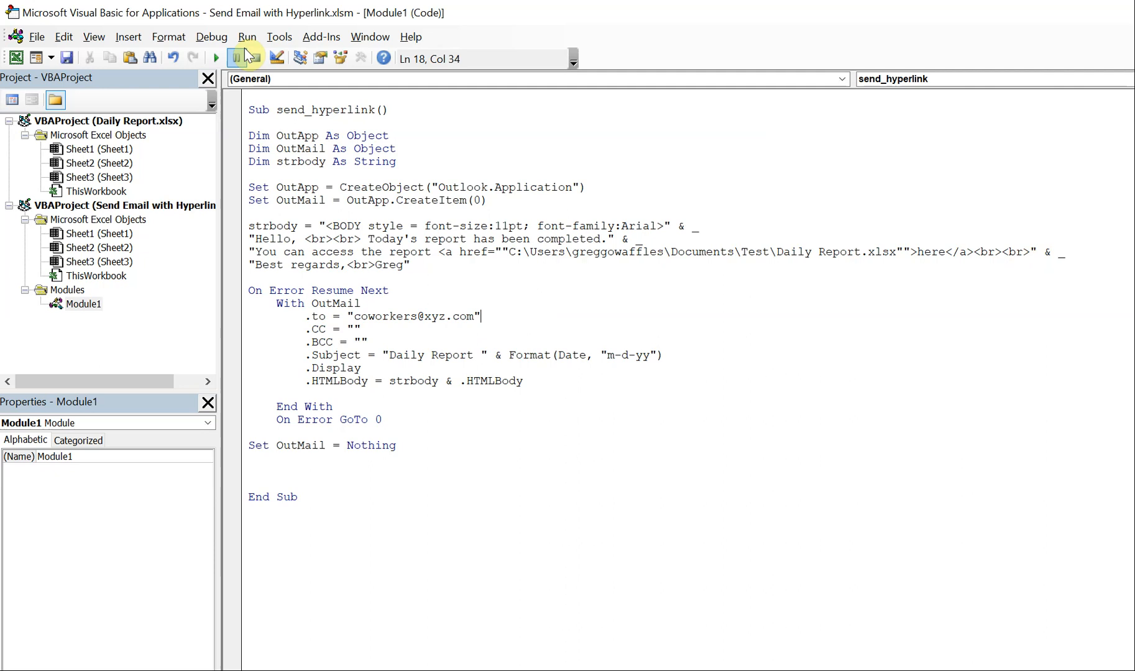
# Step: Run the send_hyperlink macro to generate the Daily Report email
pyautogui.click(278, 37)
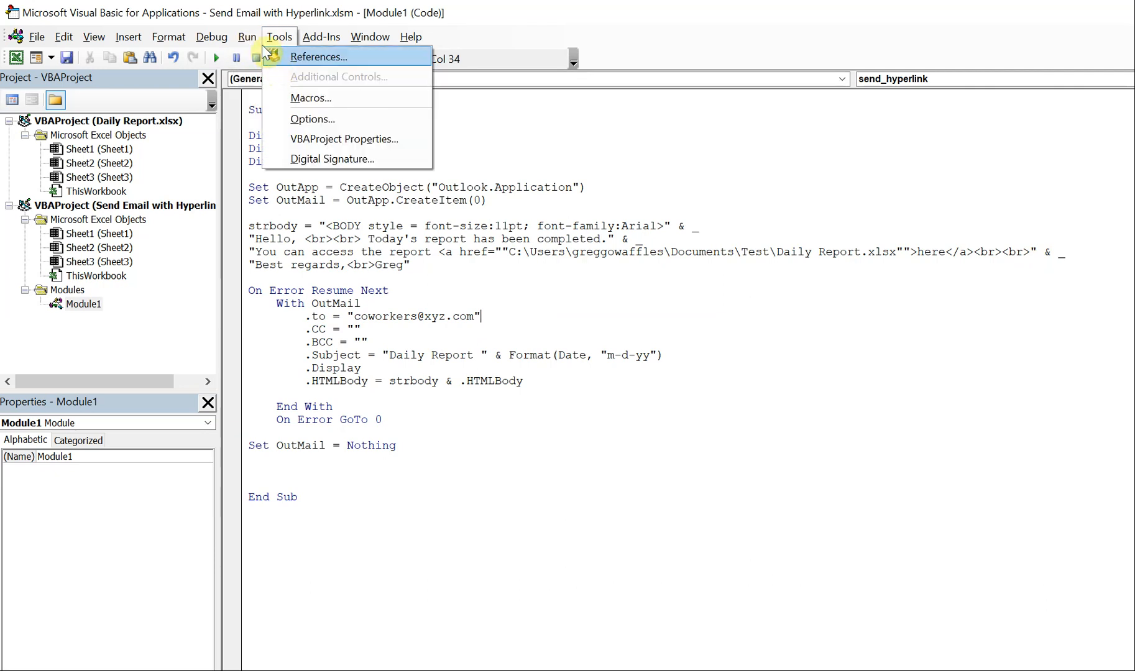
pyautogui.click(216, 57)
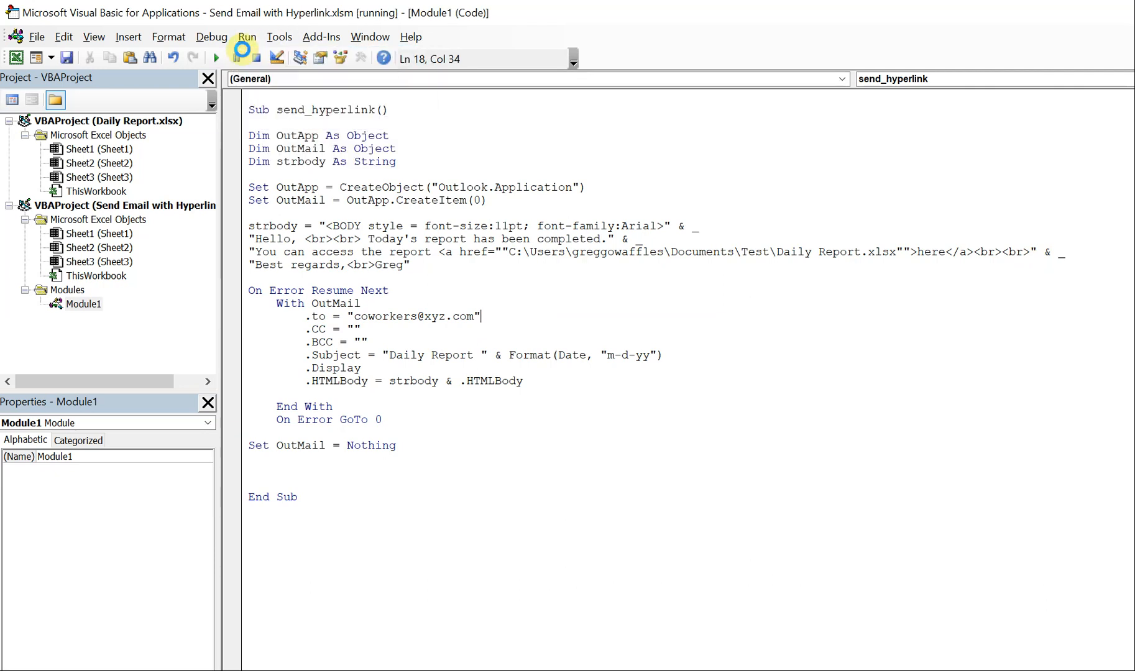
pyautogui.click(216, 57)
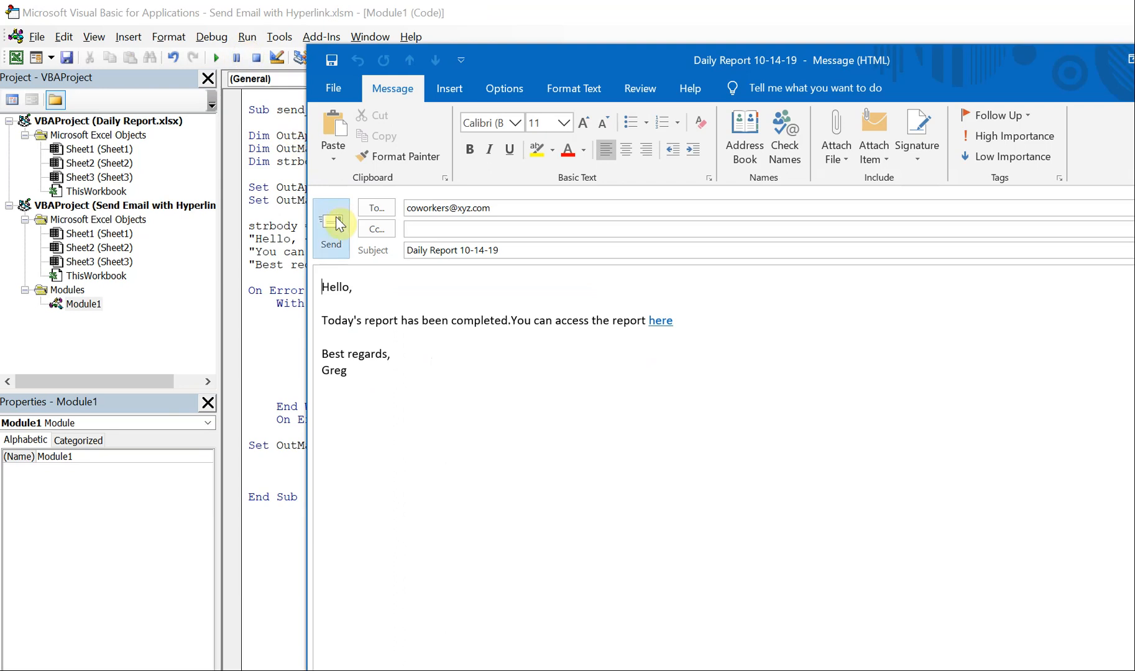
# Step: Resize the Daily Report 10-14-19 email window so the VBA code shows behind it
pyautogui.click(449, 208)
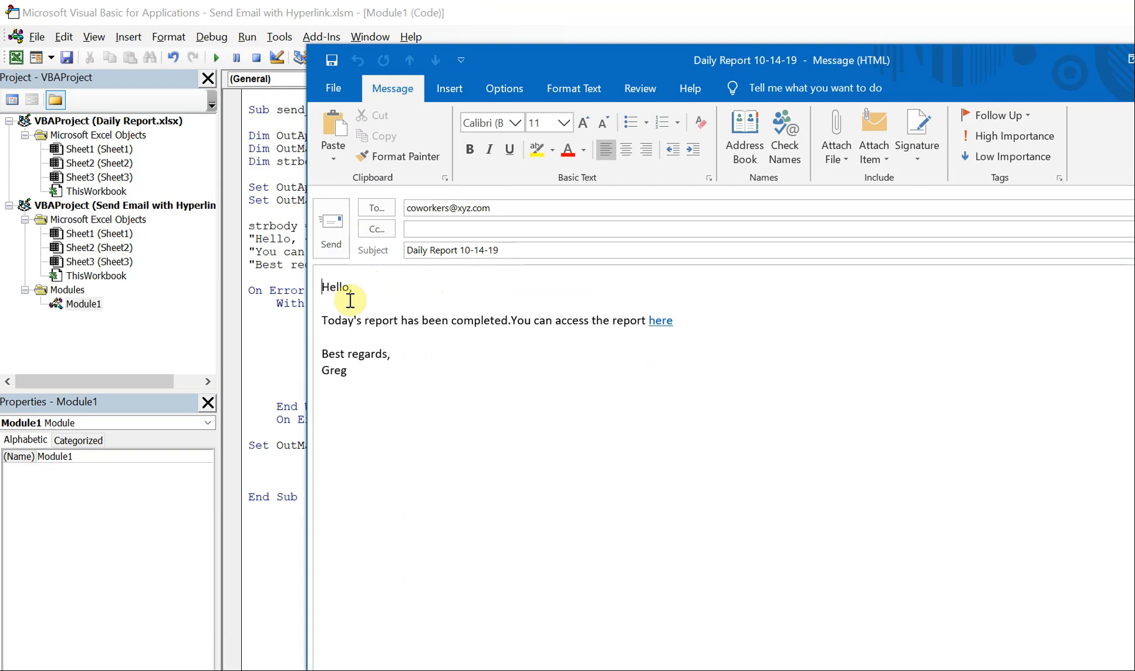
pyautogui.moveTo(507, 335)
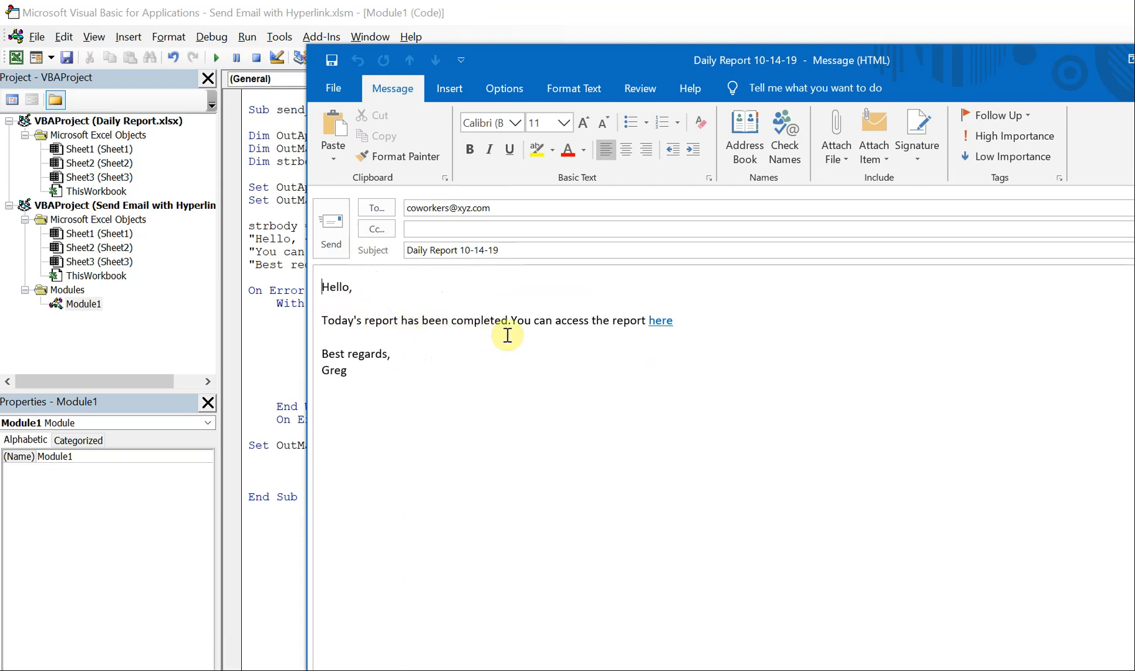
pyautogui.moveTo(512, 333)
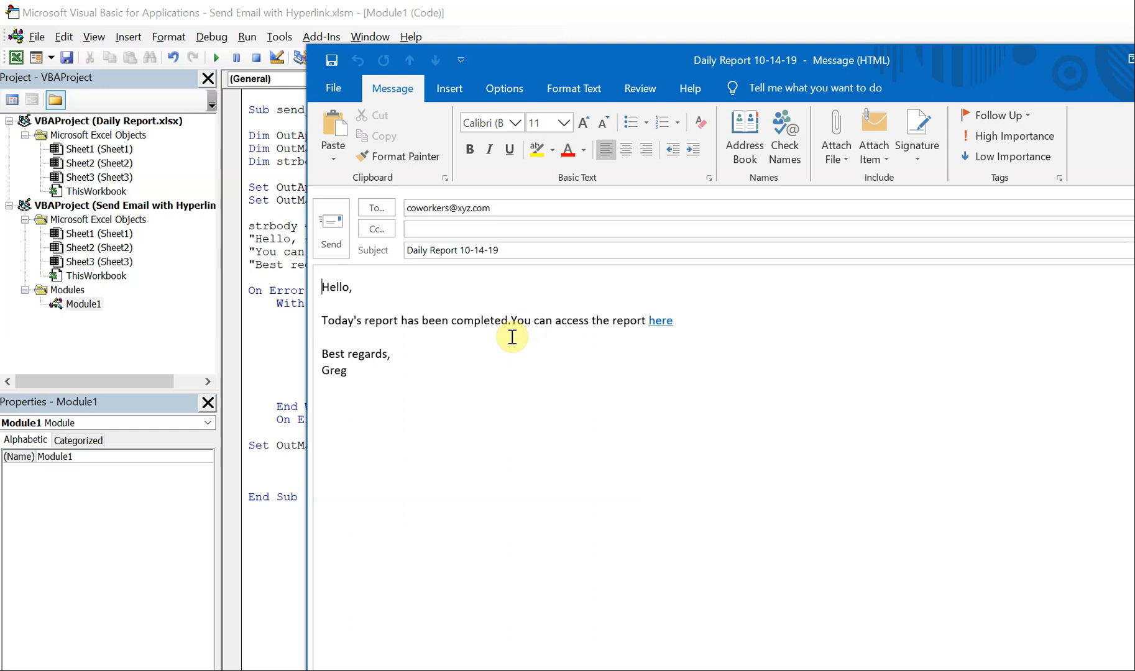
pyautogui.moveTo(537, 69)
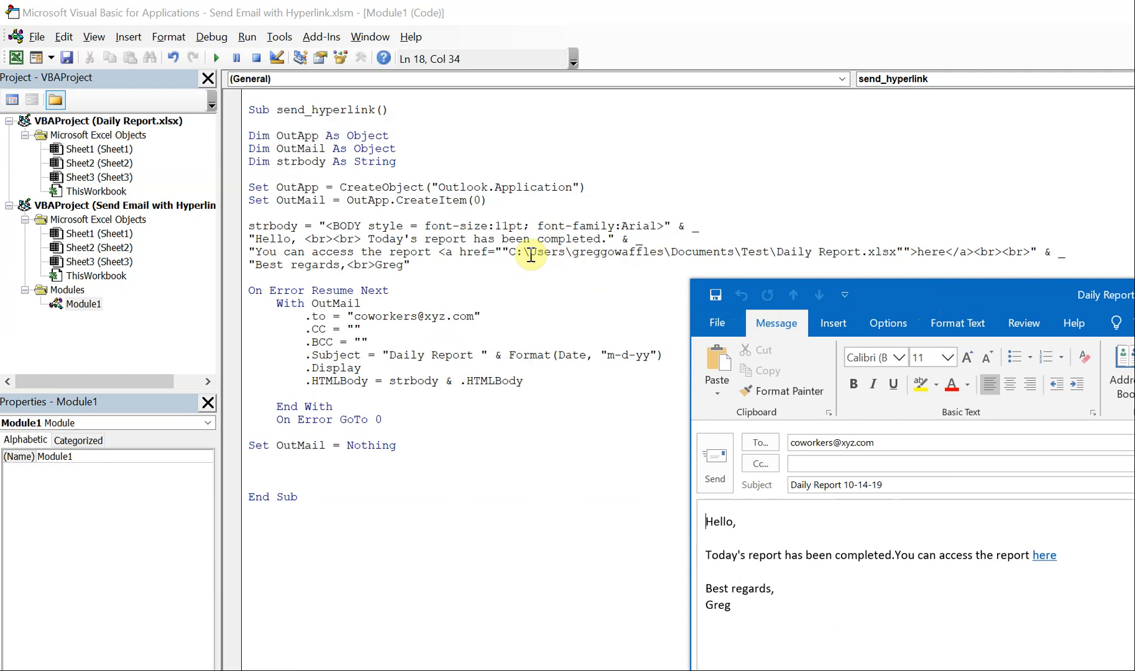
pyautogui.moveTo(389, 251)
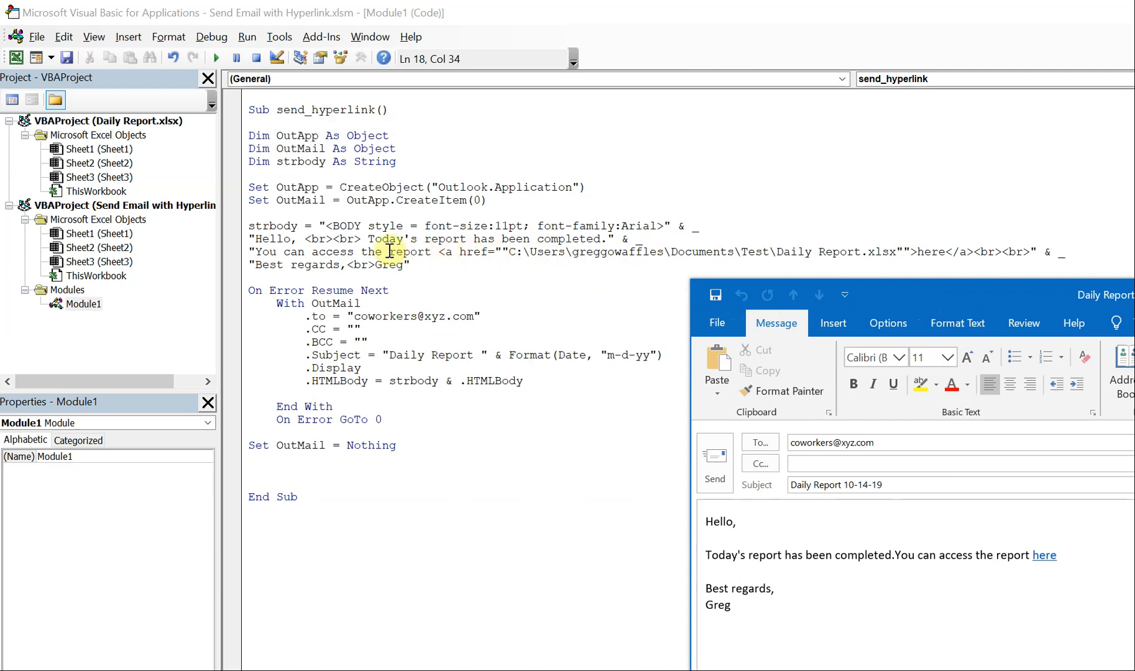
pyautogui.moveTo(608, 238)
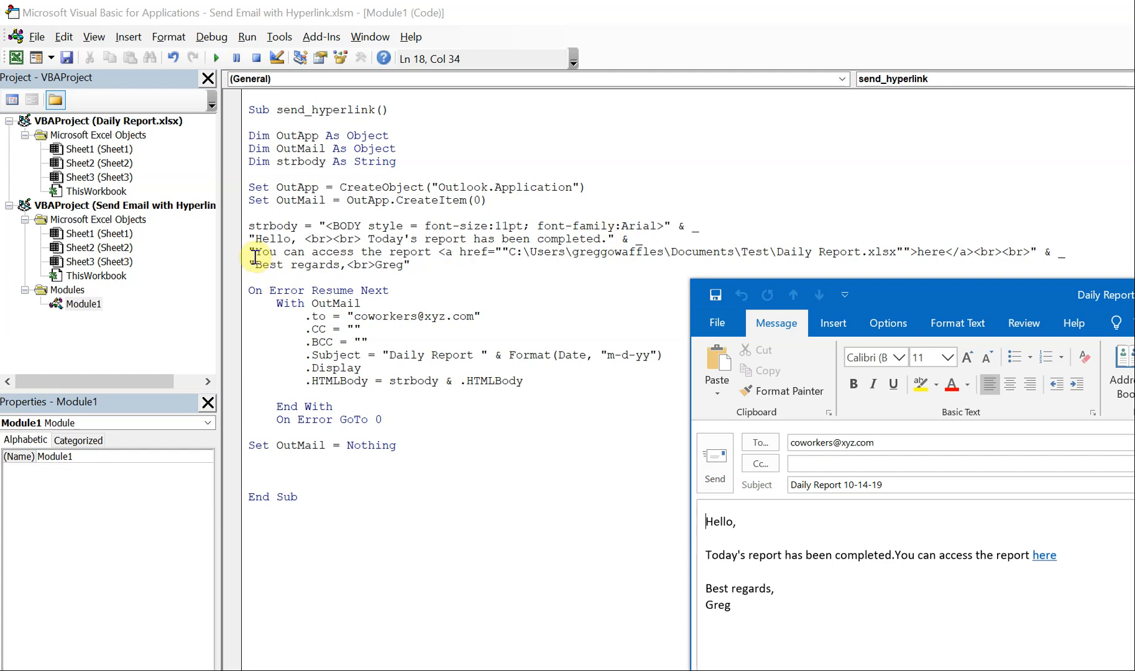
pyautogui.moveTo(897, 571)
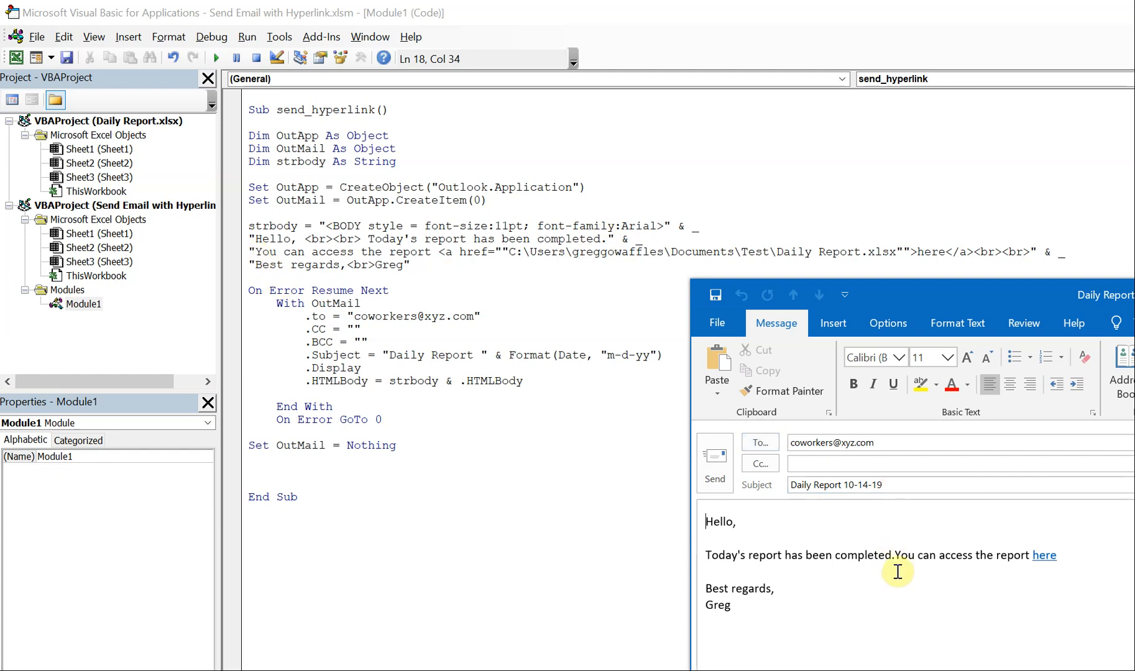
pyautogui.moveTo(887, 564)
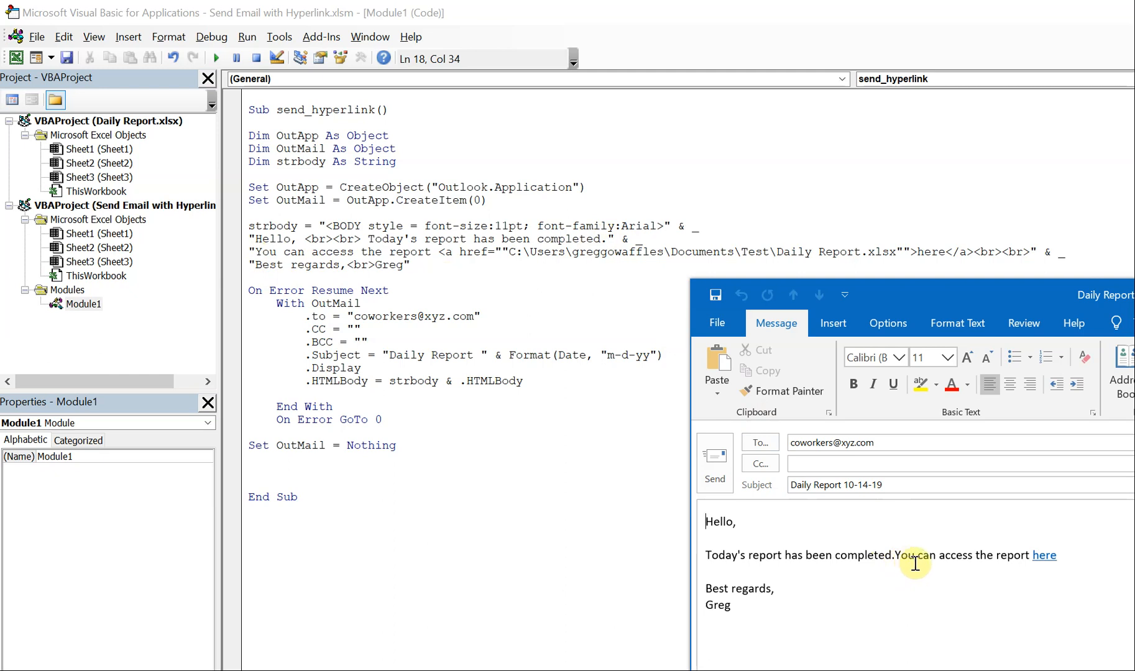
pyautogui.moveTo(1044, 555)
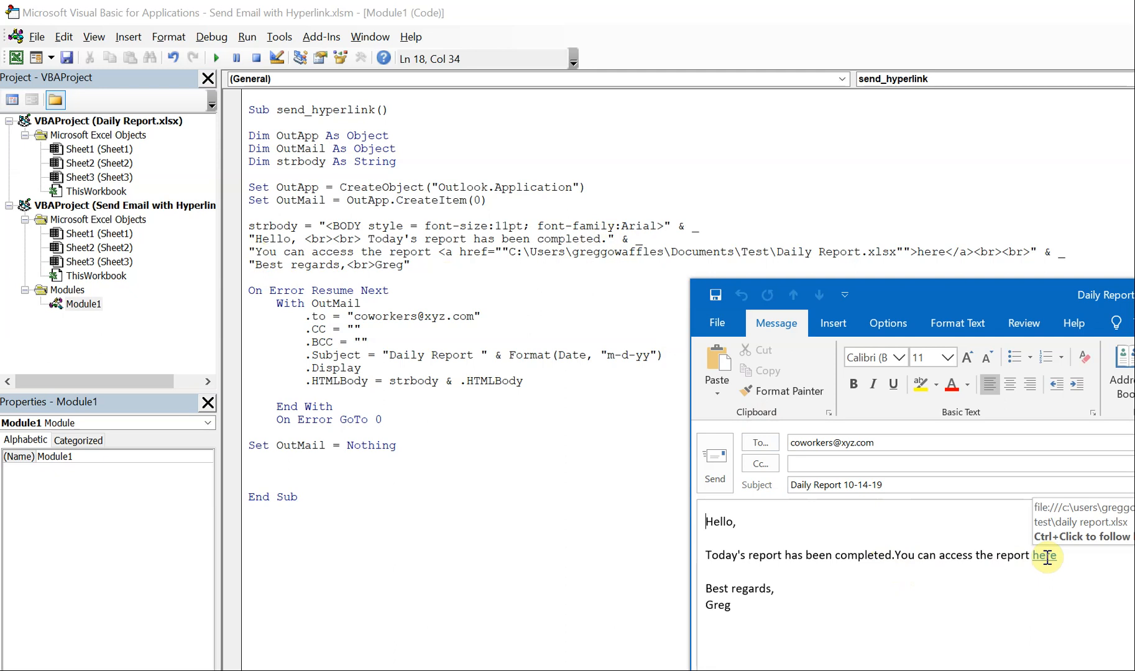
# Step: Open the Daily Report workbook through the here link, then close the draft email
pyautogui.click(1045, 558)
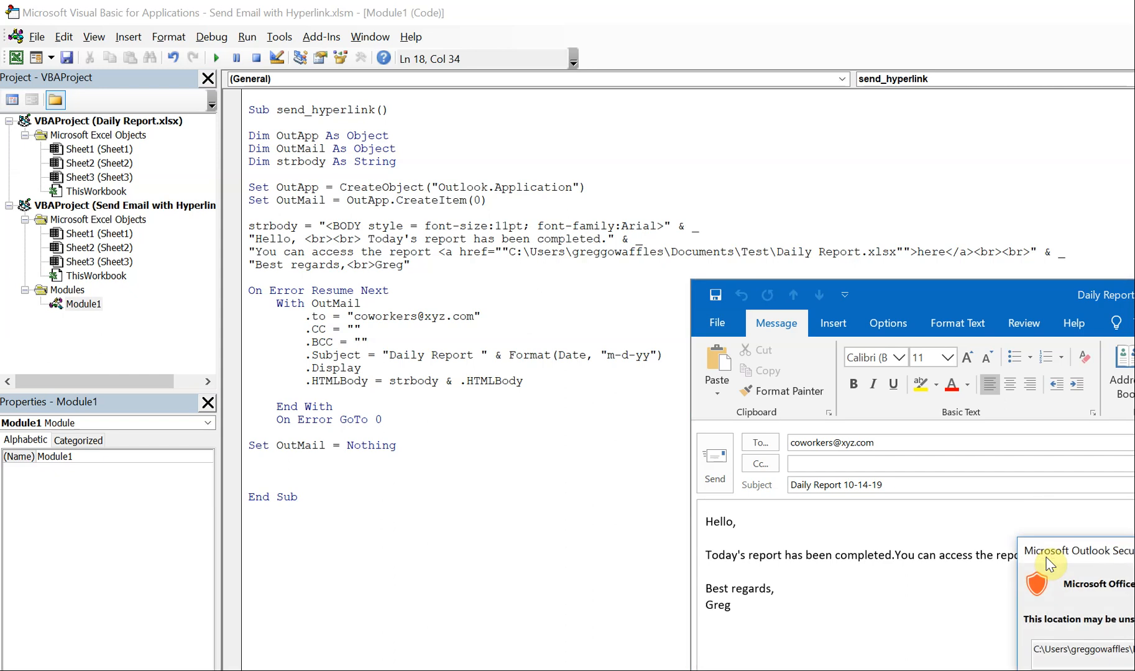
pyautogui.click(1045, 555)
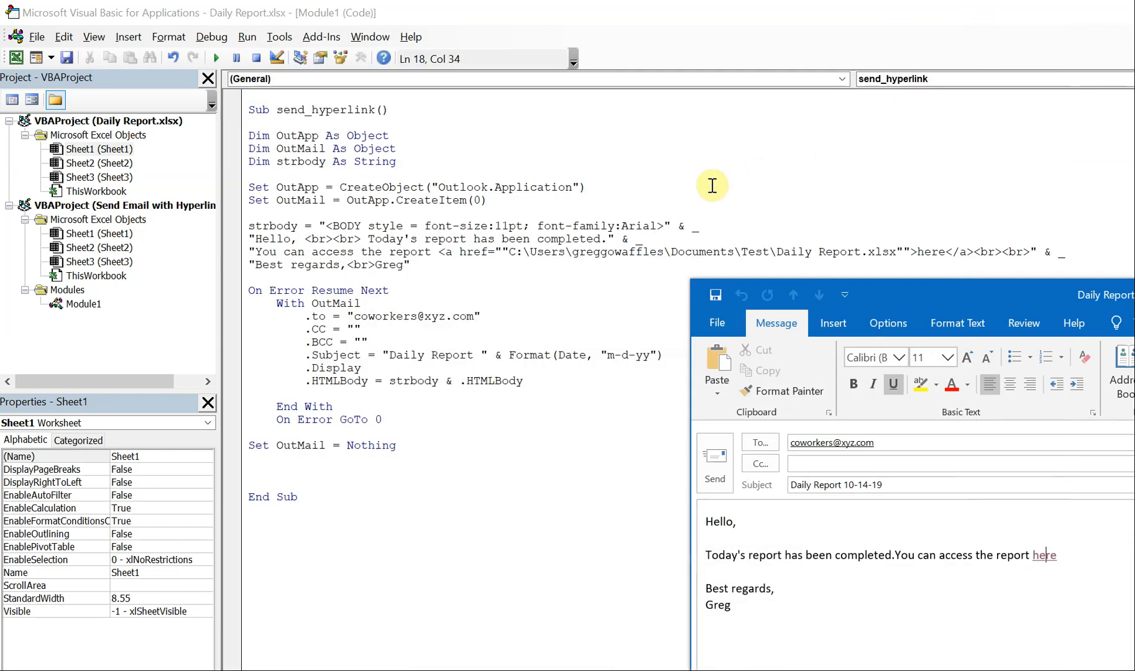
pyautogui.moveTo(711, 185)
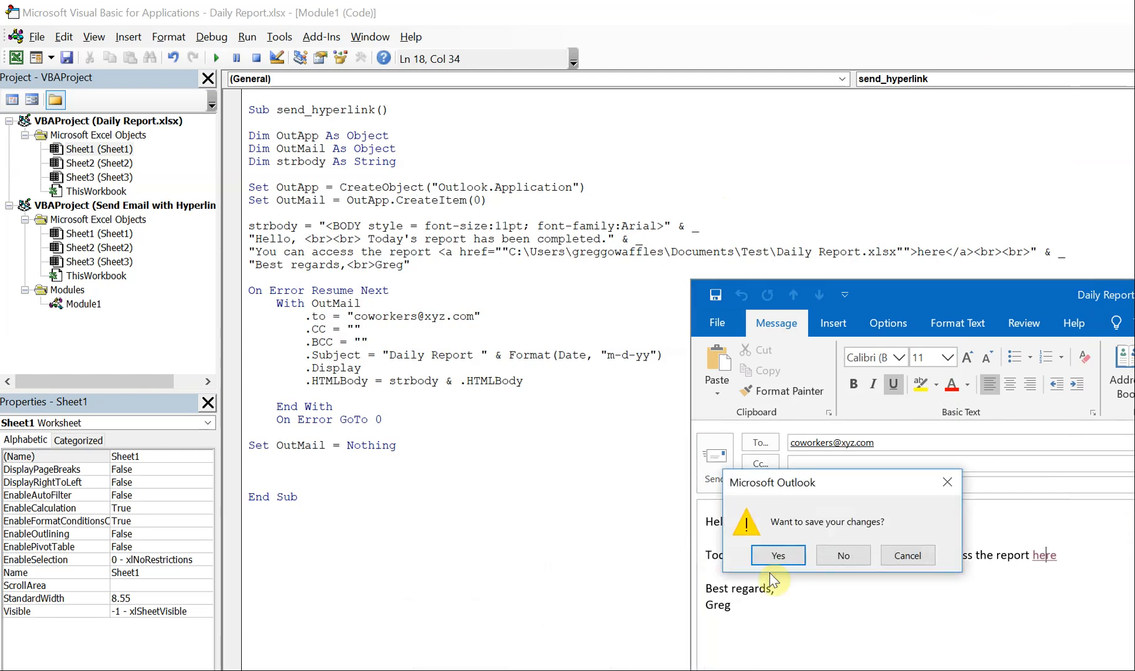
pyautogui.click(842, 555)
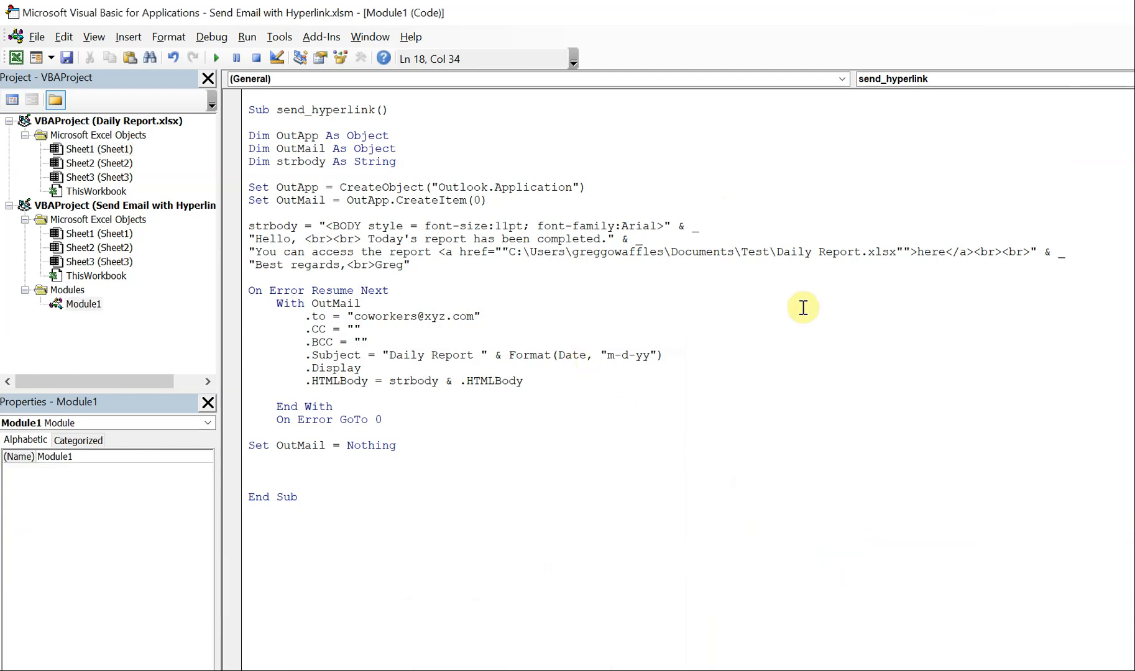
pyautogui.moveTo(427, 272)
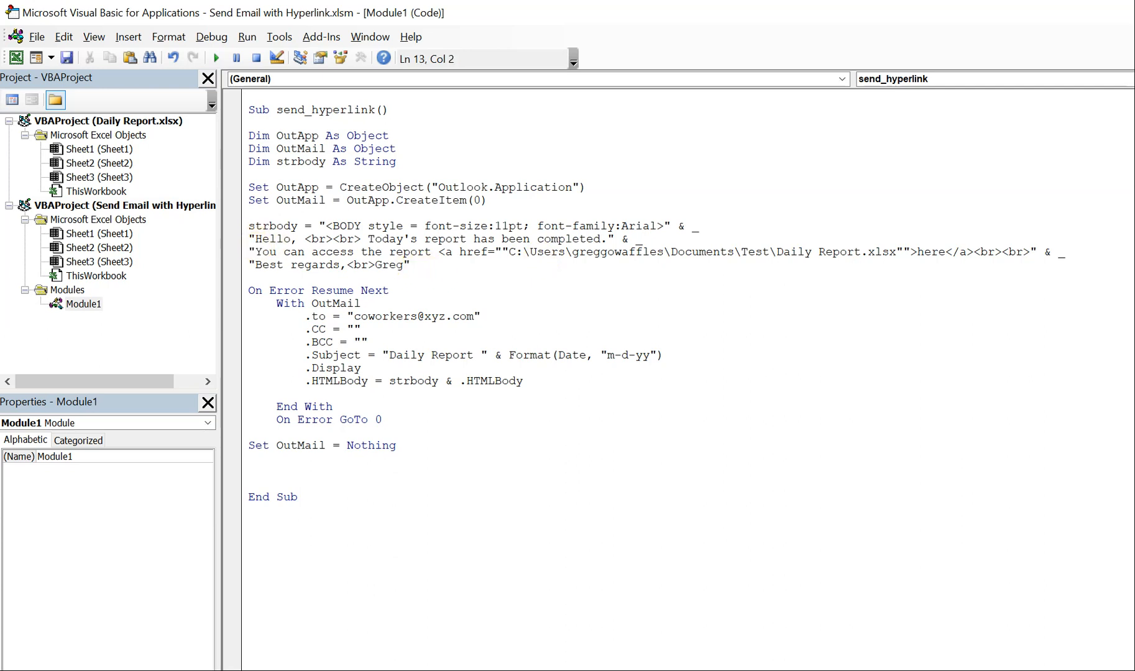
# Step: Change the subject's date format string from "m-d-yy" to "mm/dd/yyyy"
pyautogui.click(642, 355)
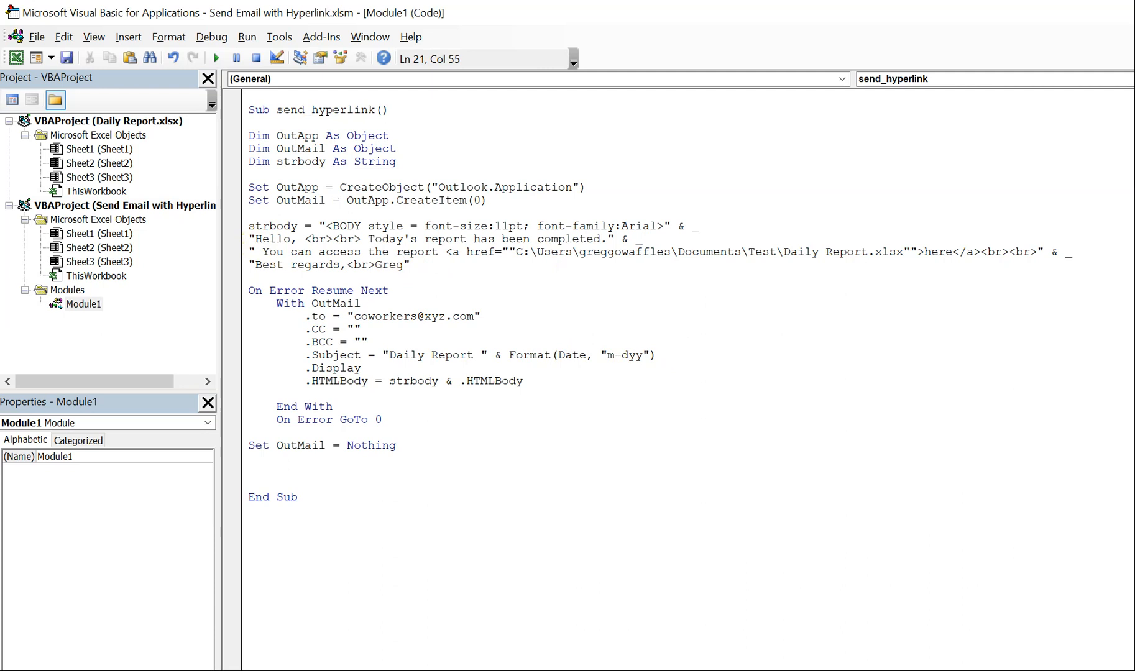
pyautogui.write('m/d/yy')
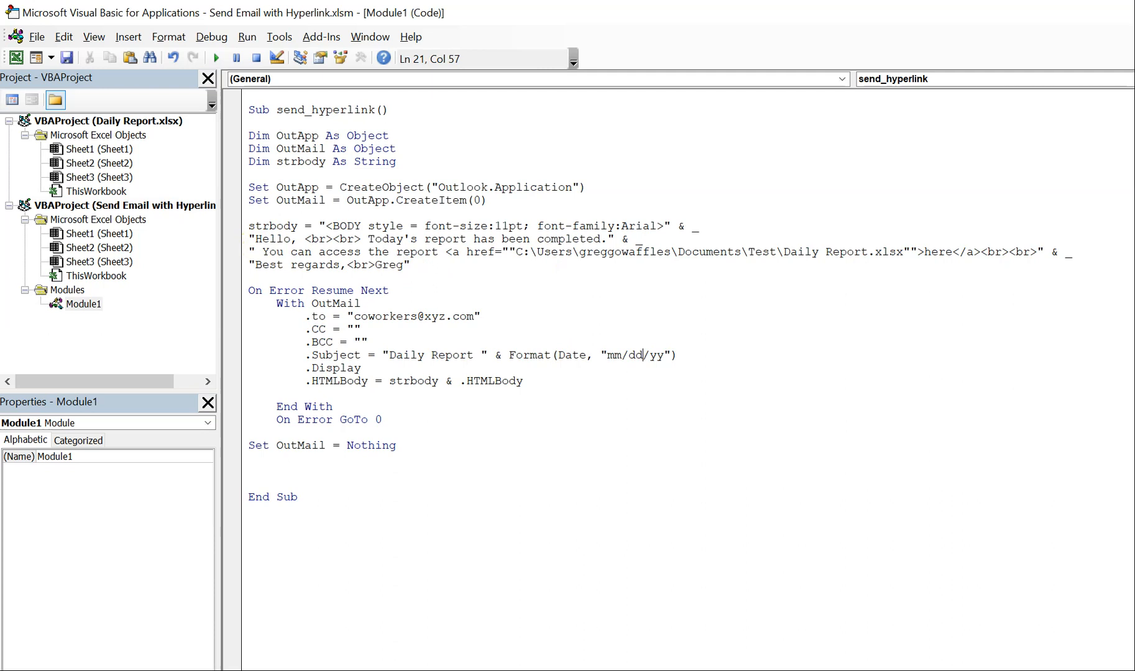
pyautogui.write('y')
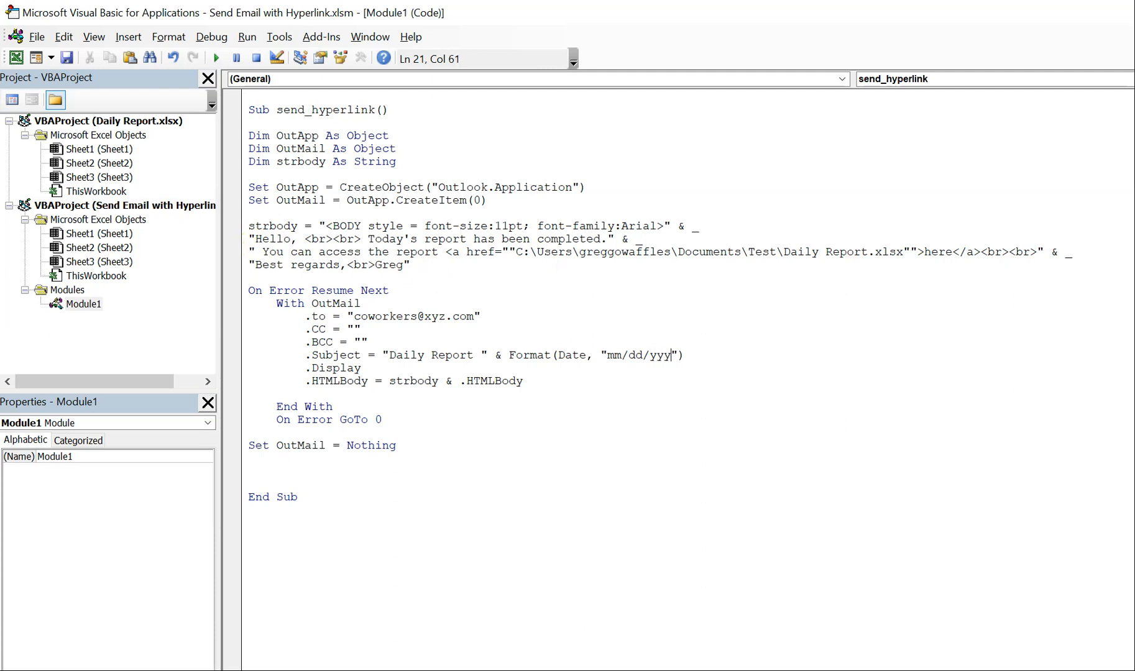
pyautogui.write('y')
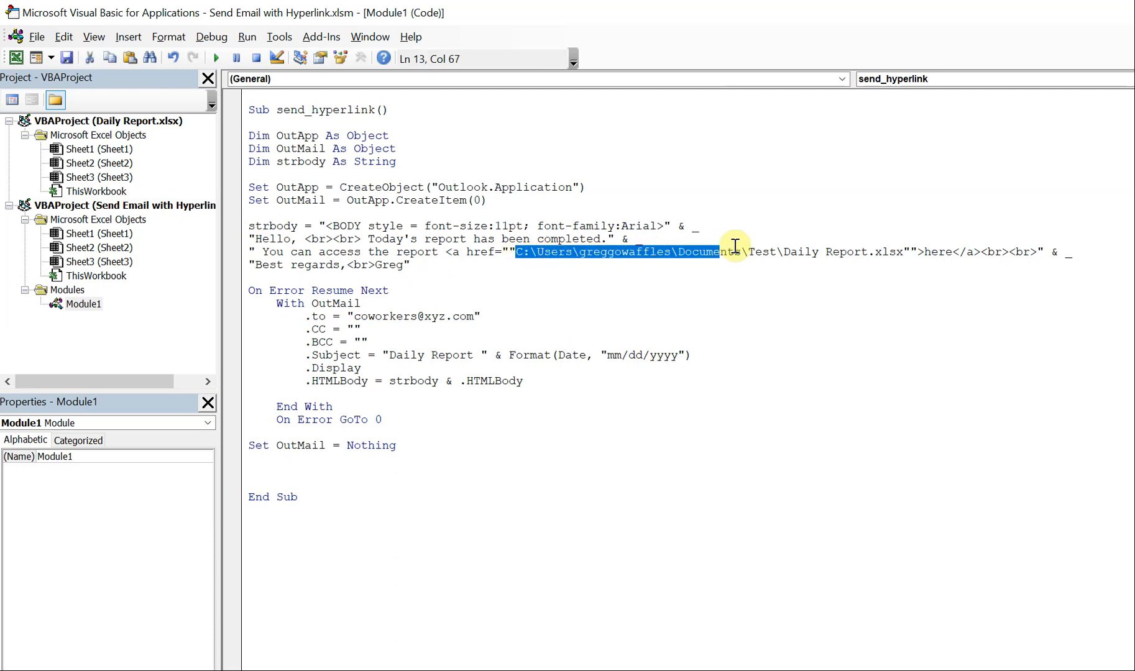
pyautogui.press('Delete')
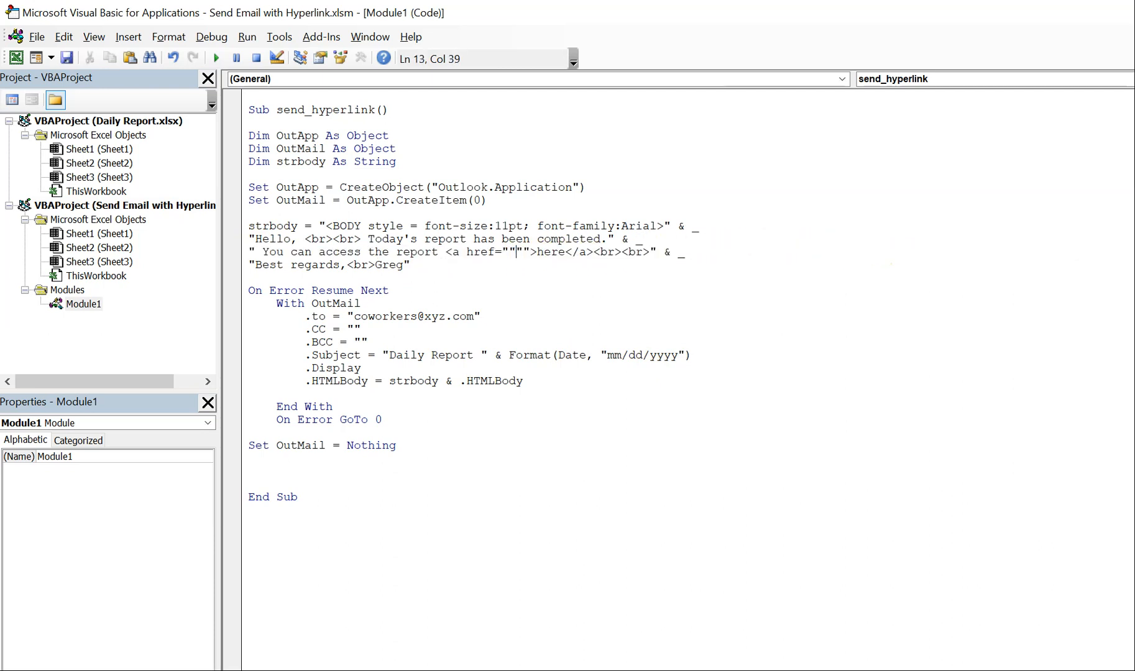
pyautogui.write('www.google.com')
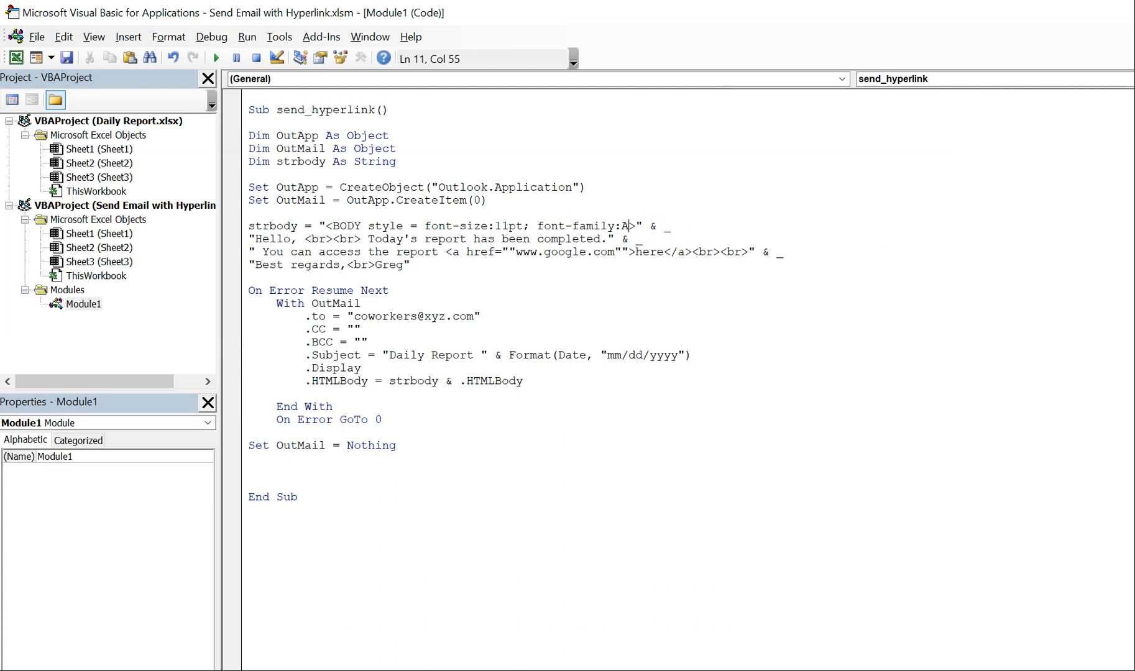
pyautogui.write('TIme')
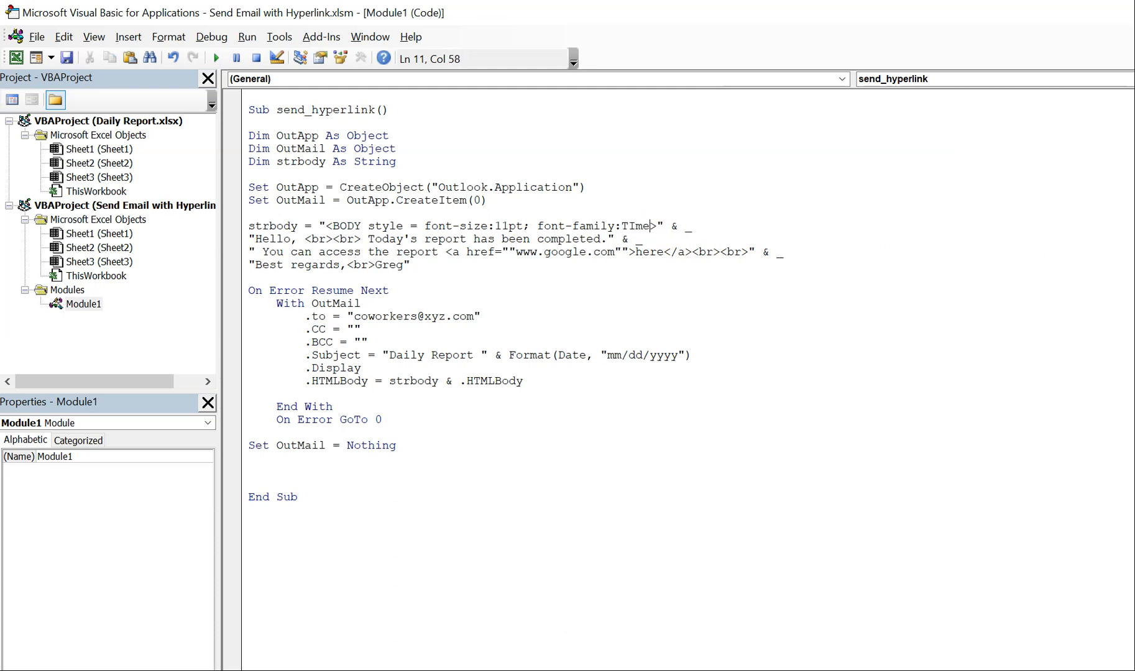
pyautogui.write('s')
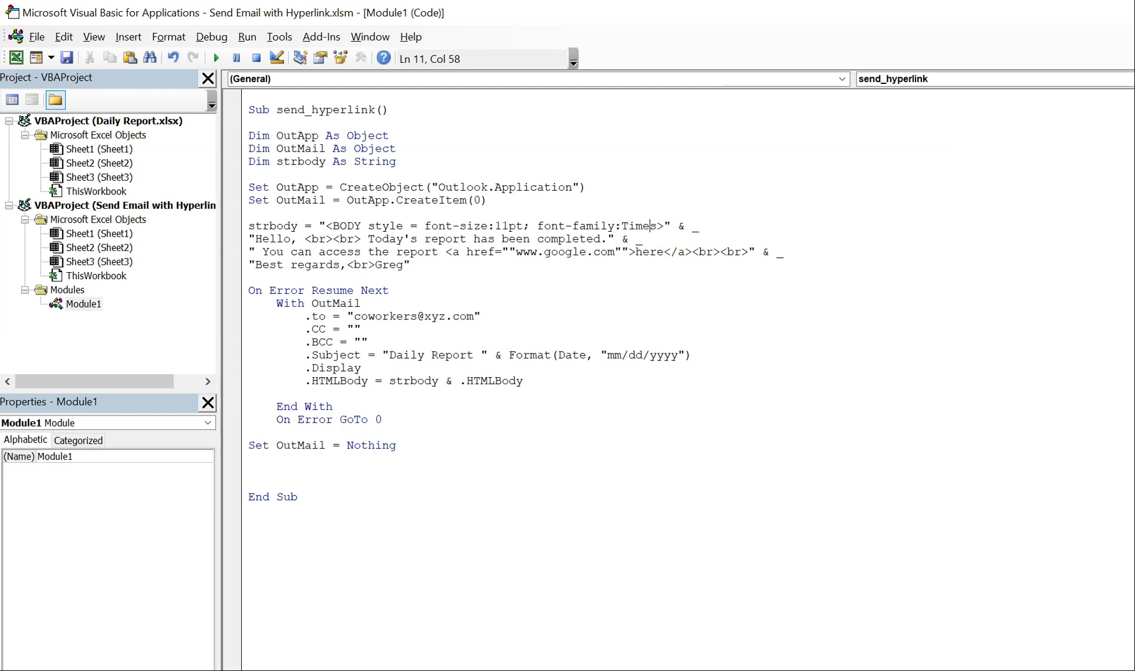
# Step: Set the body font size to 30pt and rerun the send_hyperlink macro
pyautogui.click(510, 226)
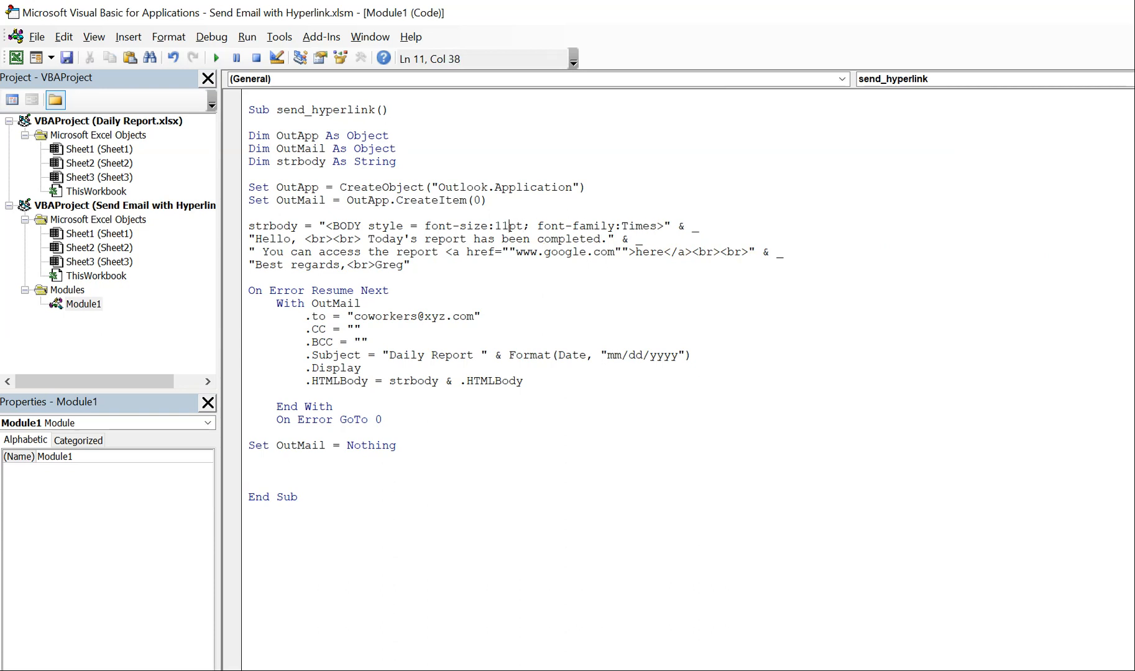
pyautogui.write('30')
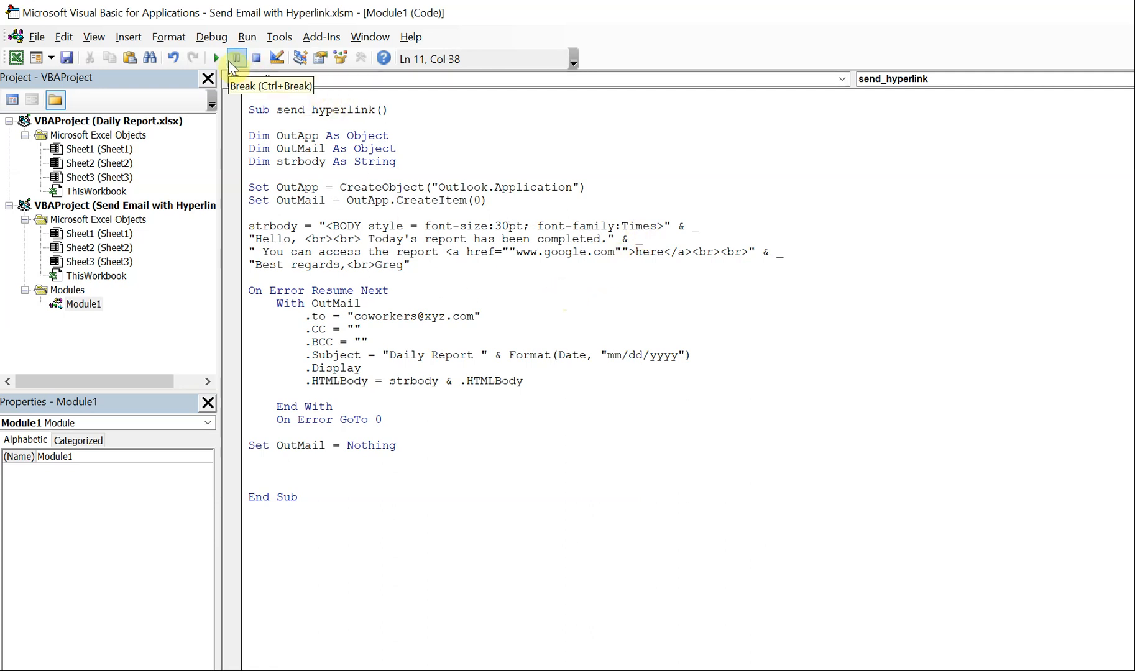
pyautogui.click(216, 58)
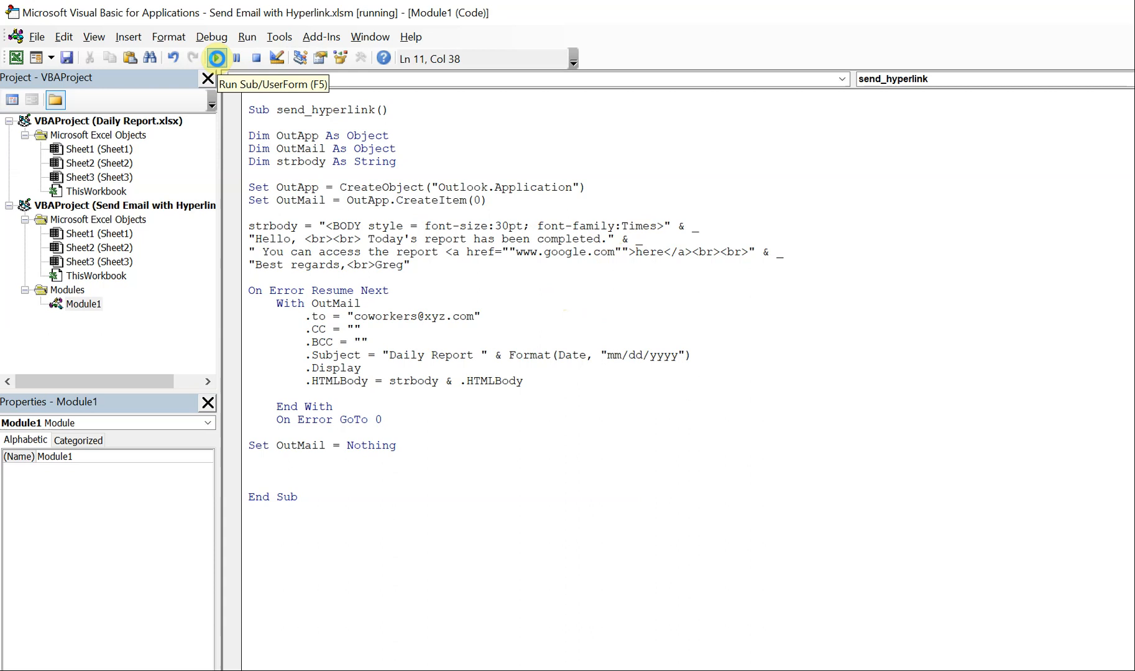
pyautogui.click(216, 57)
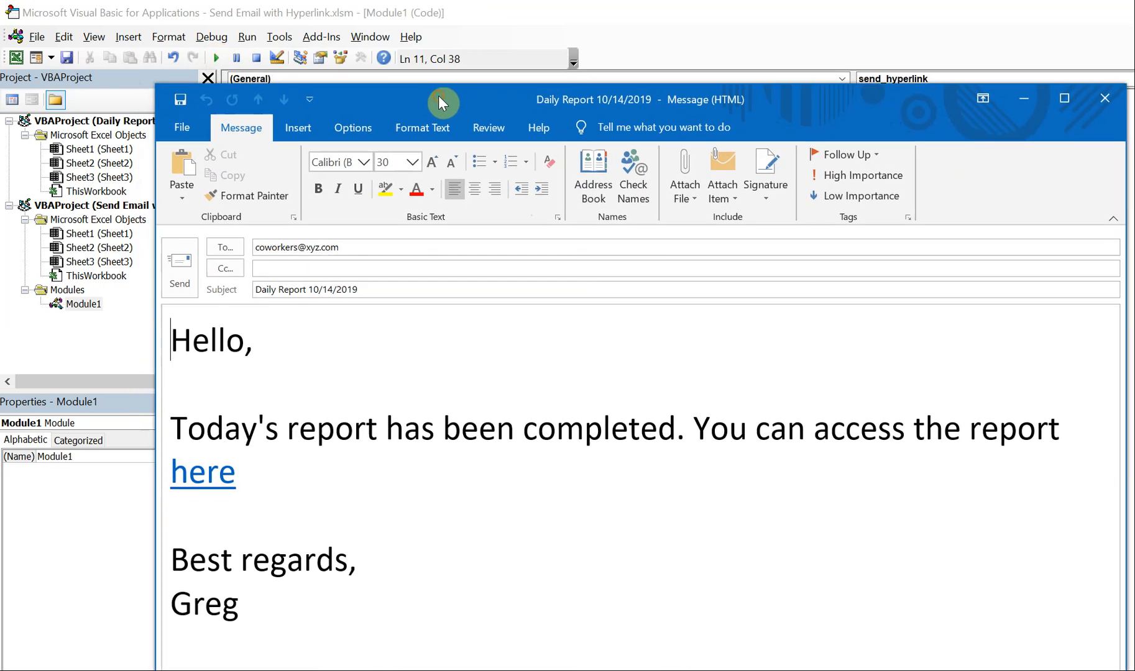
pyautogui.moveTo(332, 303)
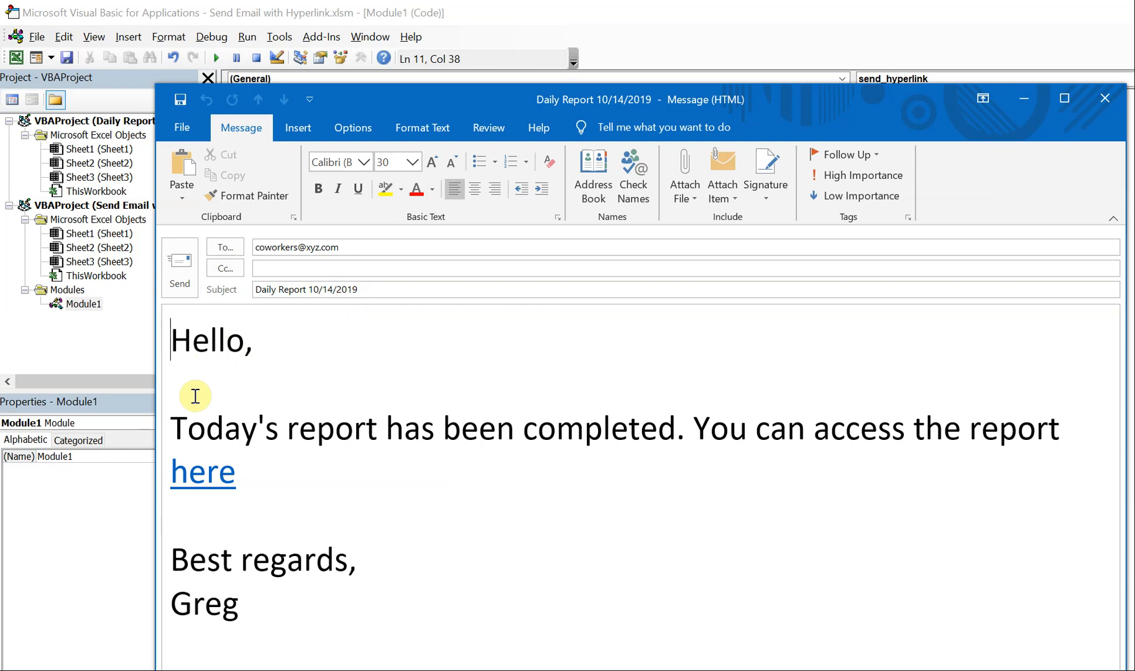
pyautogui.moveTo(203, 473)
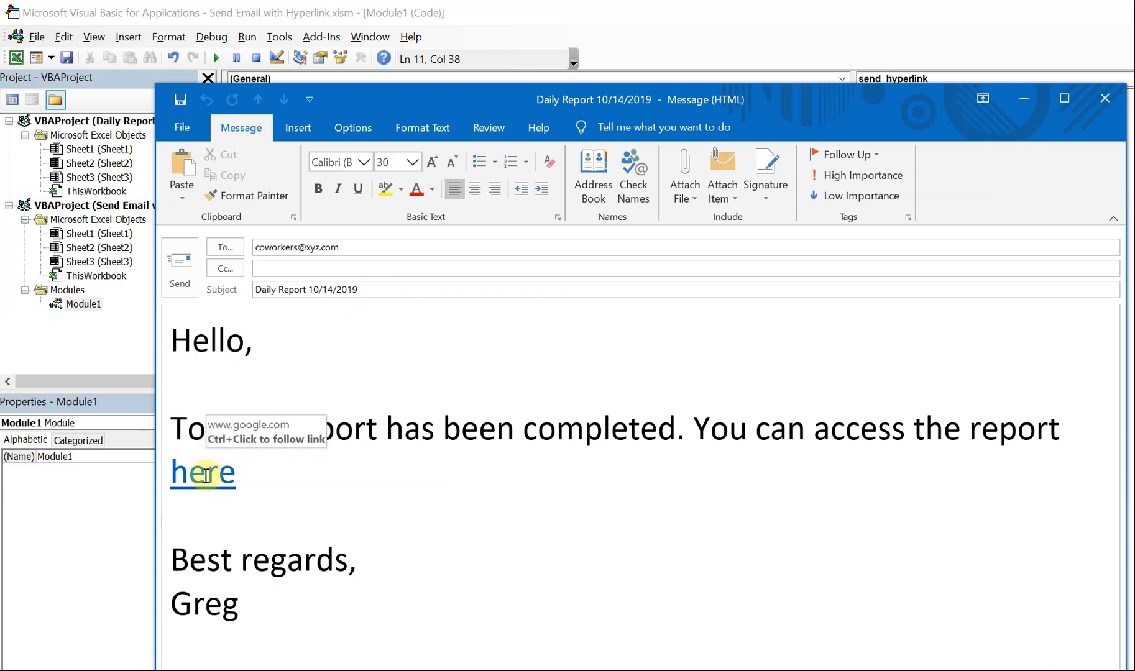
pyautogui.click(203, 473)
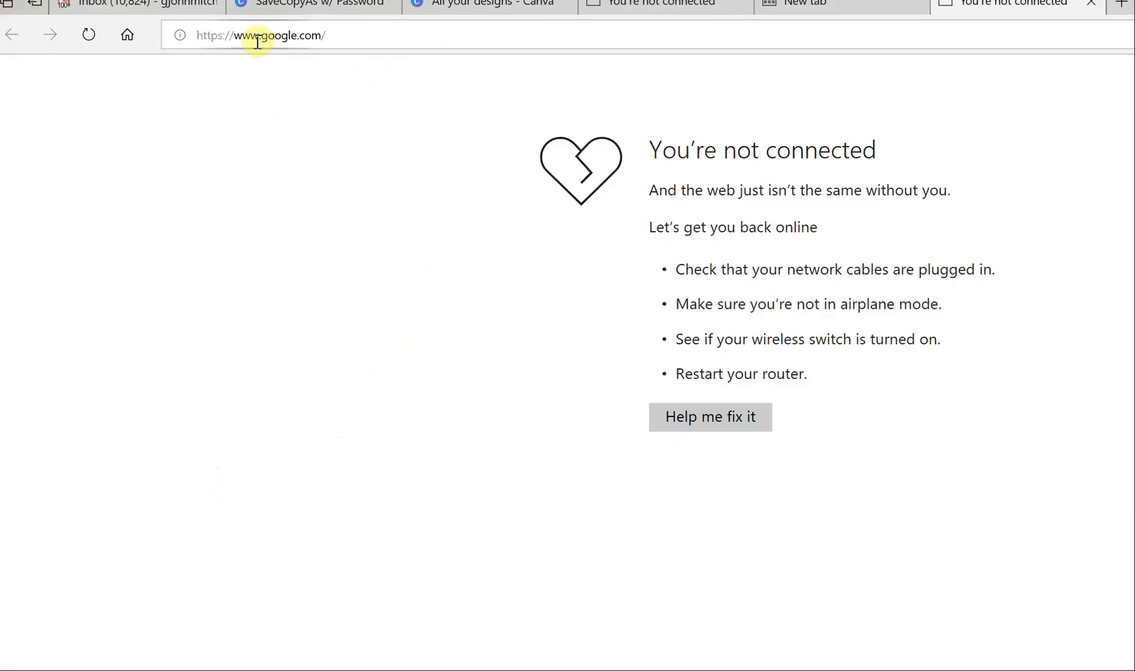
pyautogui.moveTo(368, 104)
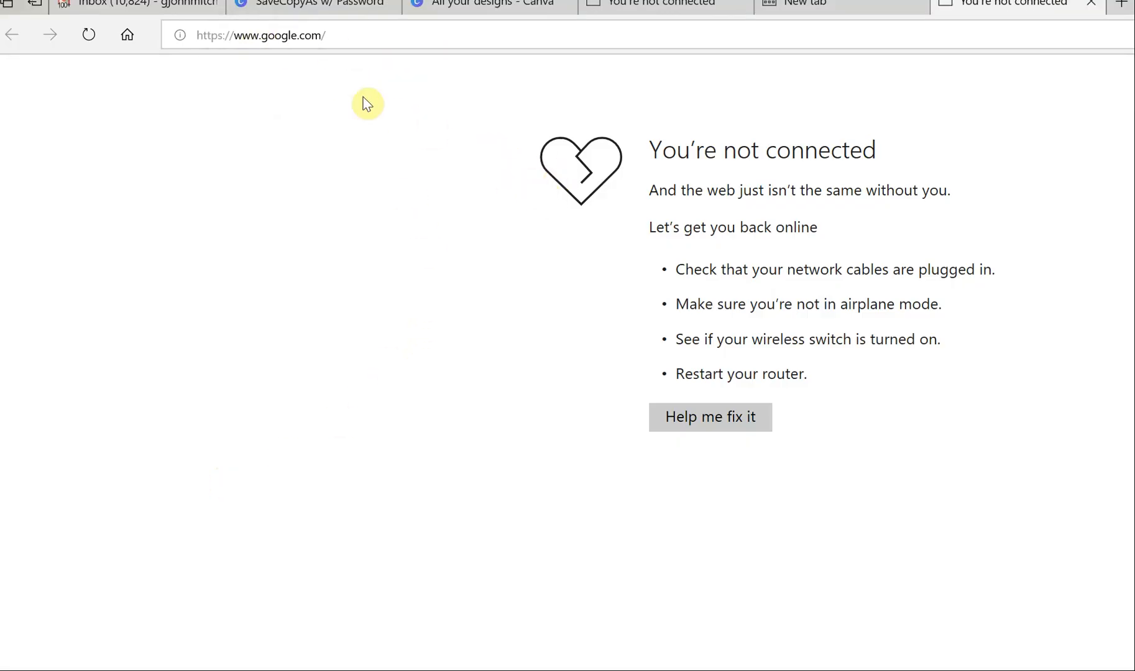
pyautogui.moveTo(391, 145)
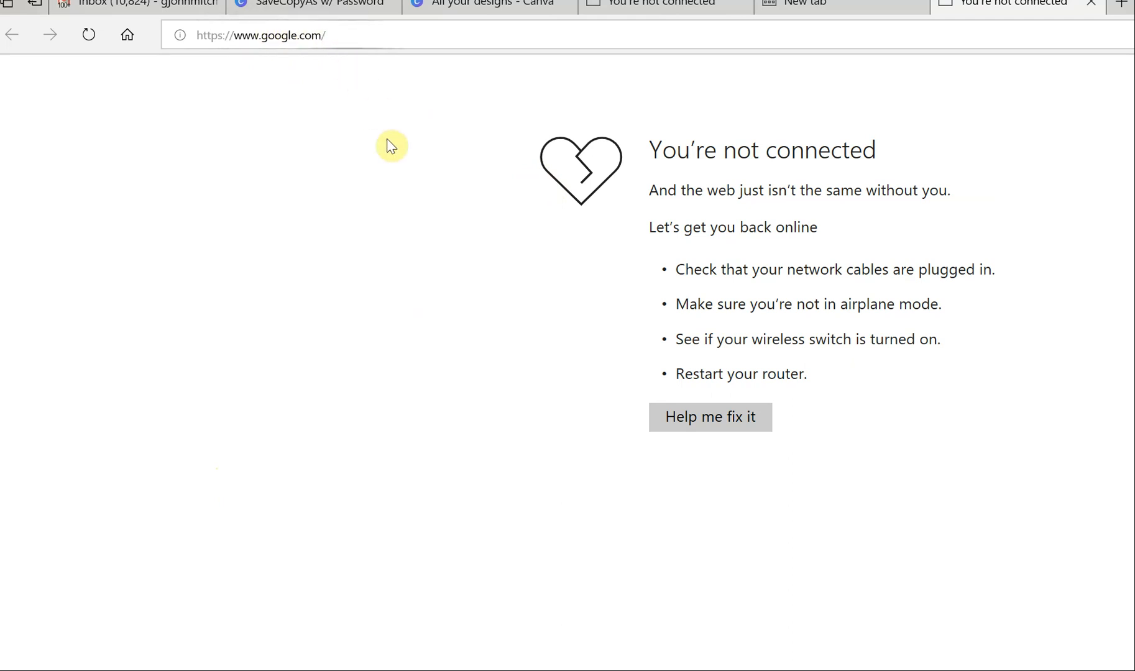
pyautogui.moveTo(391, 145)
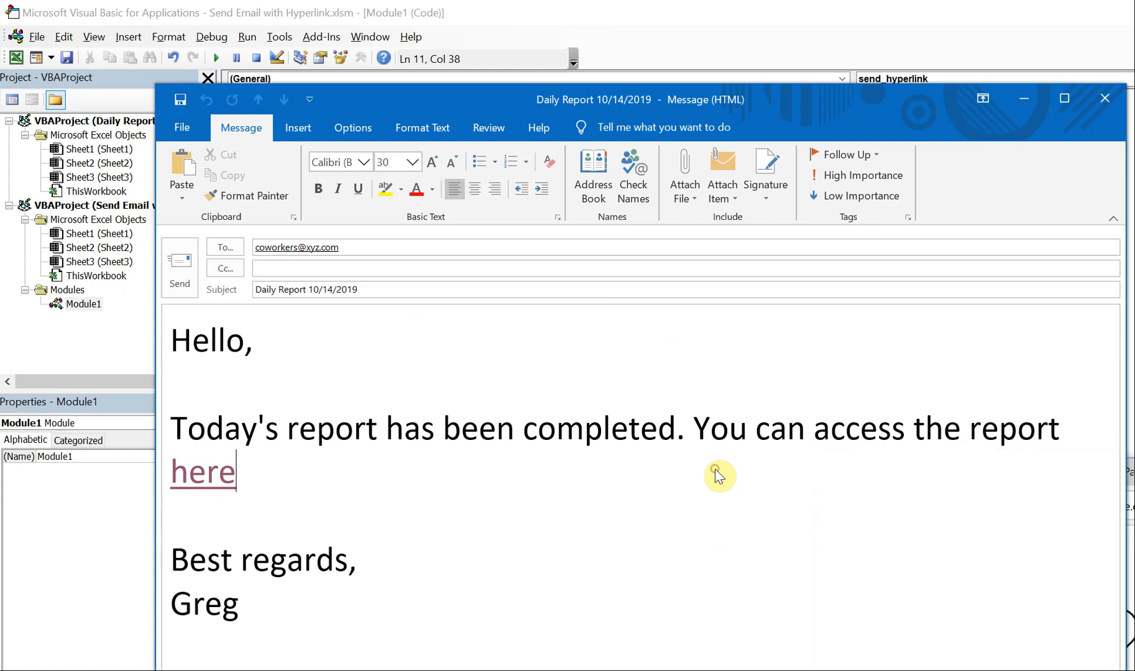
pyautogui.moveTo(718, 475)
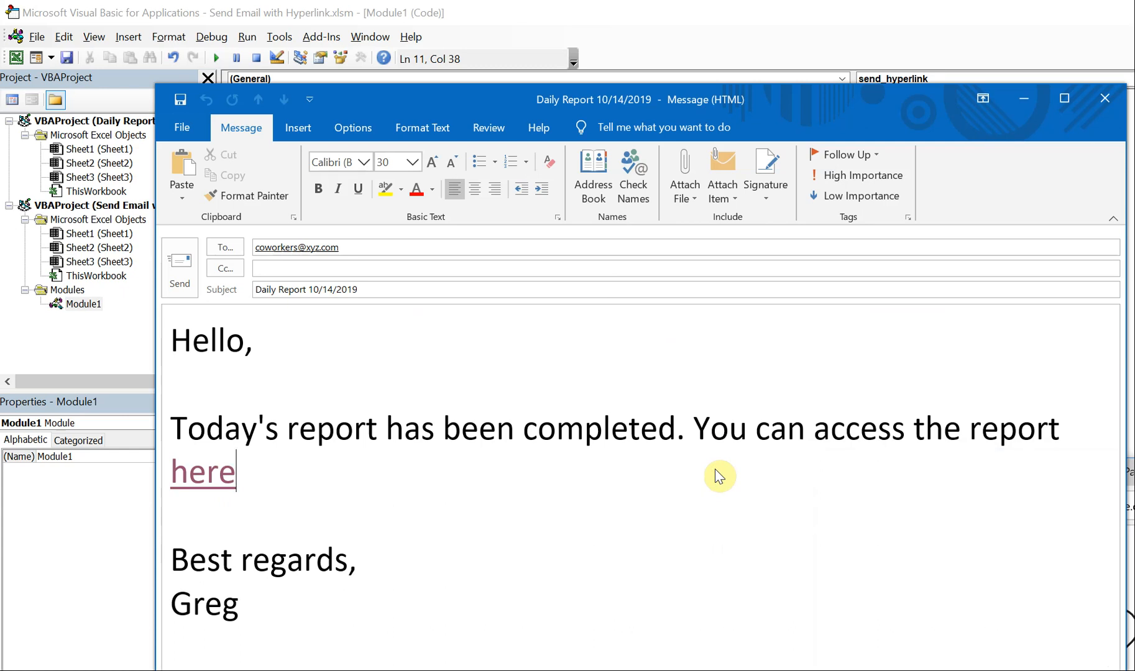